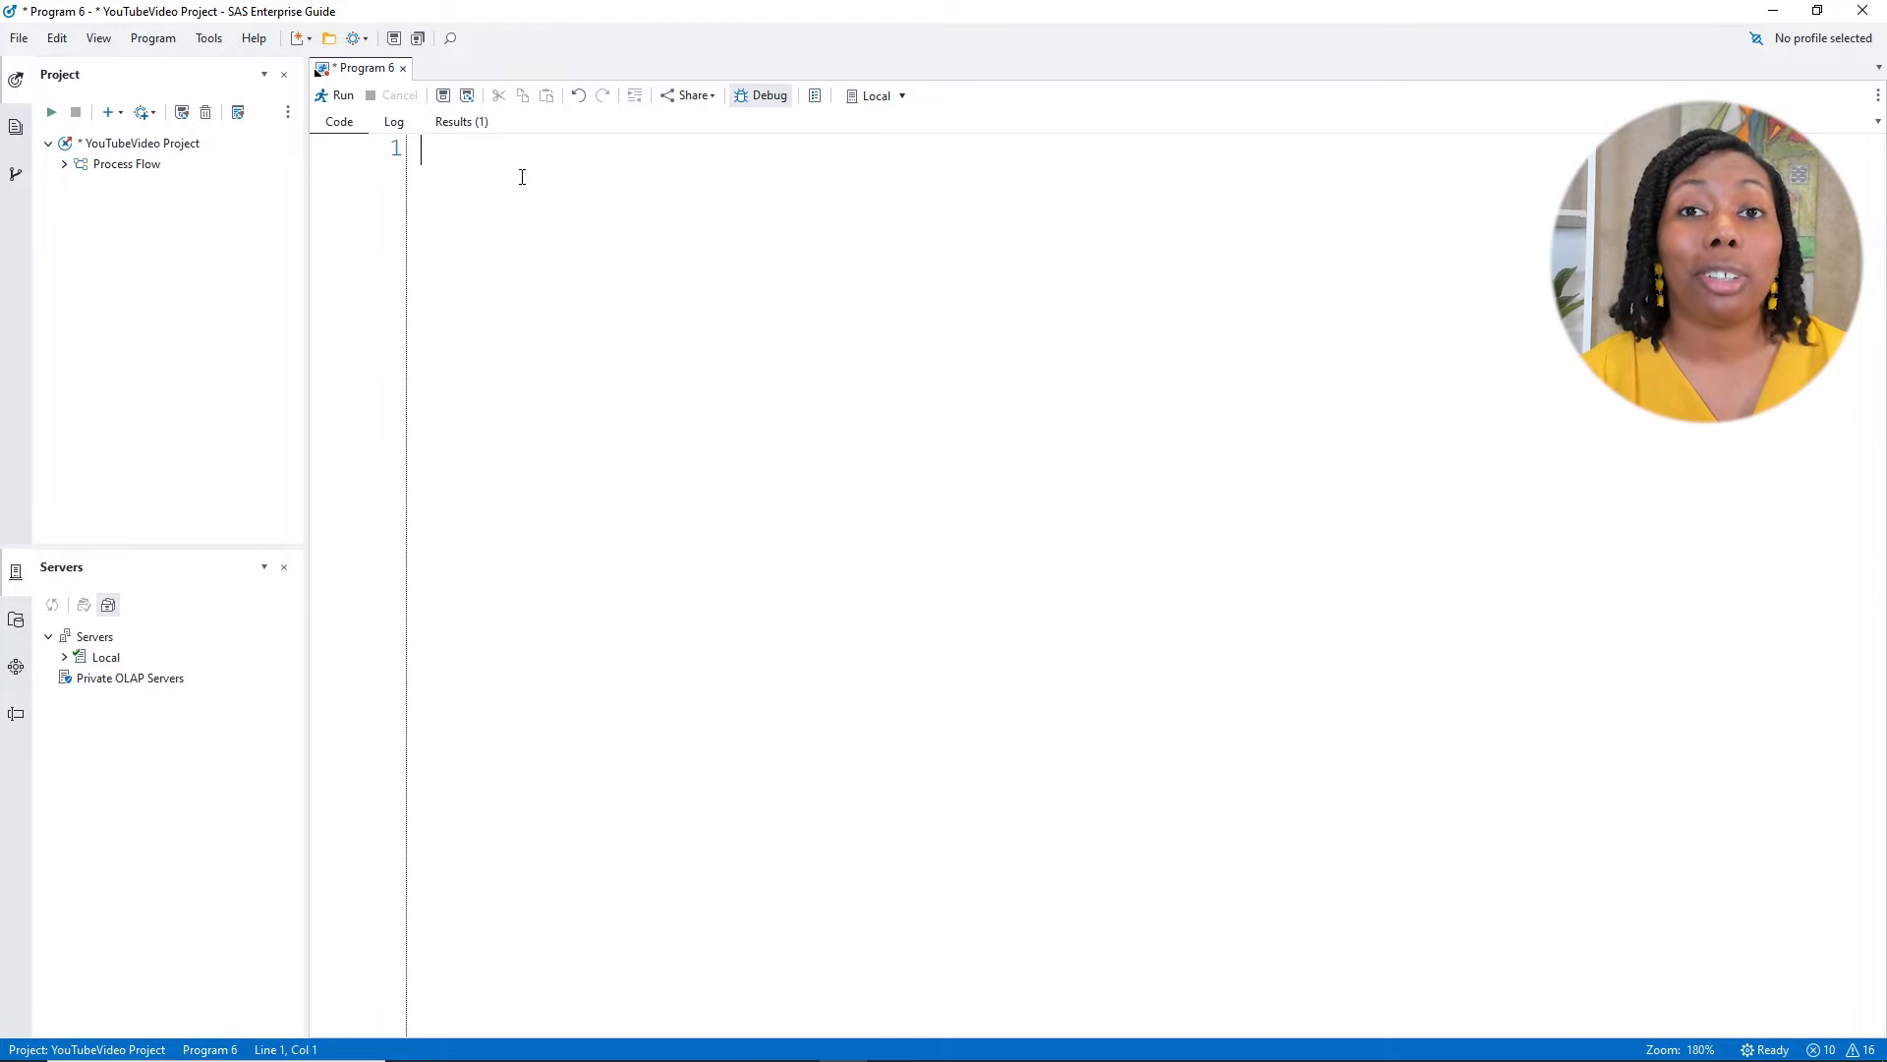
Write proc print data=scores; and run it to display the full customer table
text(pr)
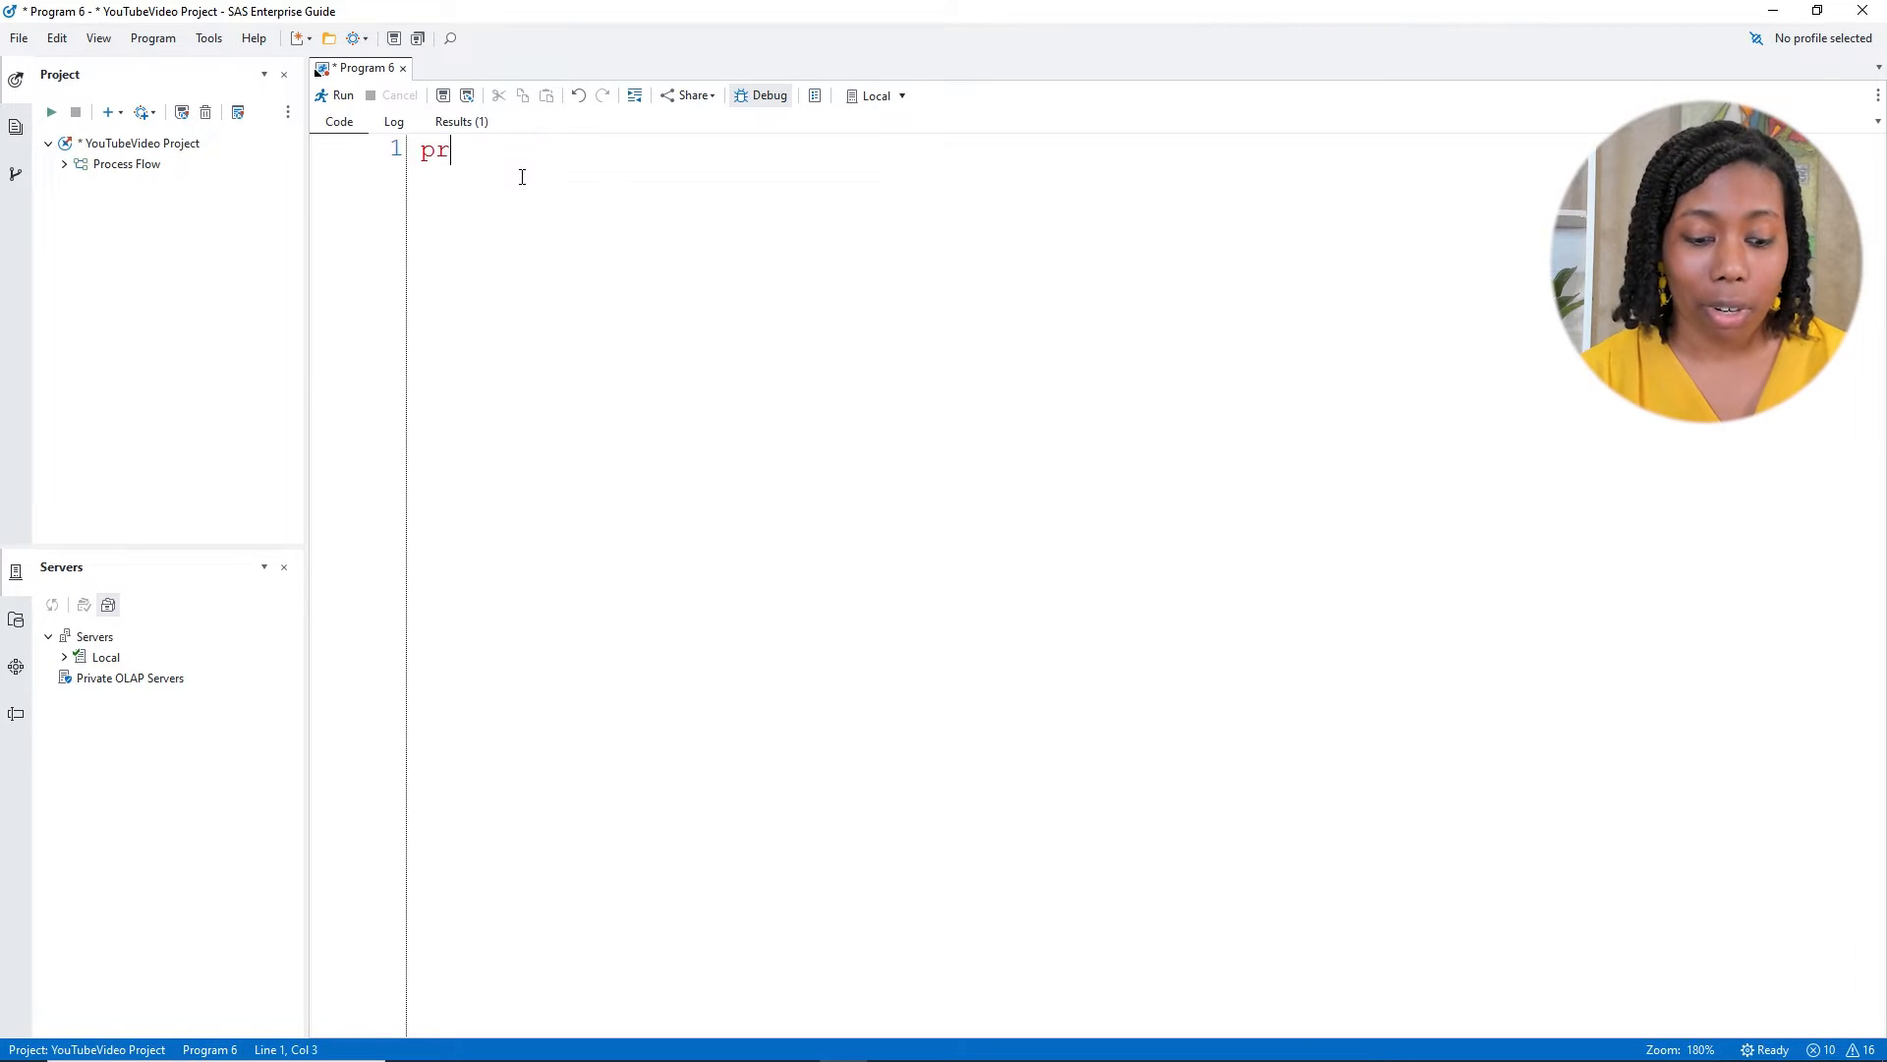
text(oc print)
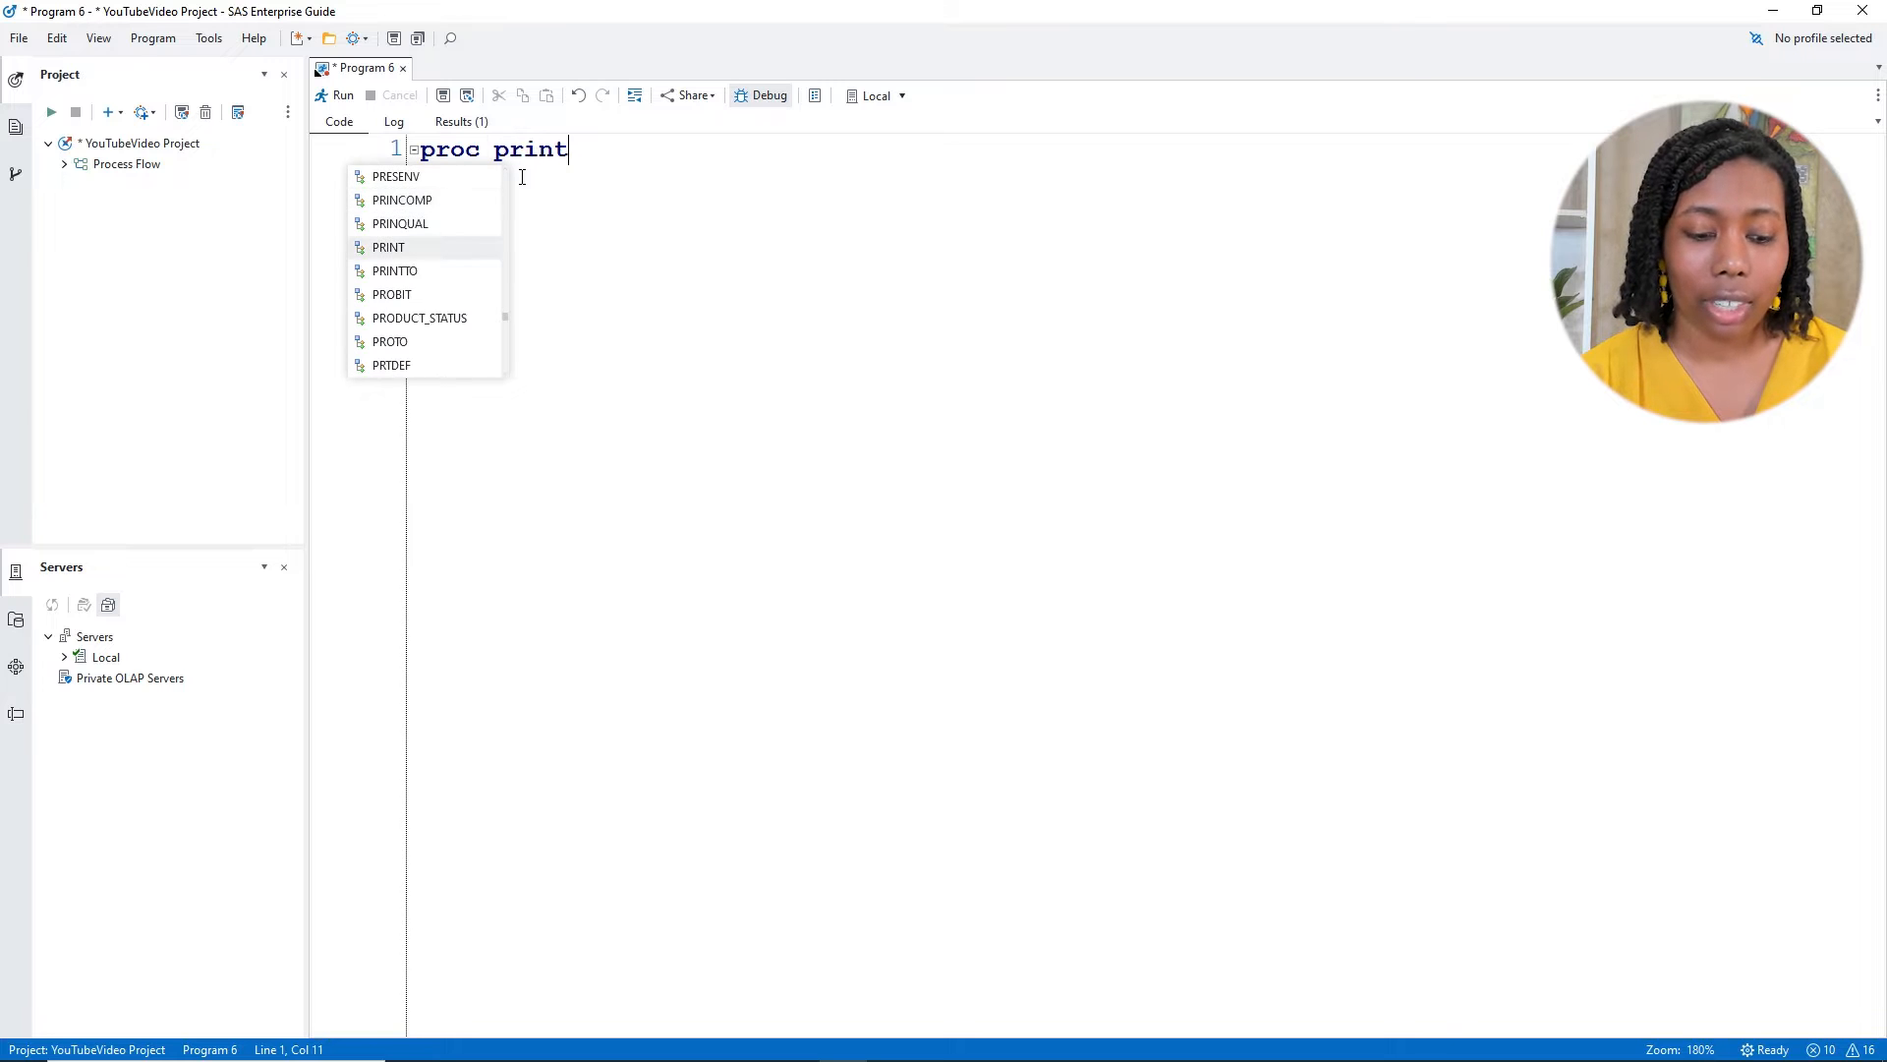
text(data)
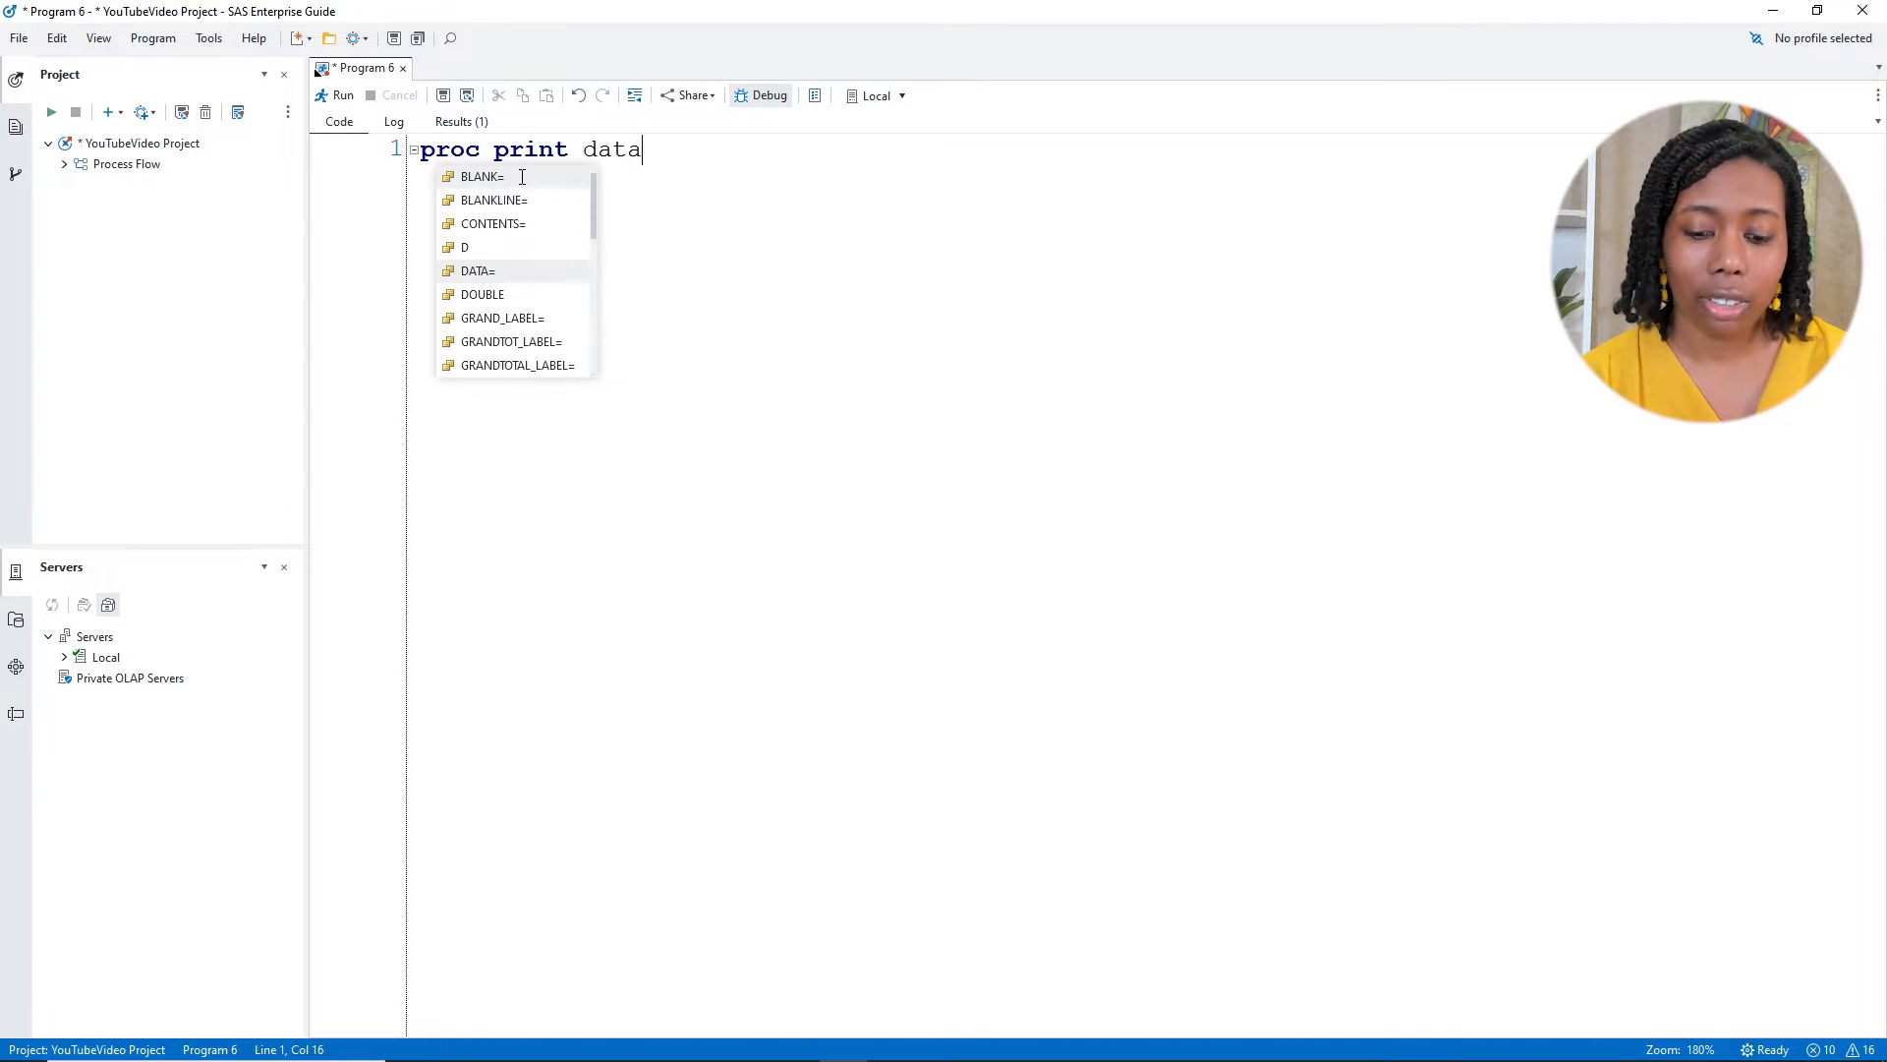
text(=scores)
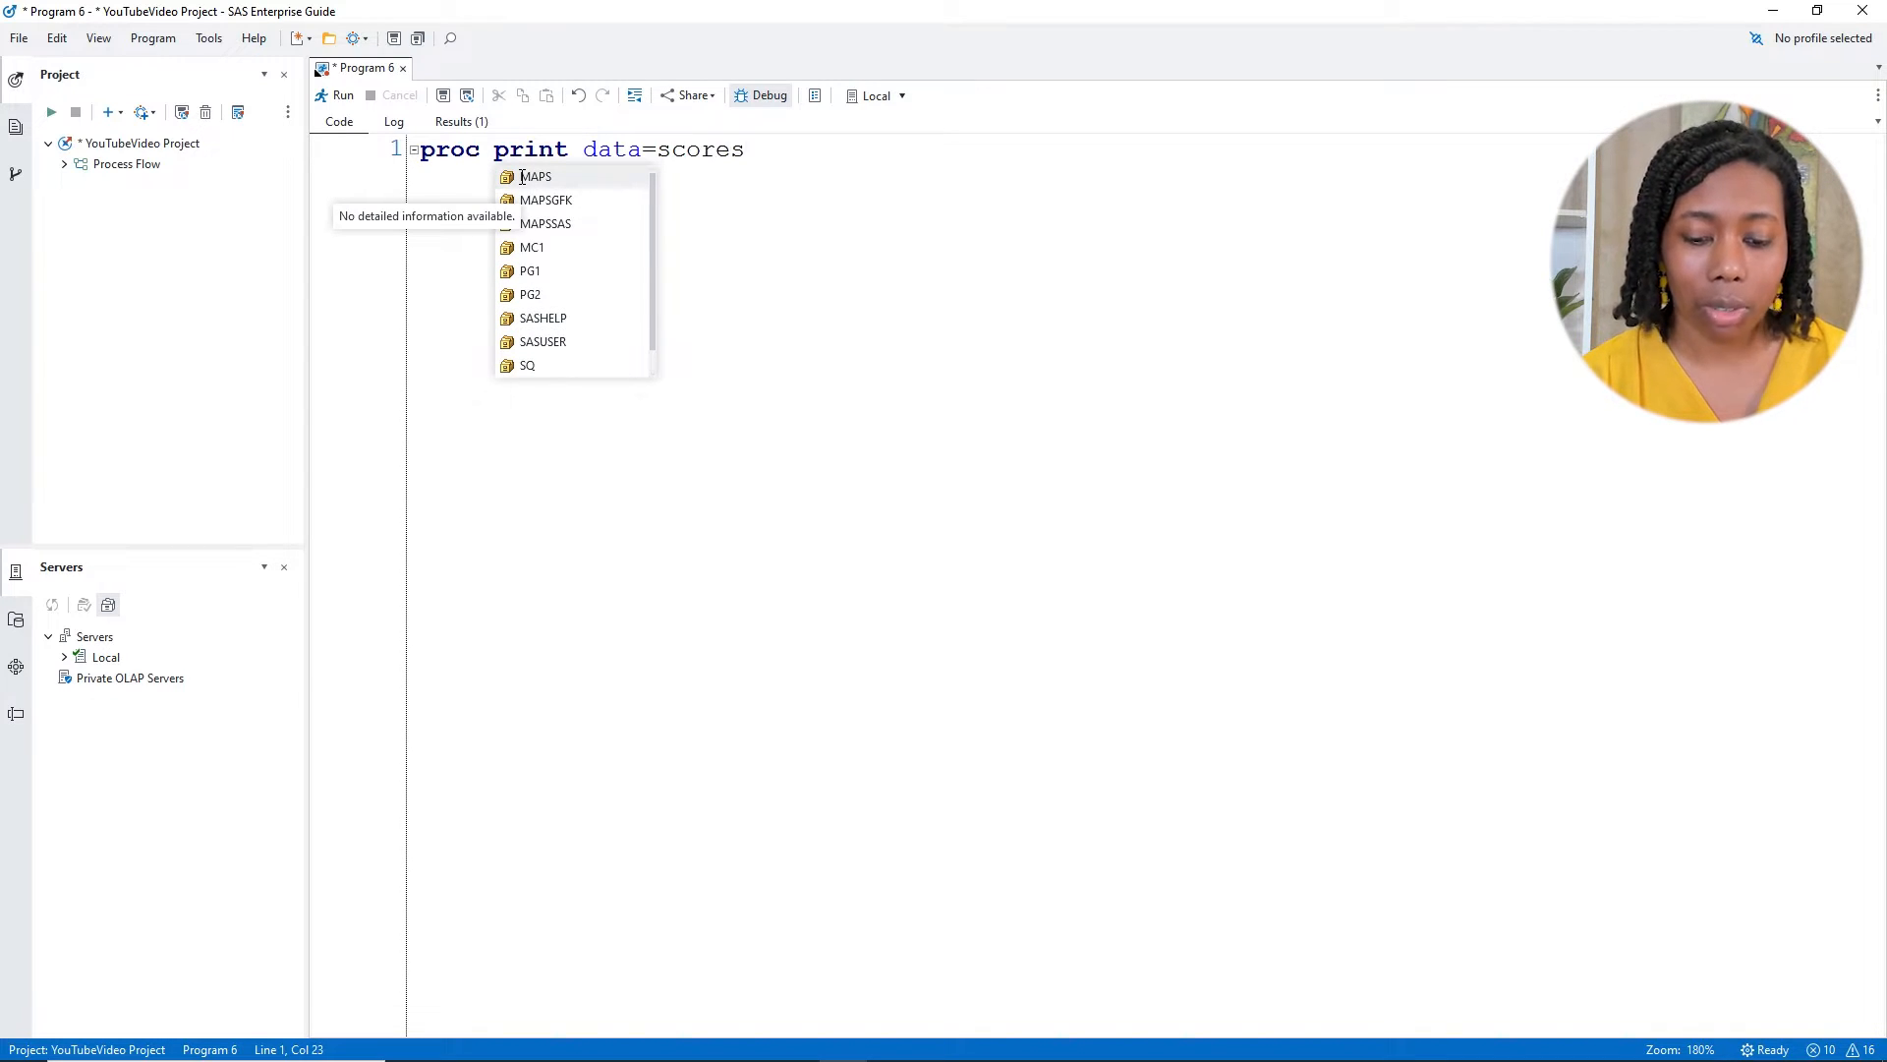
text(;)
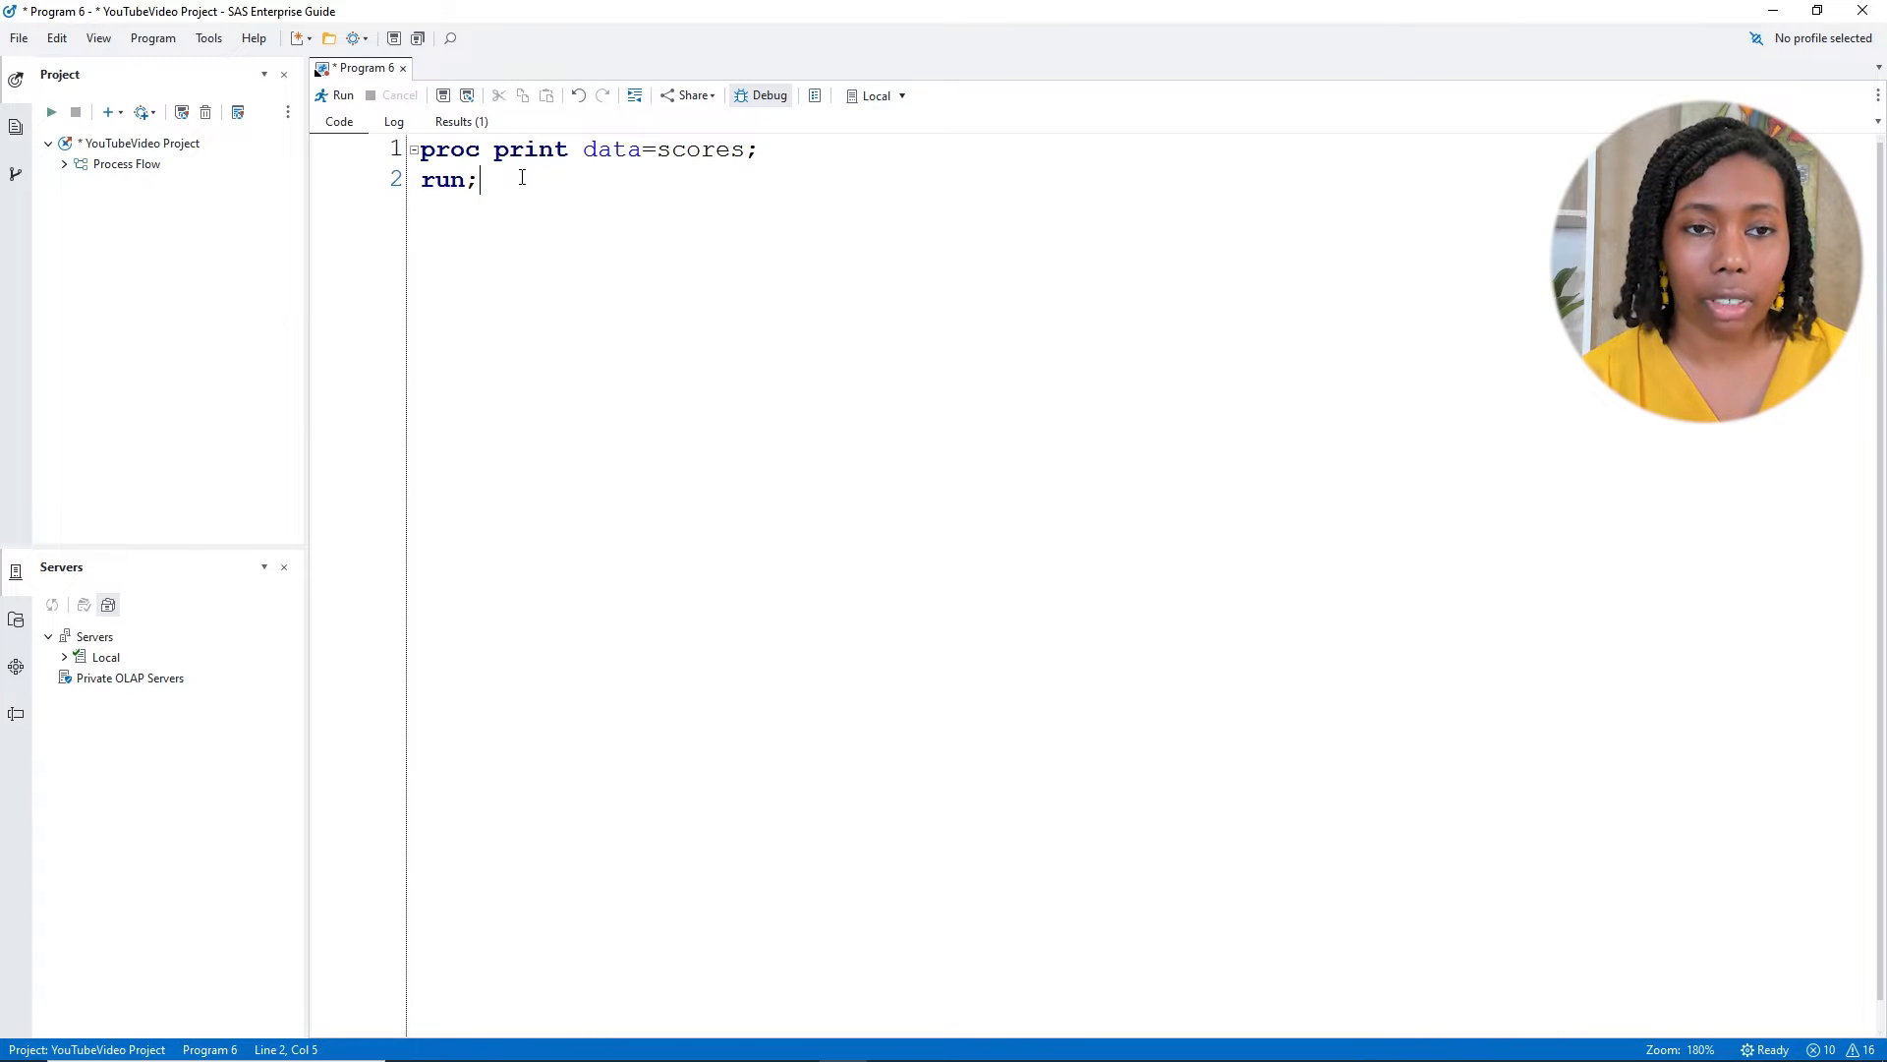
key(ctrl+a)
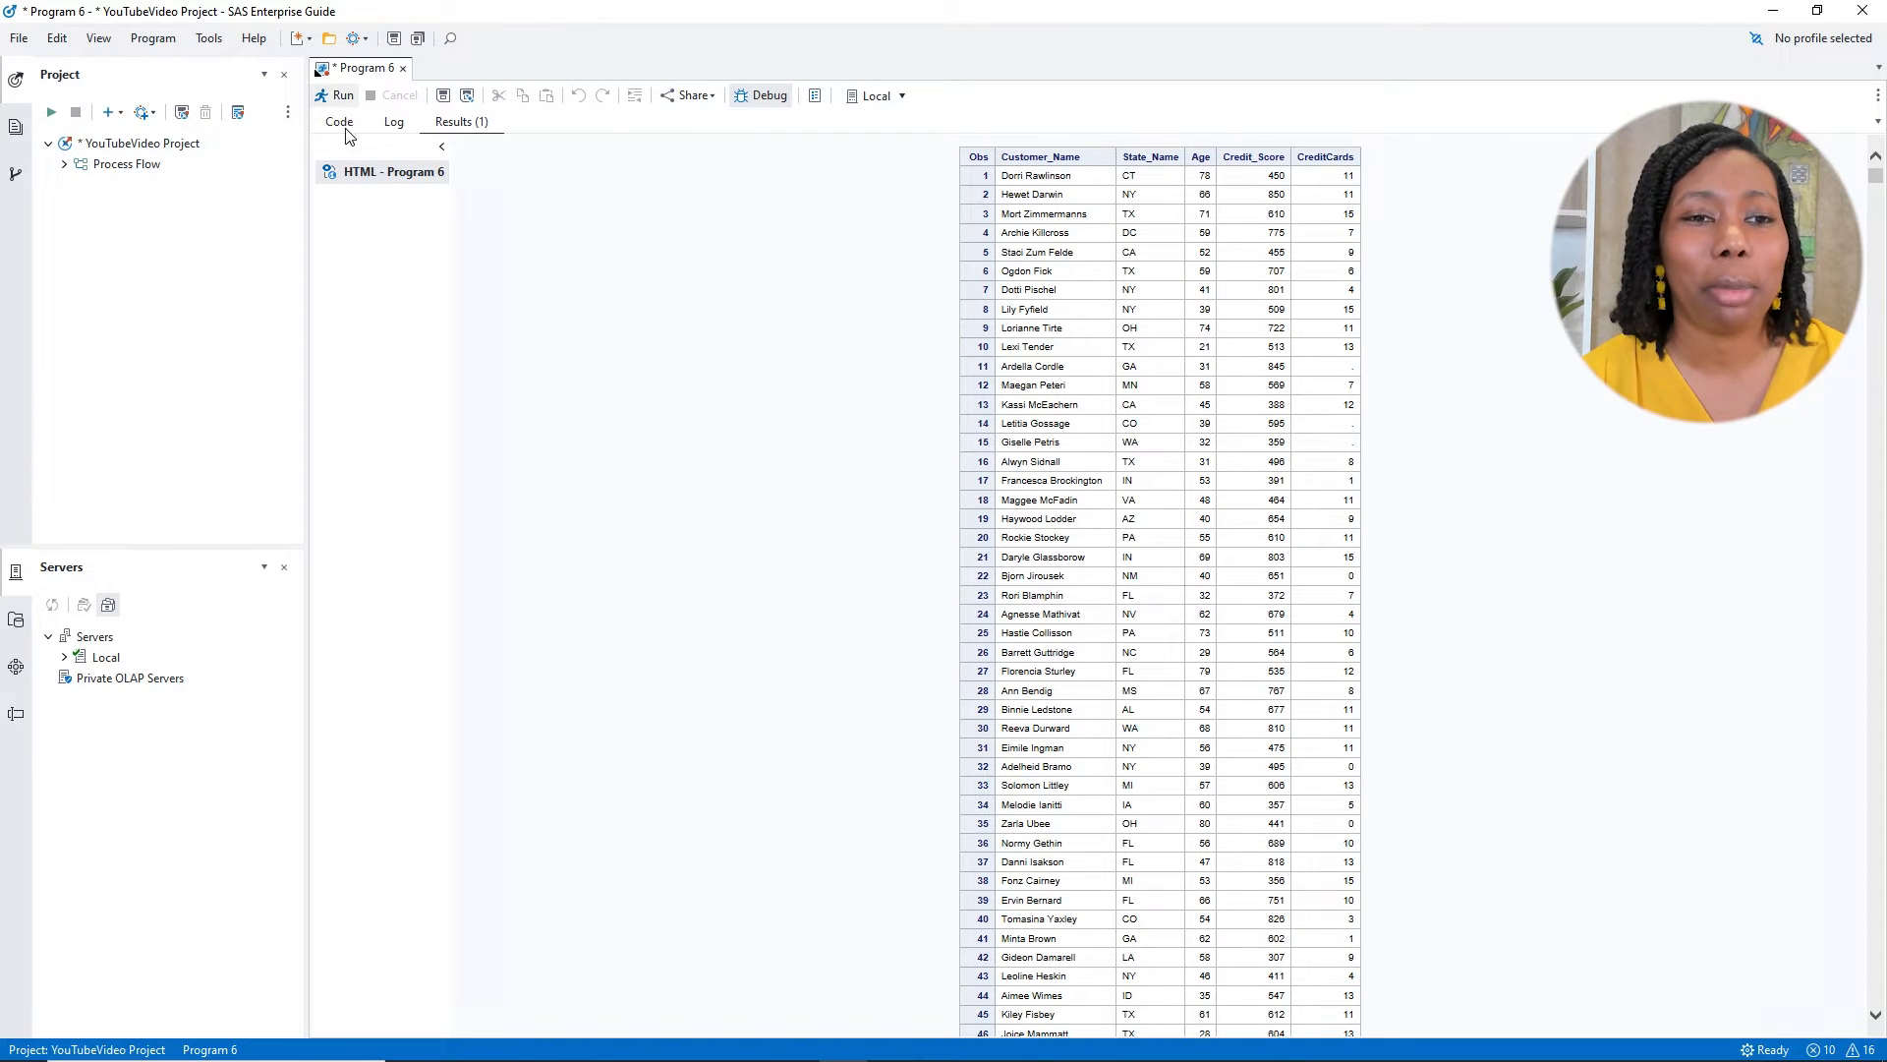
Add (obs=10) label to the PROC PRINT statement and rerun for a ten-row labelled table
click(338, 122)
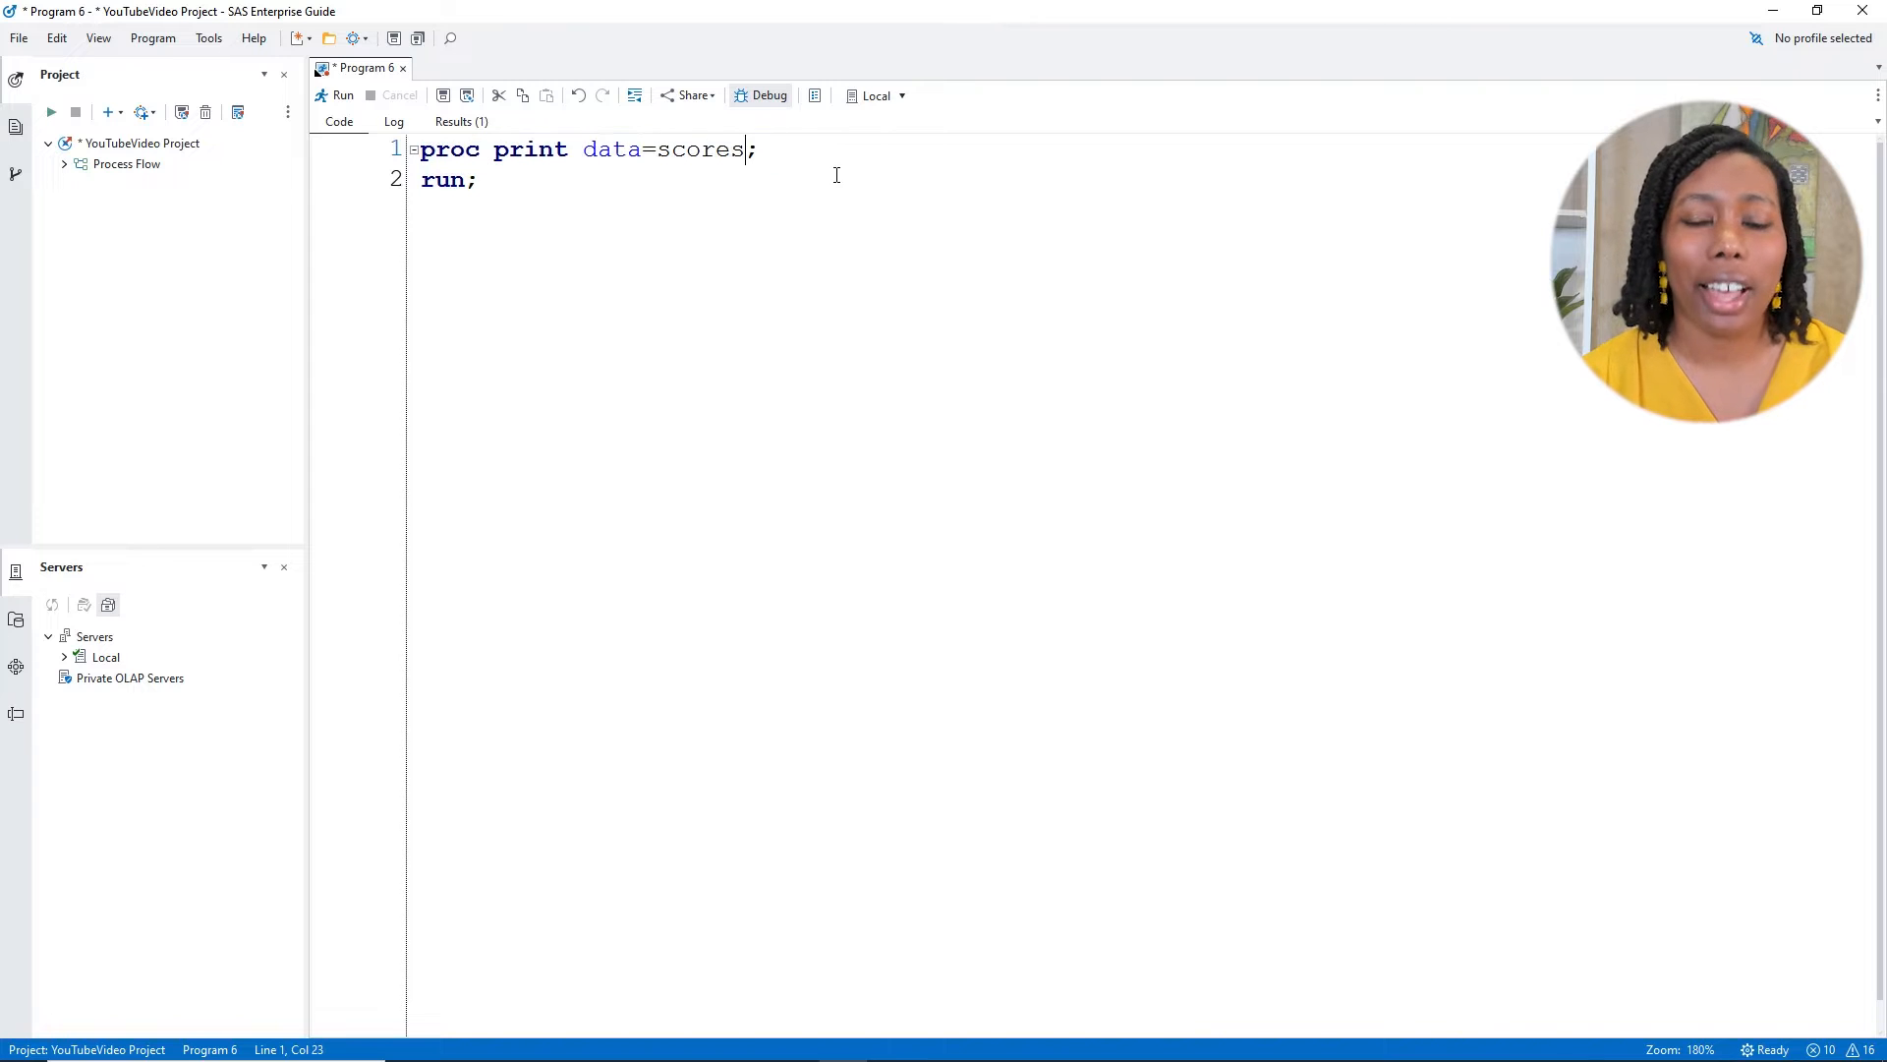
text((obs)
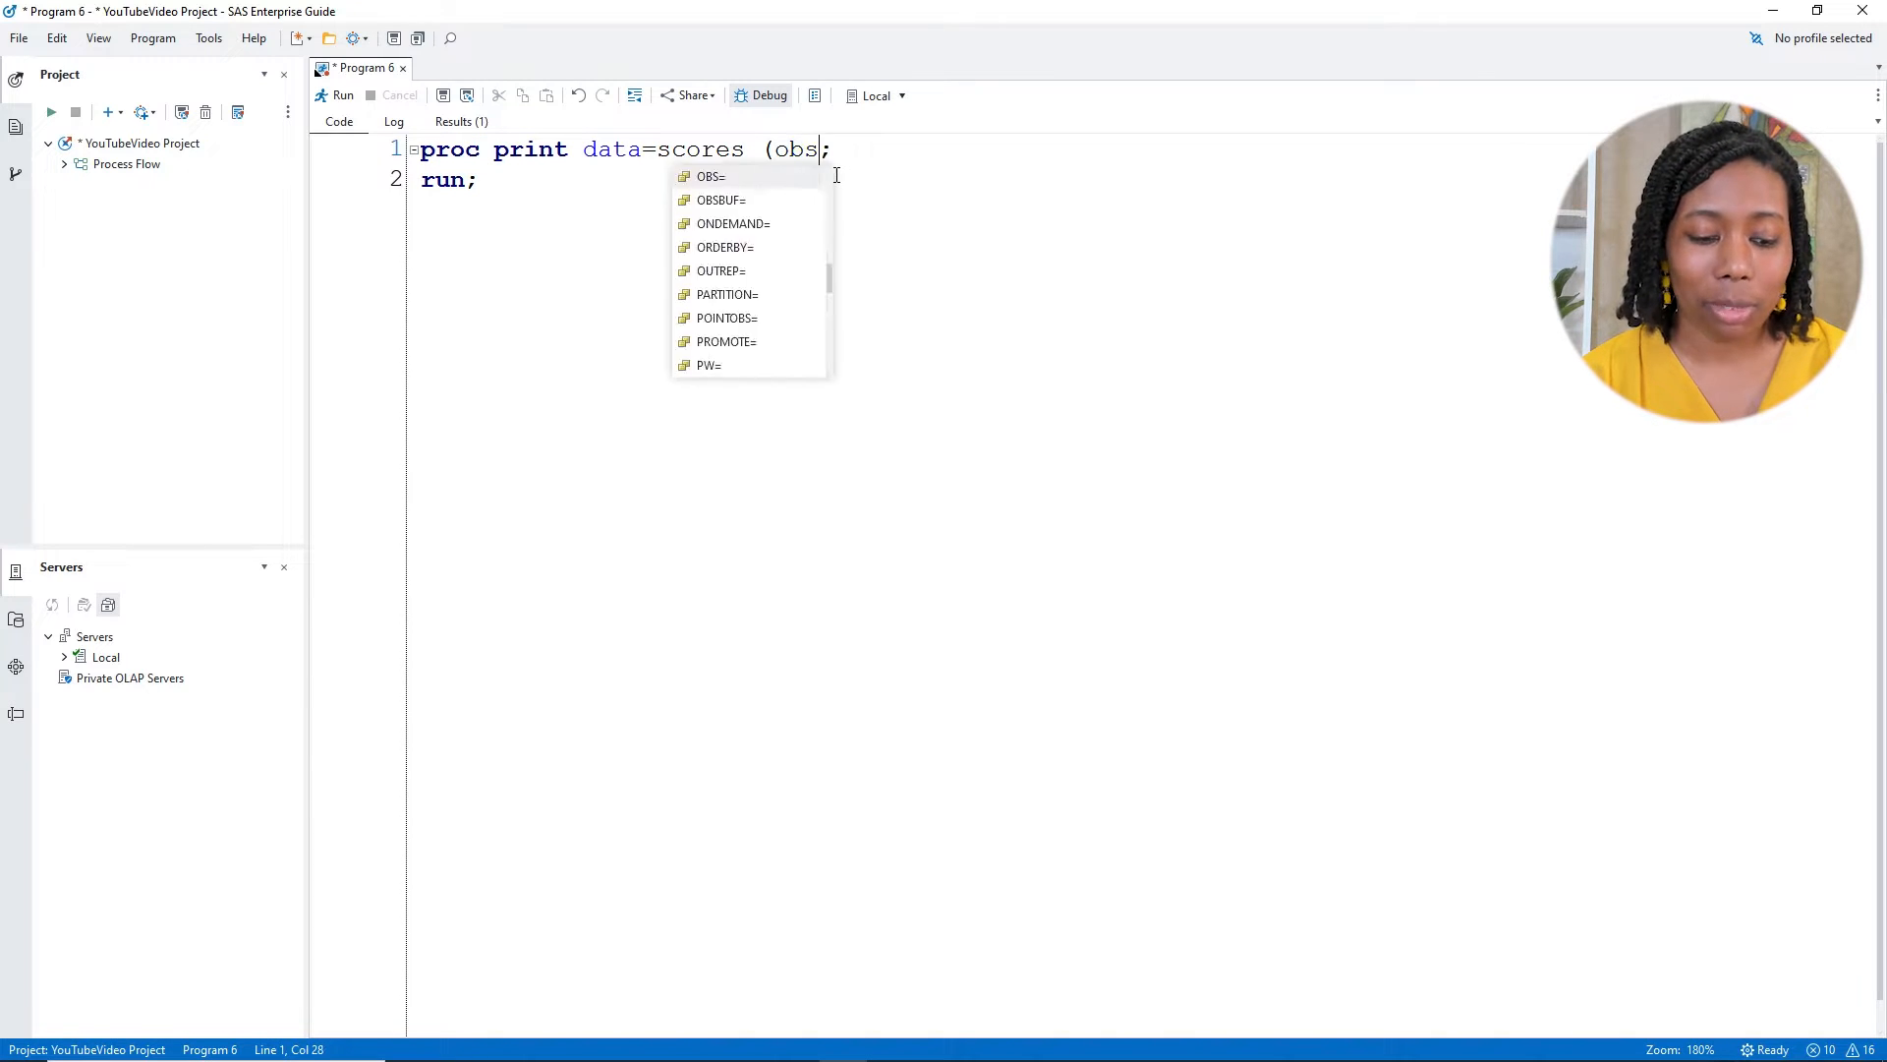
text(=10))
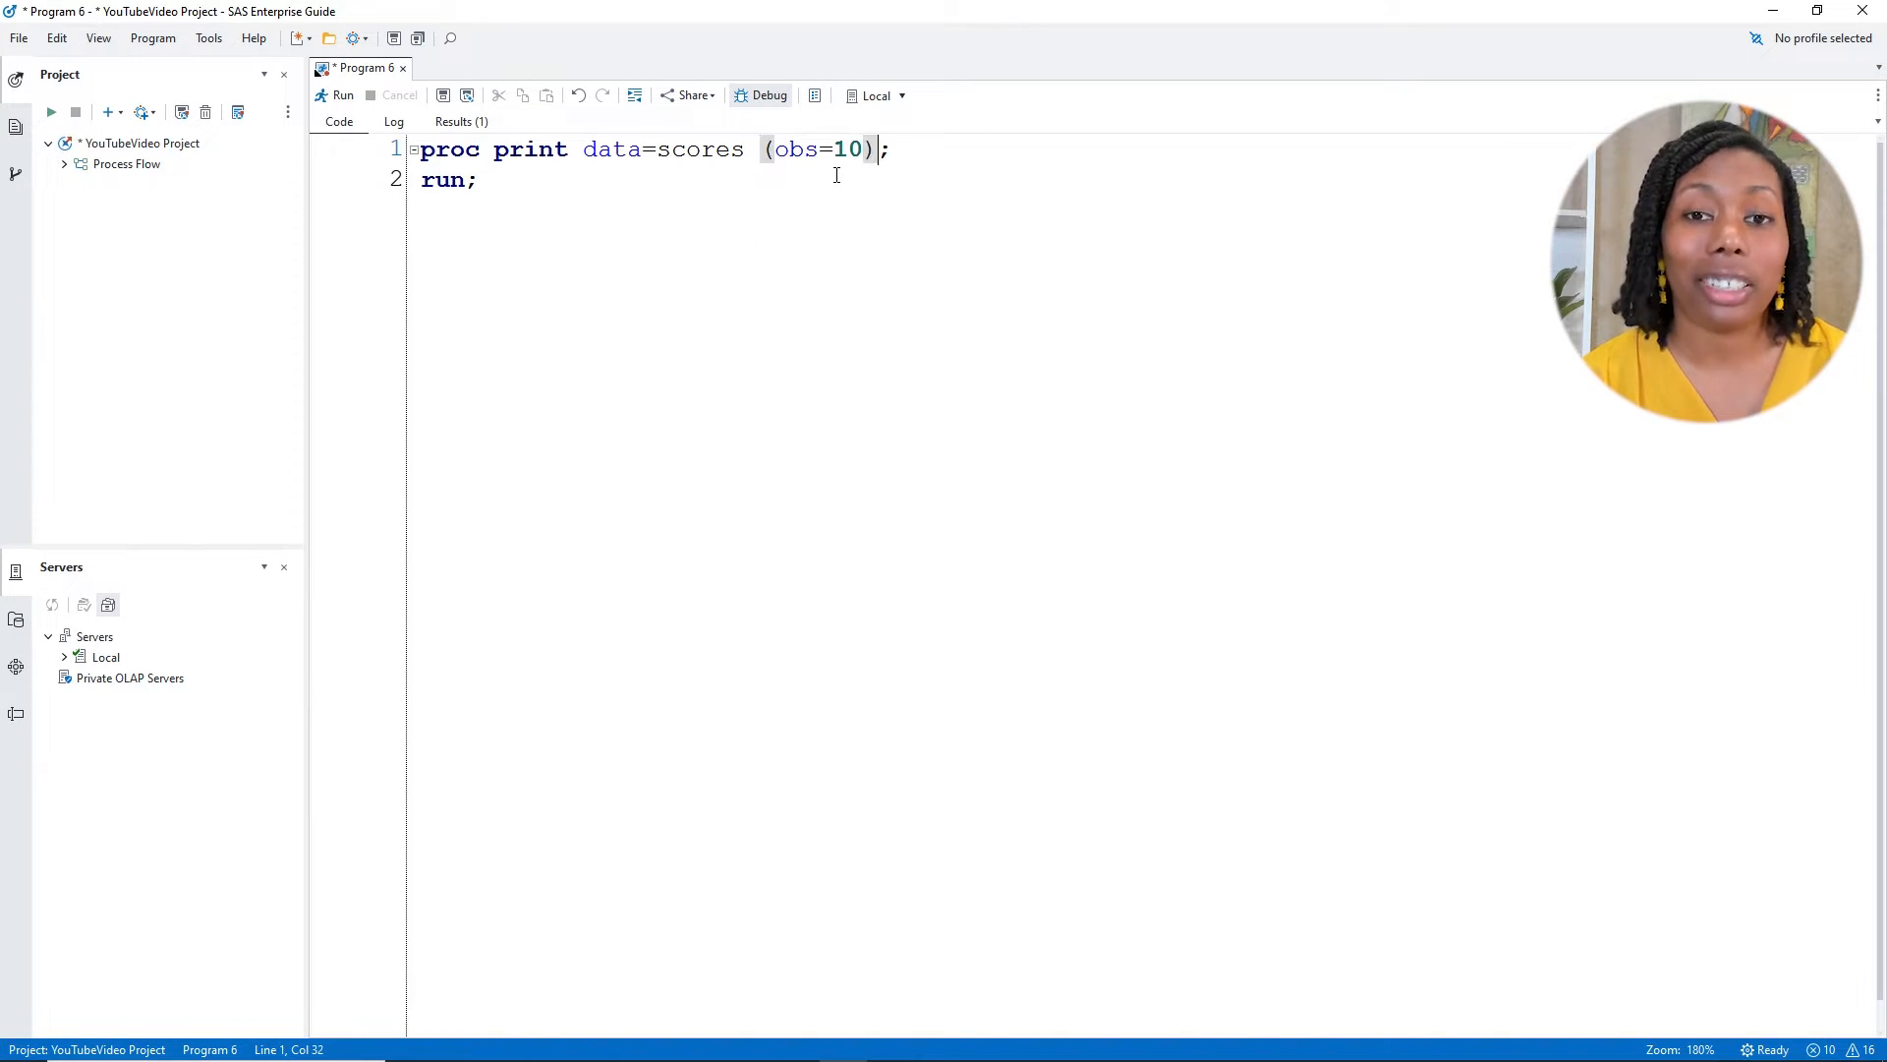
text(l)
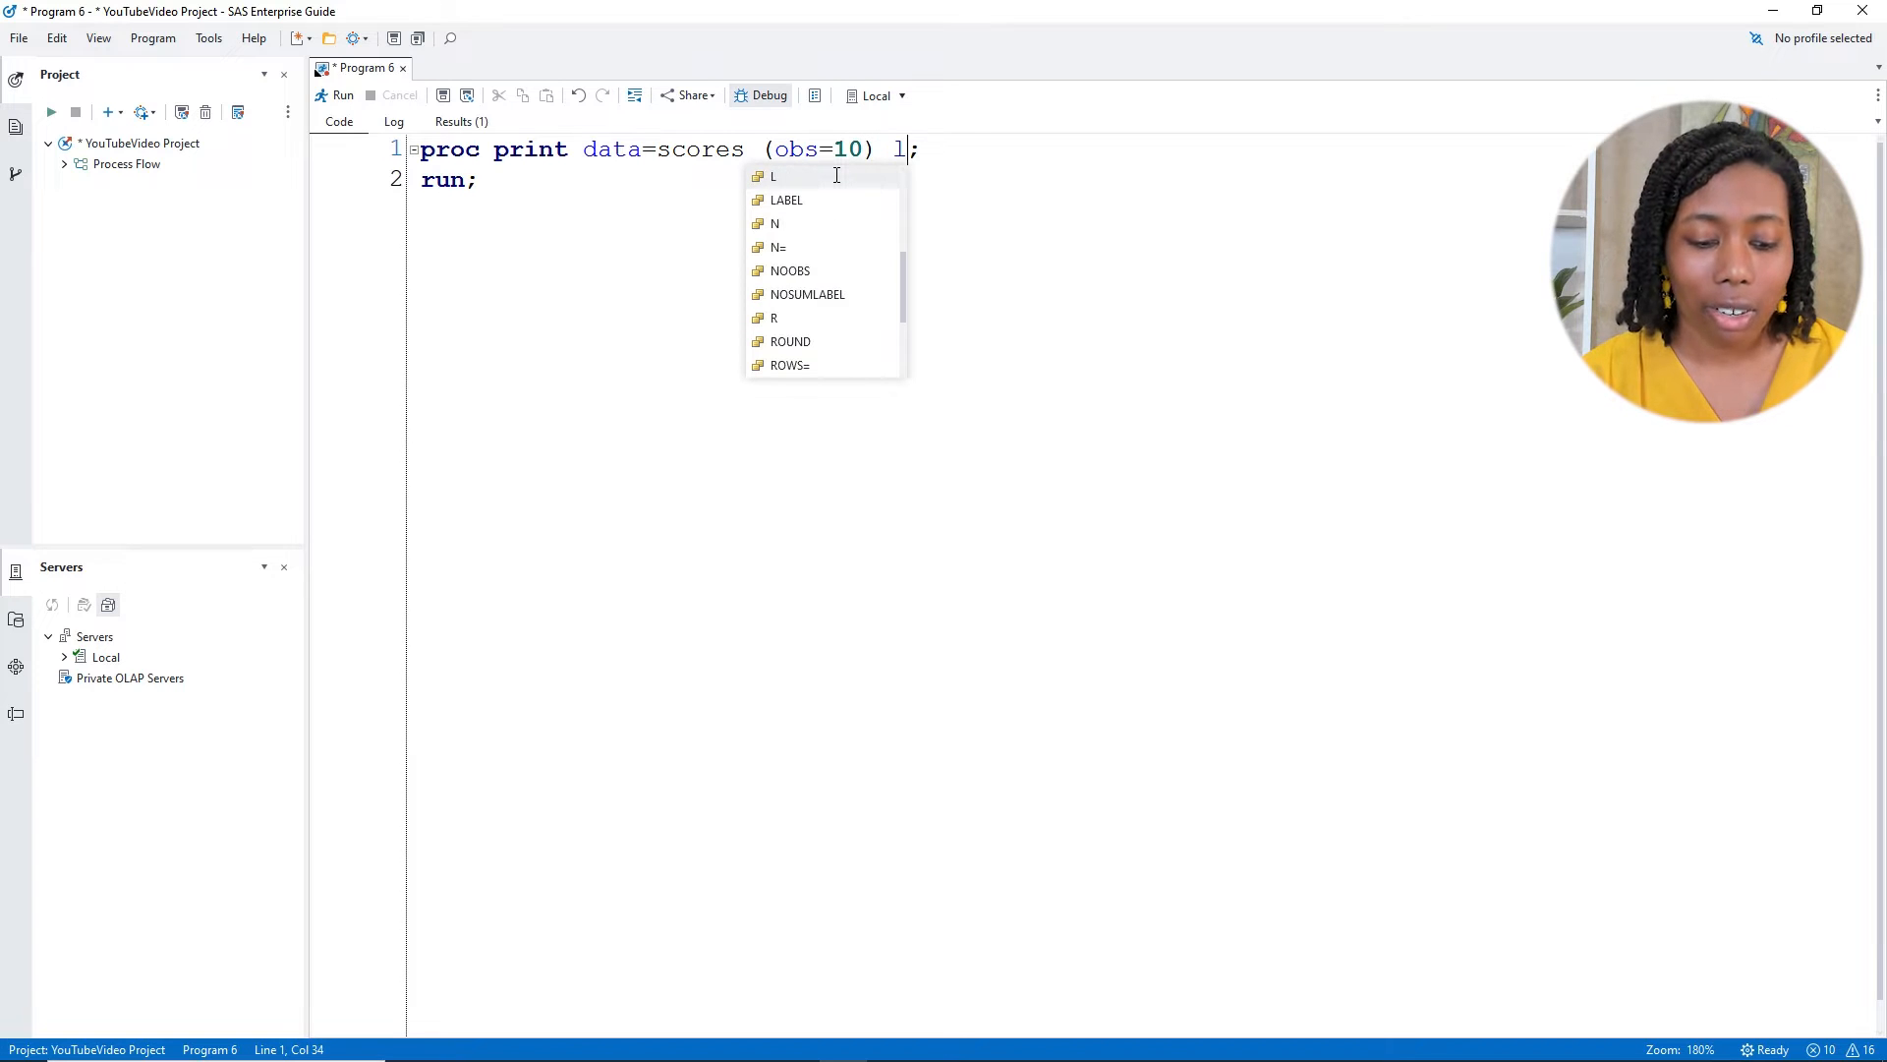
text(abel)
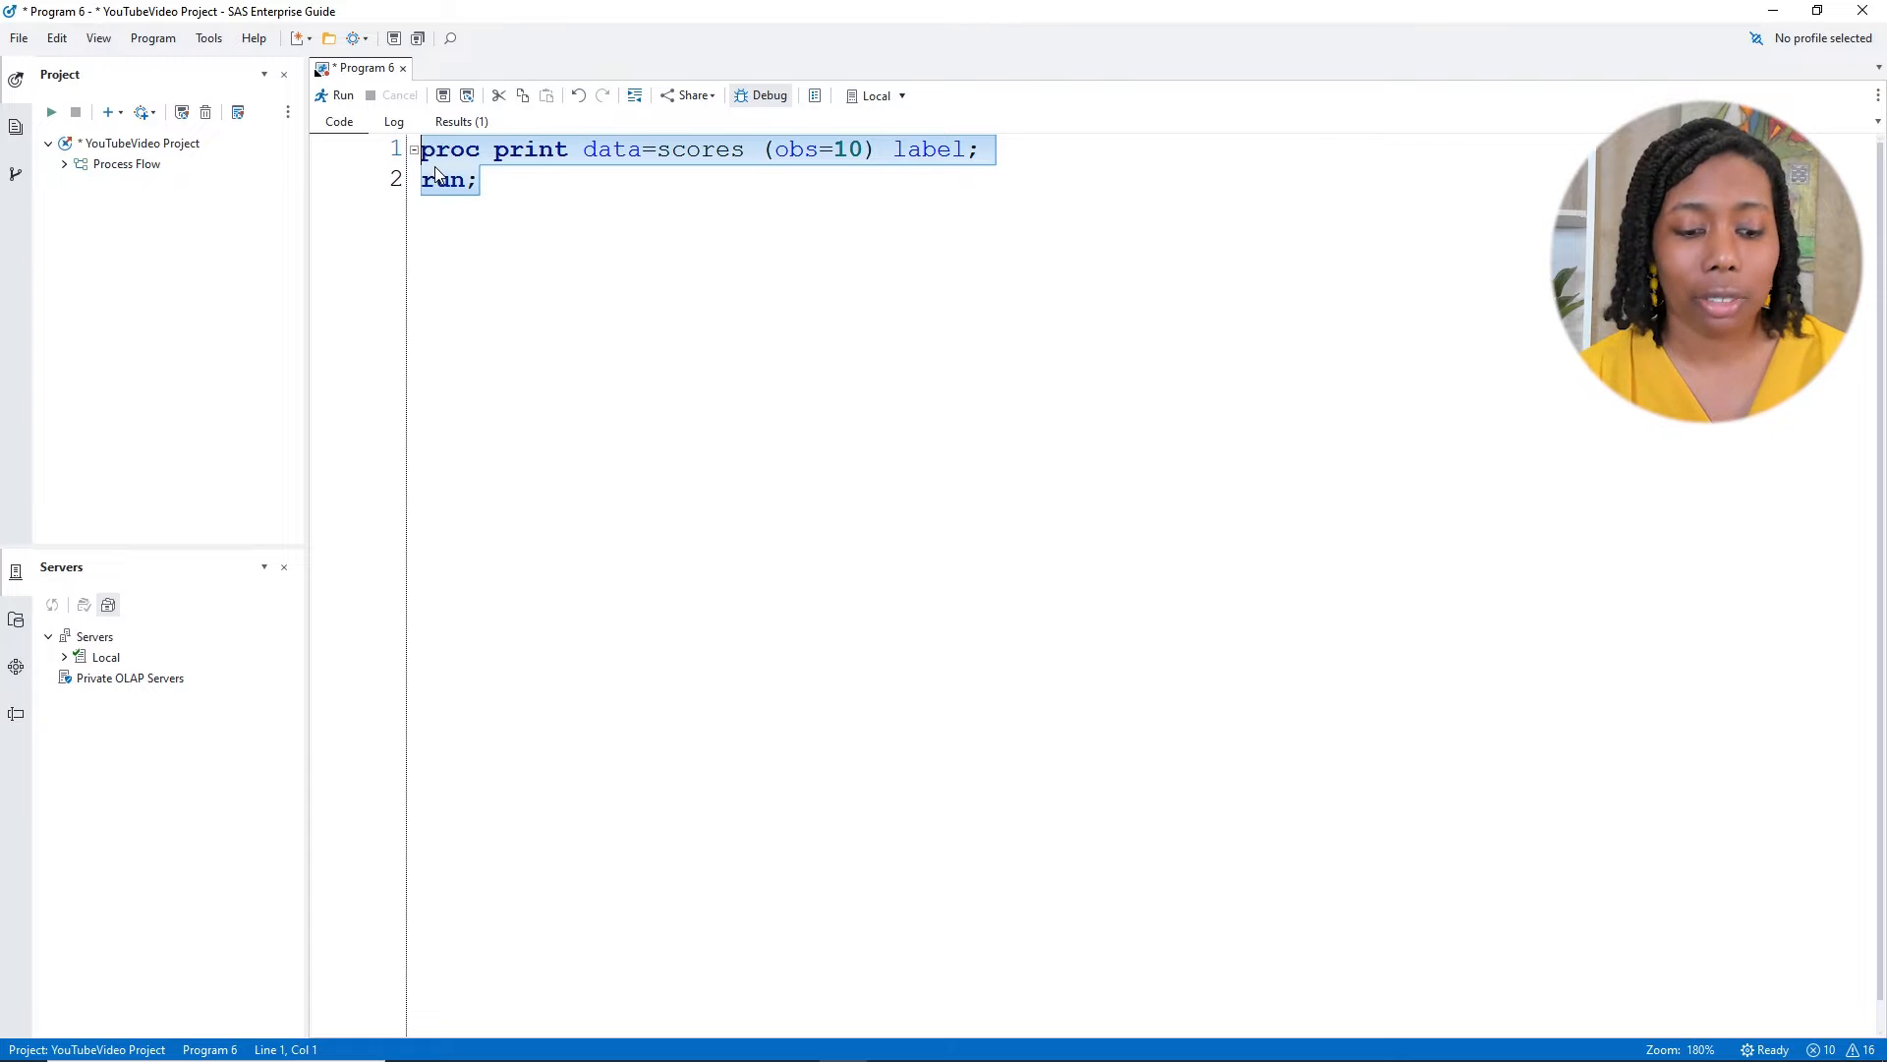
click(342, 94)
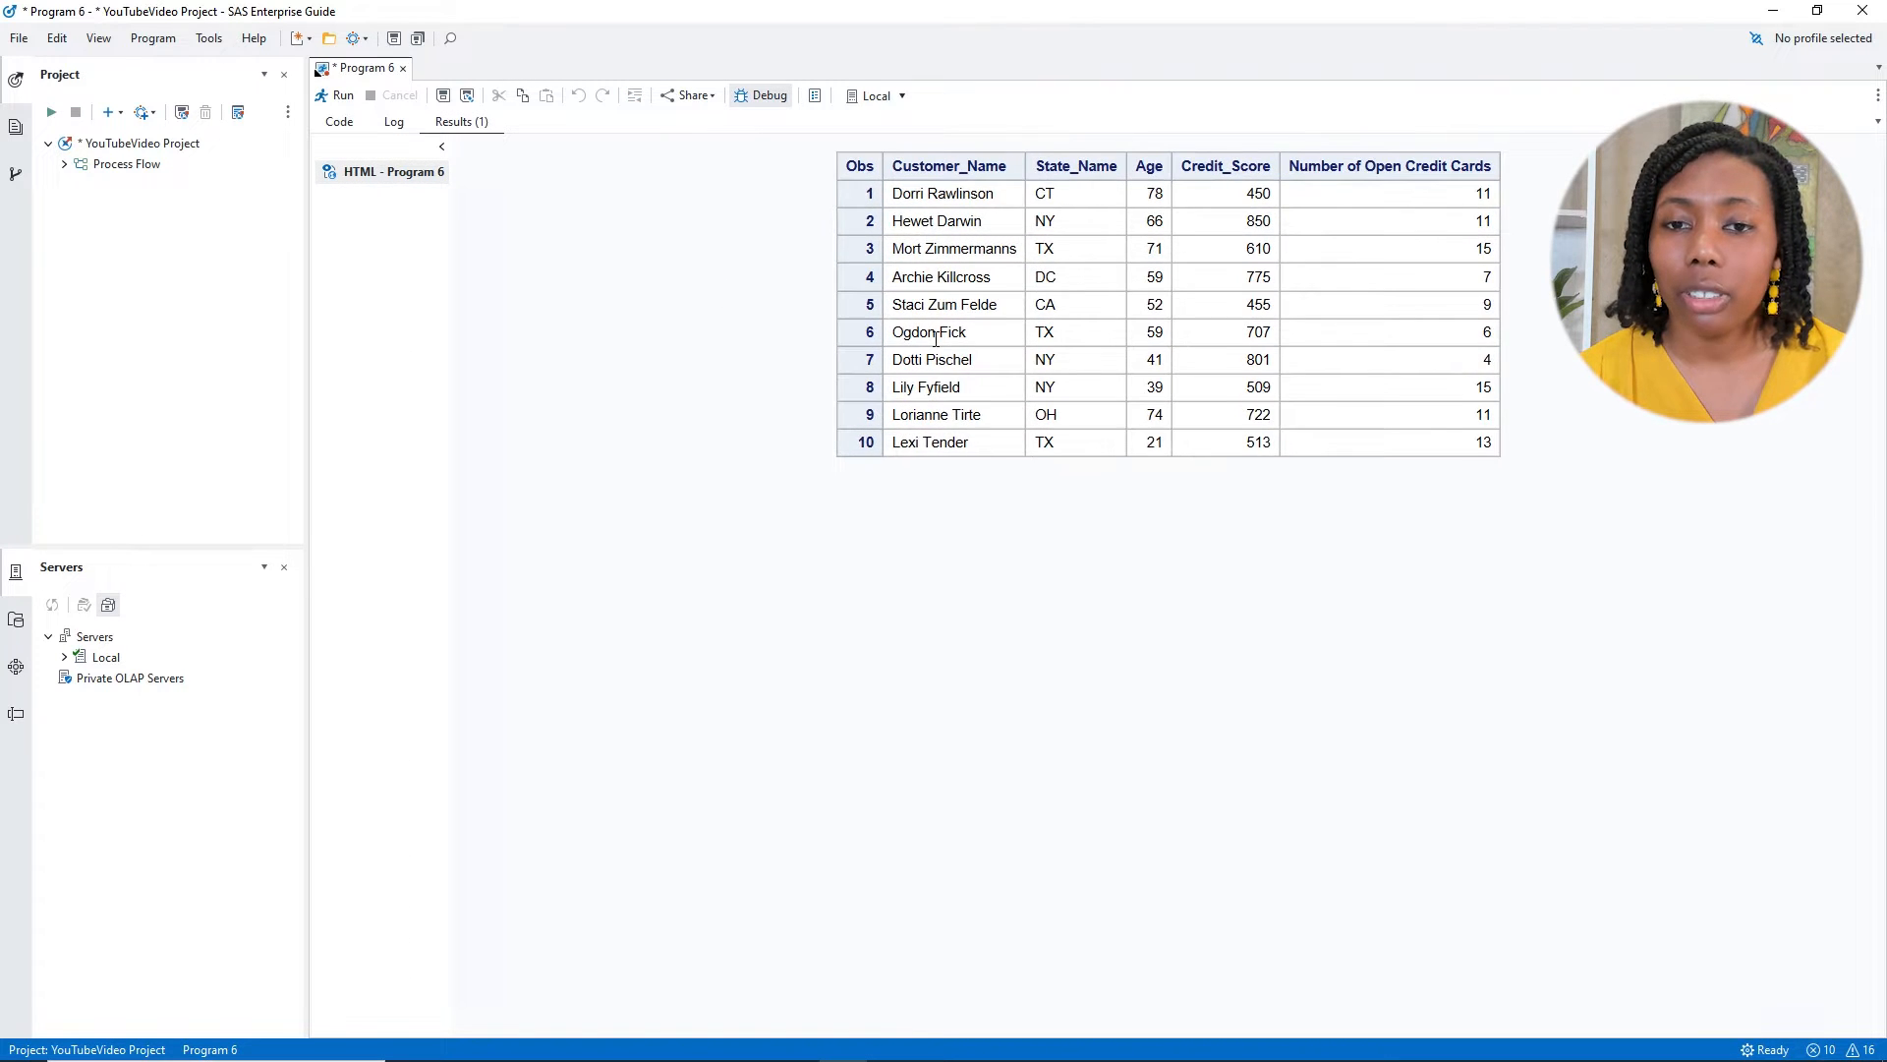
mouse_move(987, 185)
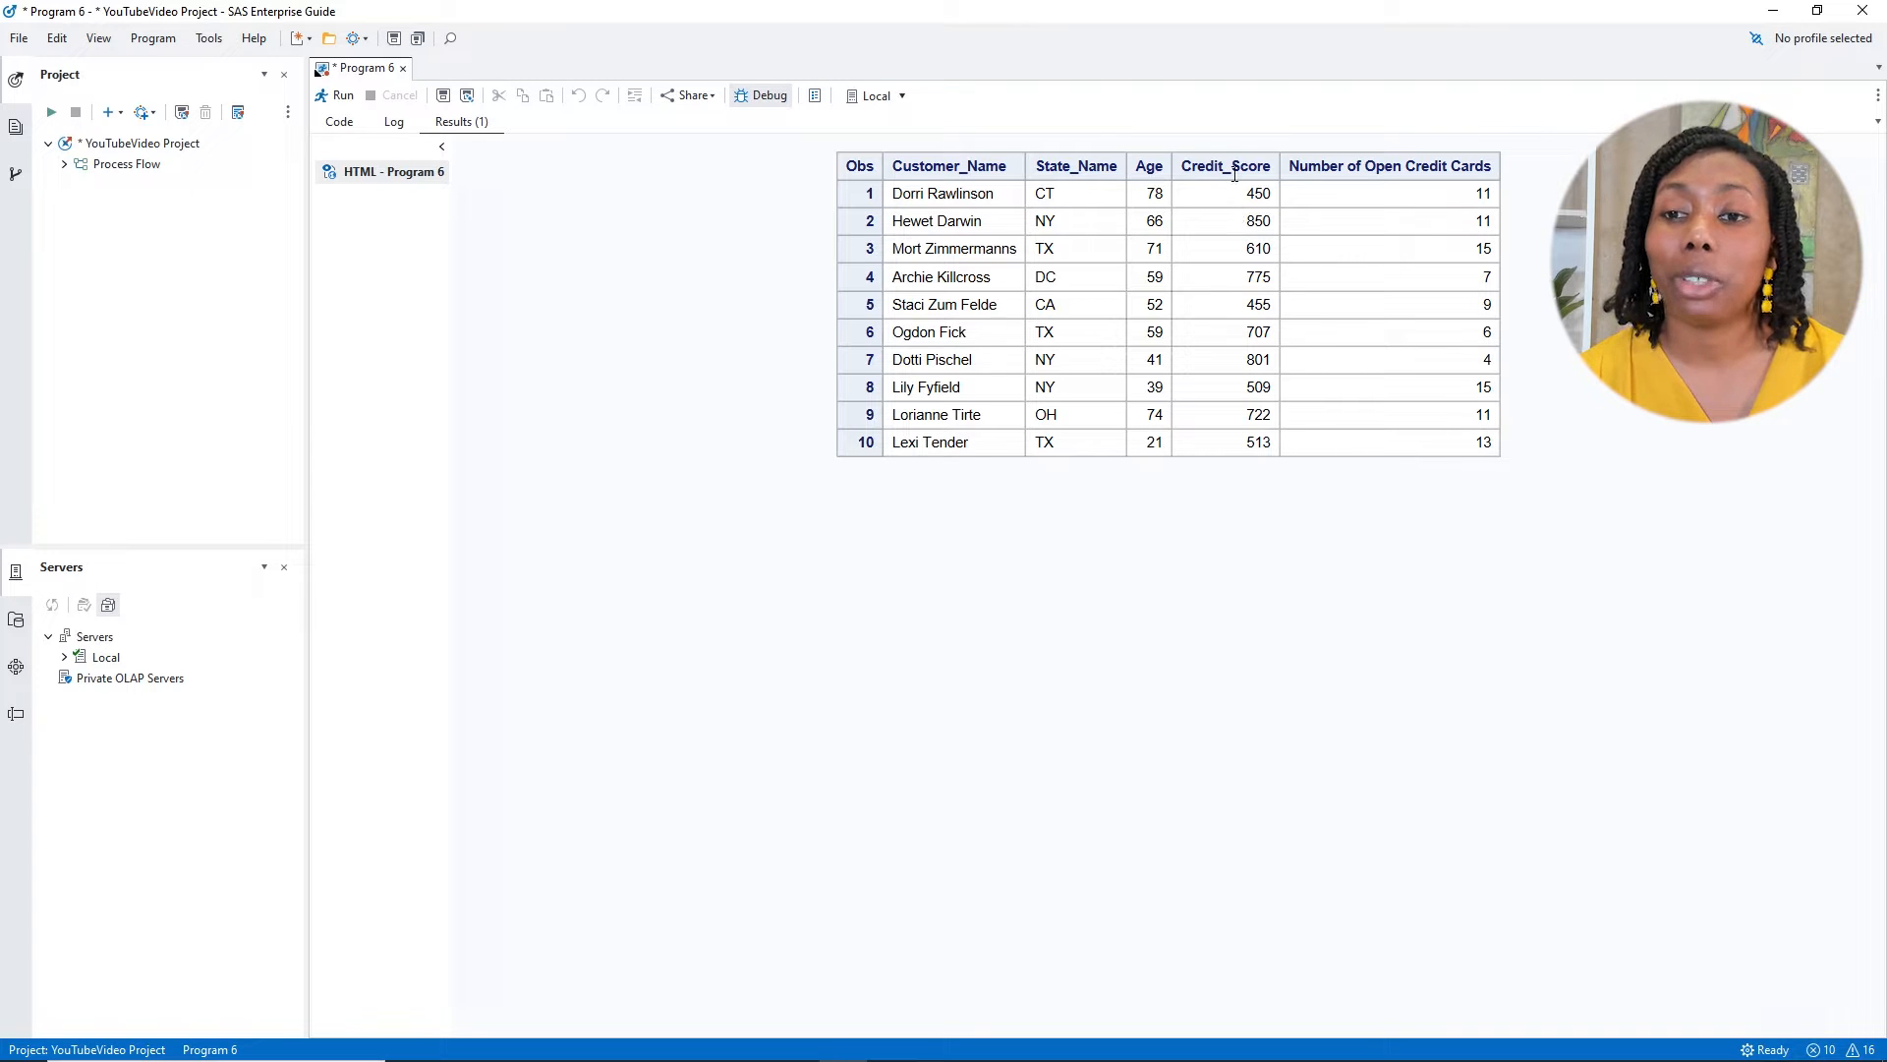
mouse_move(1443, 209)
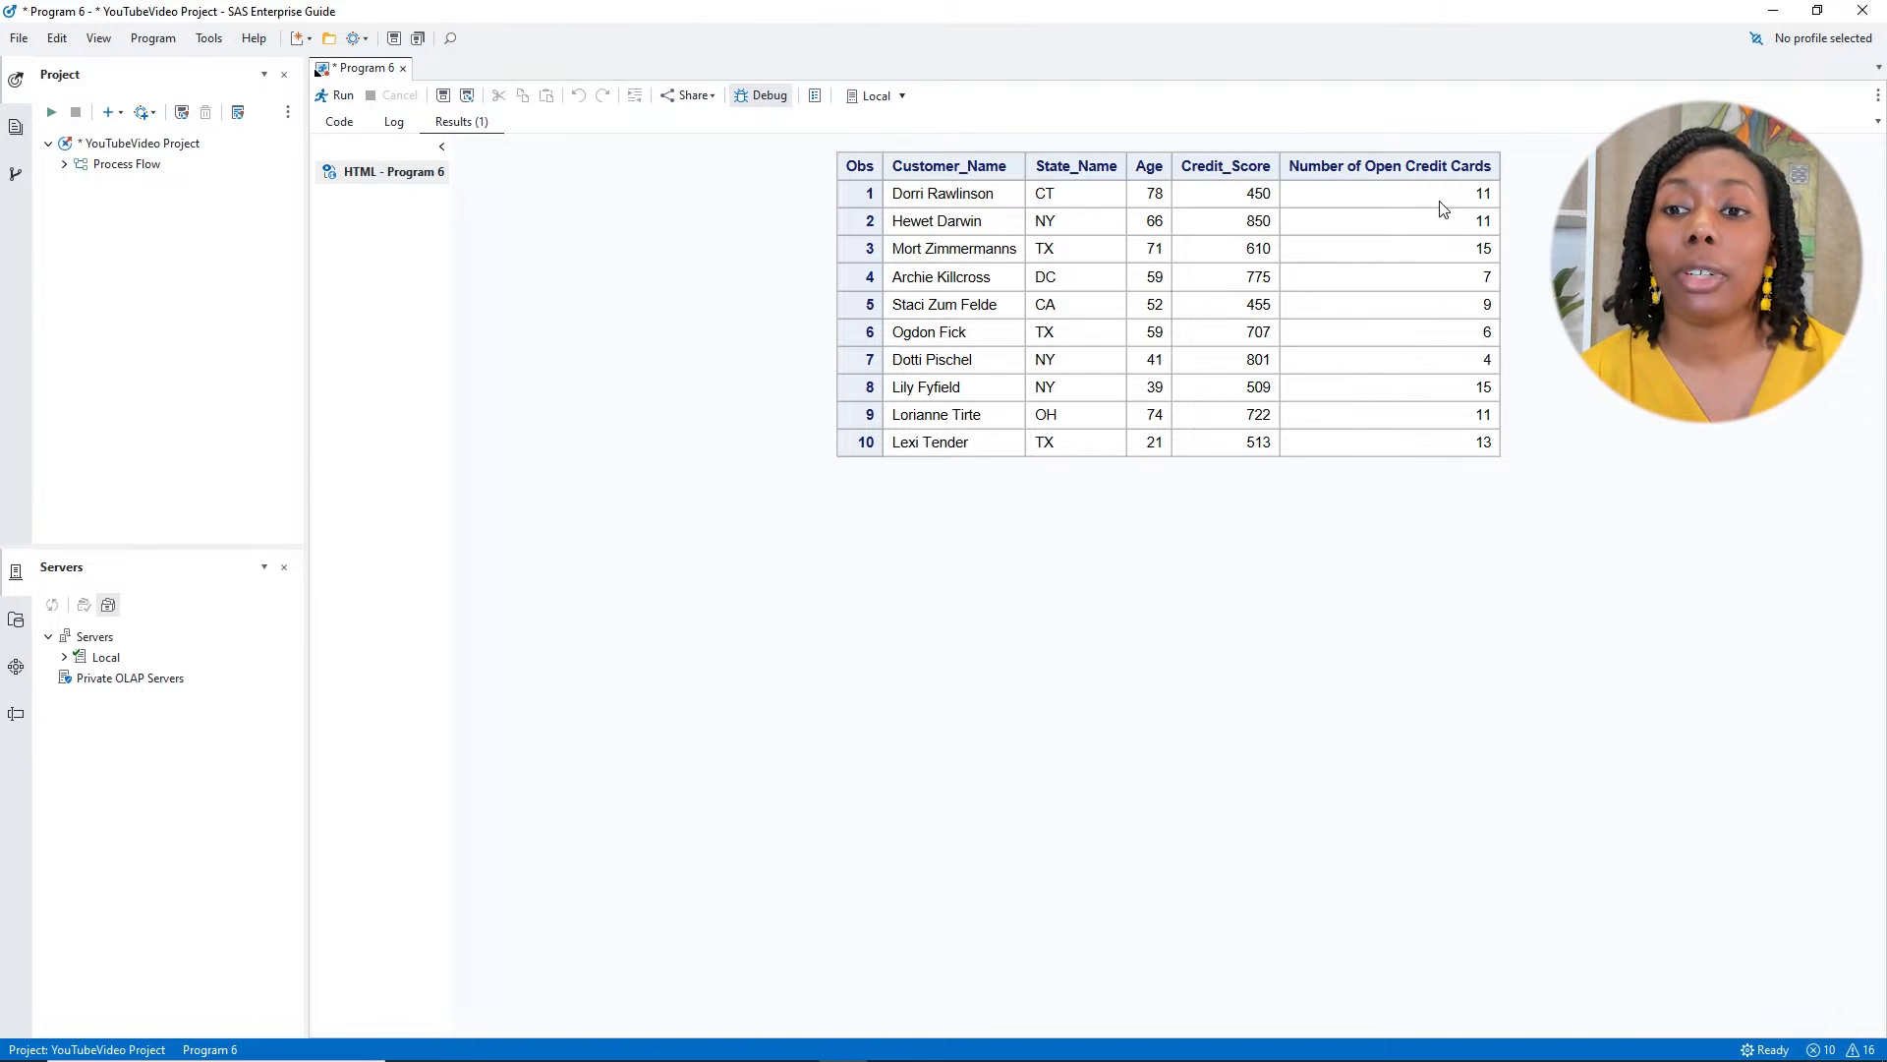
mouse_move(1451, 228)
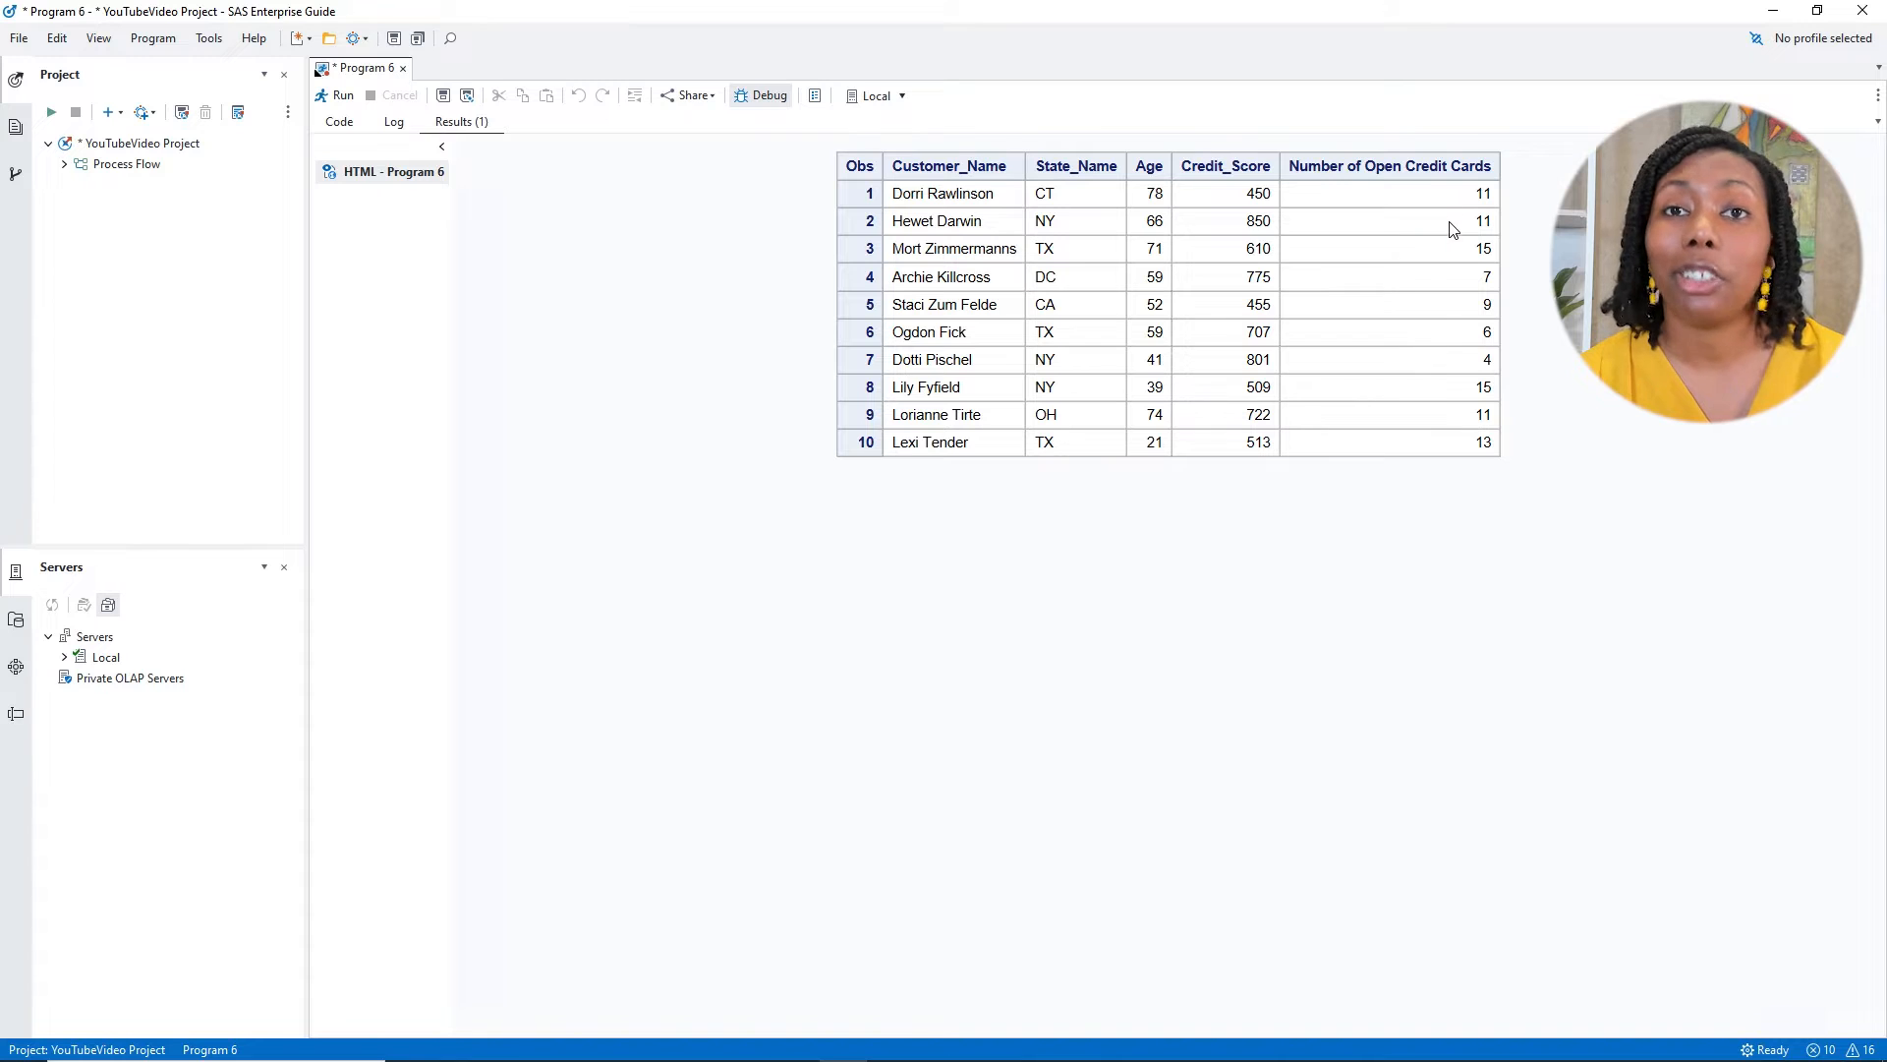
Add a first /* */ comment line below PROC PRINT describing IF-THEN logic
click(339, 122)
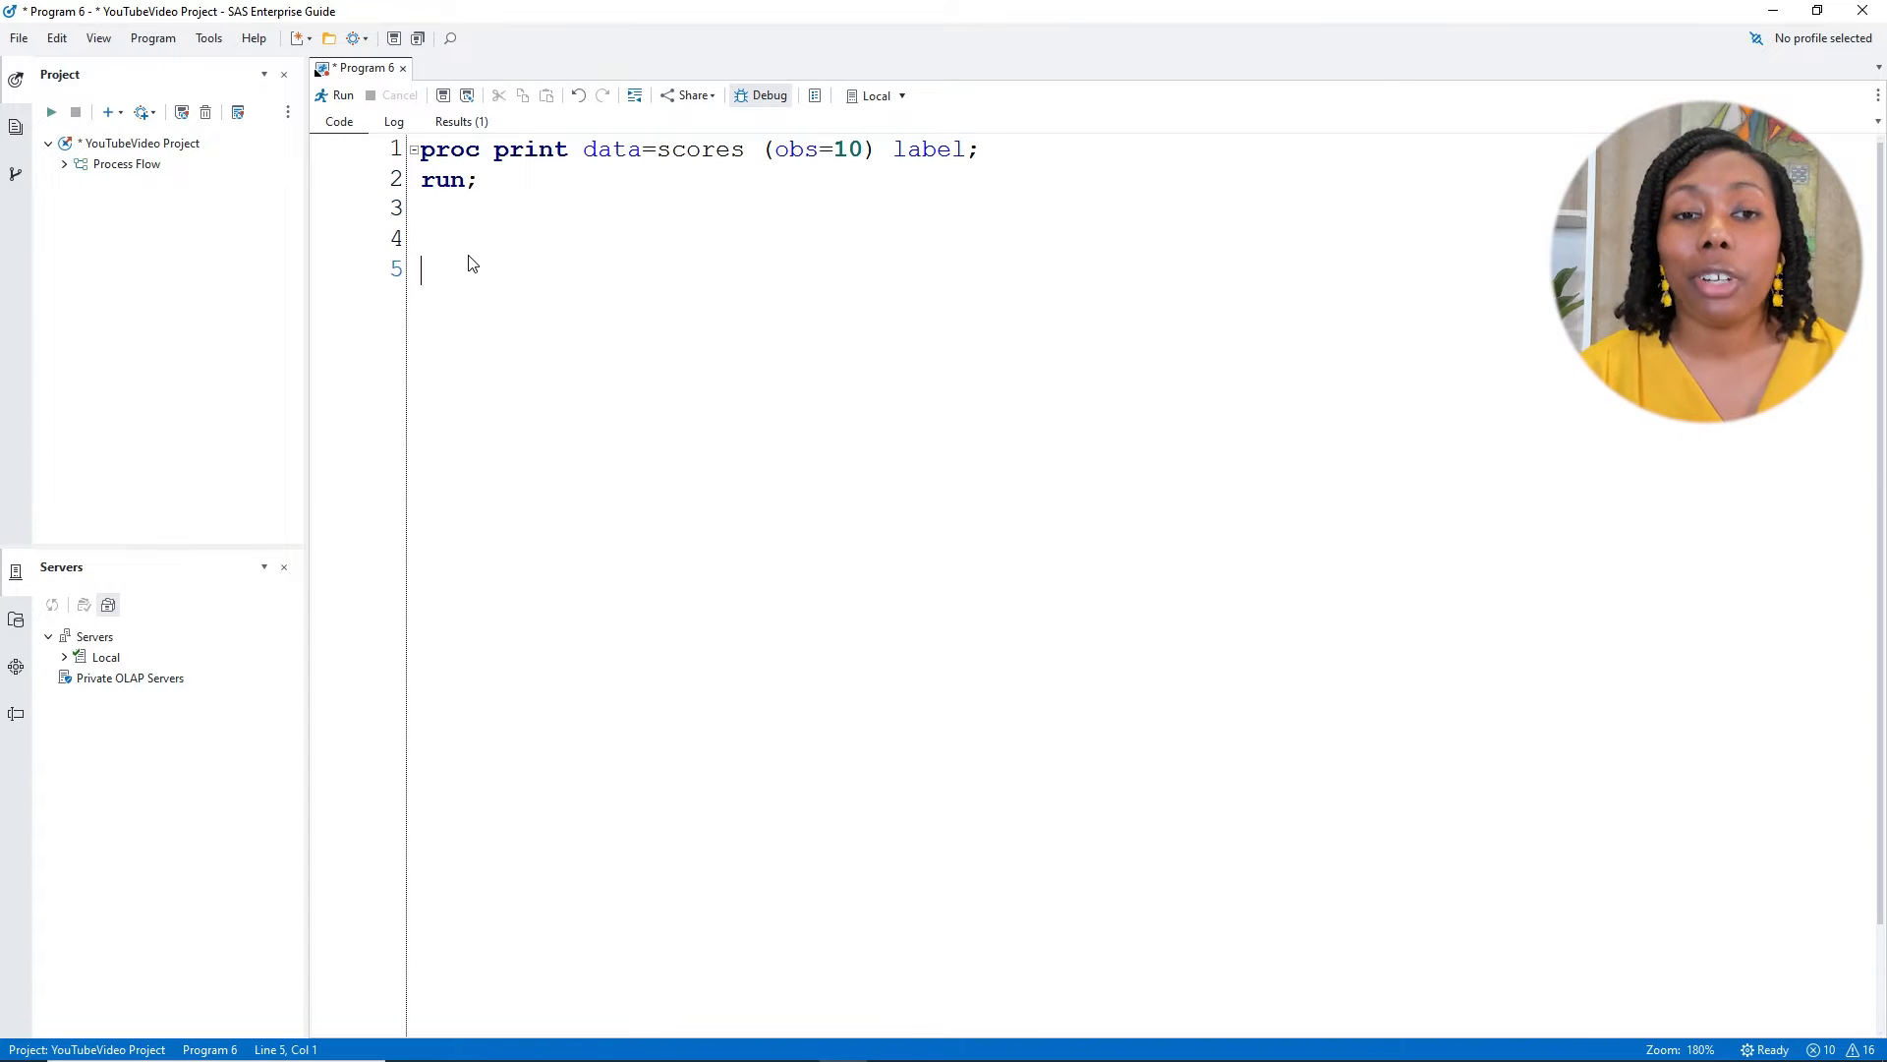
text(/*)
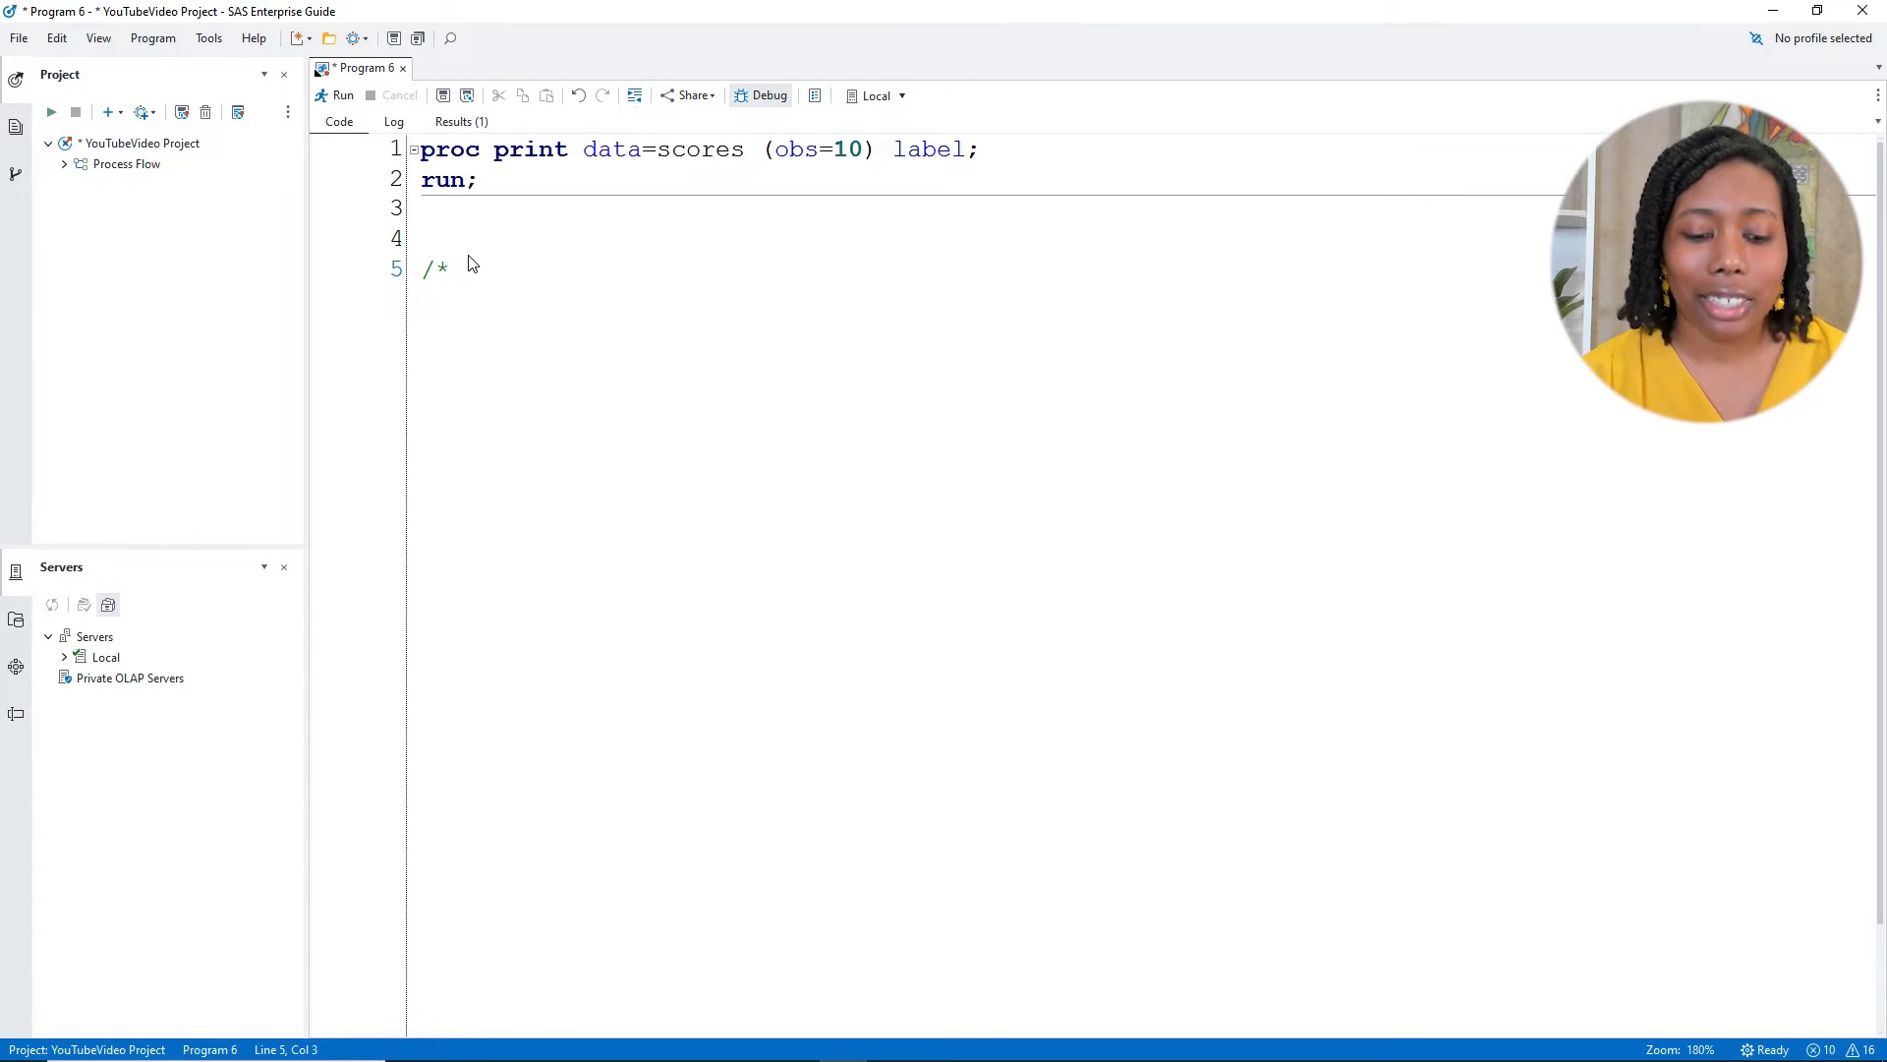
text(I something turns out to be true, then do somet)
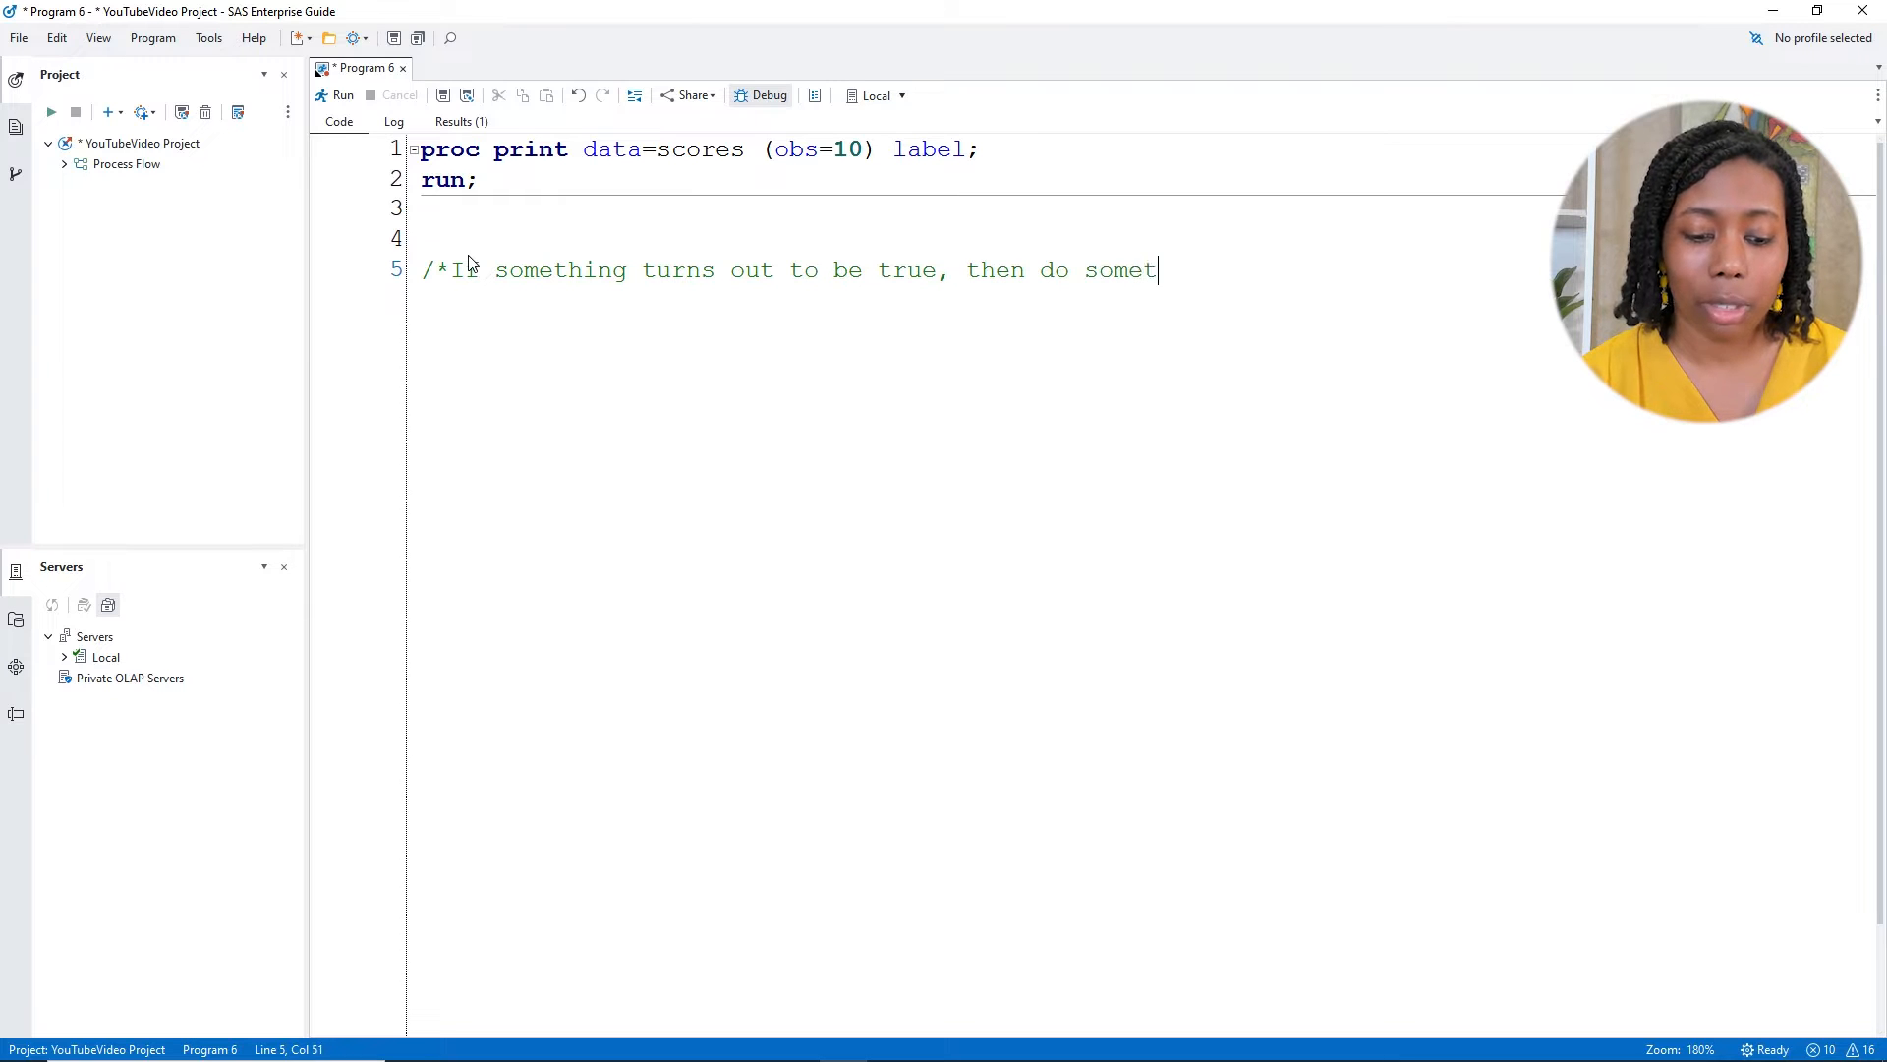
text(hing*/)
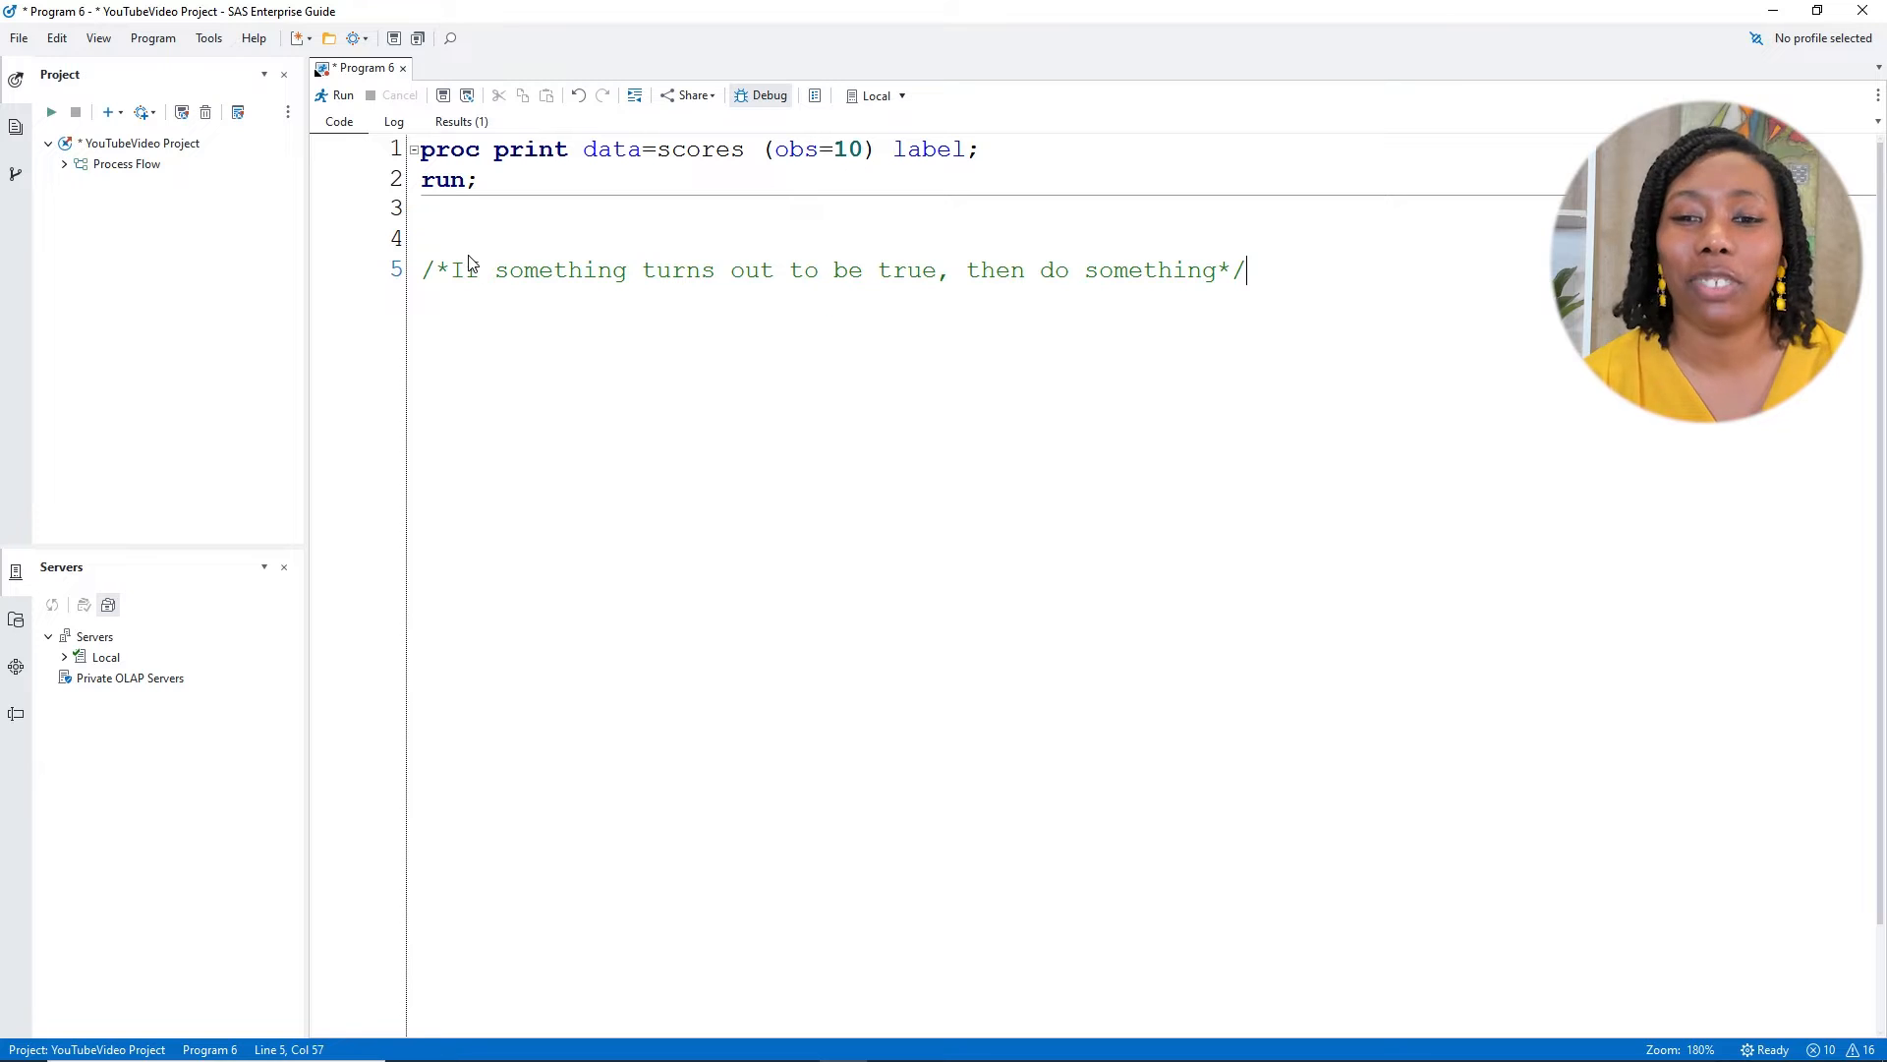
key(Enter)
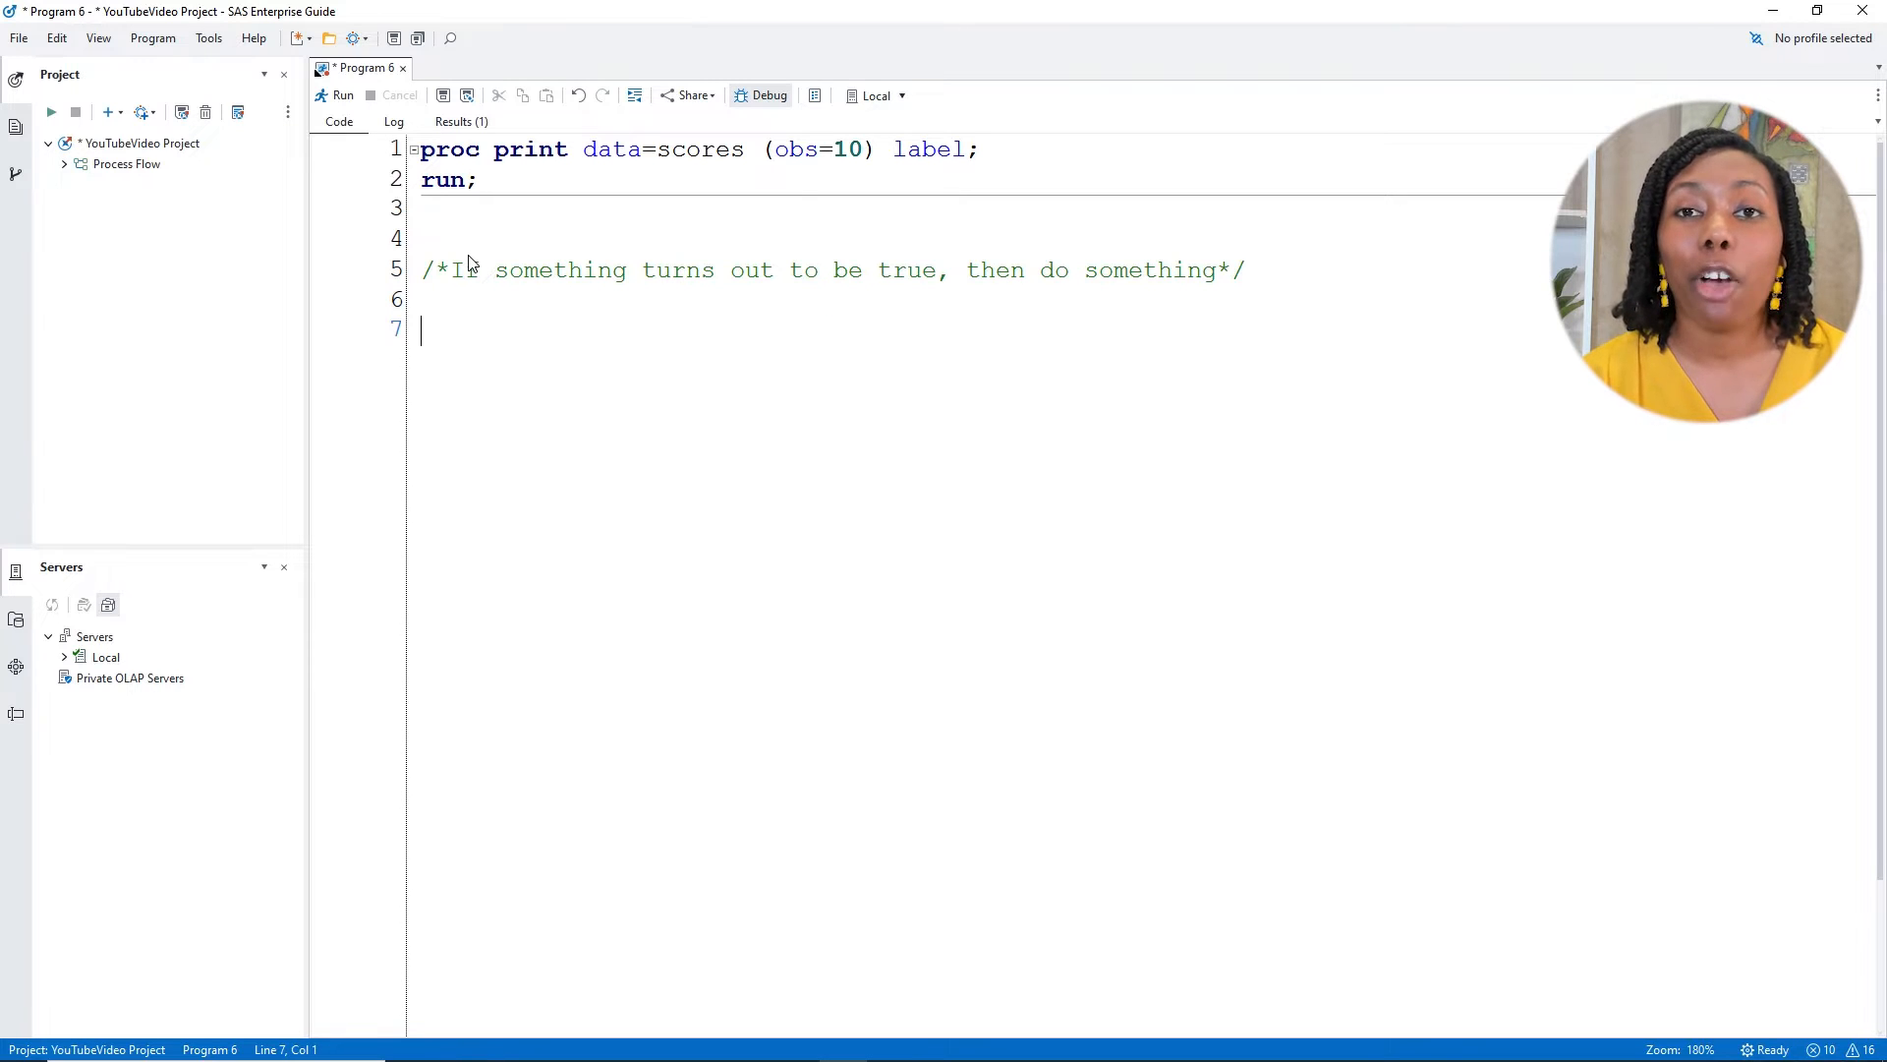
Add a second comment with the example if CC < 8 then Risk = Low
text(/*)
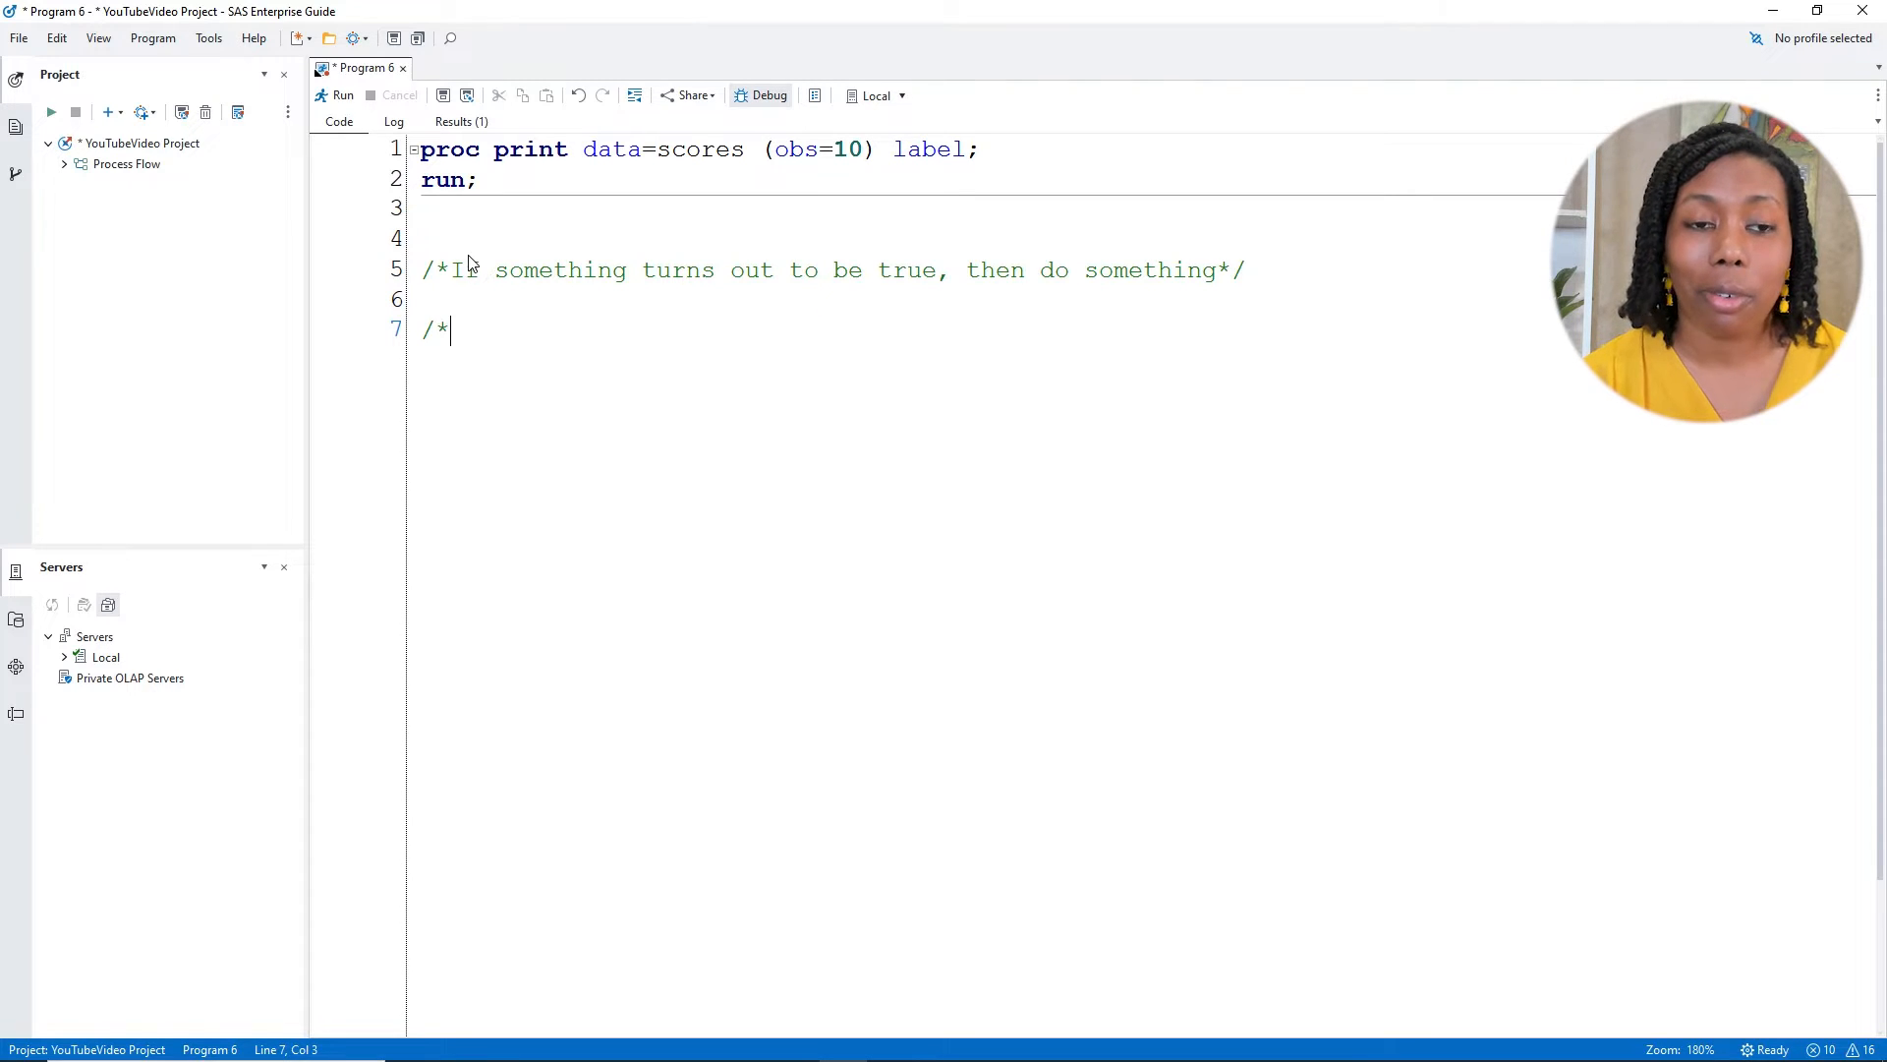
text(if)
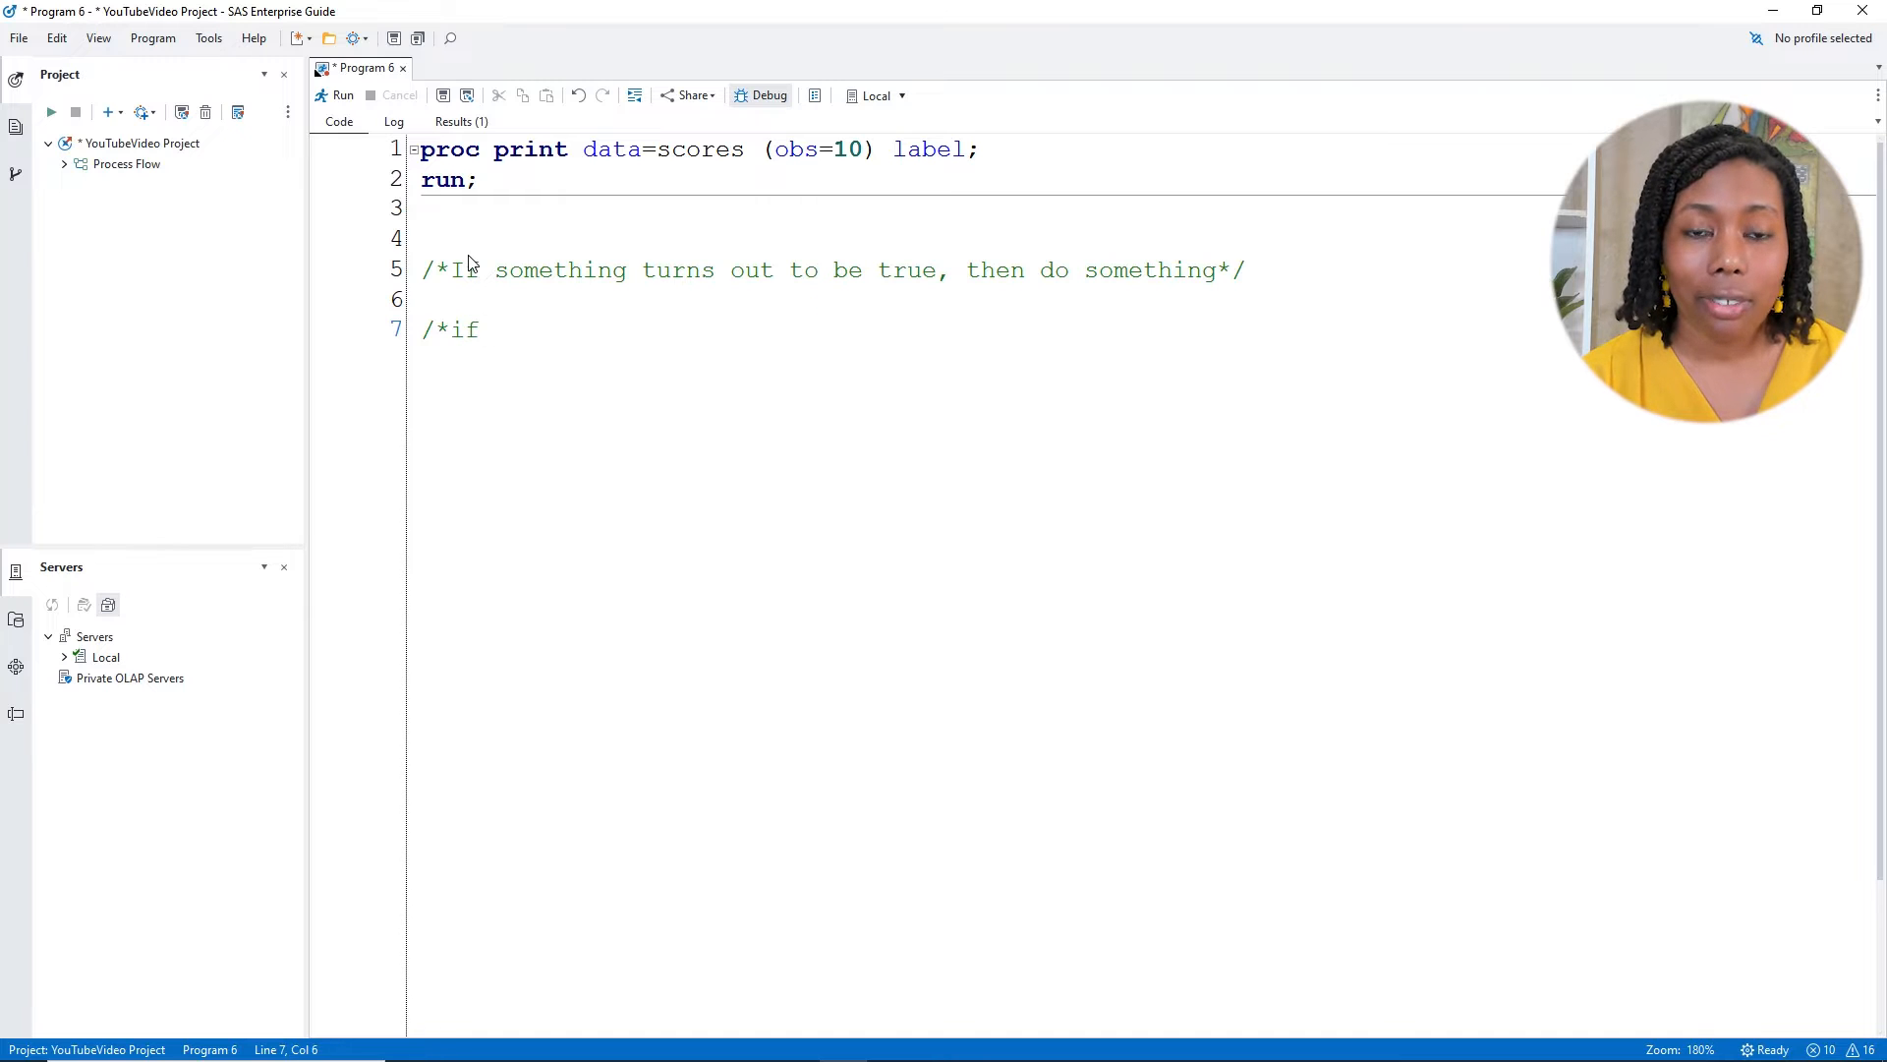
text(CC < 8 then)
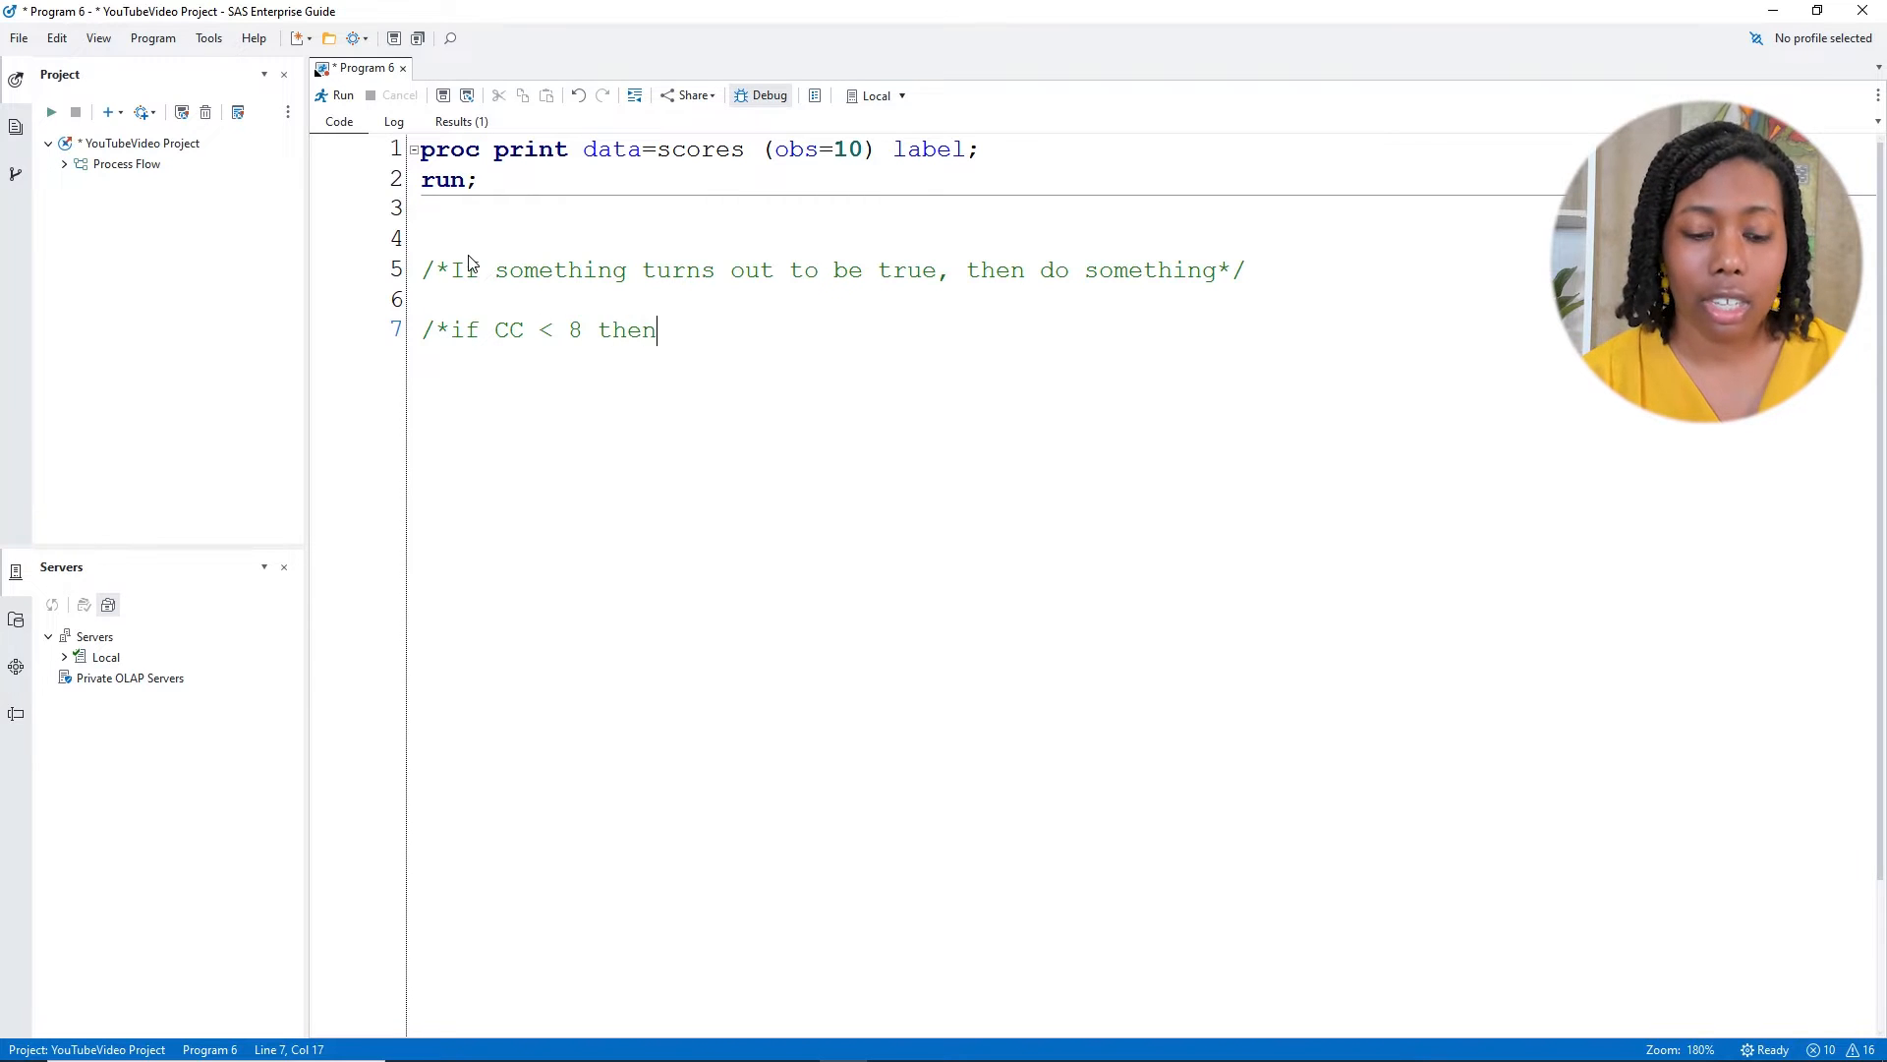
text(Risk = Low)
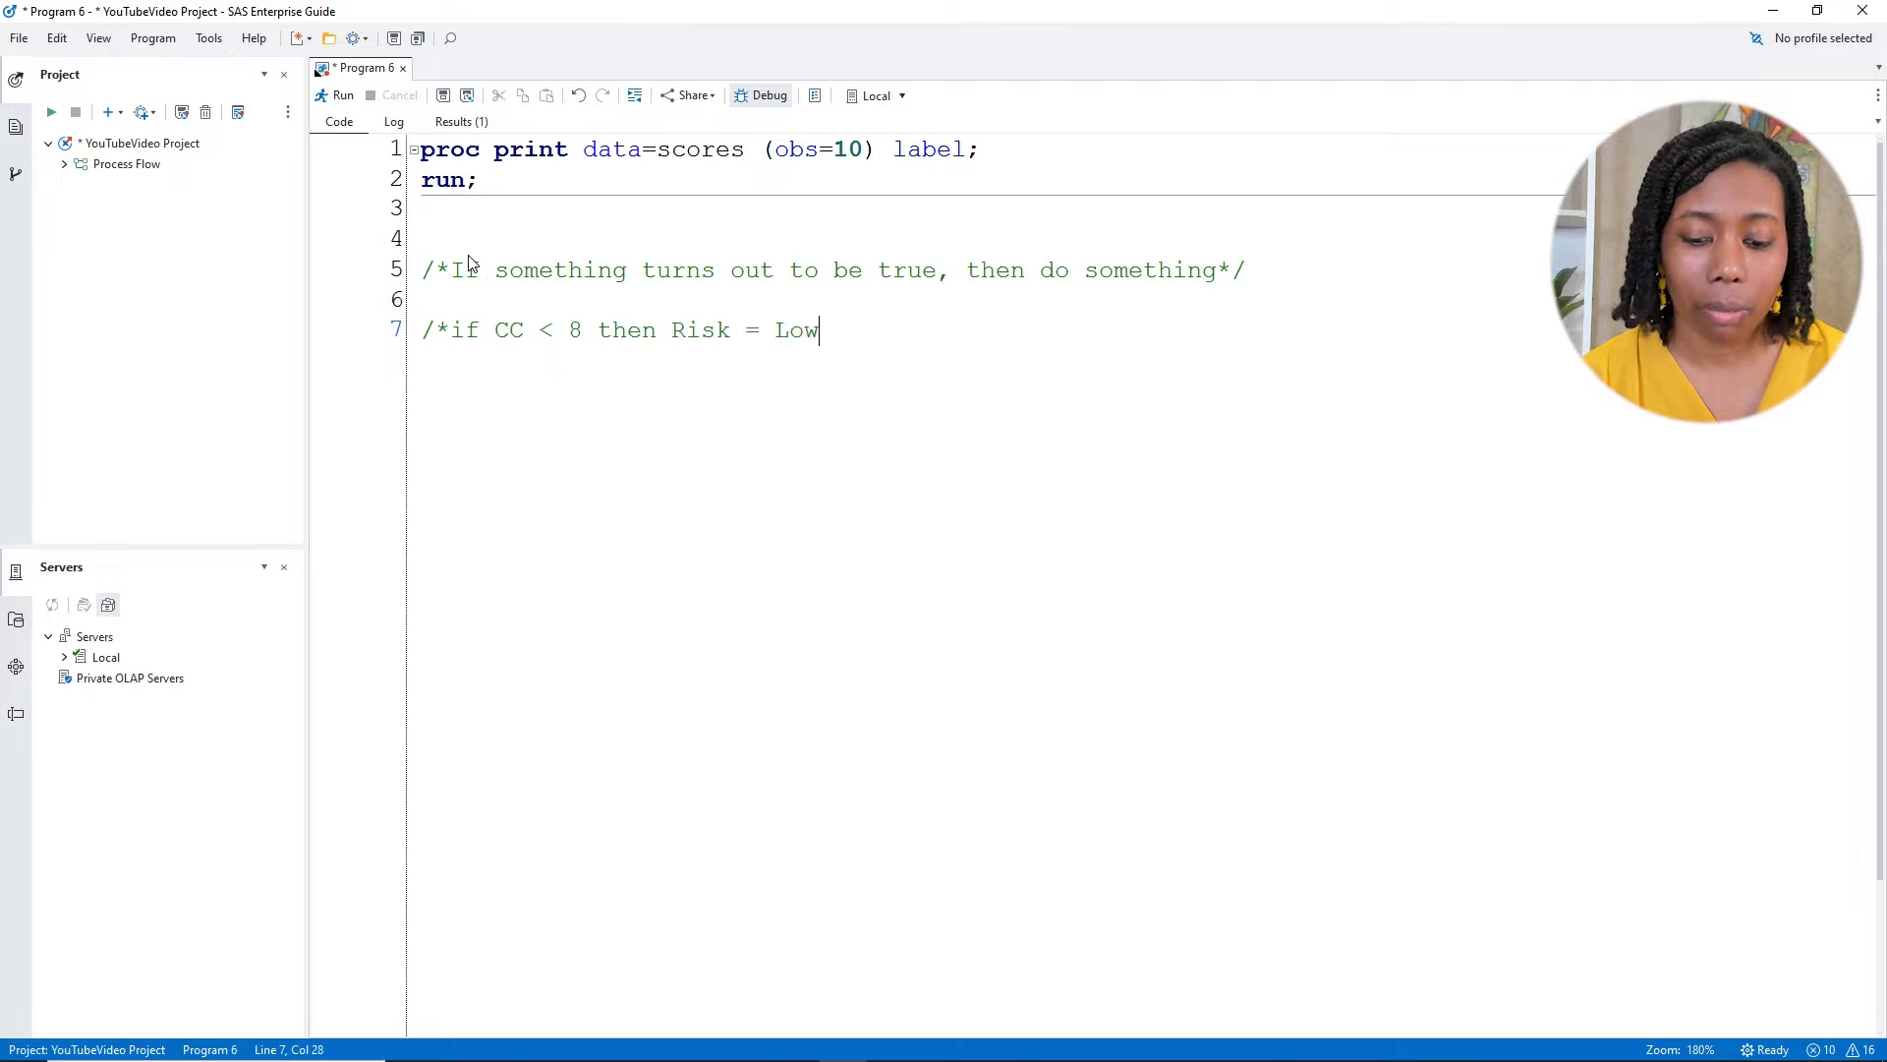
text(*/)
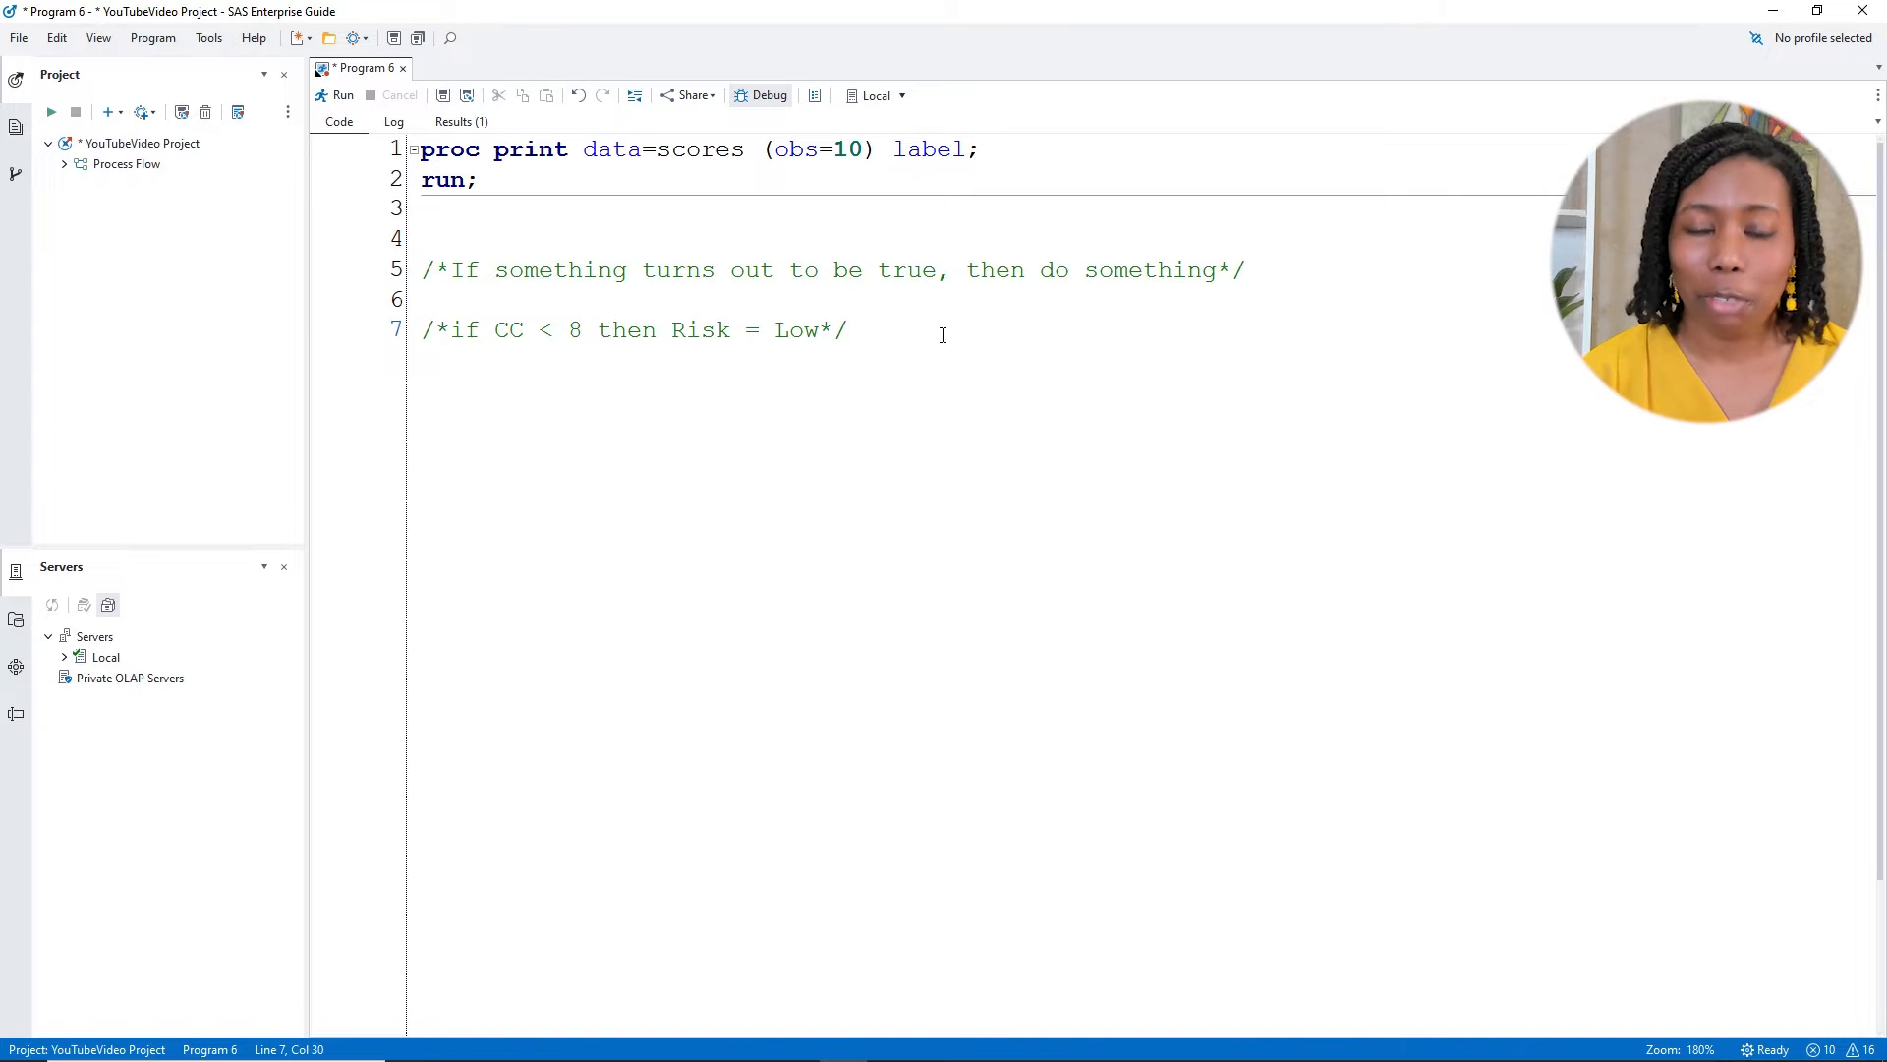
Begin a DATA step creating New with set scores;
text(da)
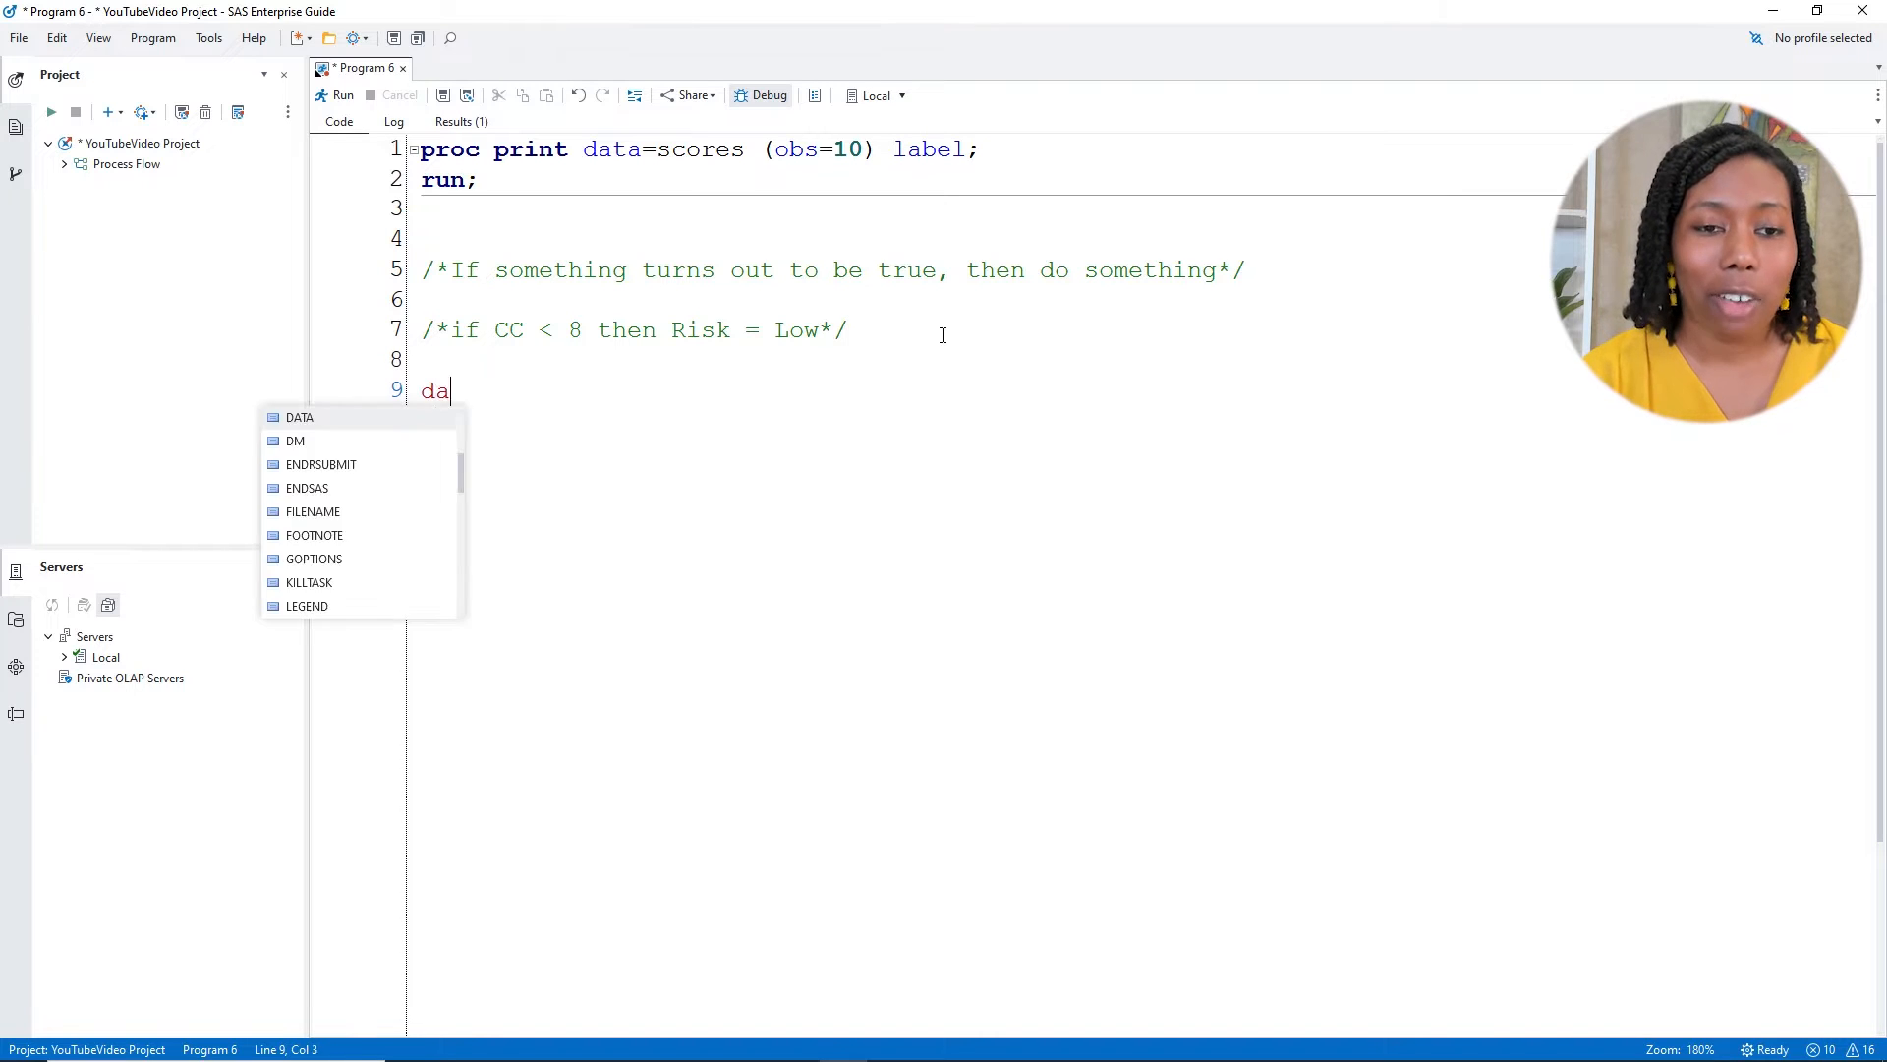
text(ta)
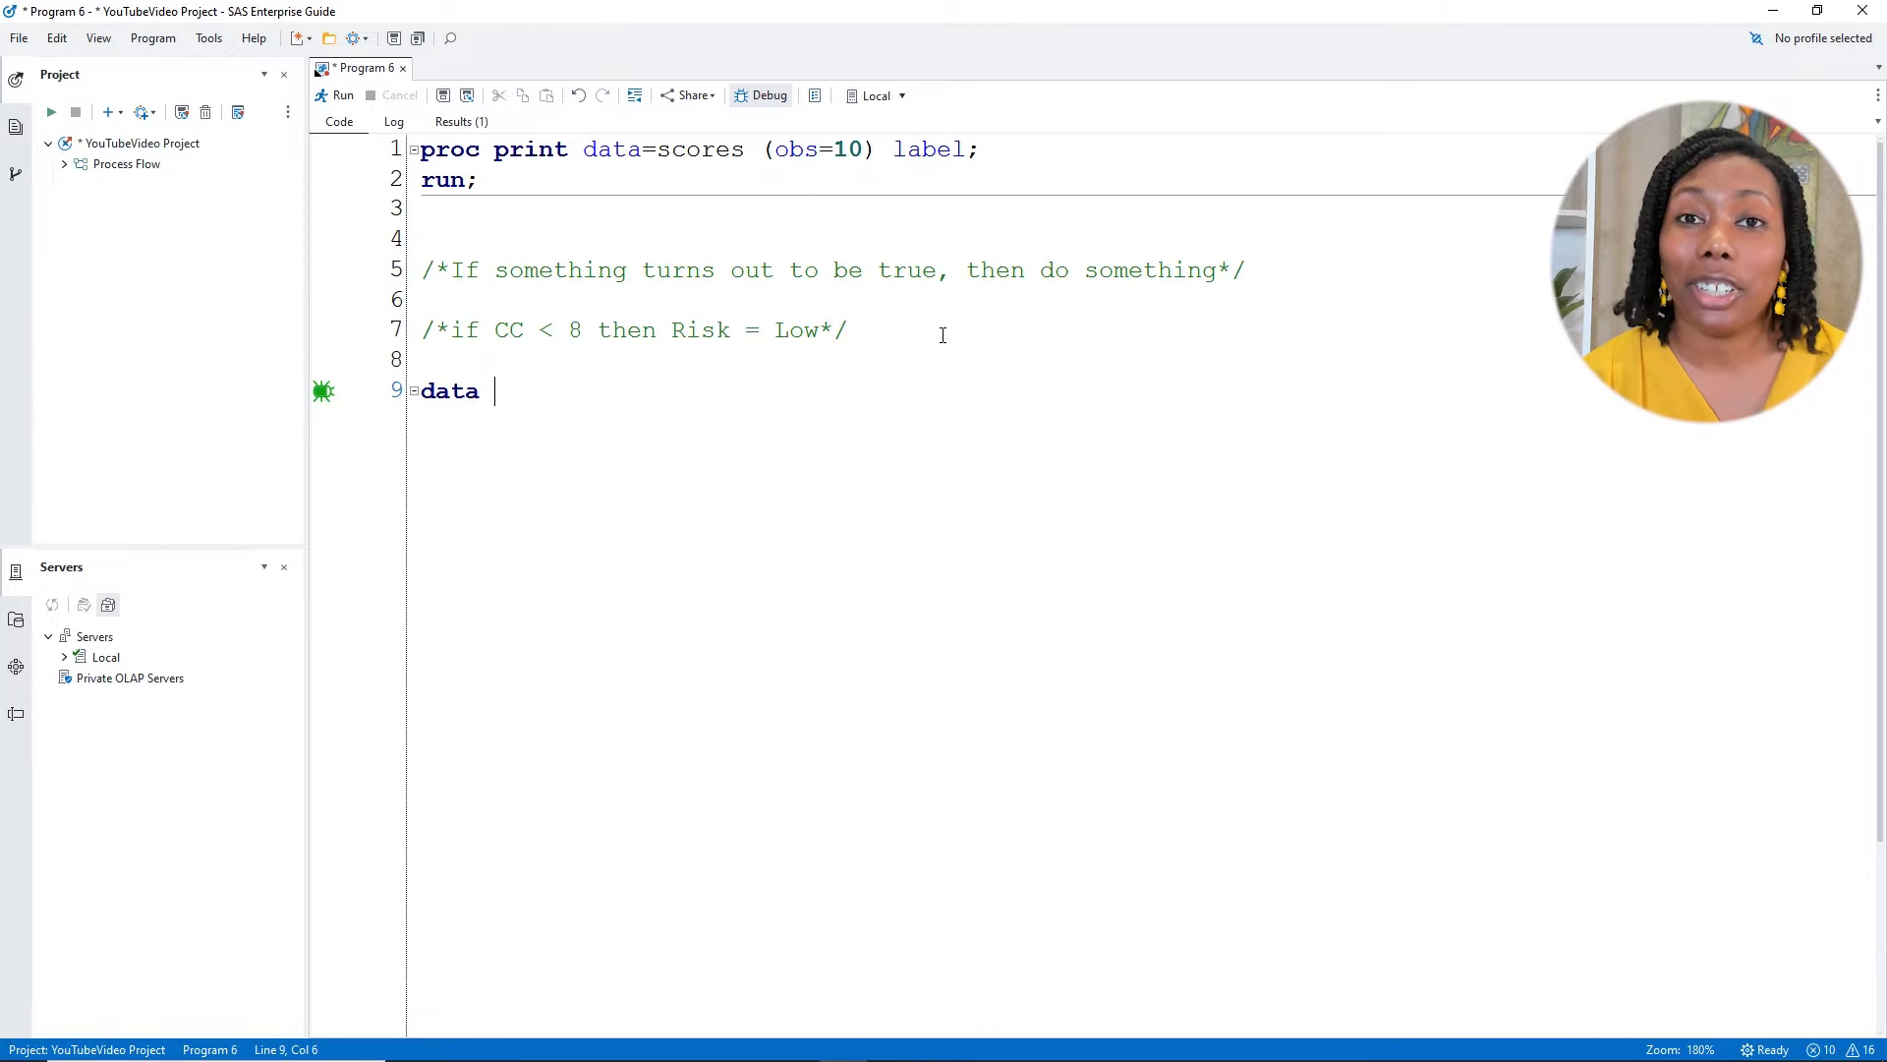
text(New)
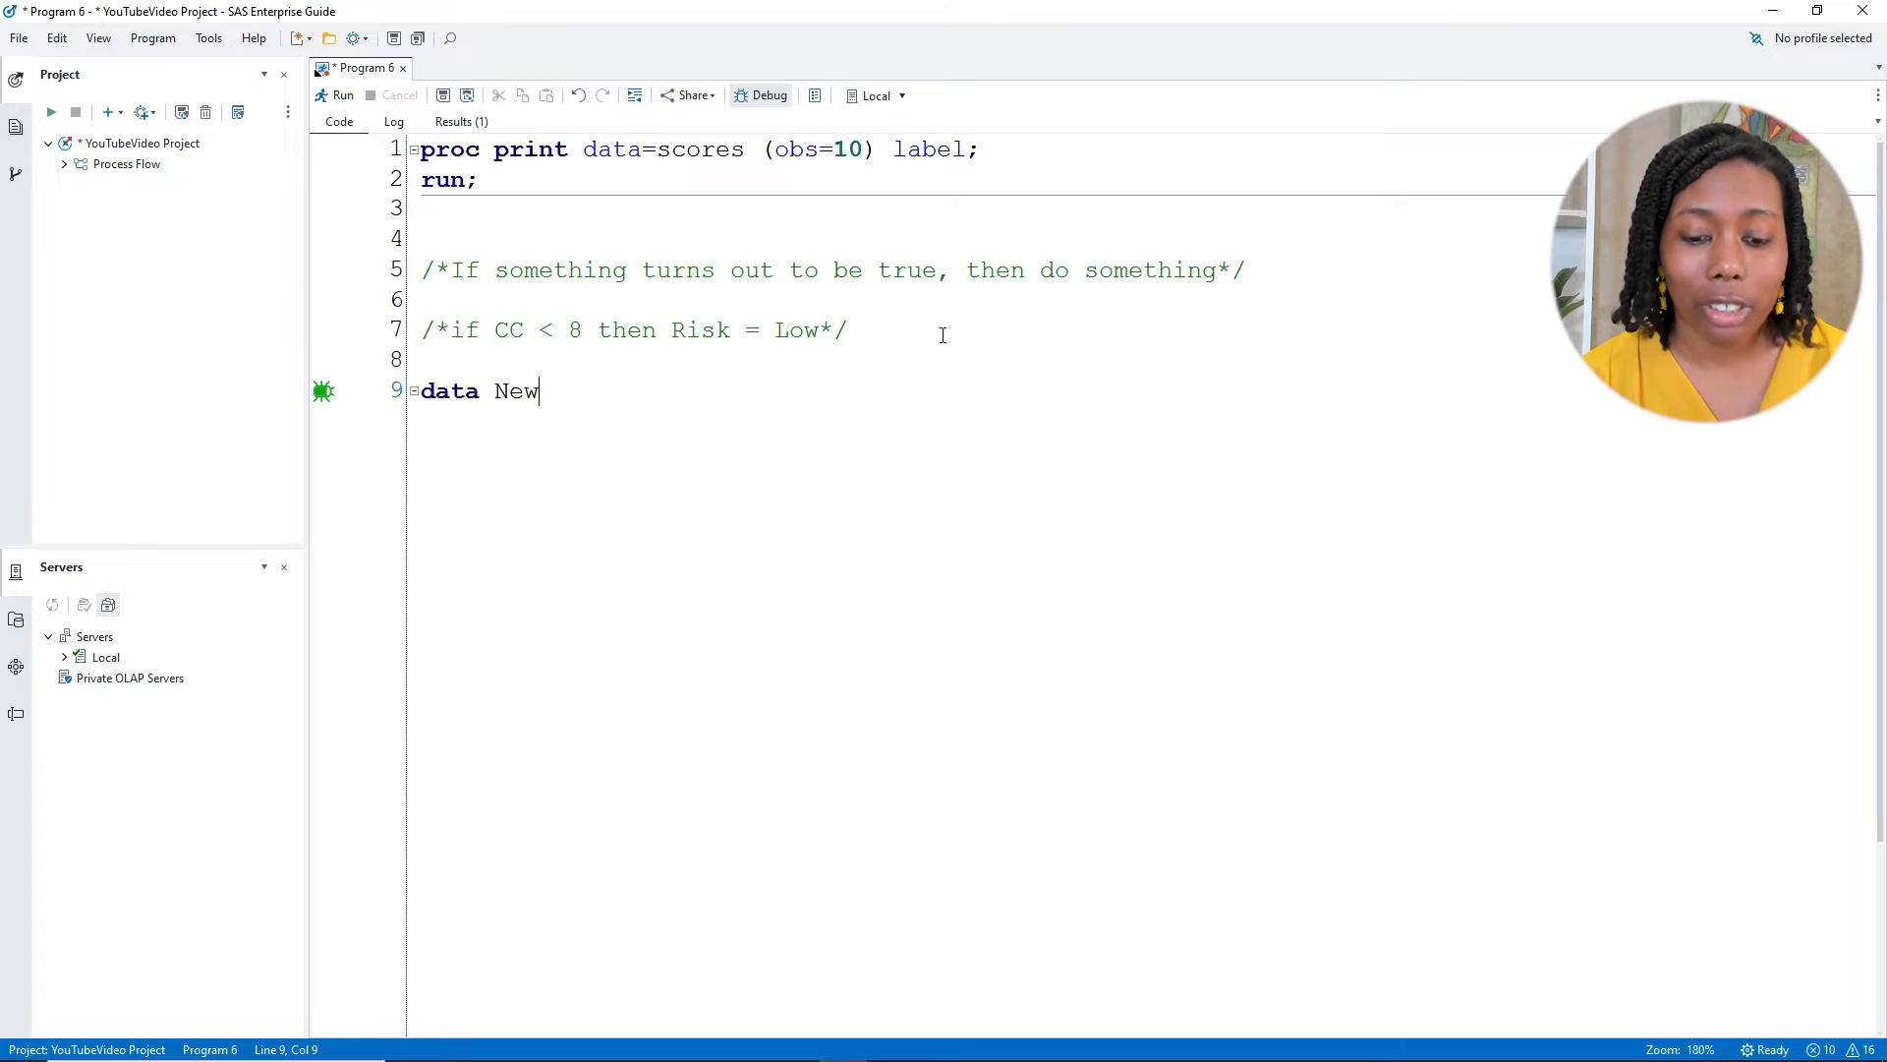
key(Enter)
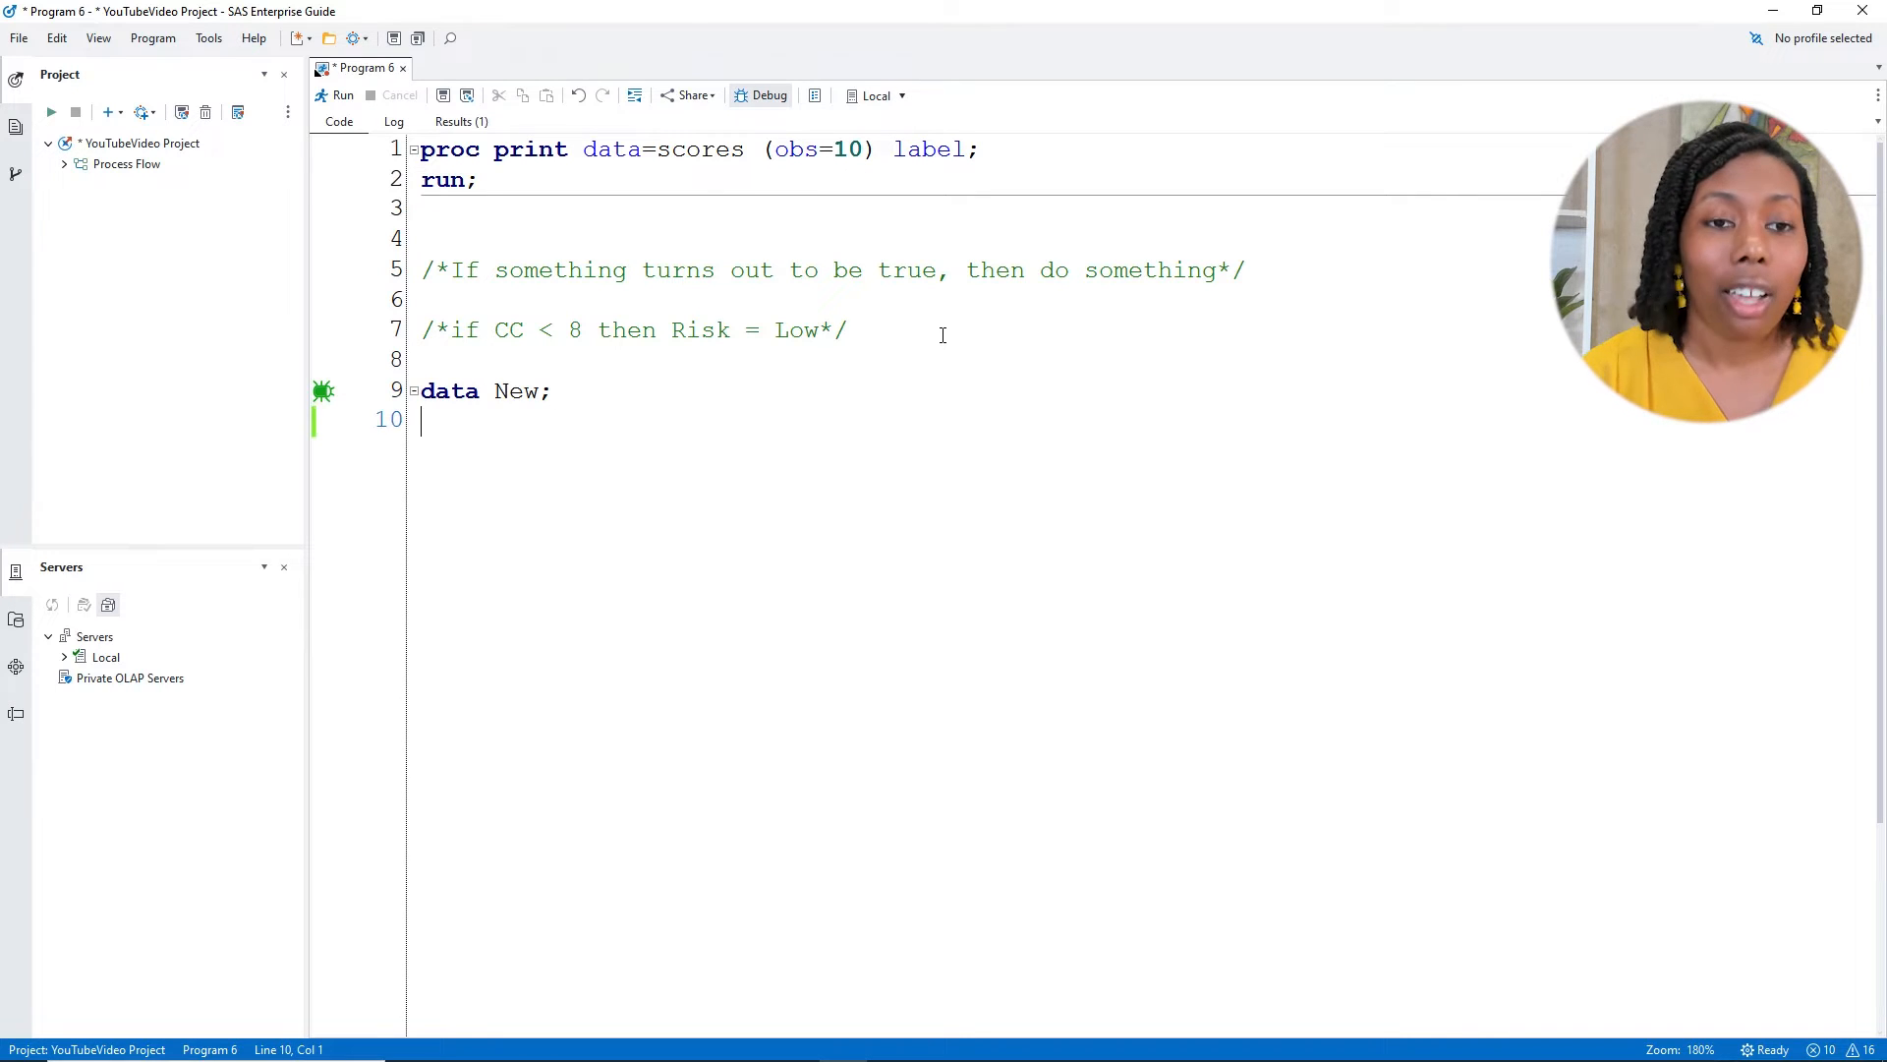
text(set)
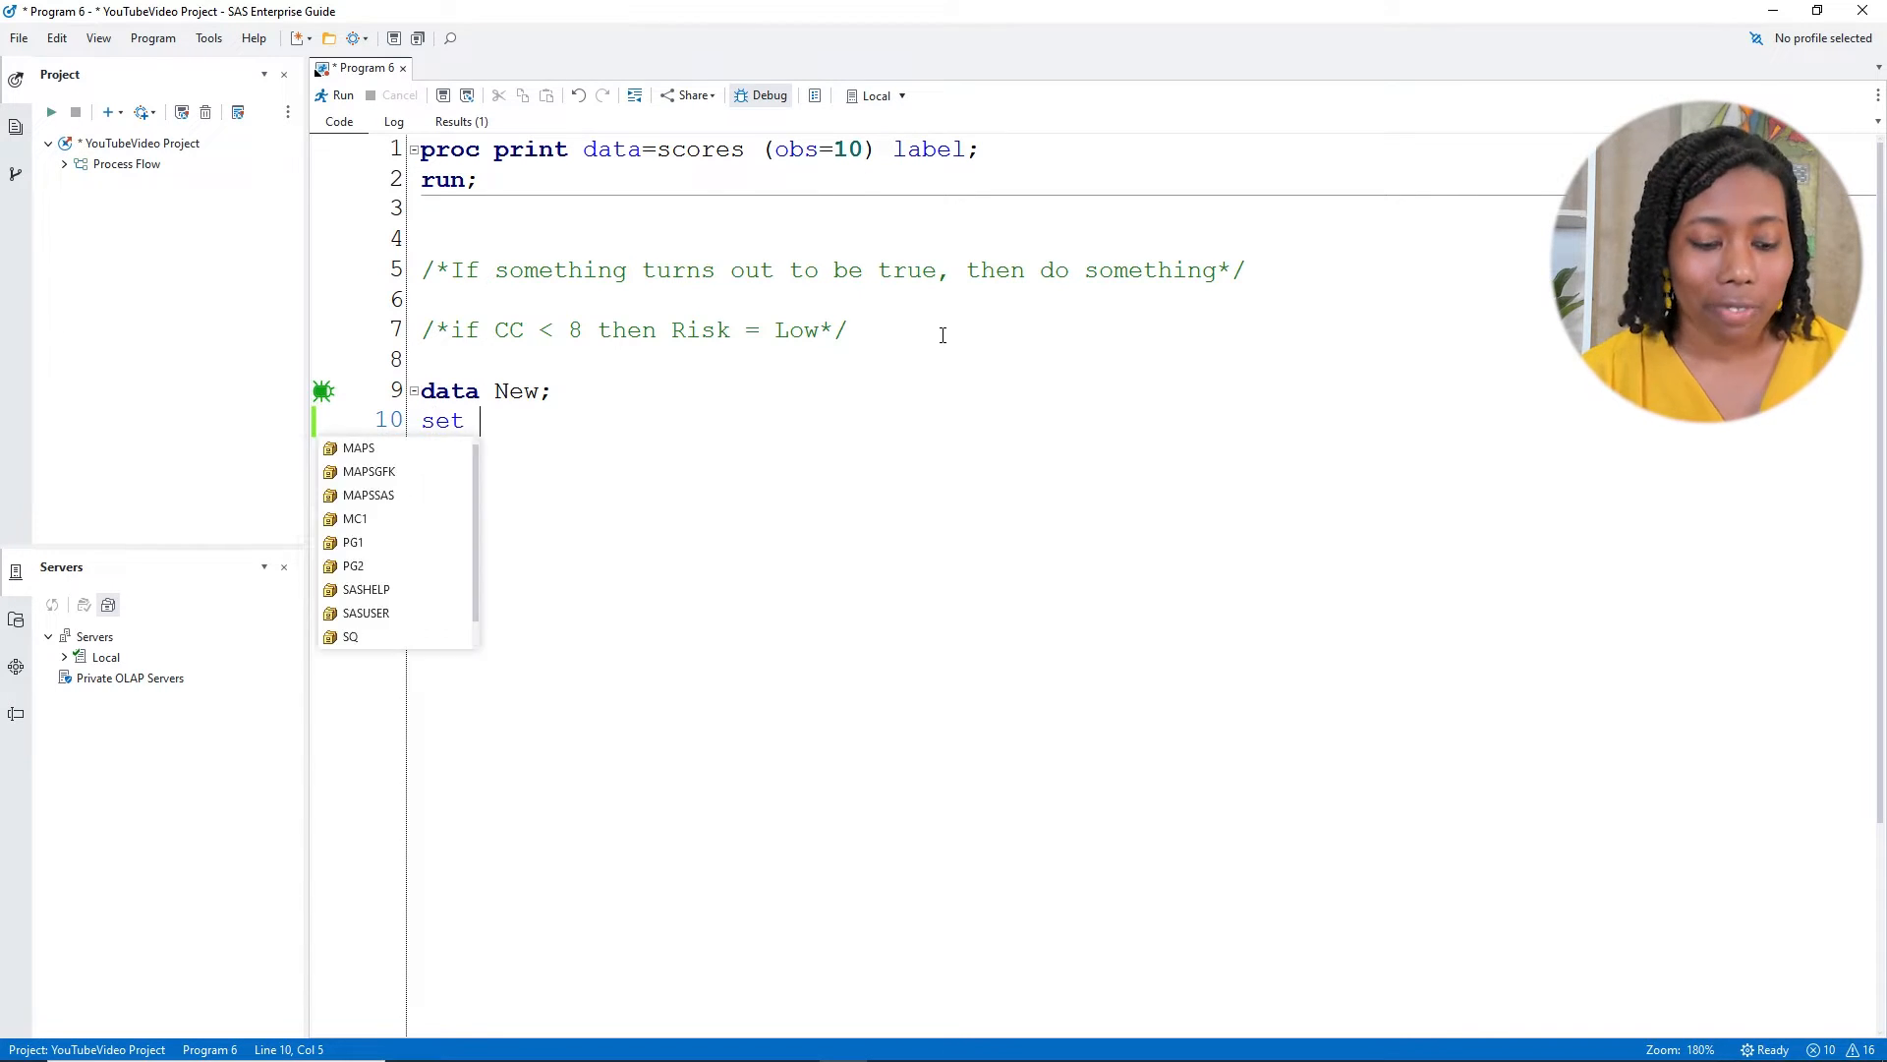
text(scored)
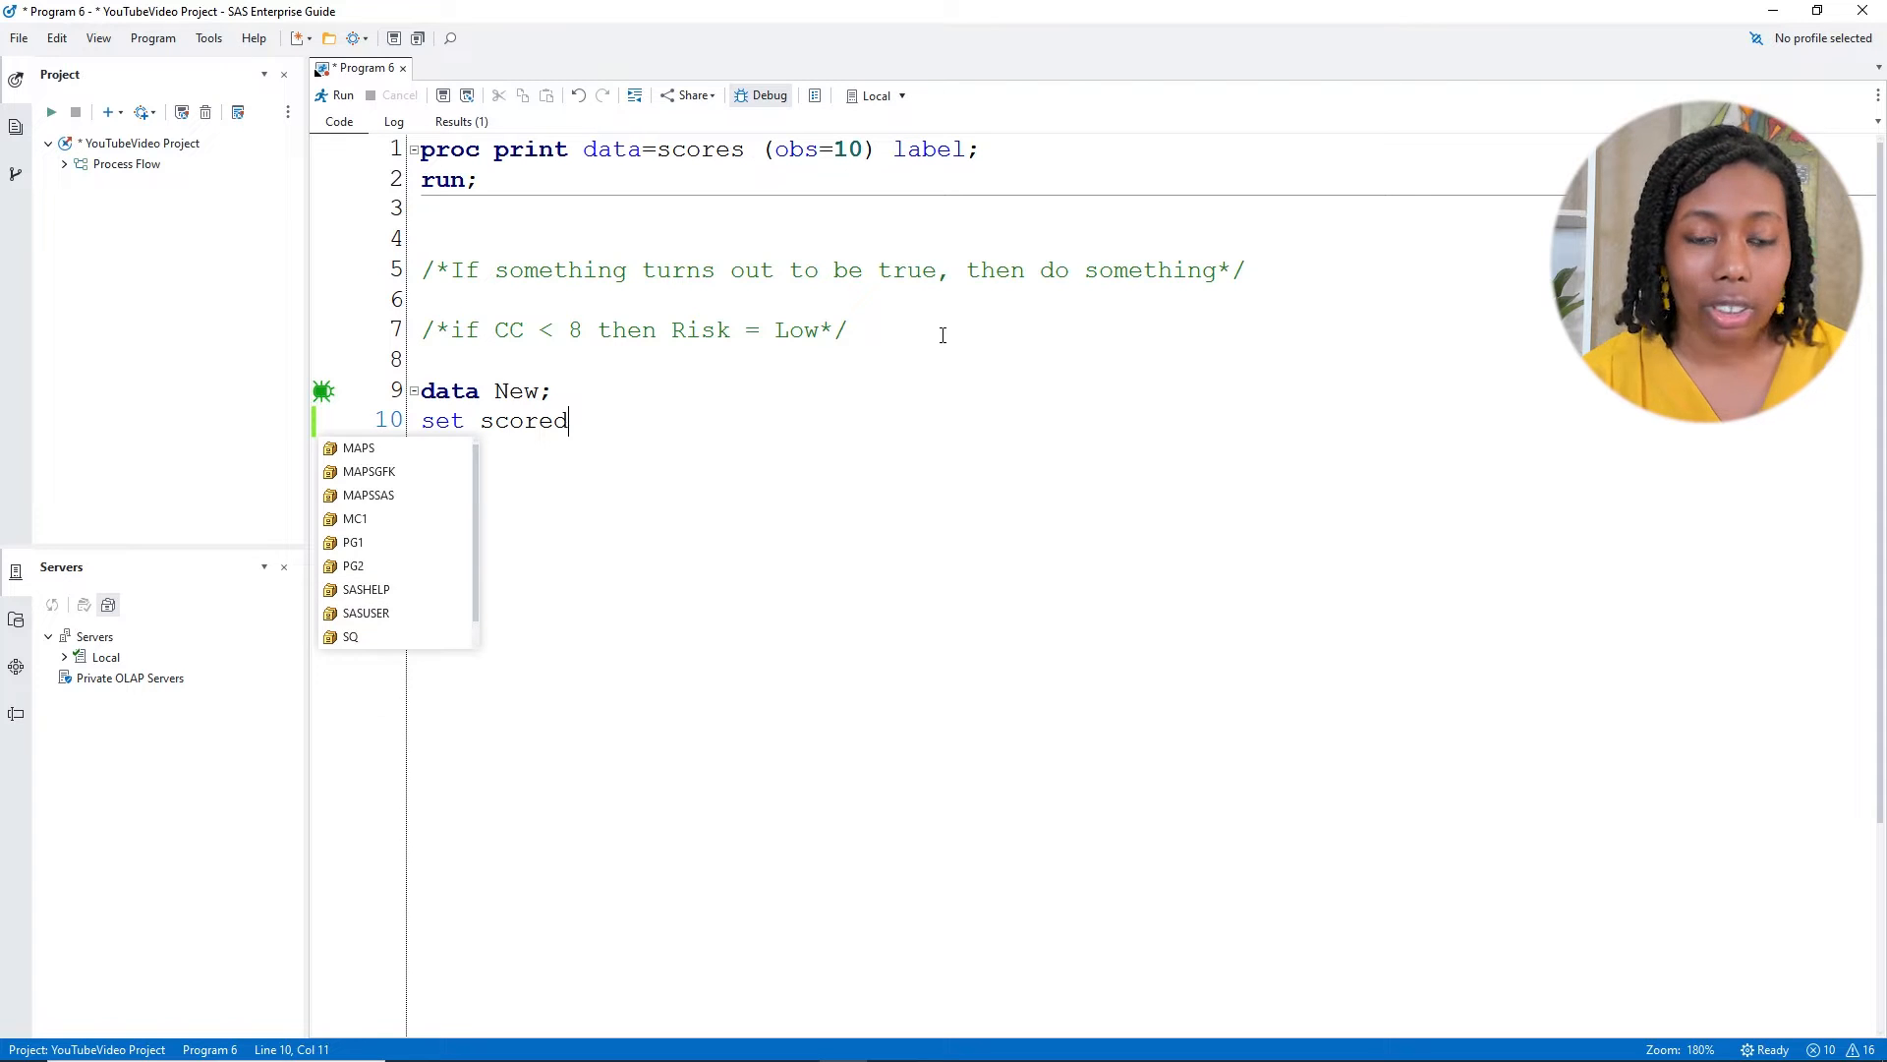
text(s;)
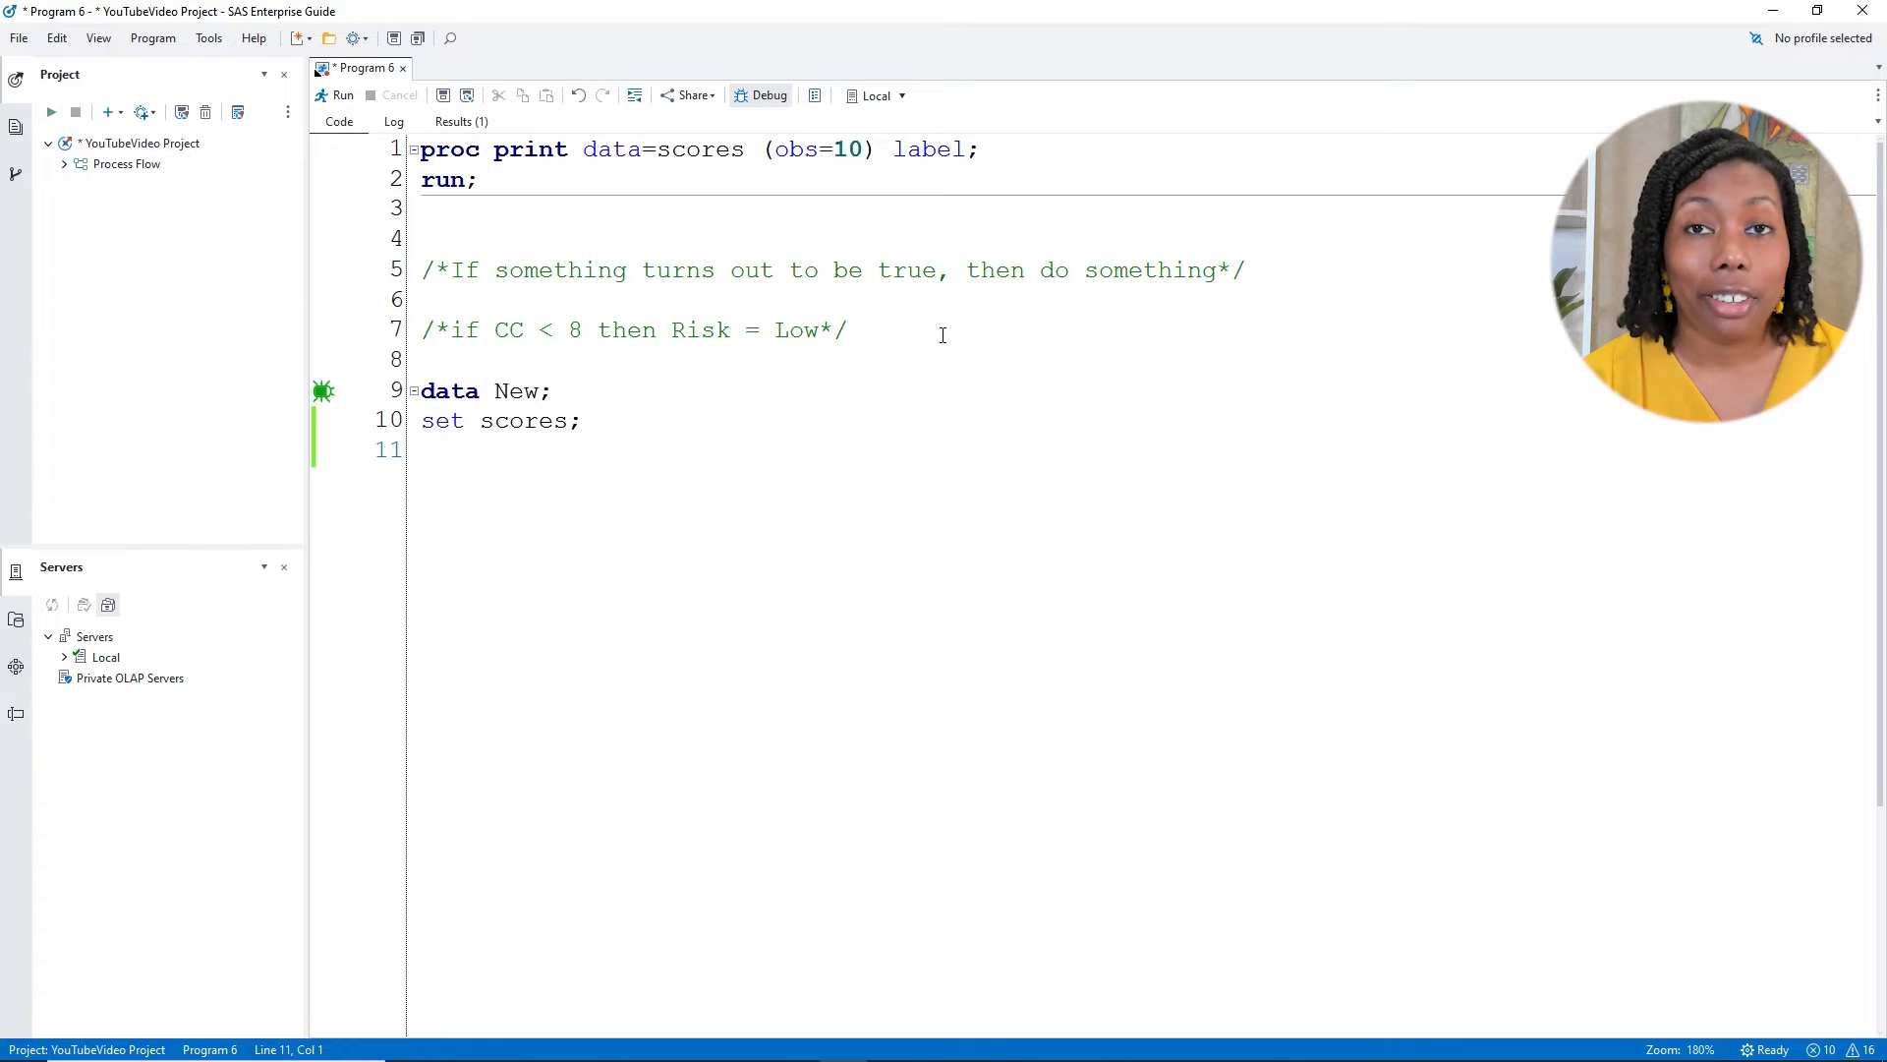
Add if CreditCards < 8 then Risk = "Low"; and close the step with run;
text(if)
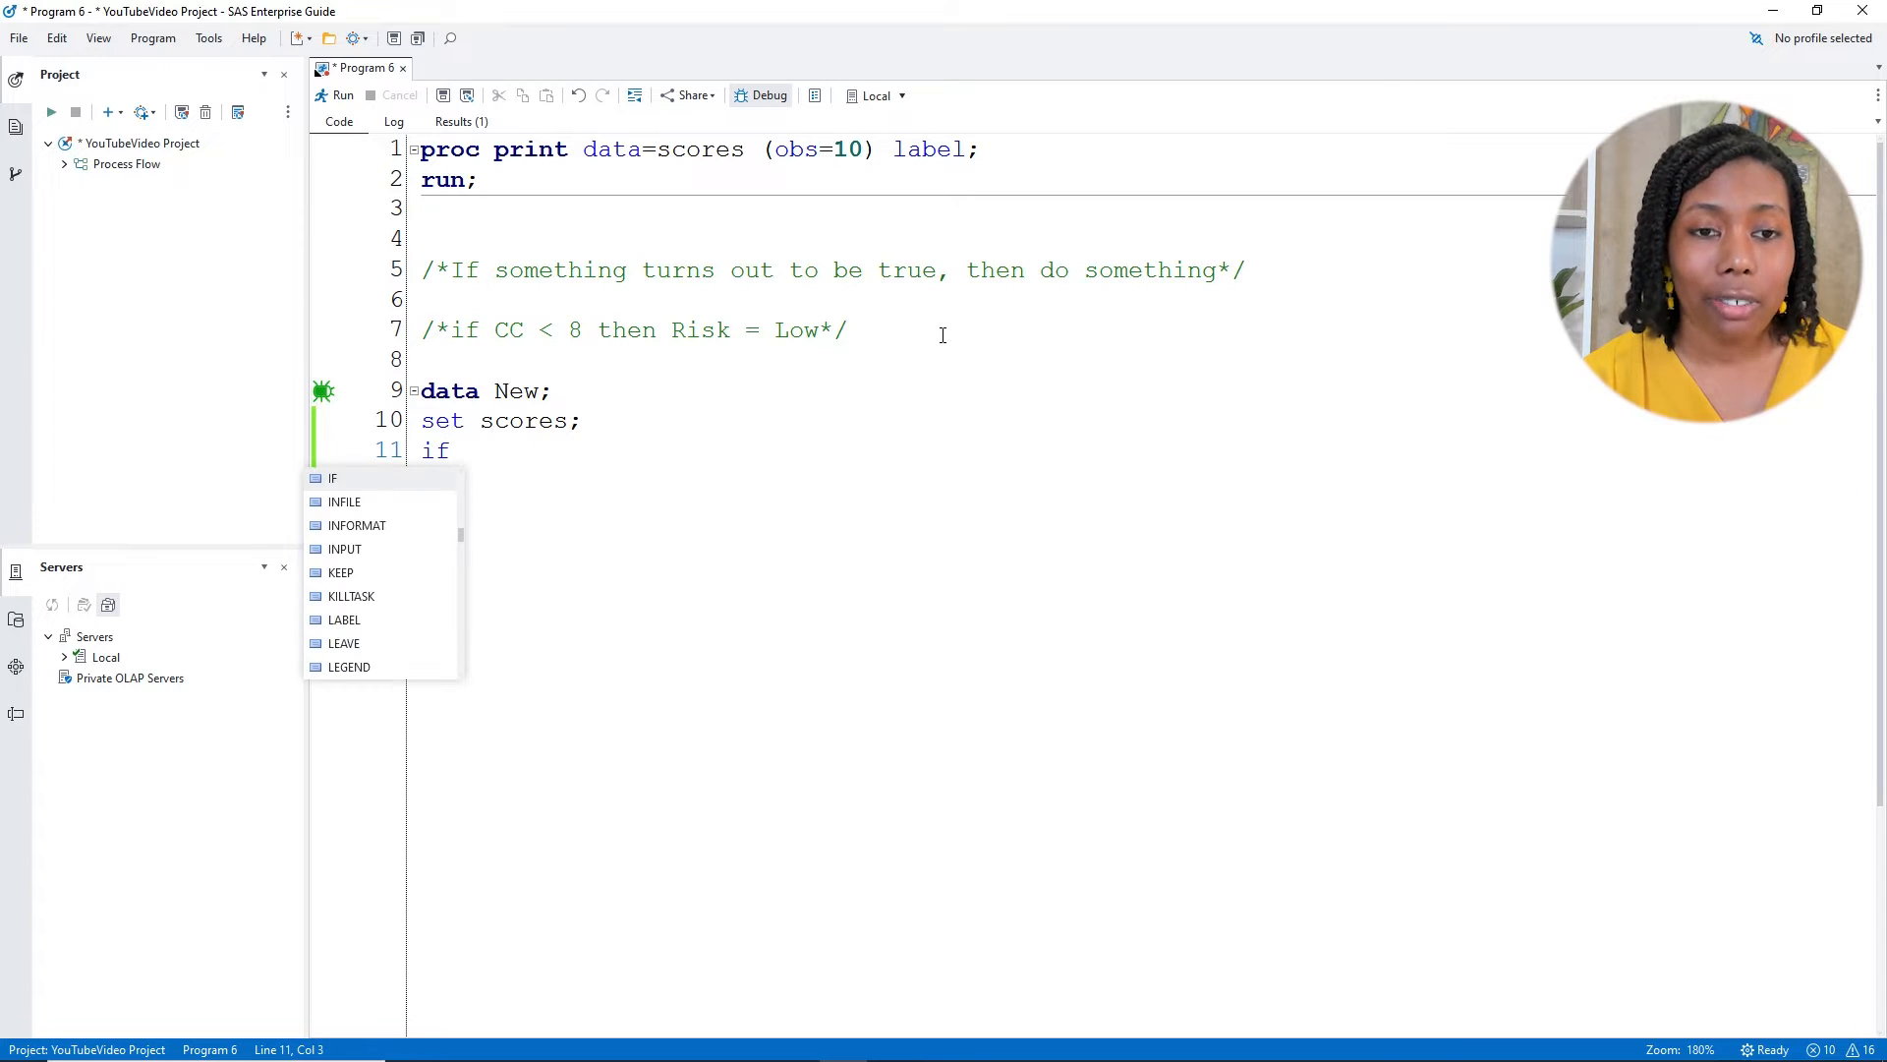
text(CreditC)
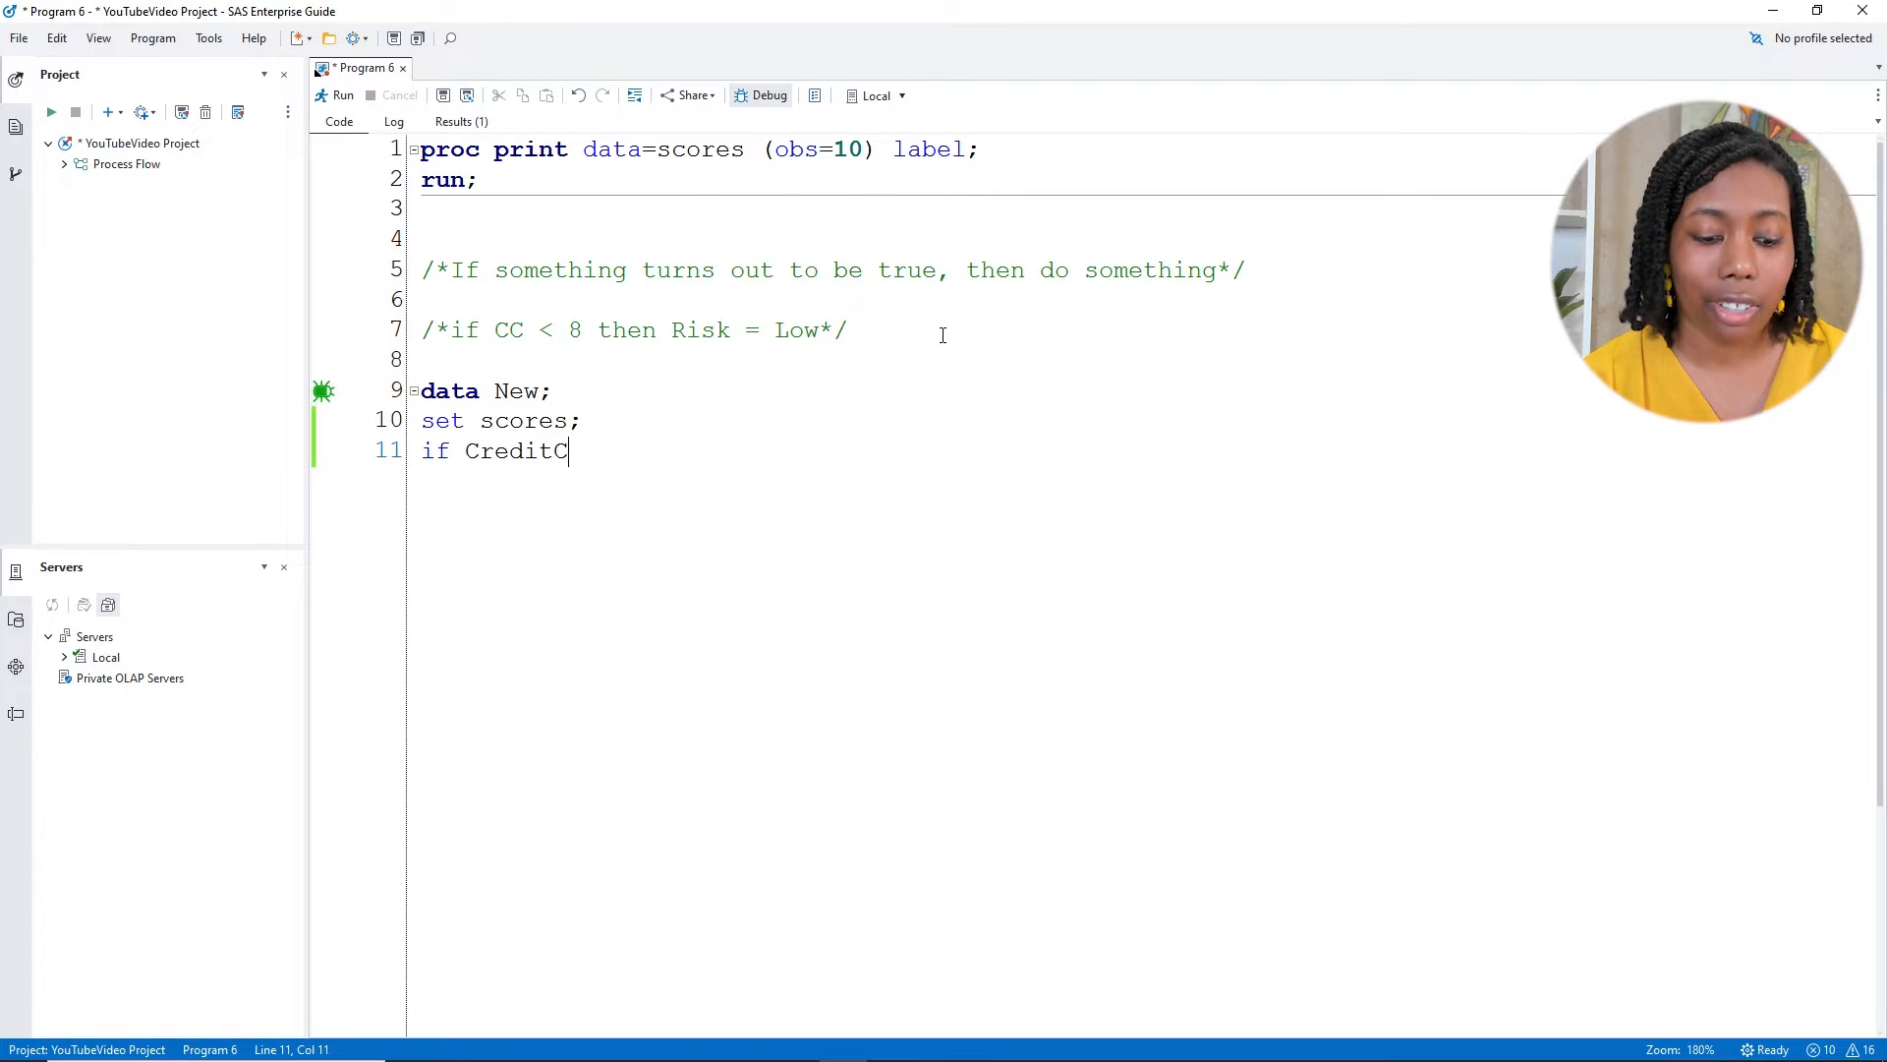
text(ards <)
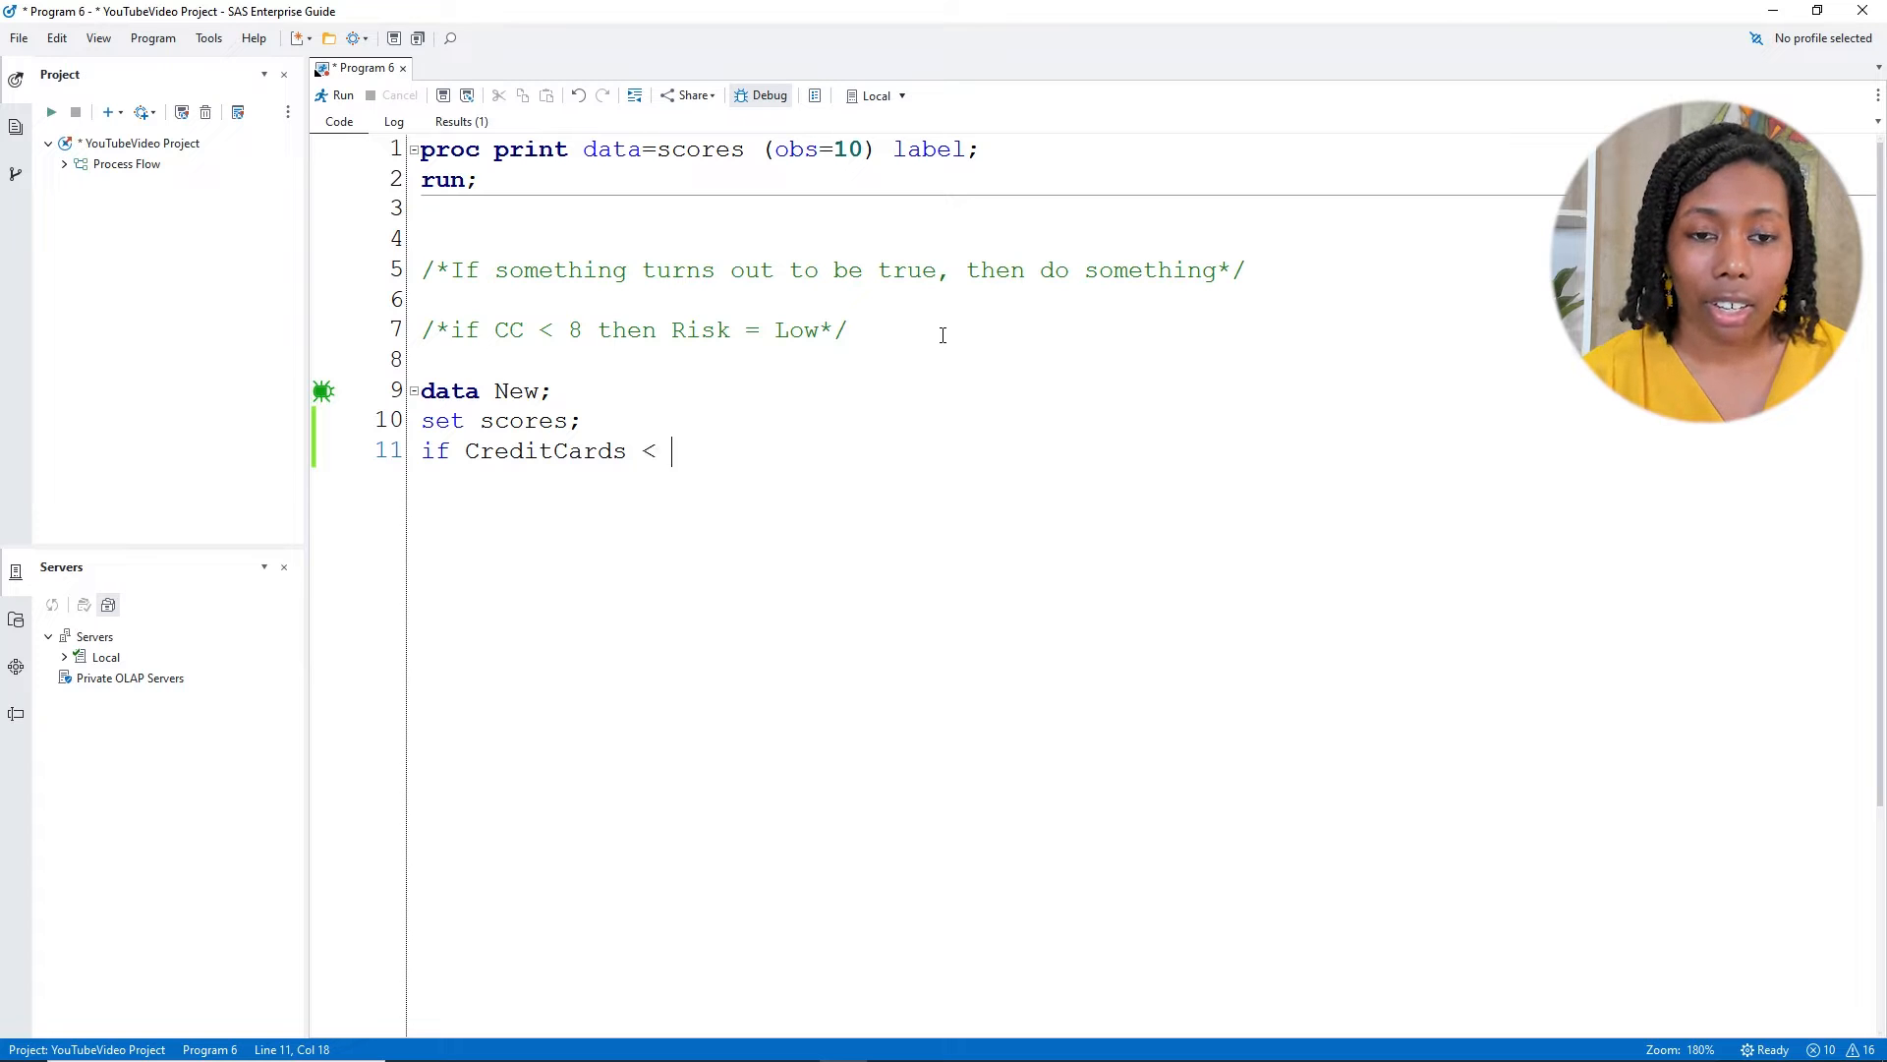
text(8 then)
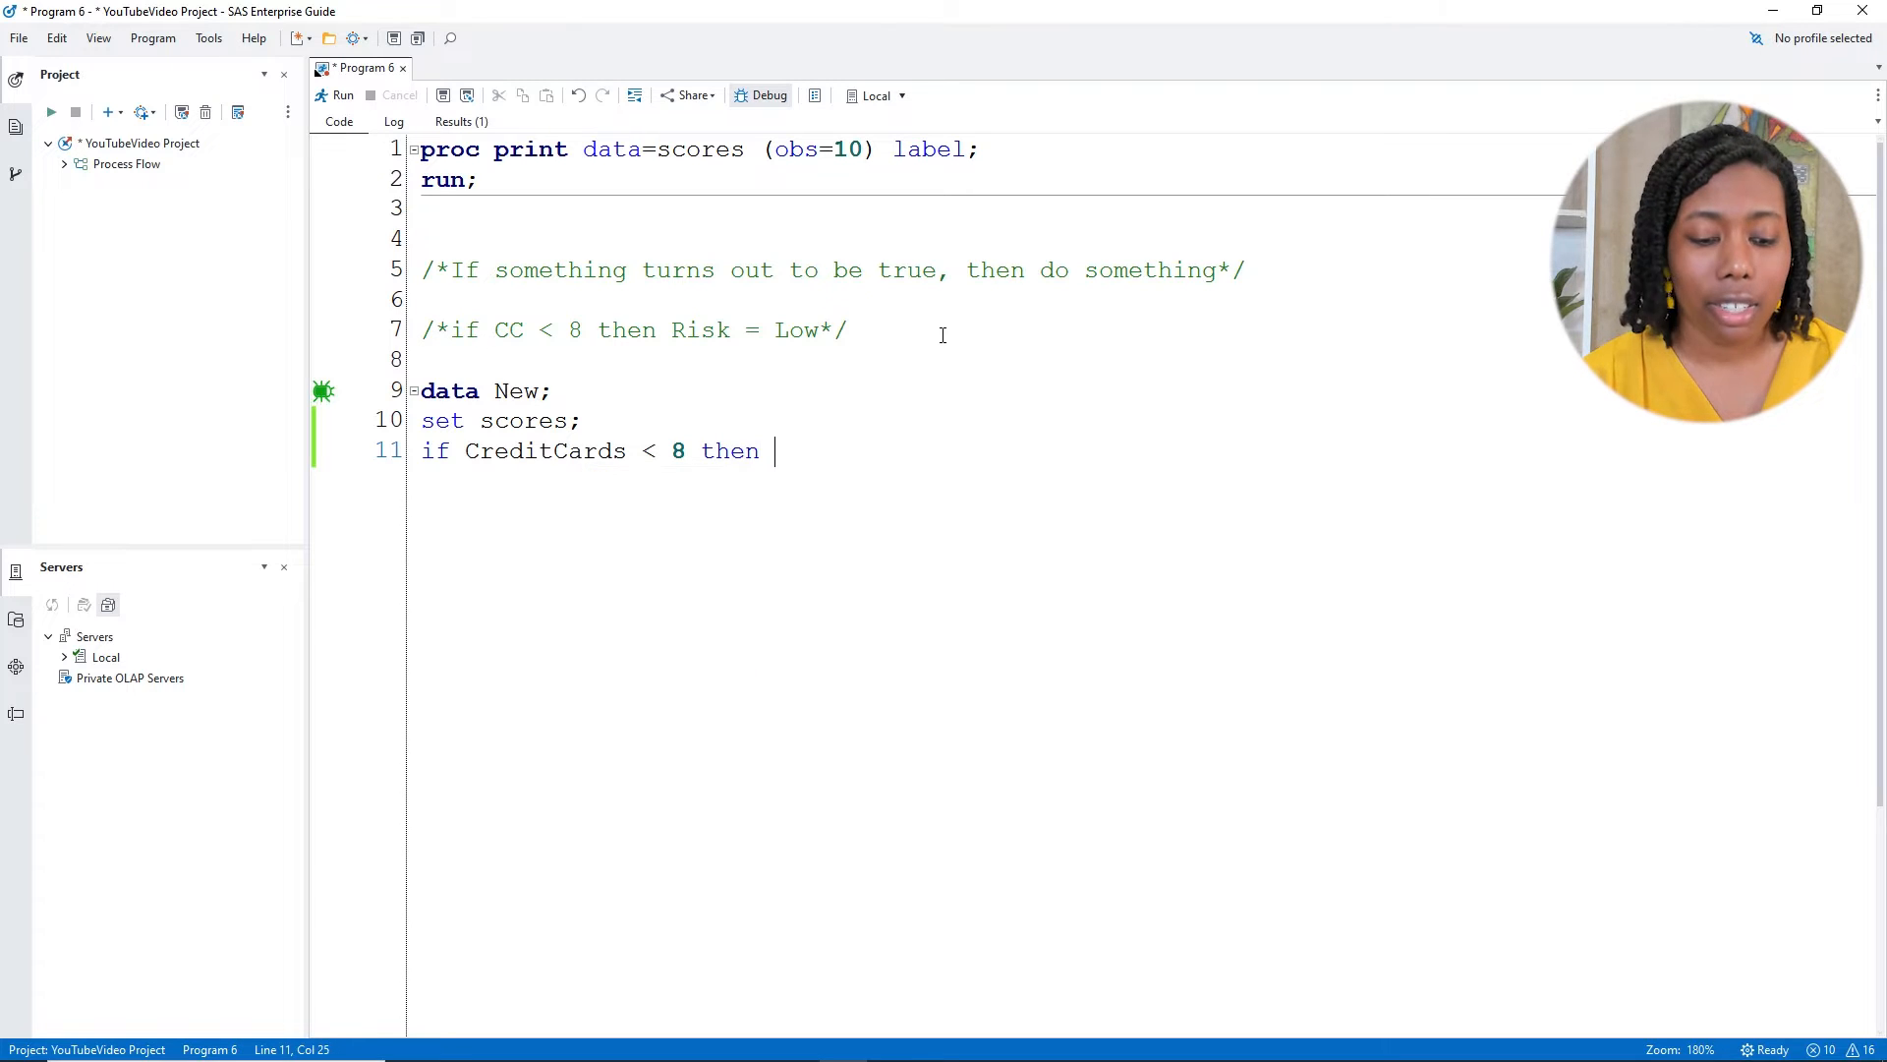
text(Risk)
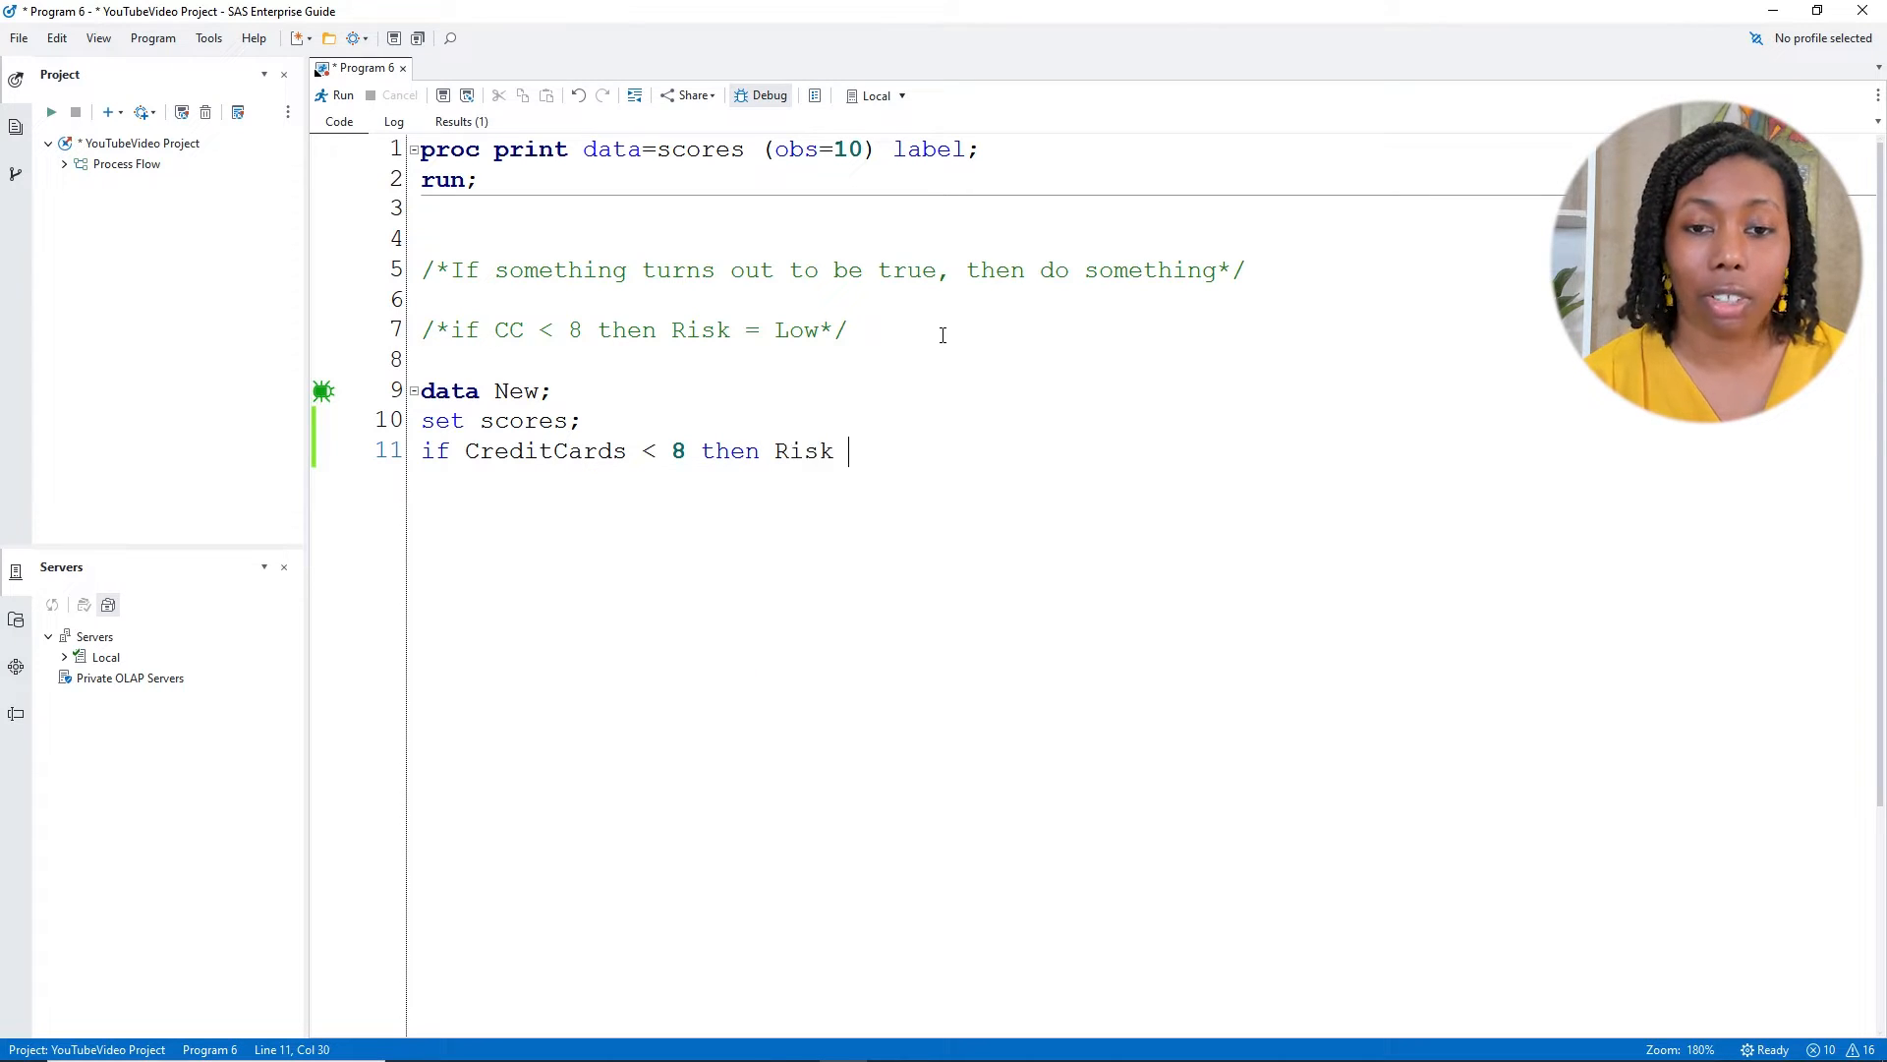
text(= "Low";)
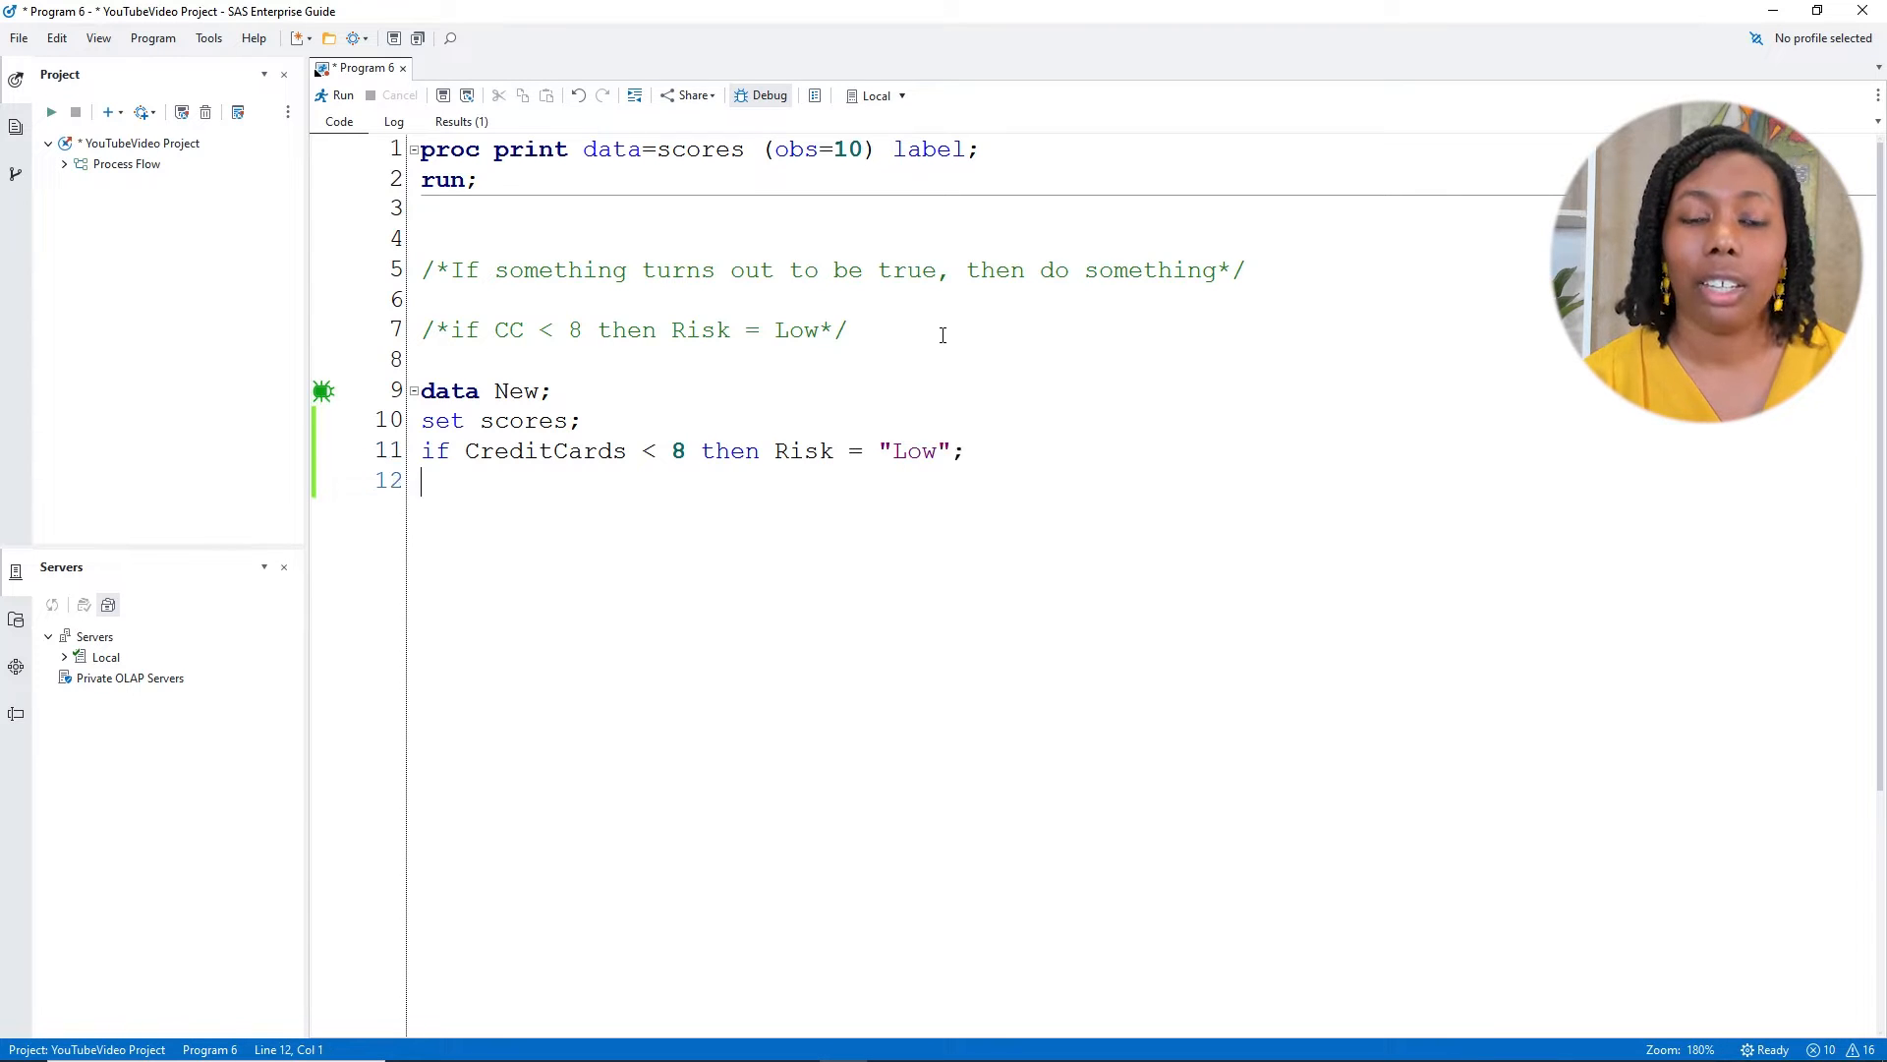
text(run;)
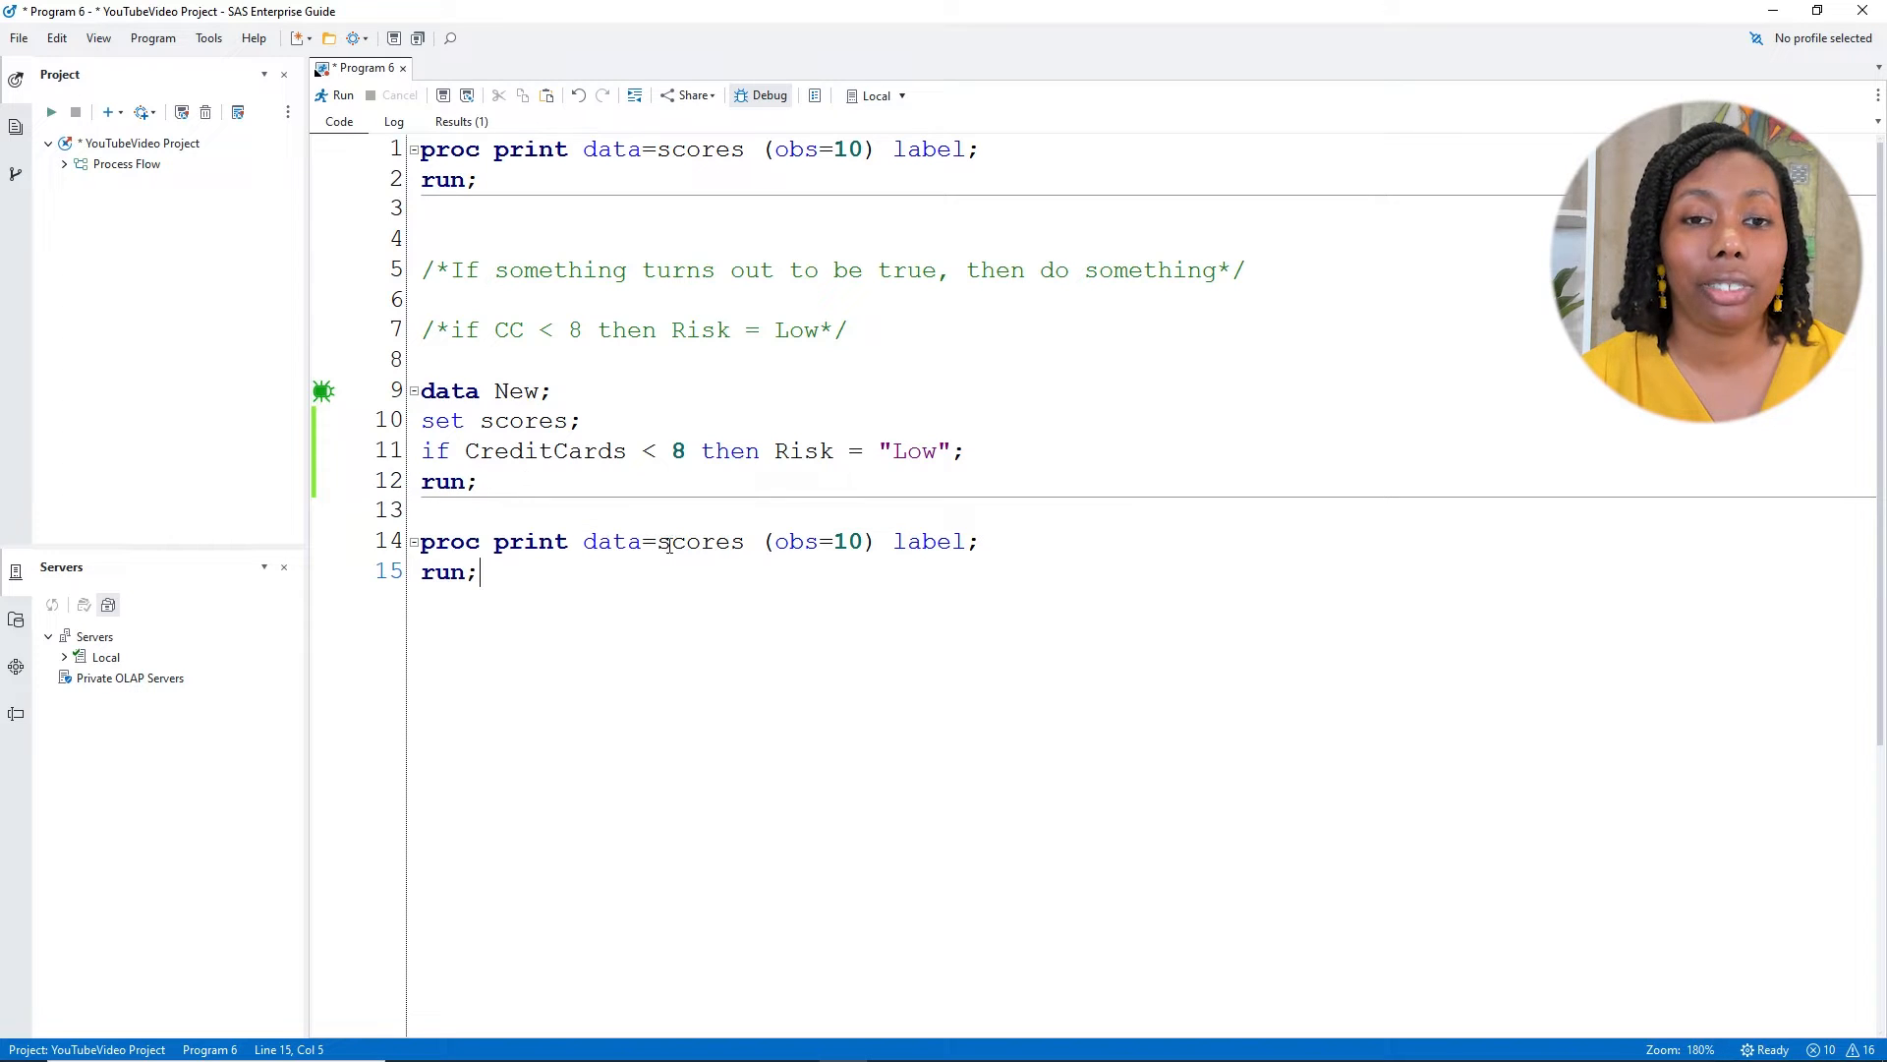
Change the second PROC PRINT to data=New and run it, showing Risk = Low for under 8 cards
double_click(705, 540)
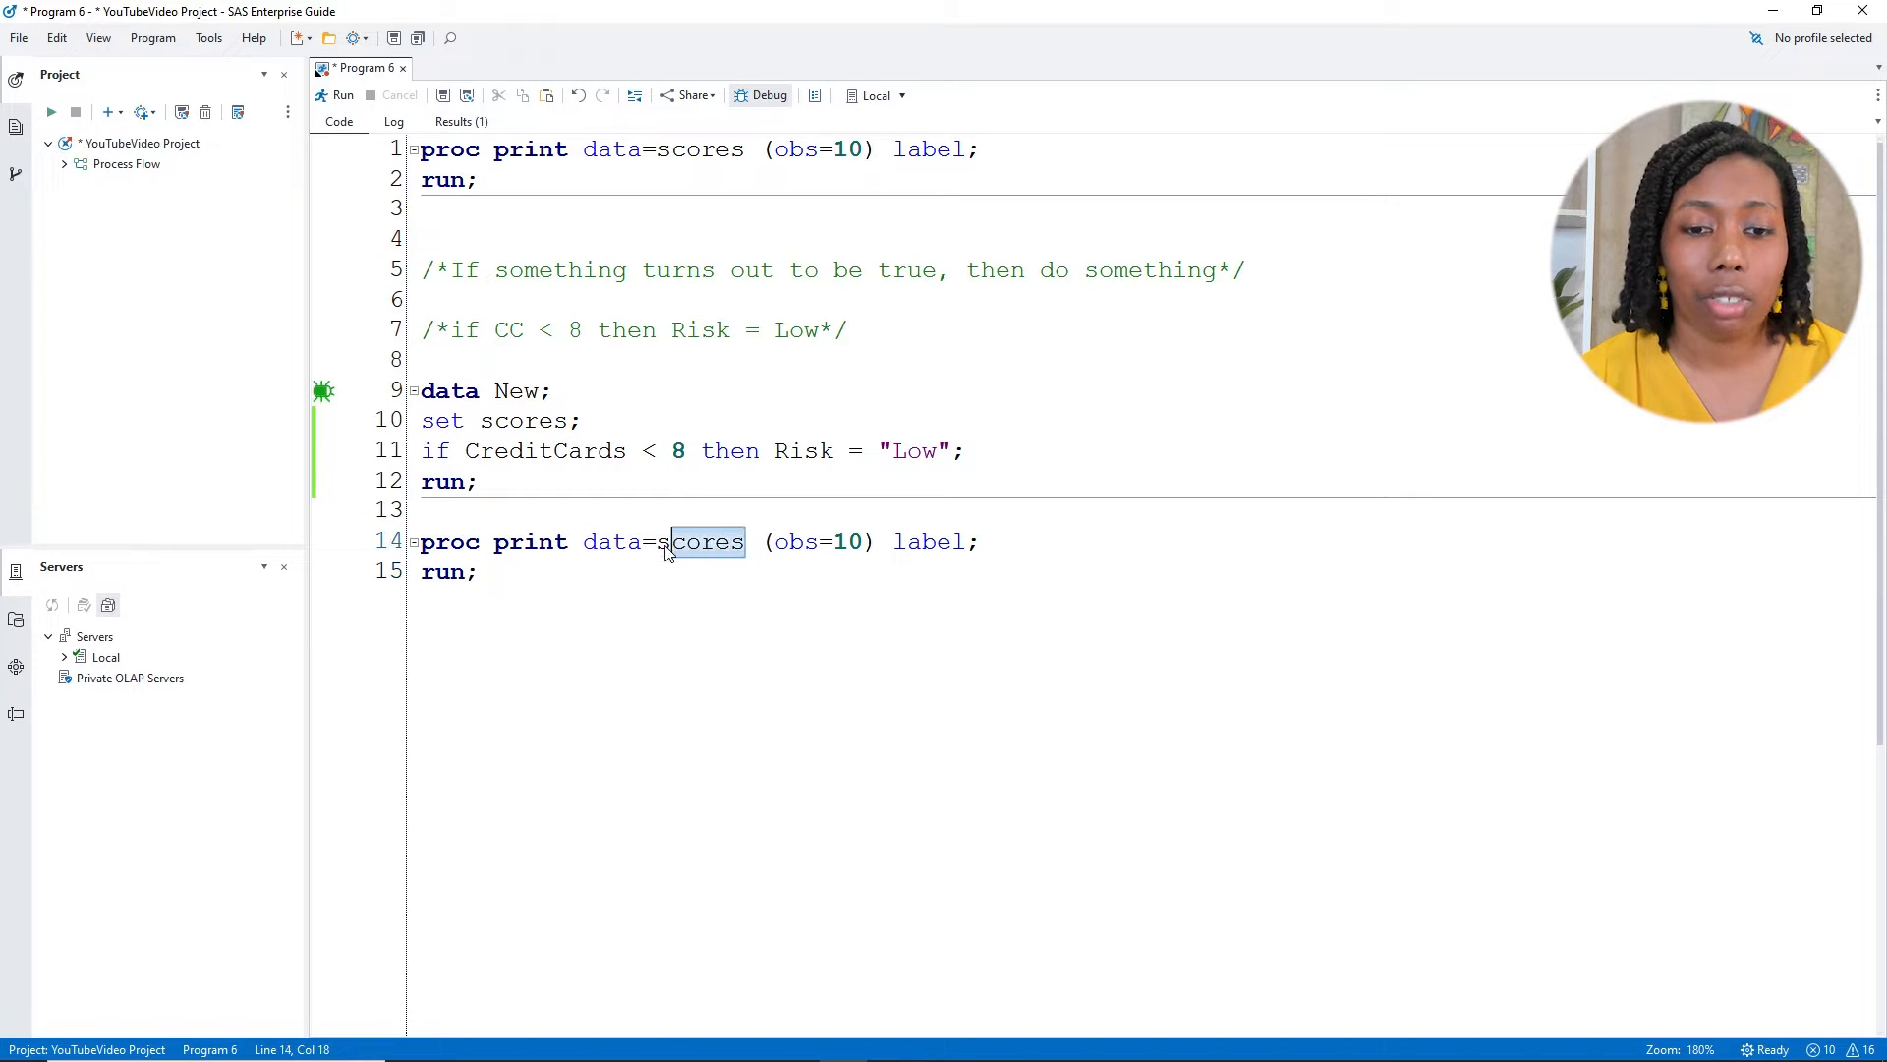
text(New)
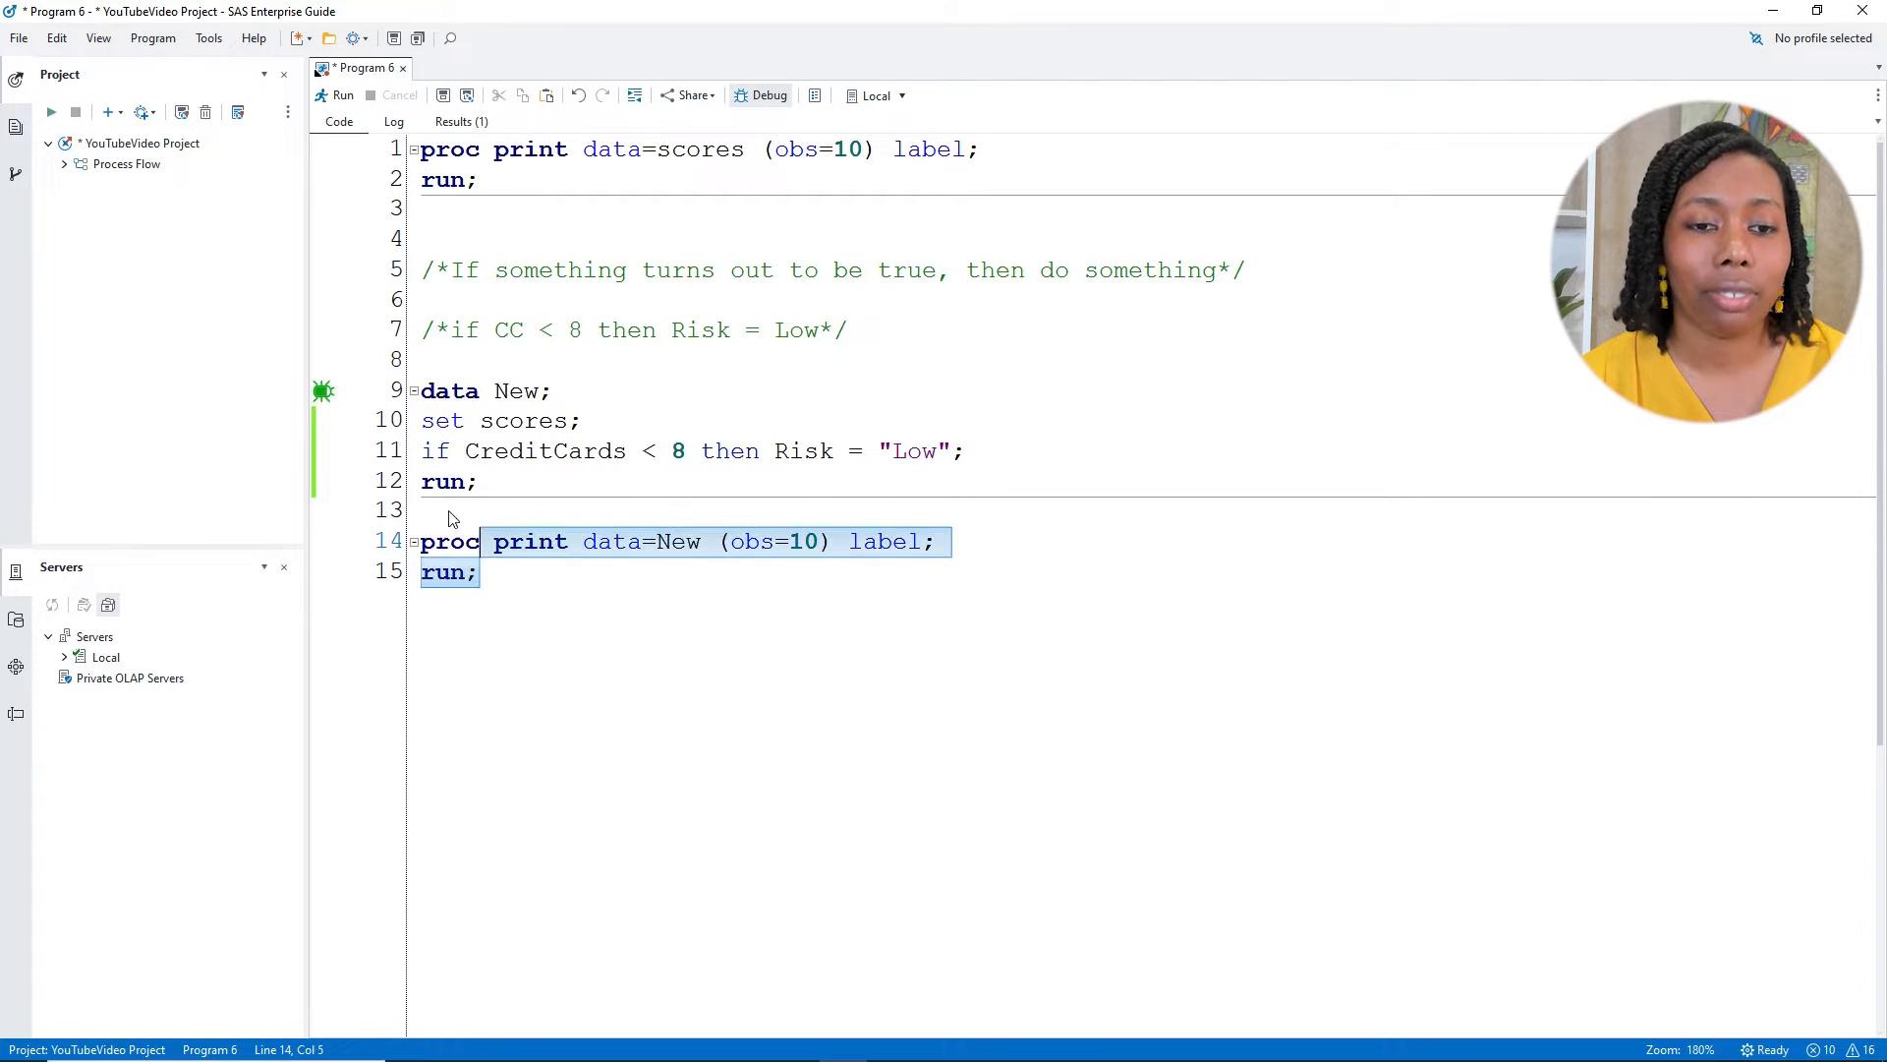
click(342, 94)
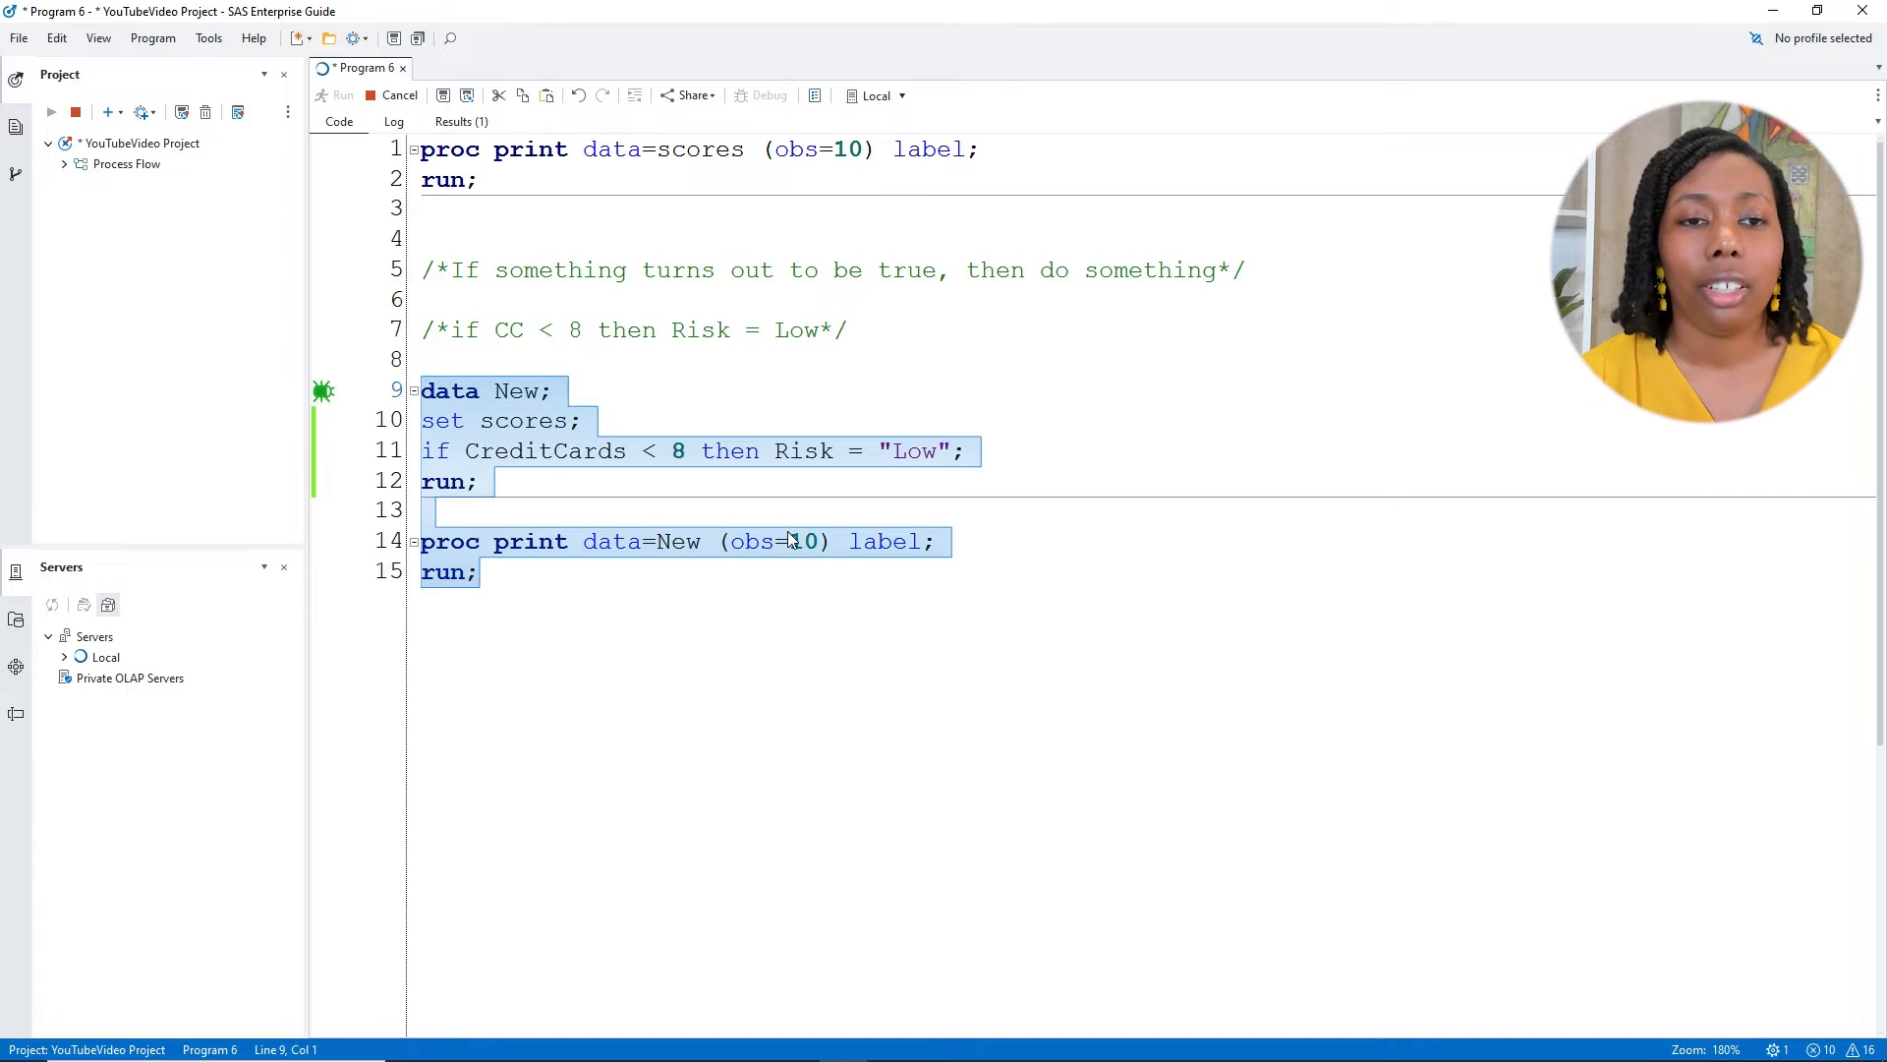
click(342, 95)
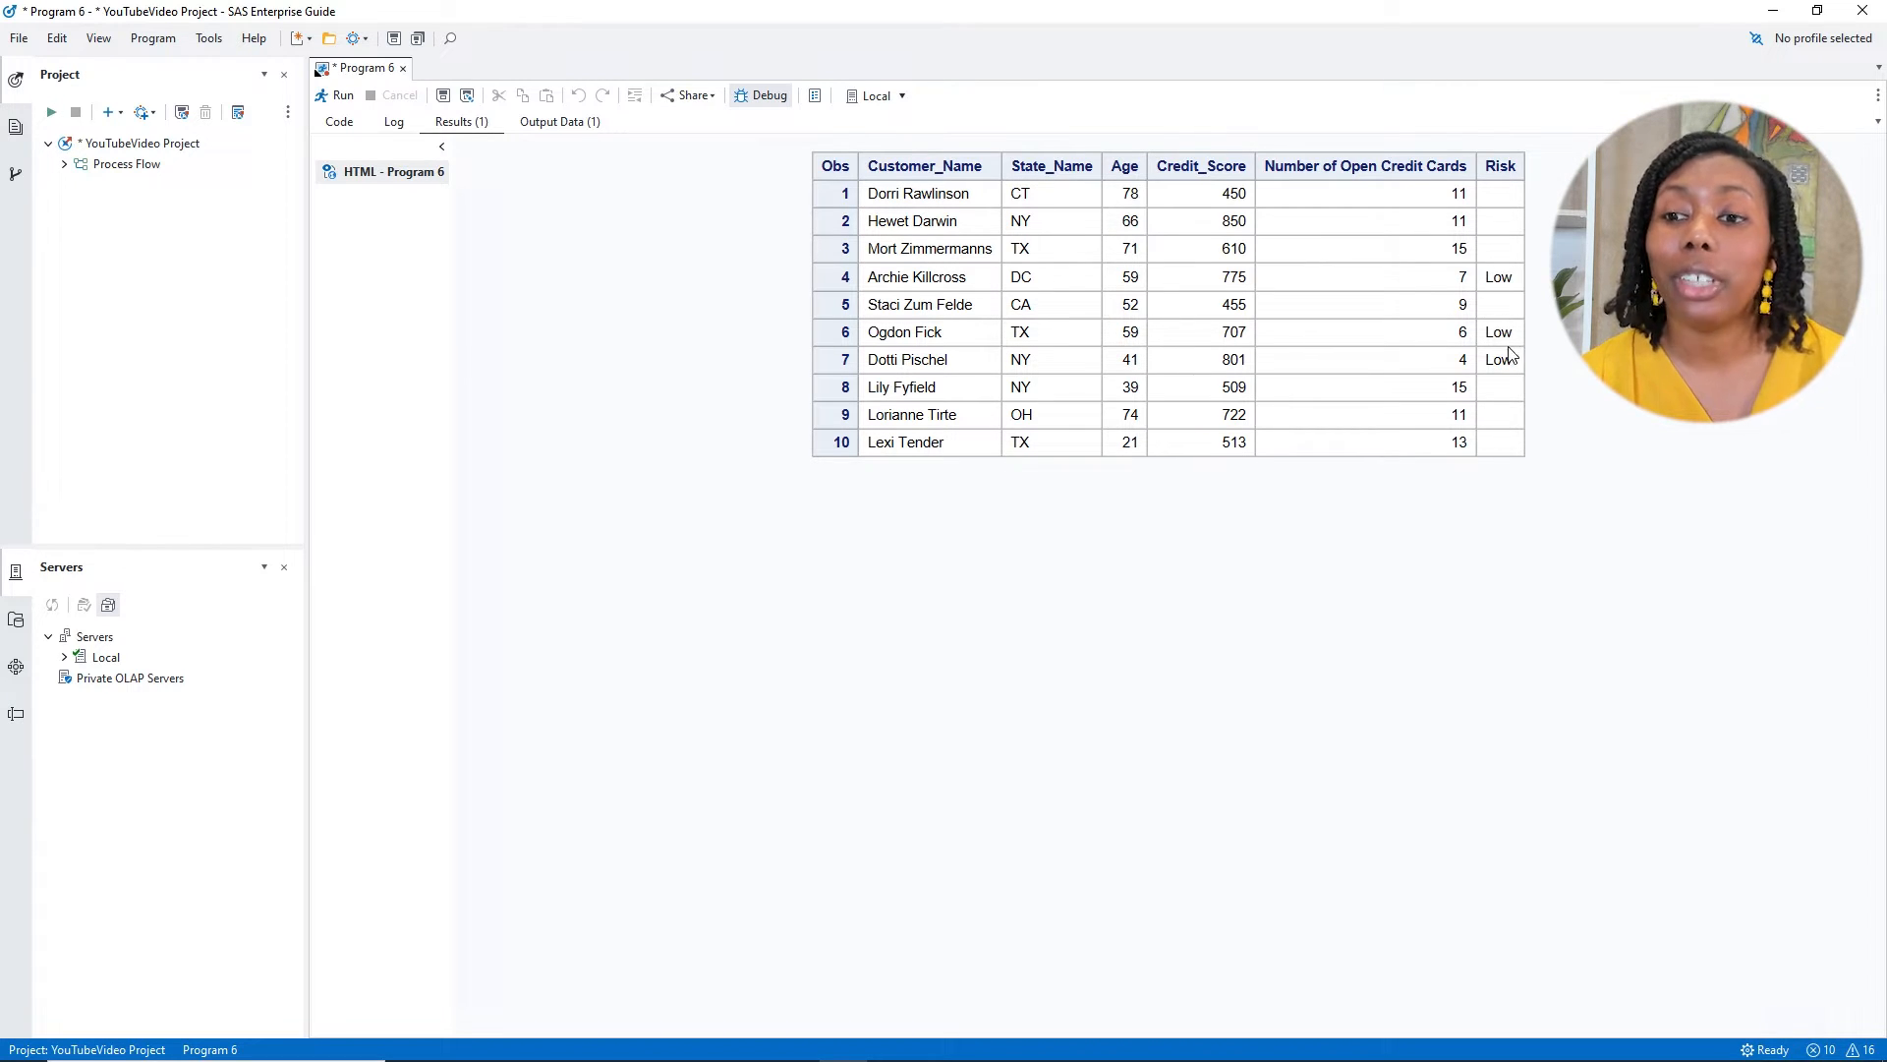
mouse_move(1522, 391)
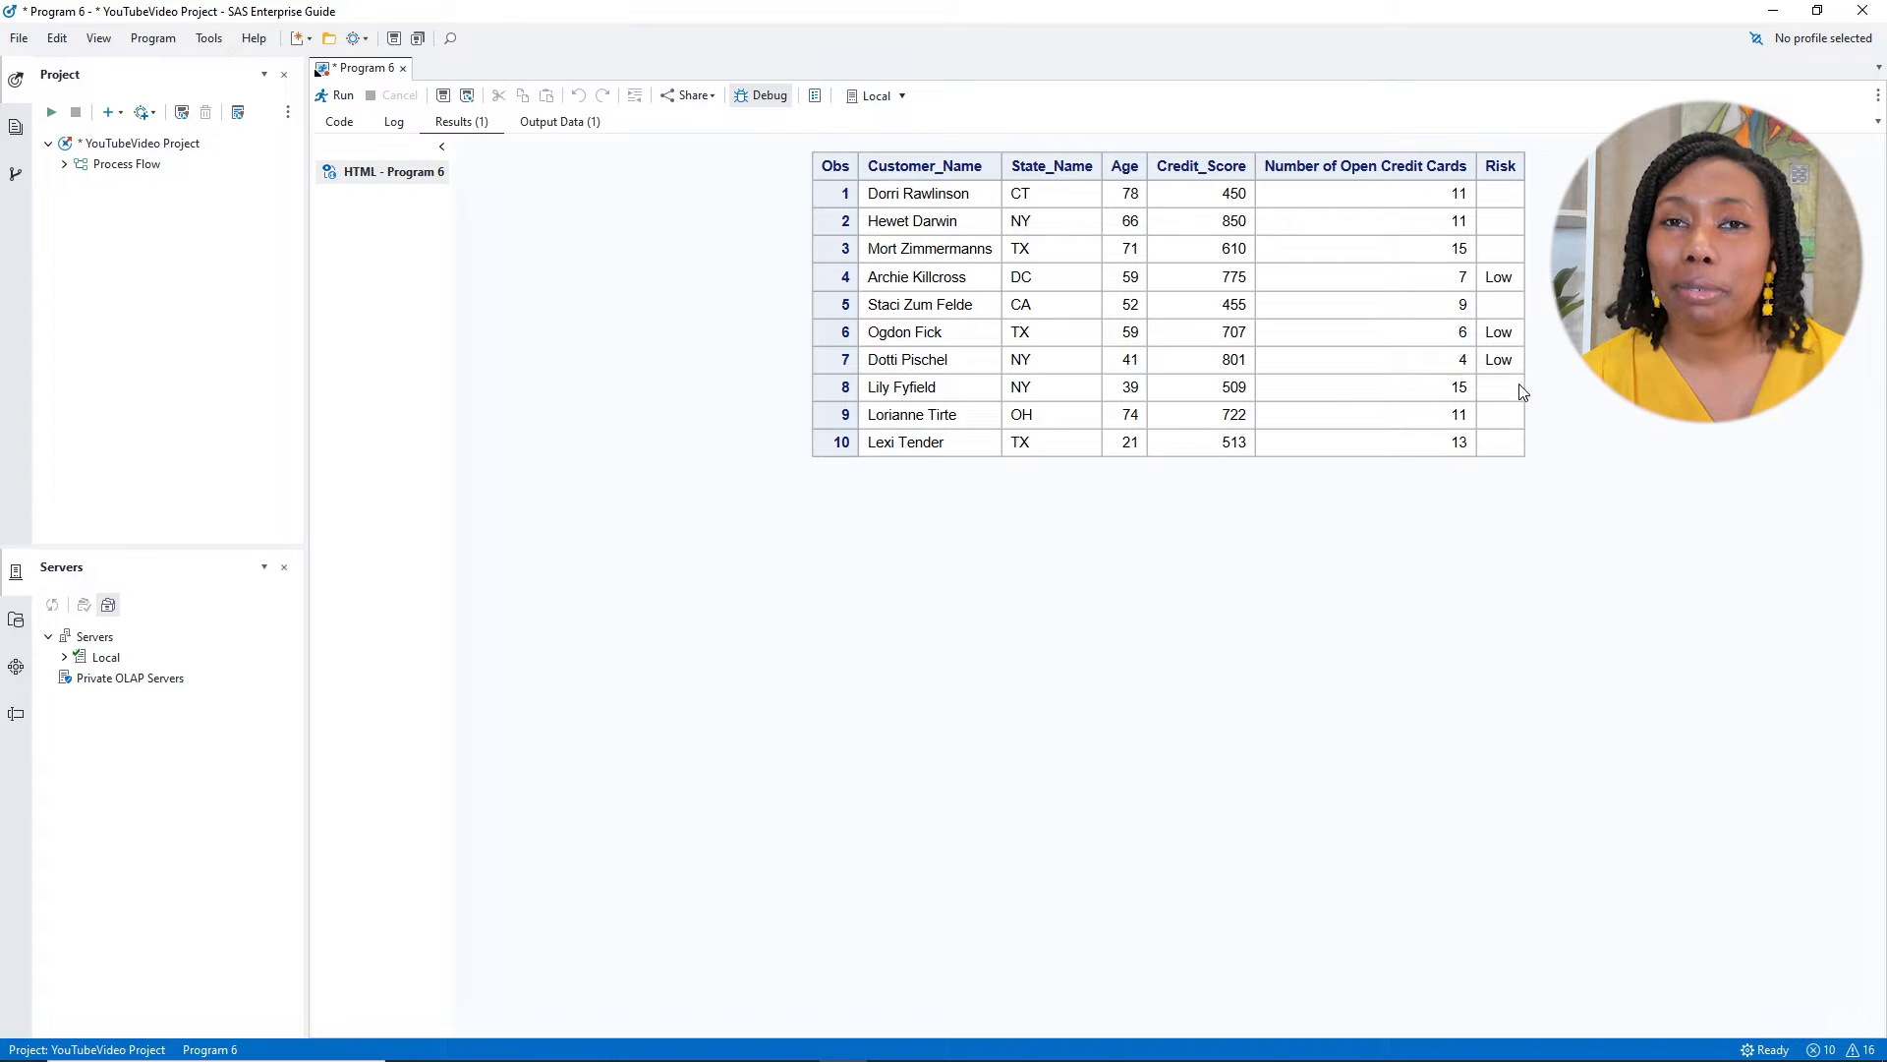
mouse_move(1518, 230)
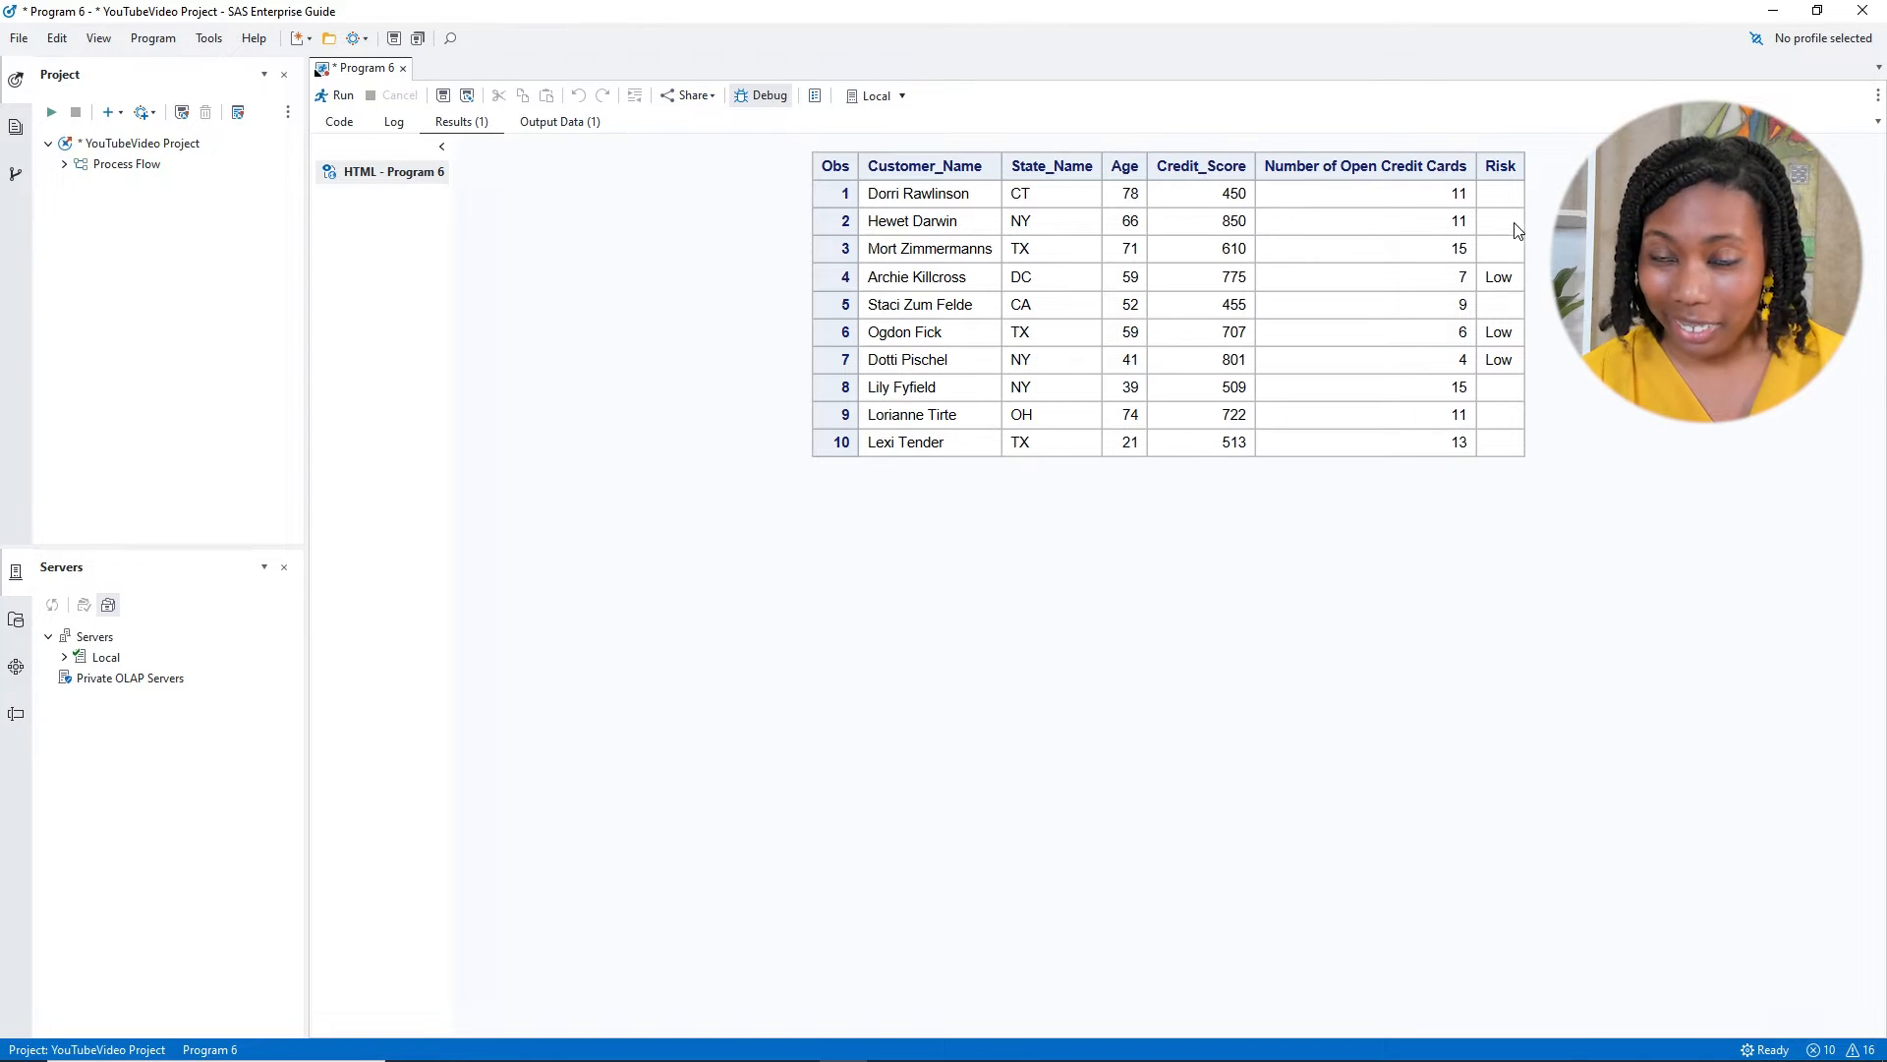
mouse_move(1526, 255)
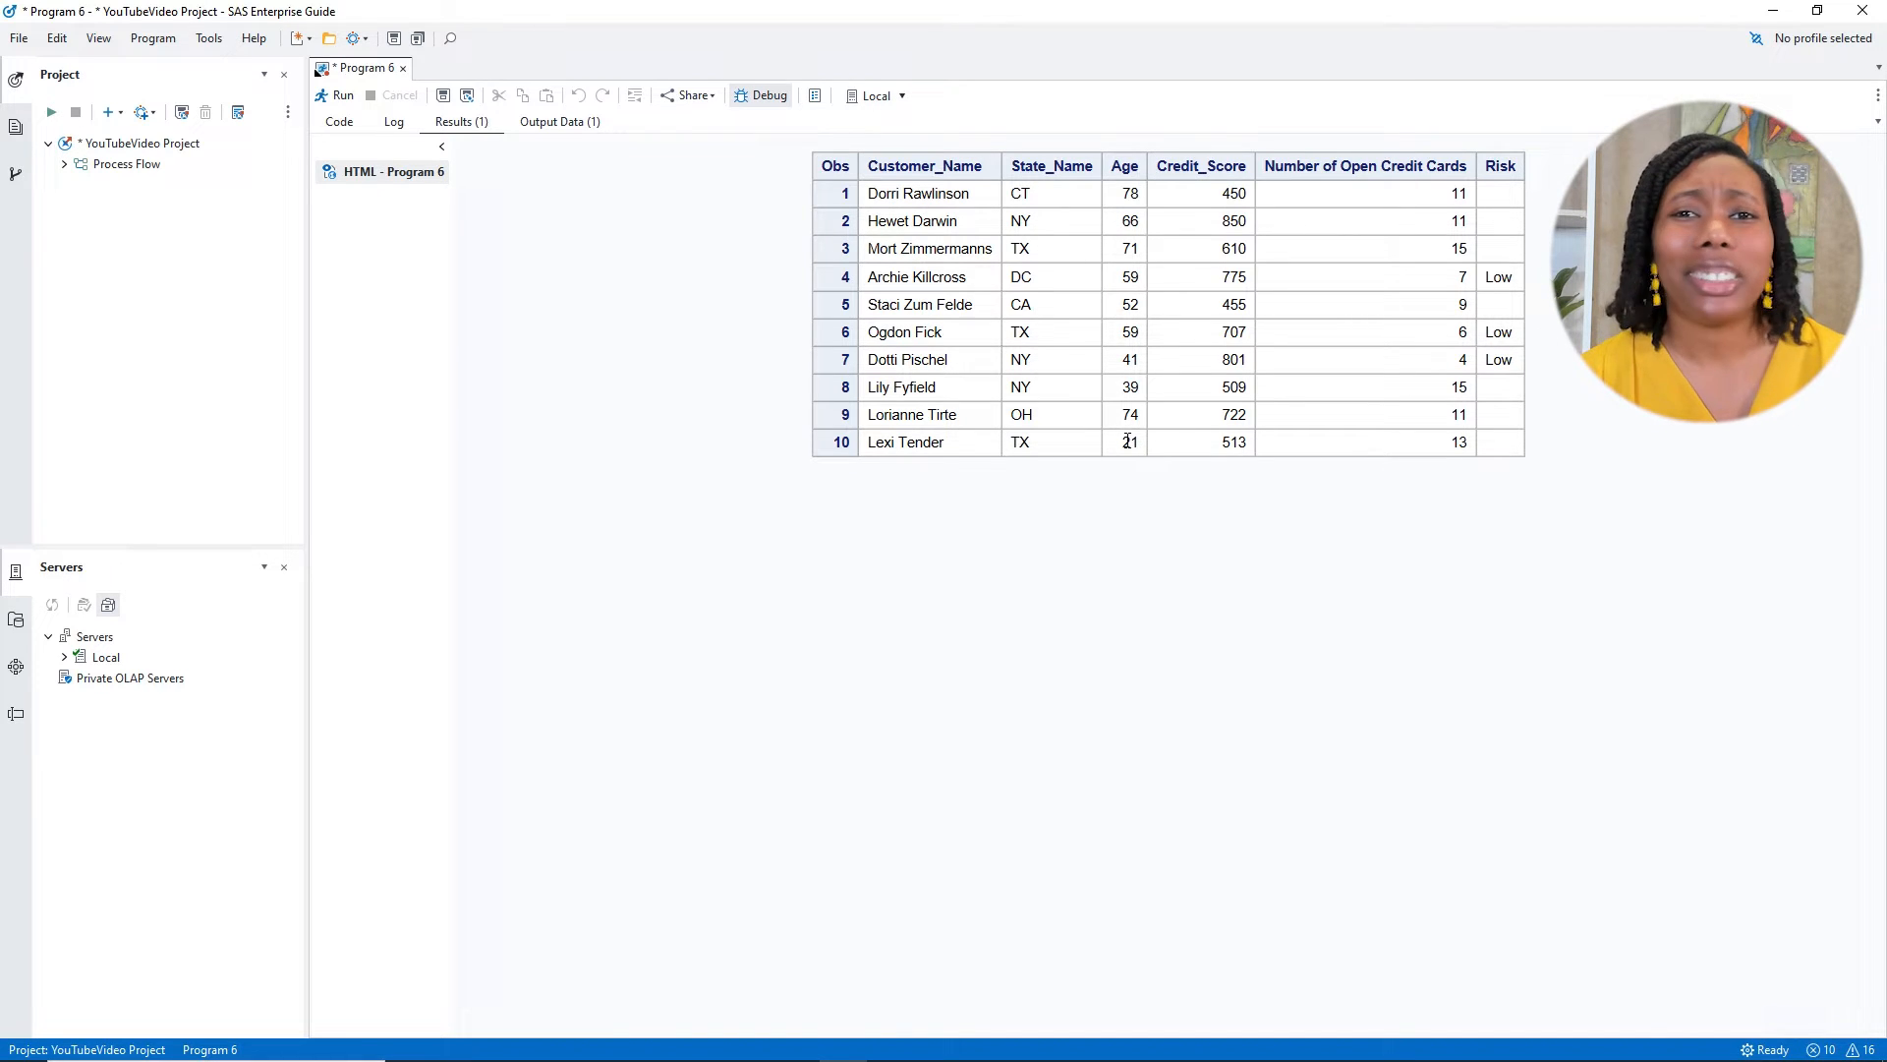
Add else Risk = "High"; after the Low condition and select the data and print steps
click(339, 122)
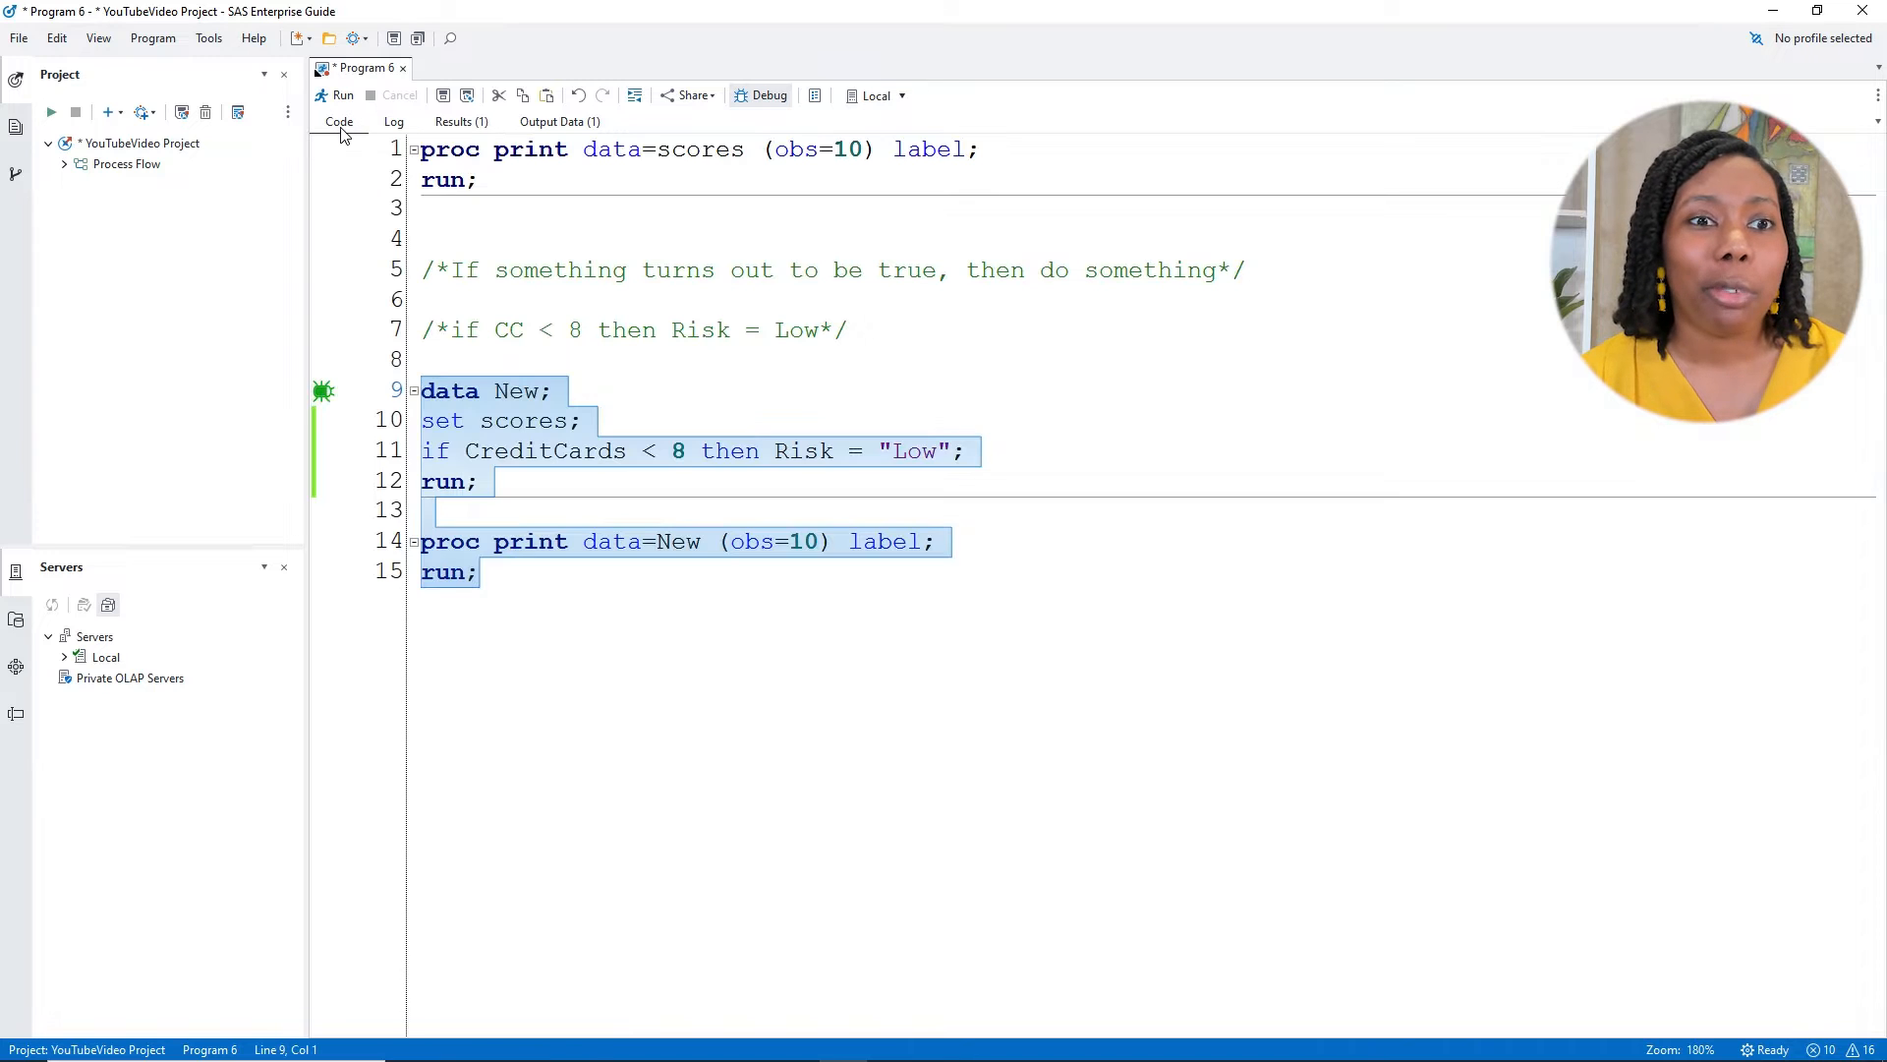
click(979, 460)
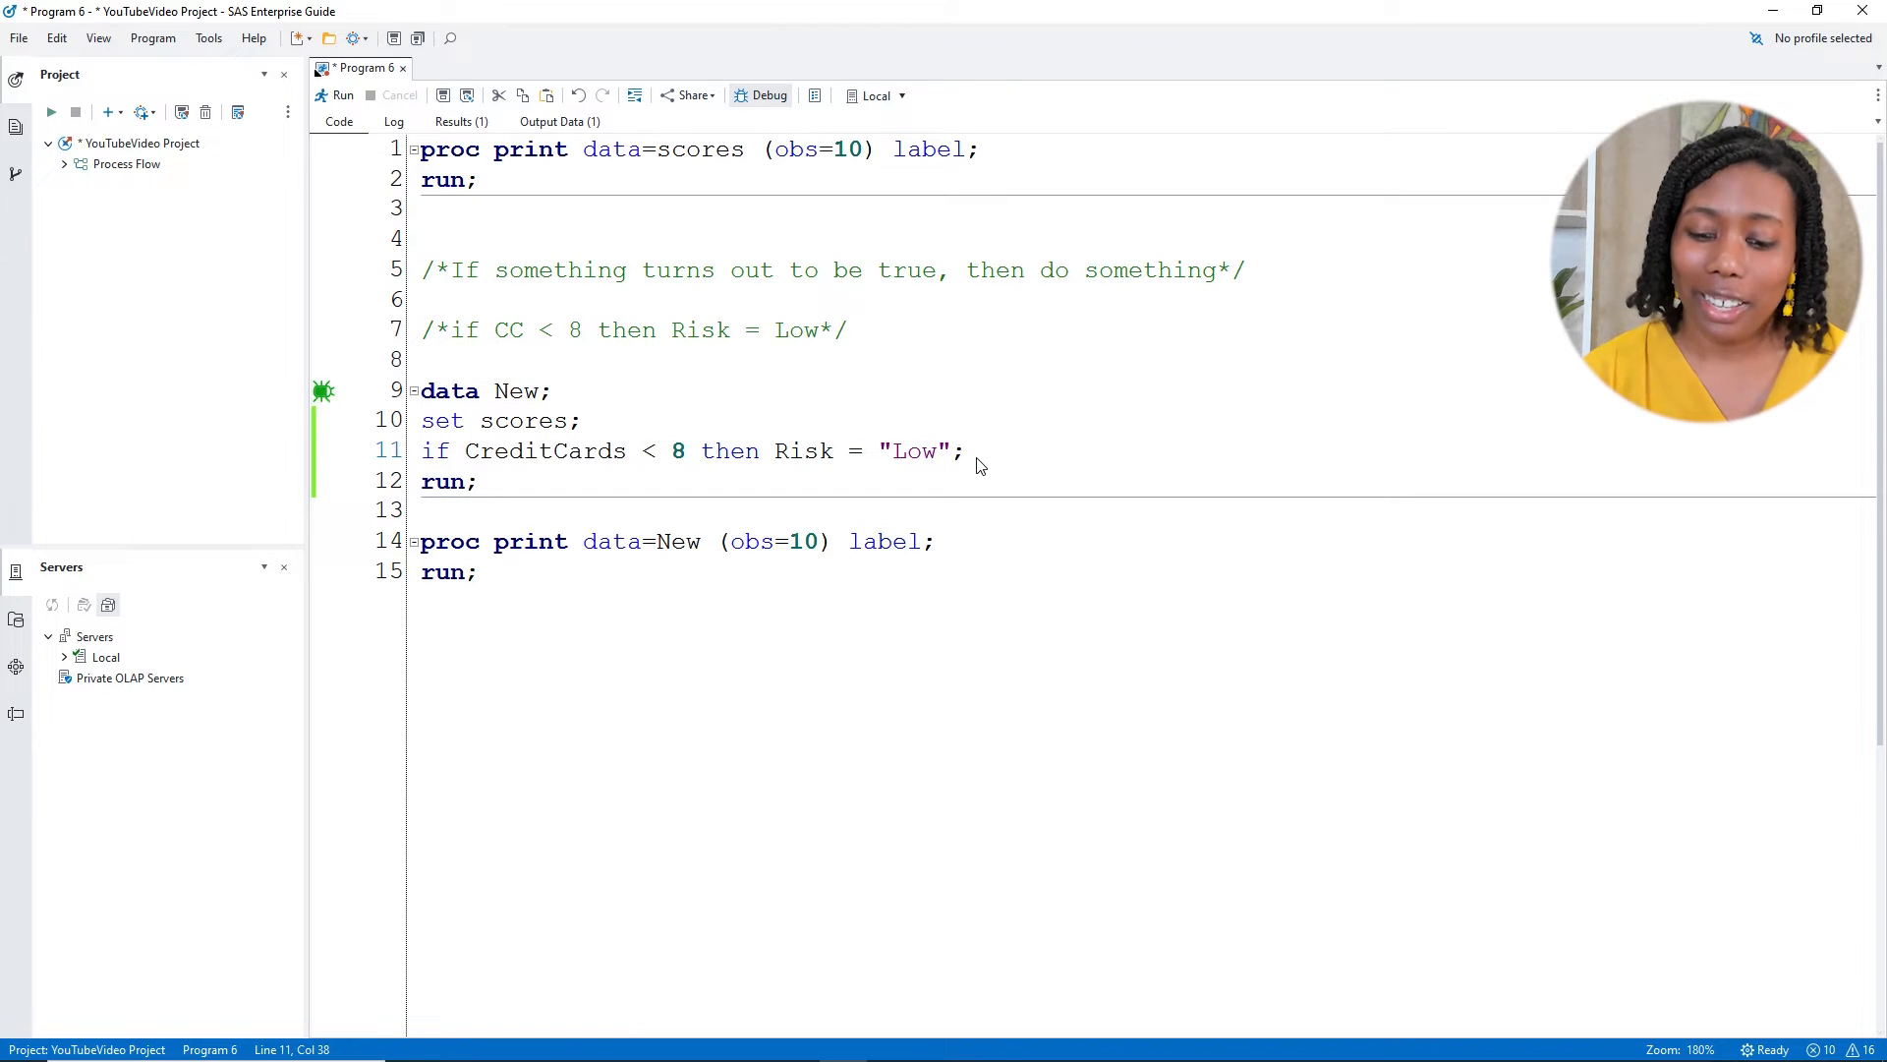
text(else)
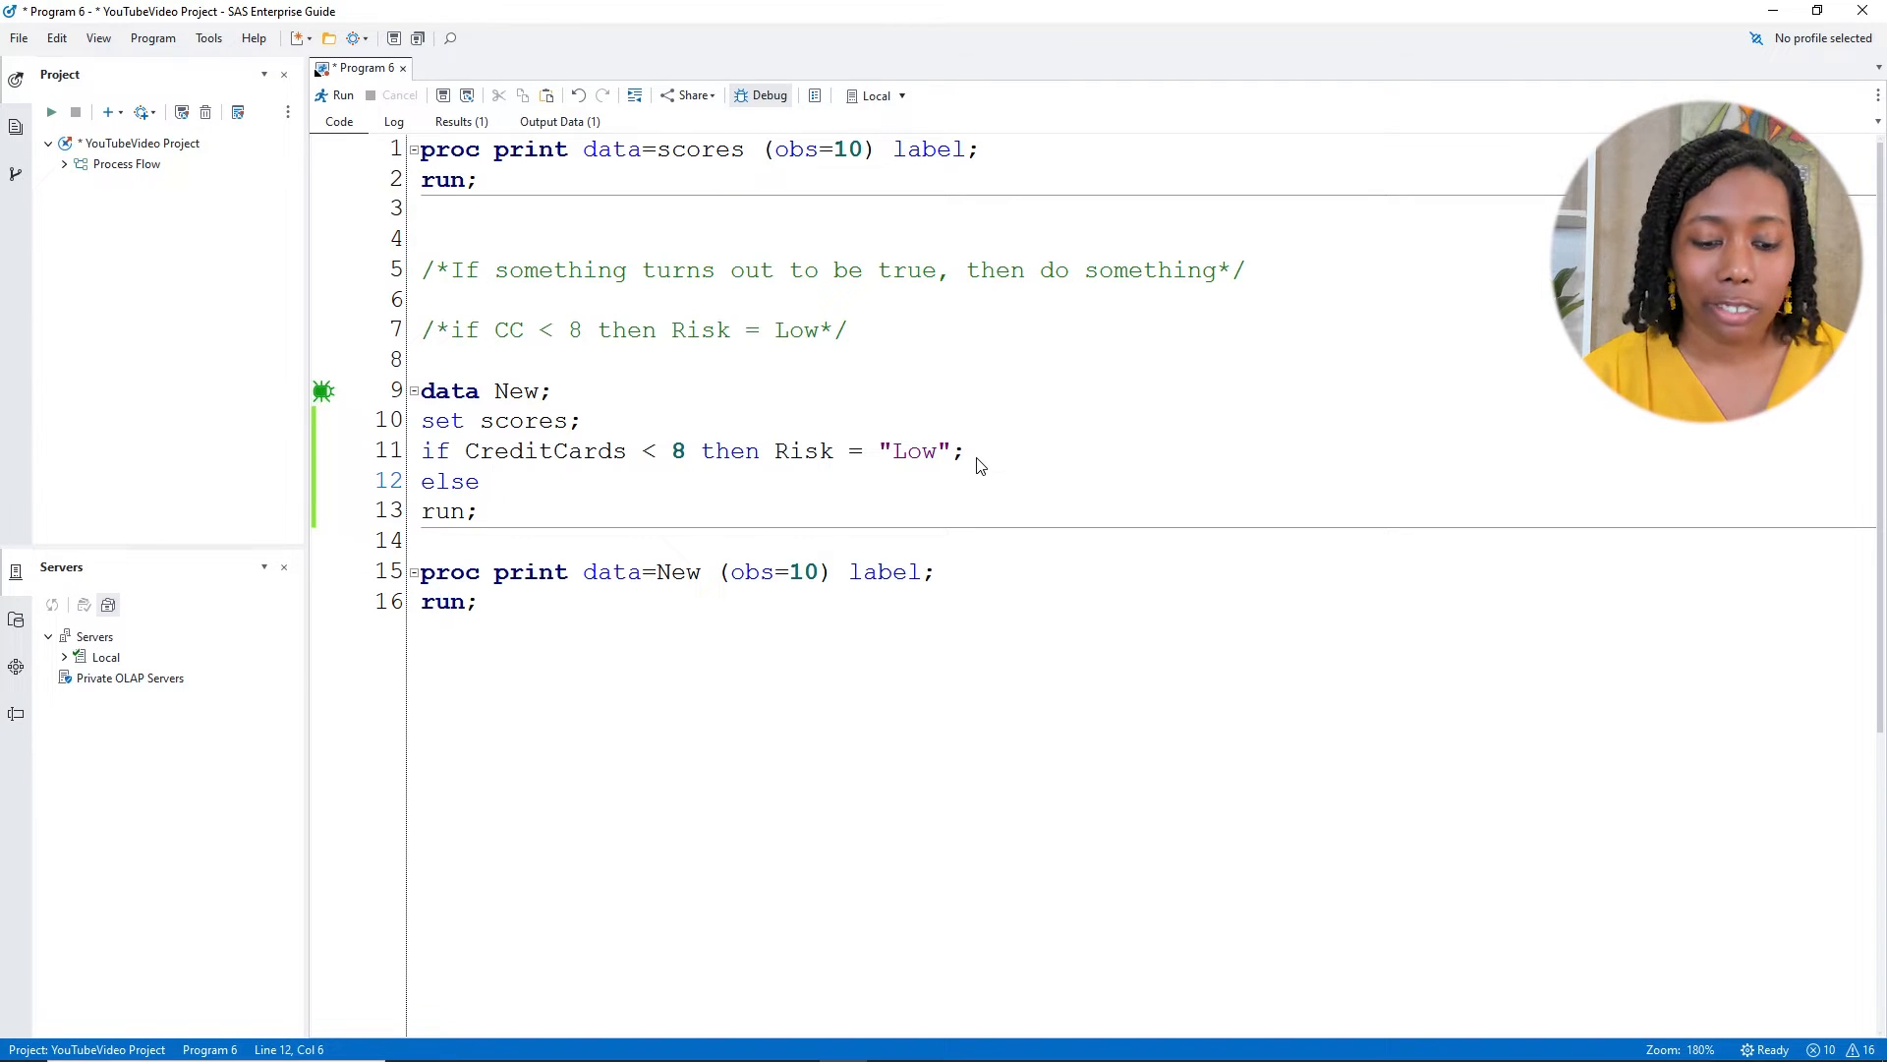
text(Risk)
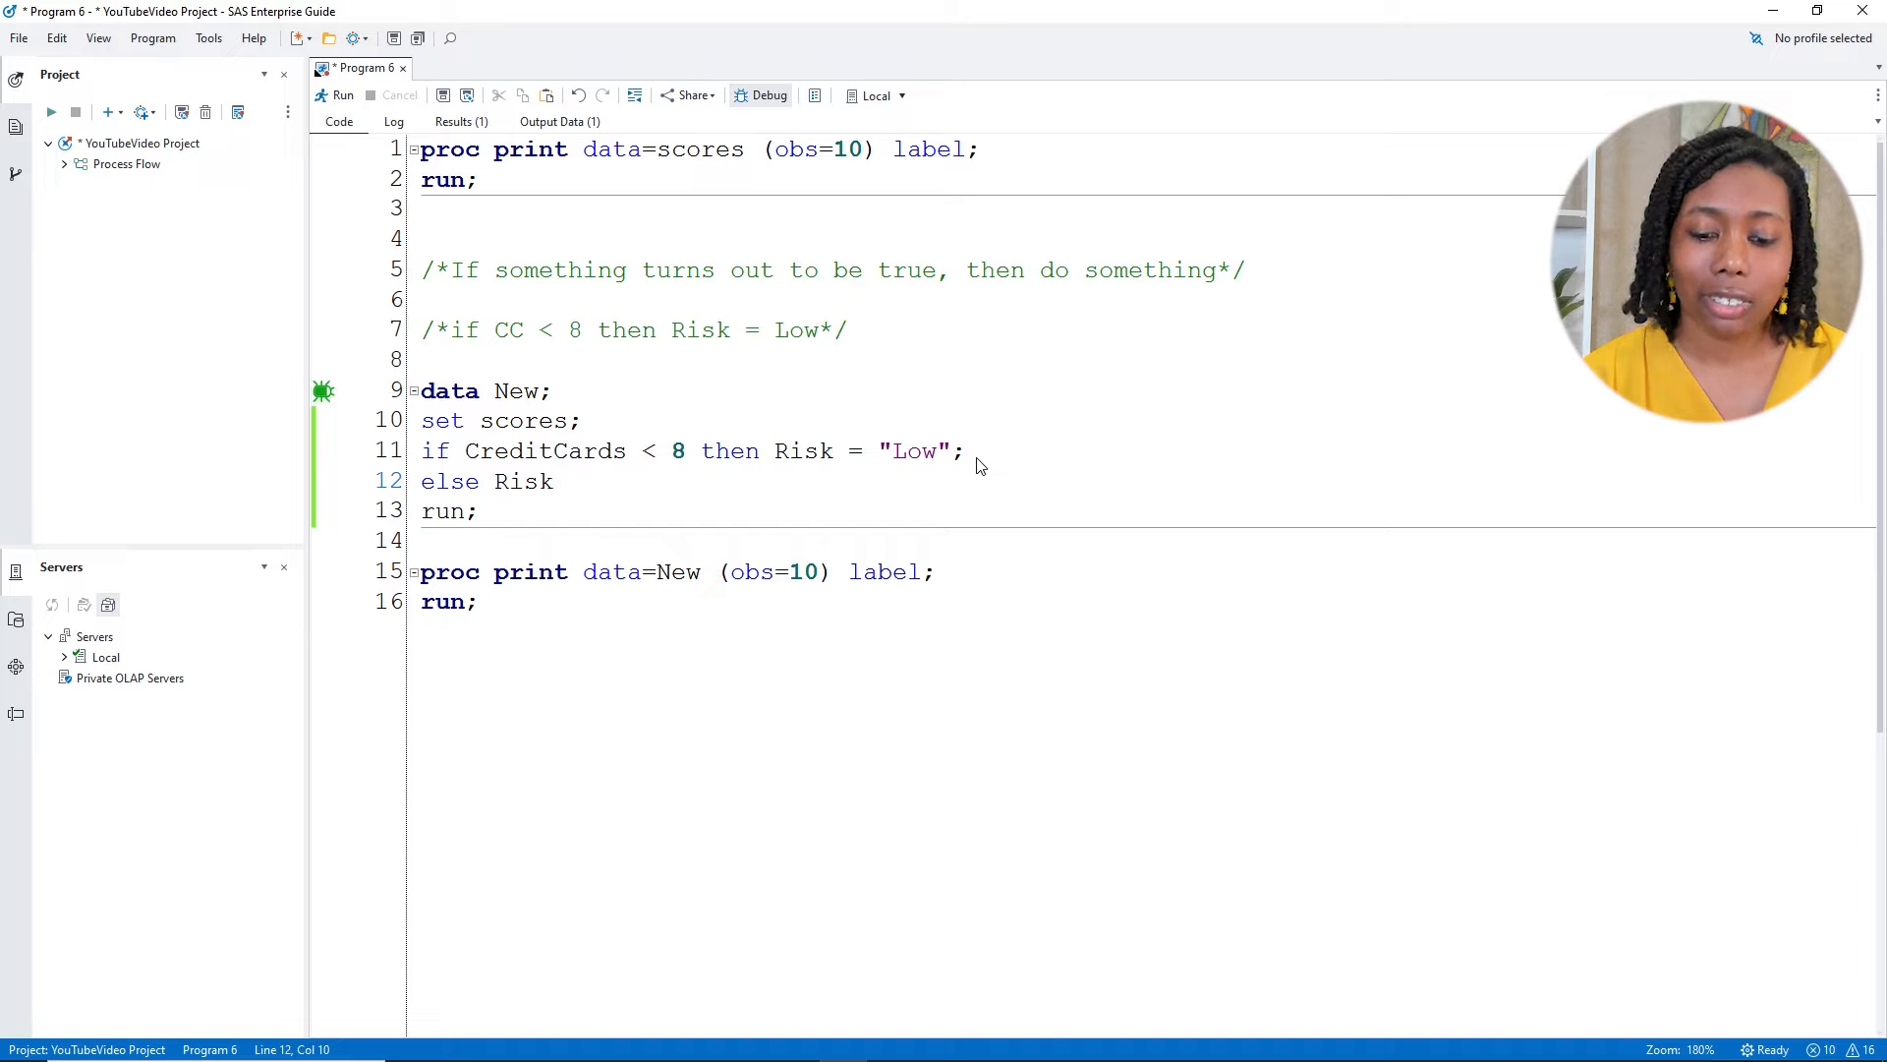
text(= "High";)
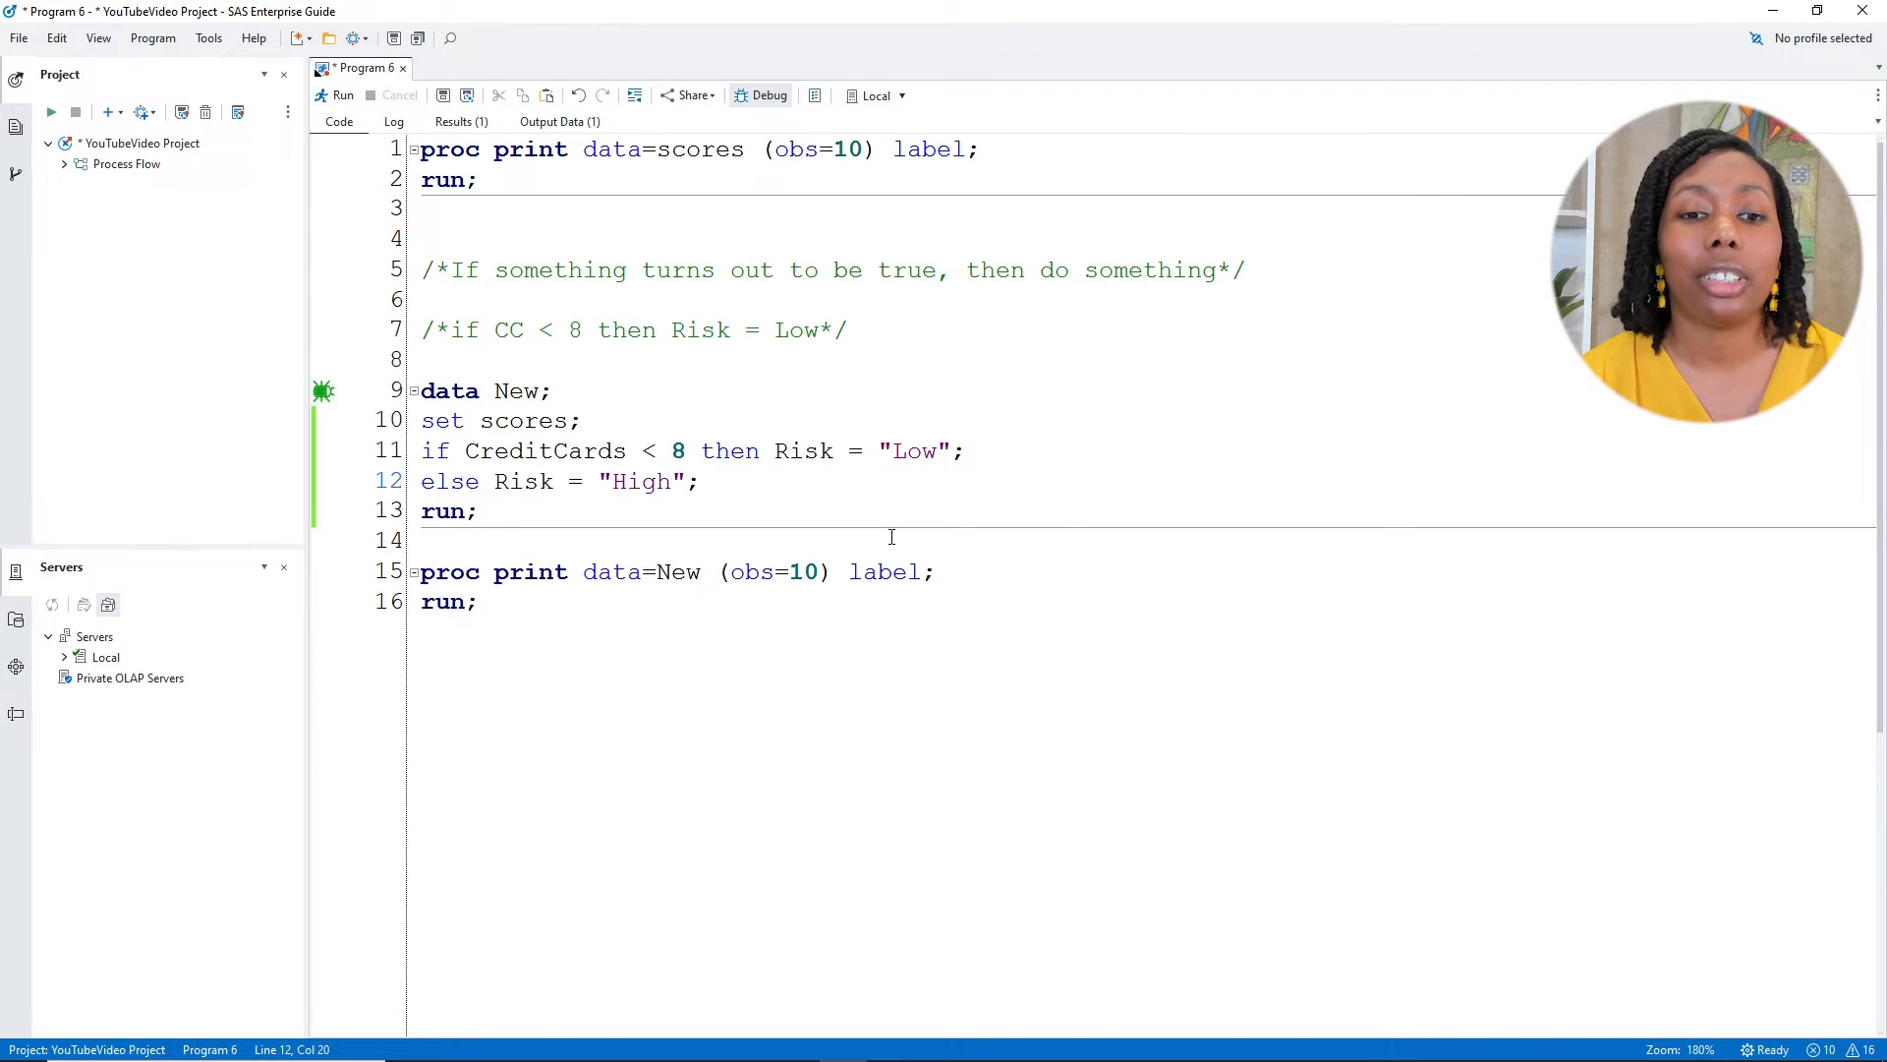
drag(420, 451, 476, 601)
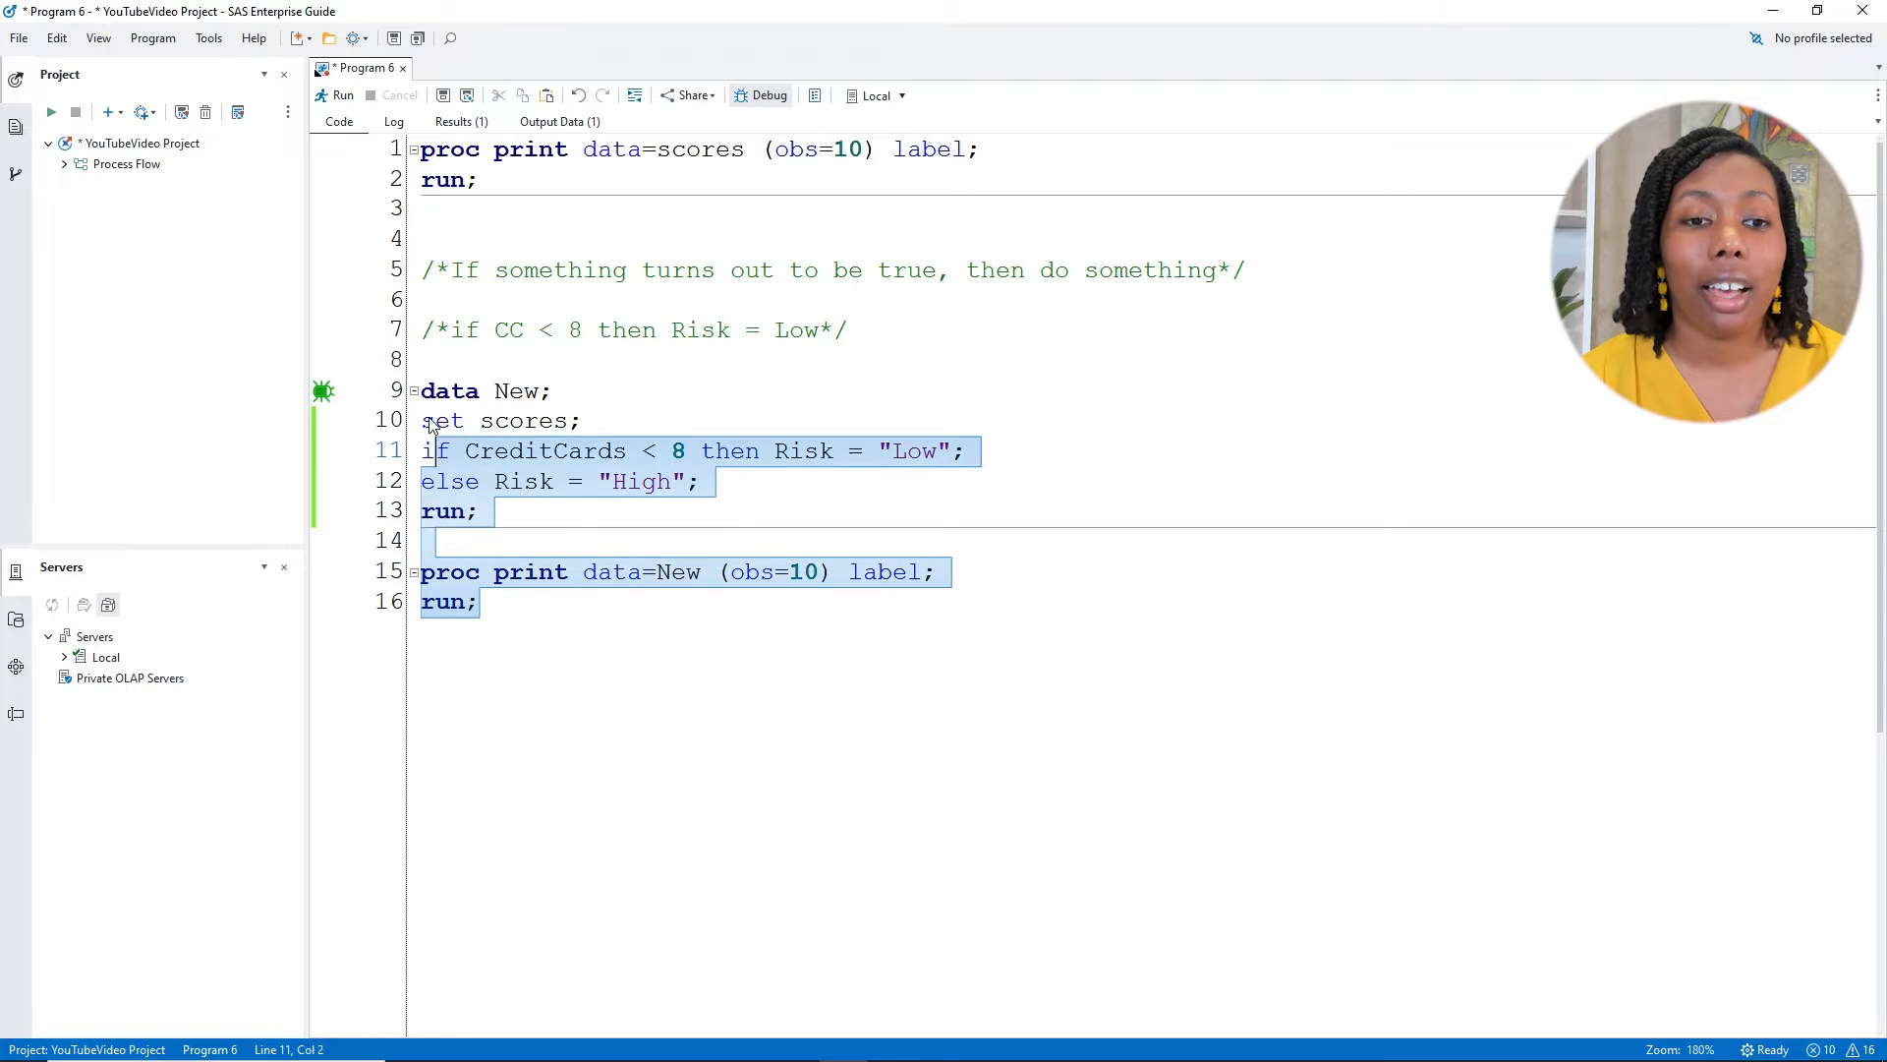
Run the selected code, giving ten rows with Risk as Low or truncated Hig
click(342, 94)
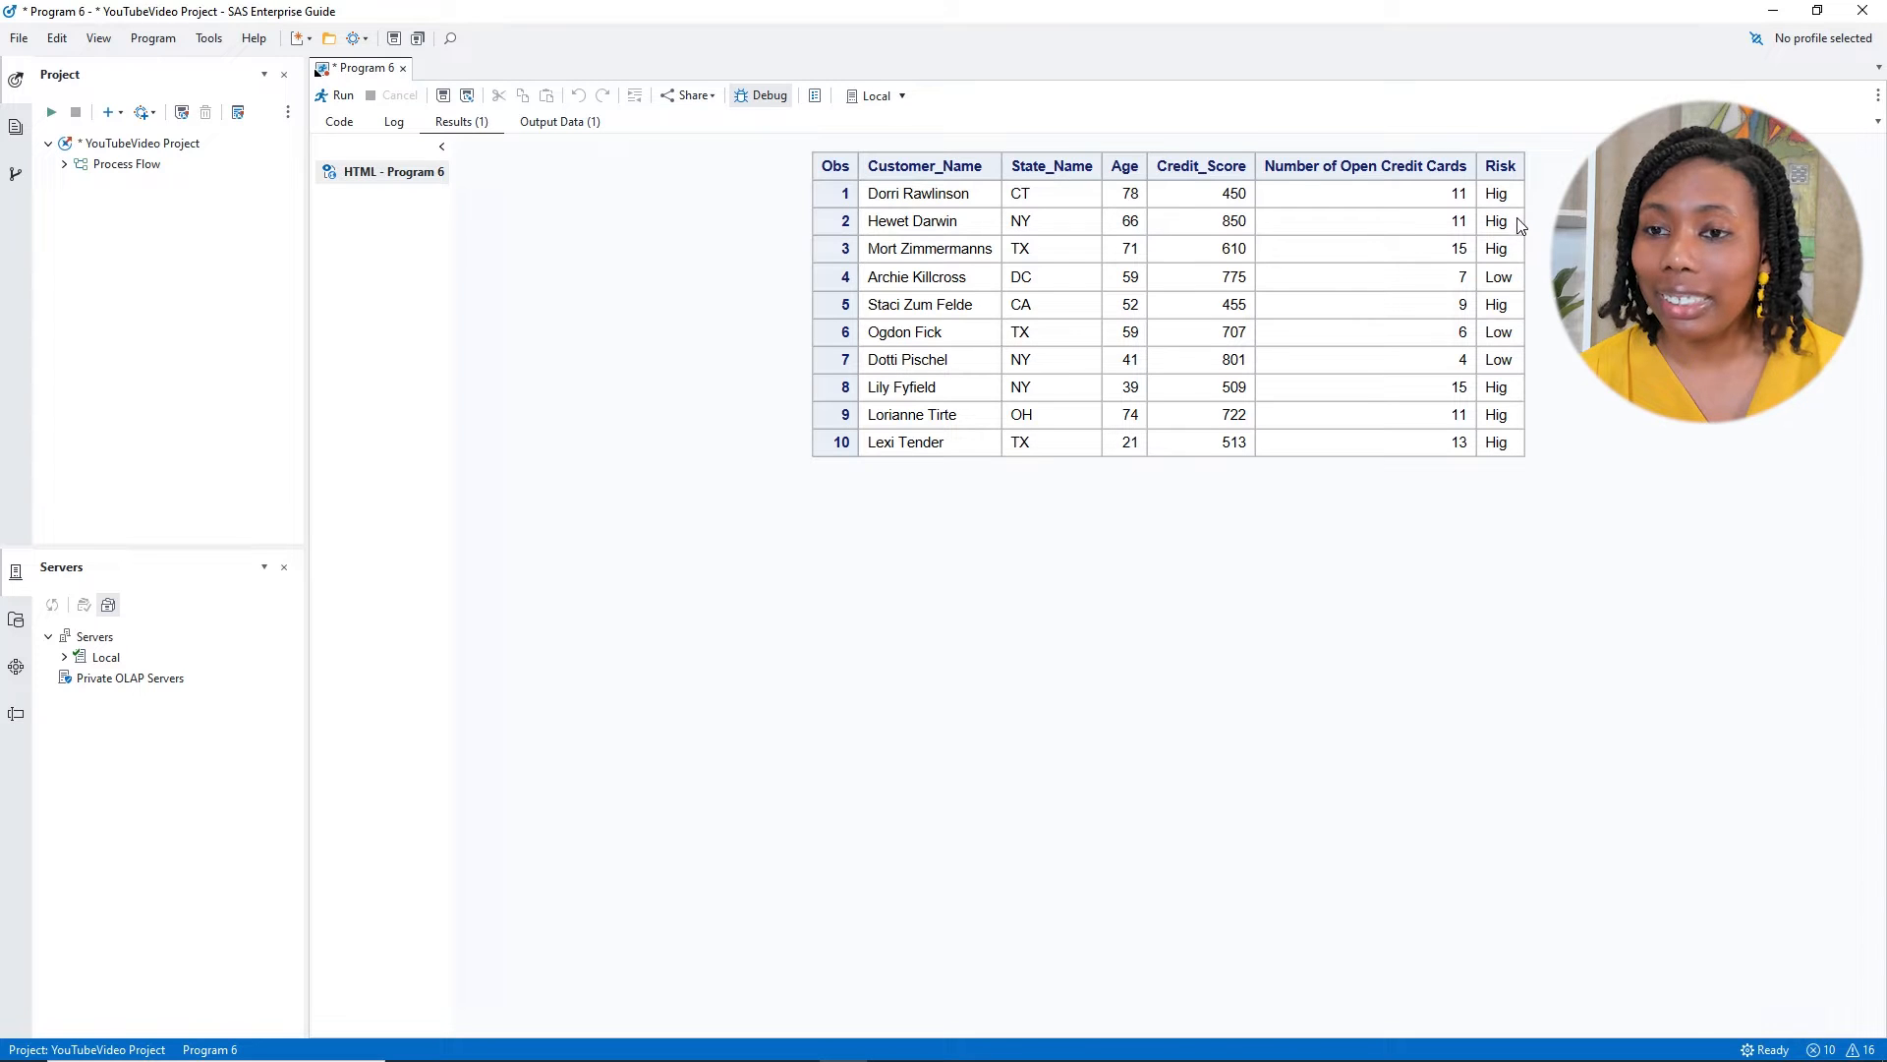
mouse_move(1510, 212)
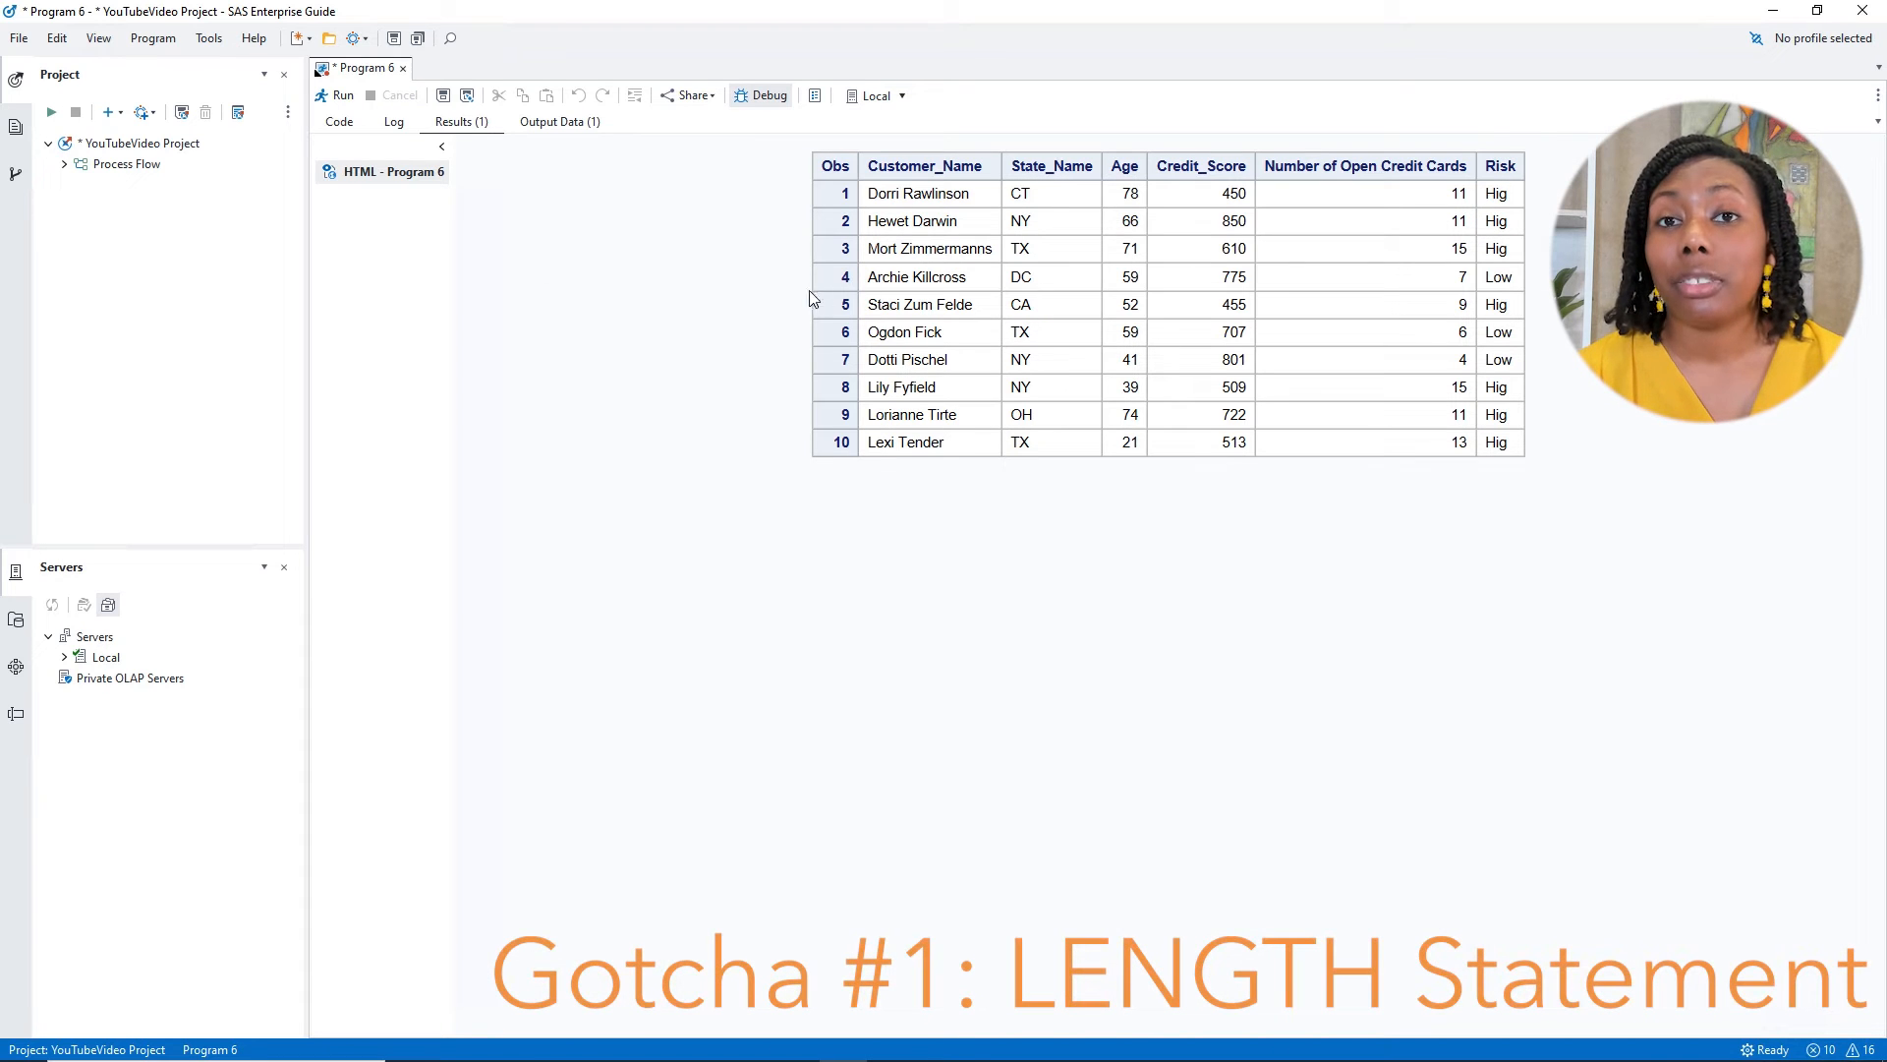
Review the Low and High literals in the if/else lines that cause the truncation
click(338, 122)
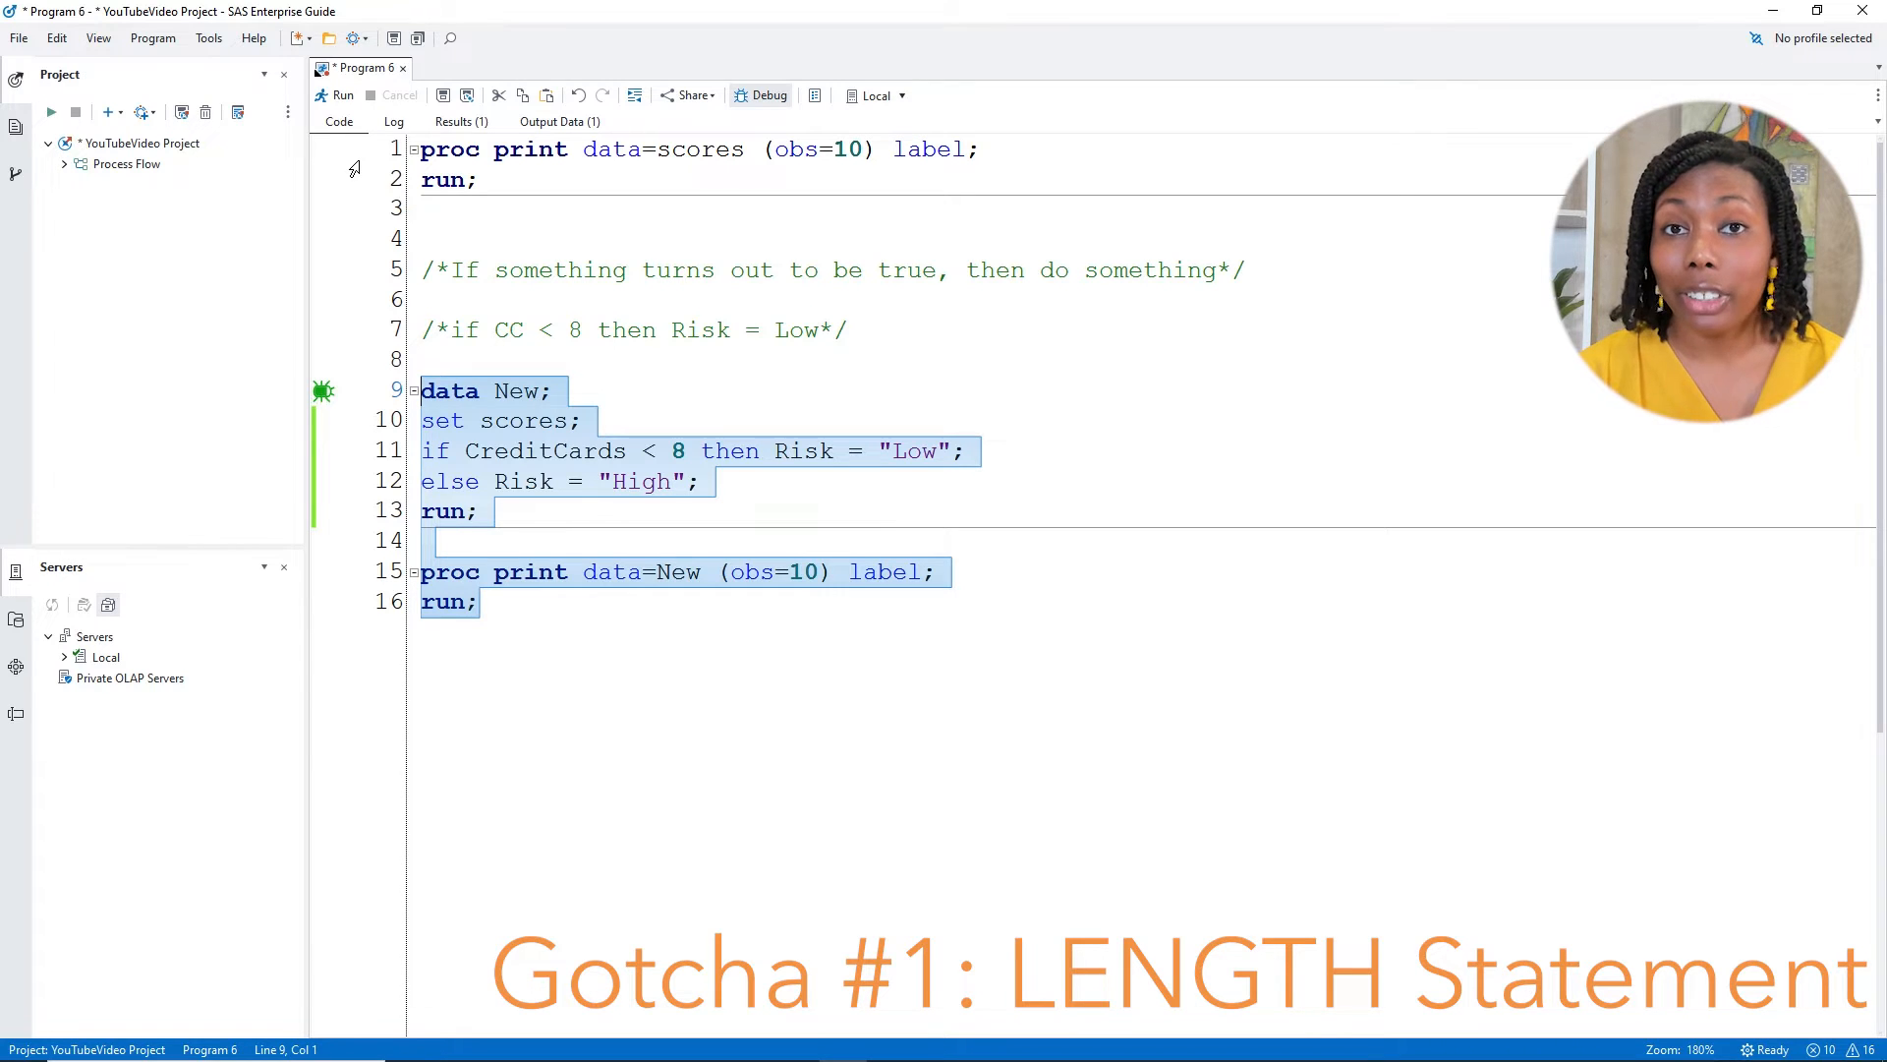
click(762, 450)
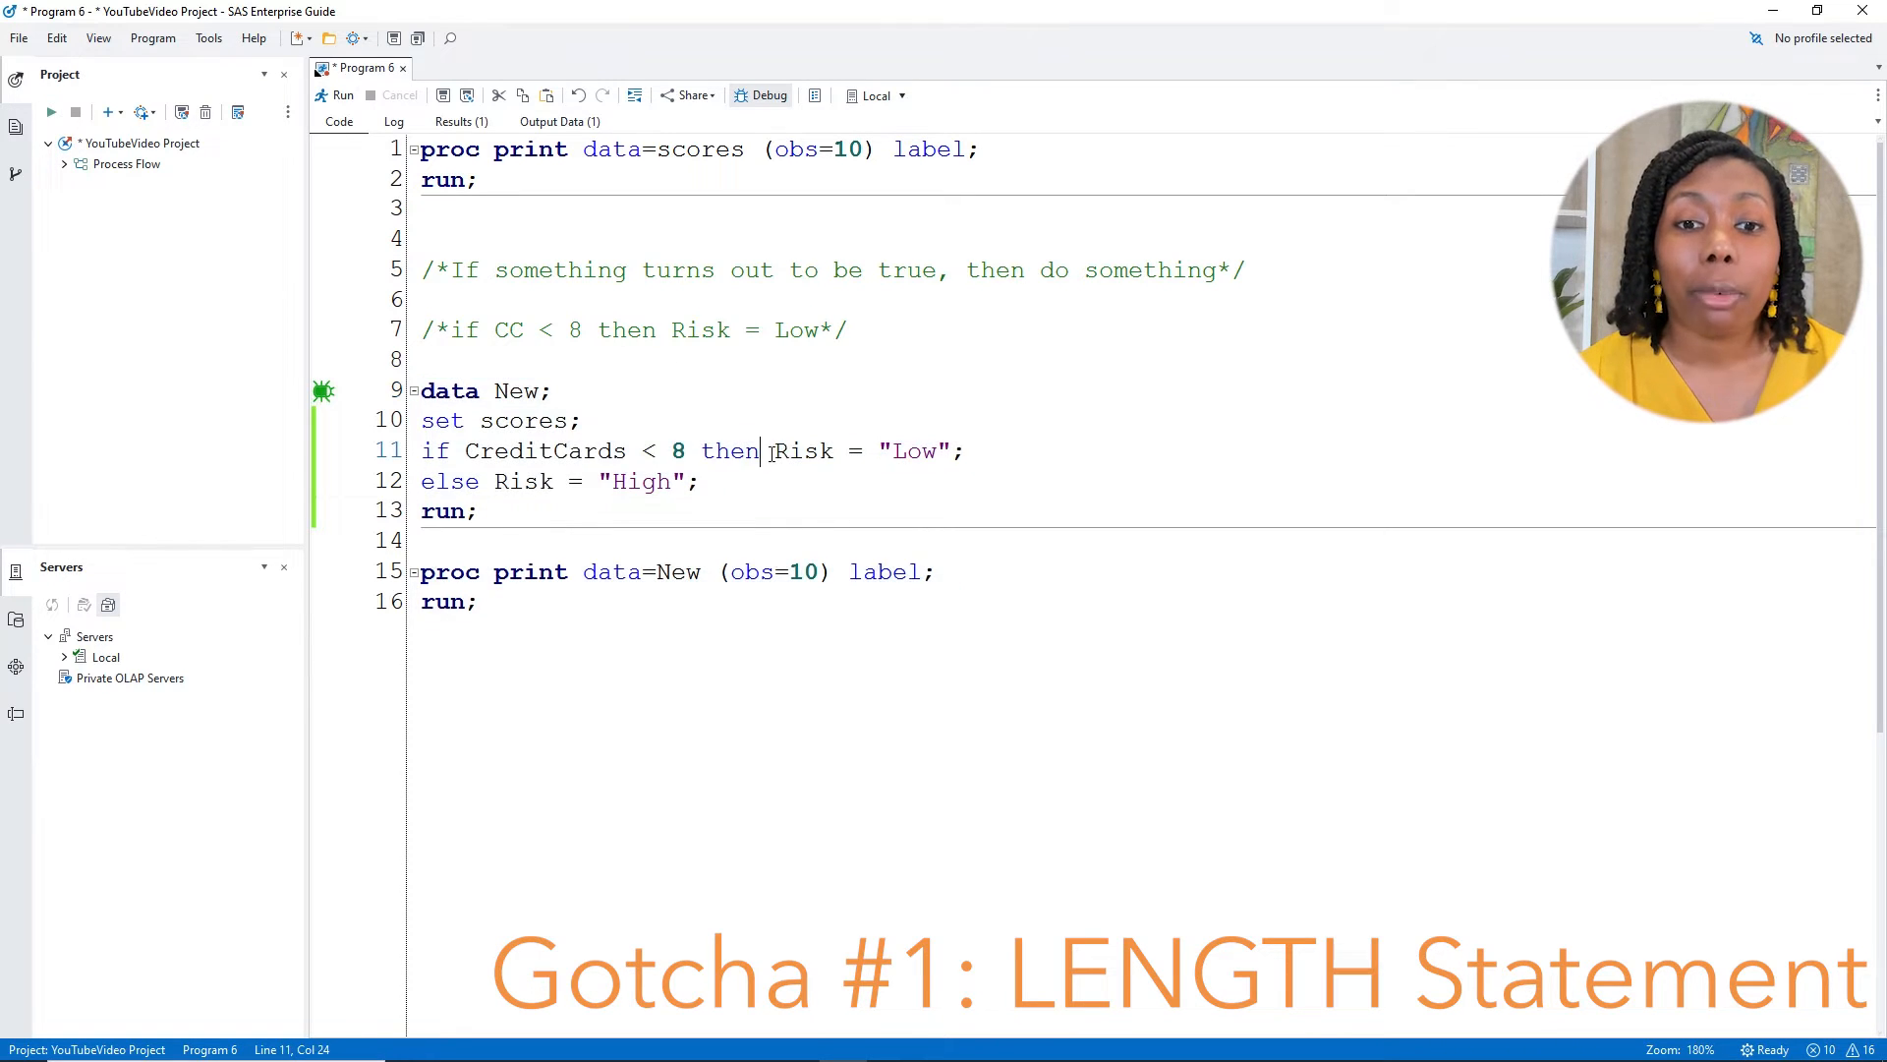
double_click(804, 452)
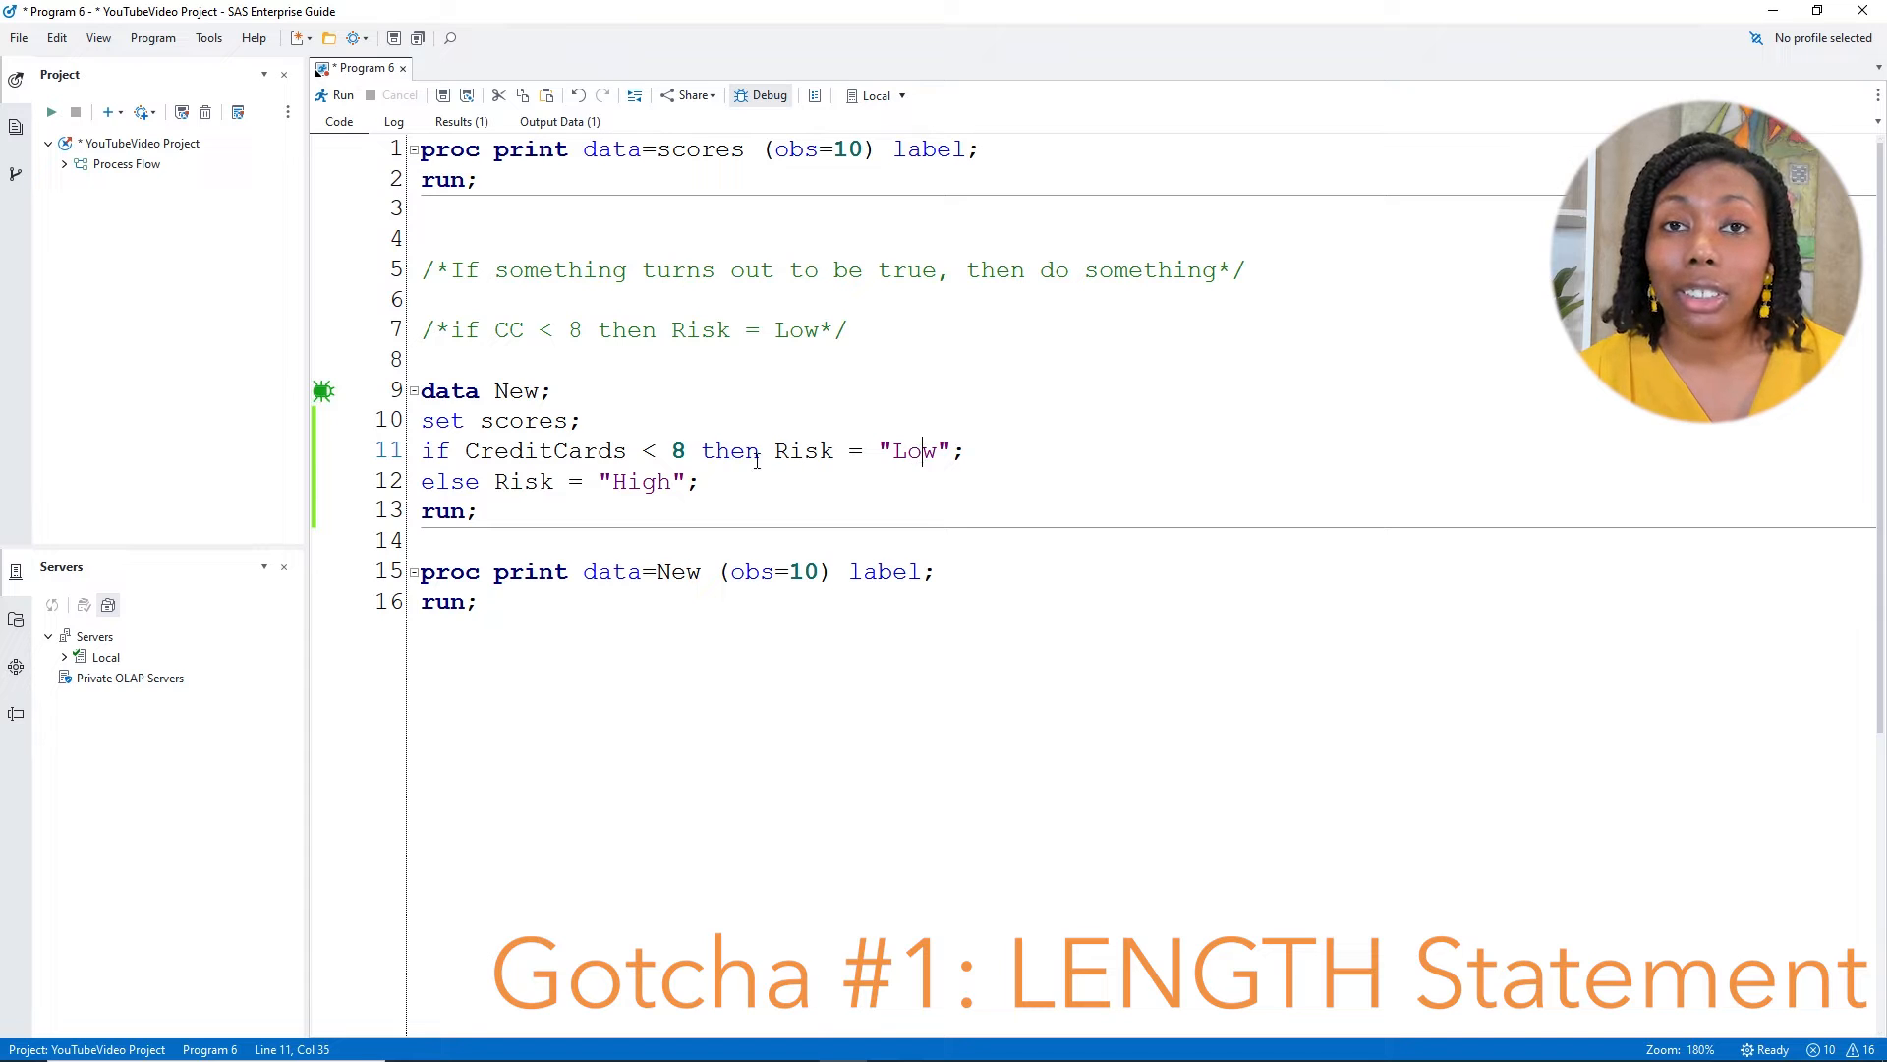
double_click(639, 481)
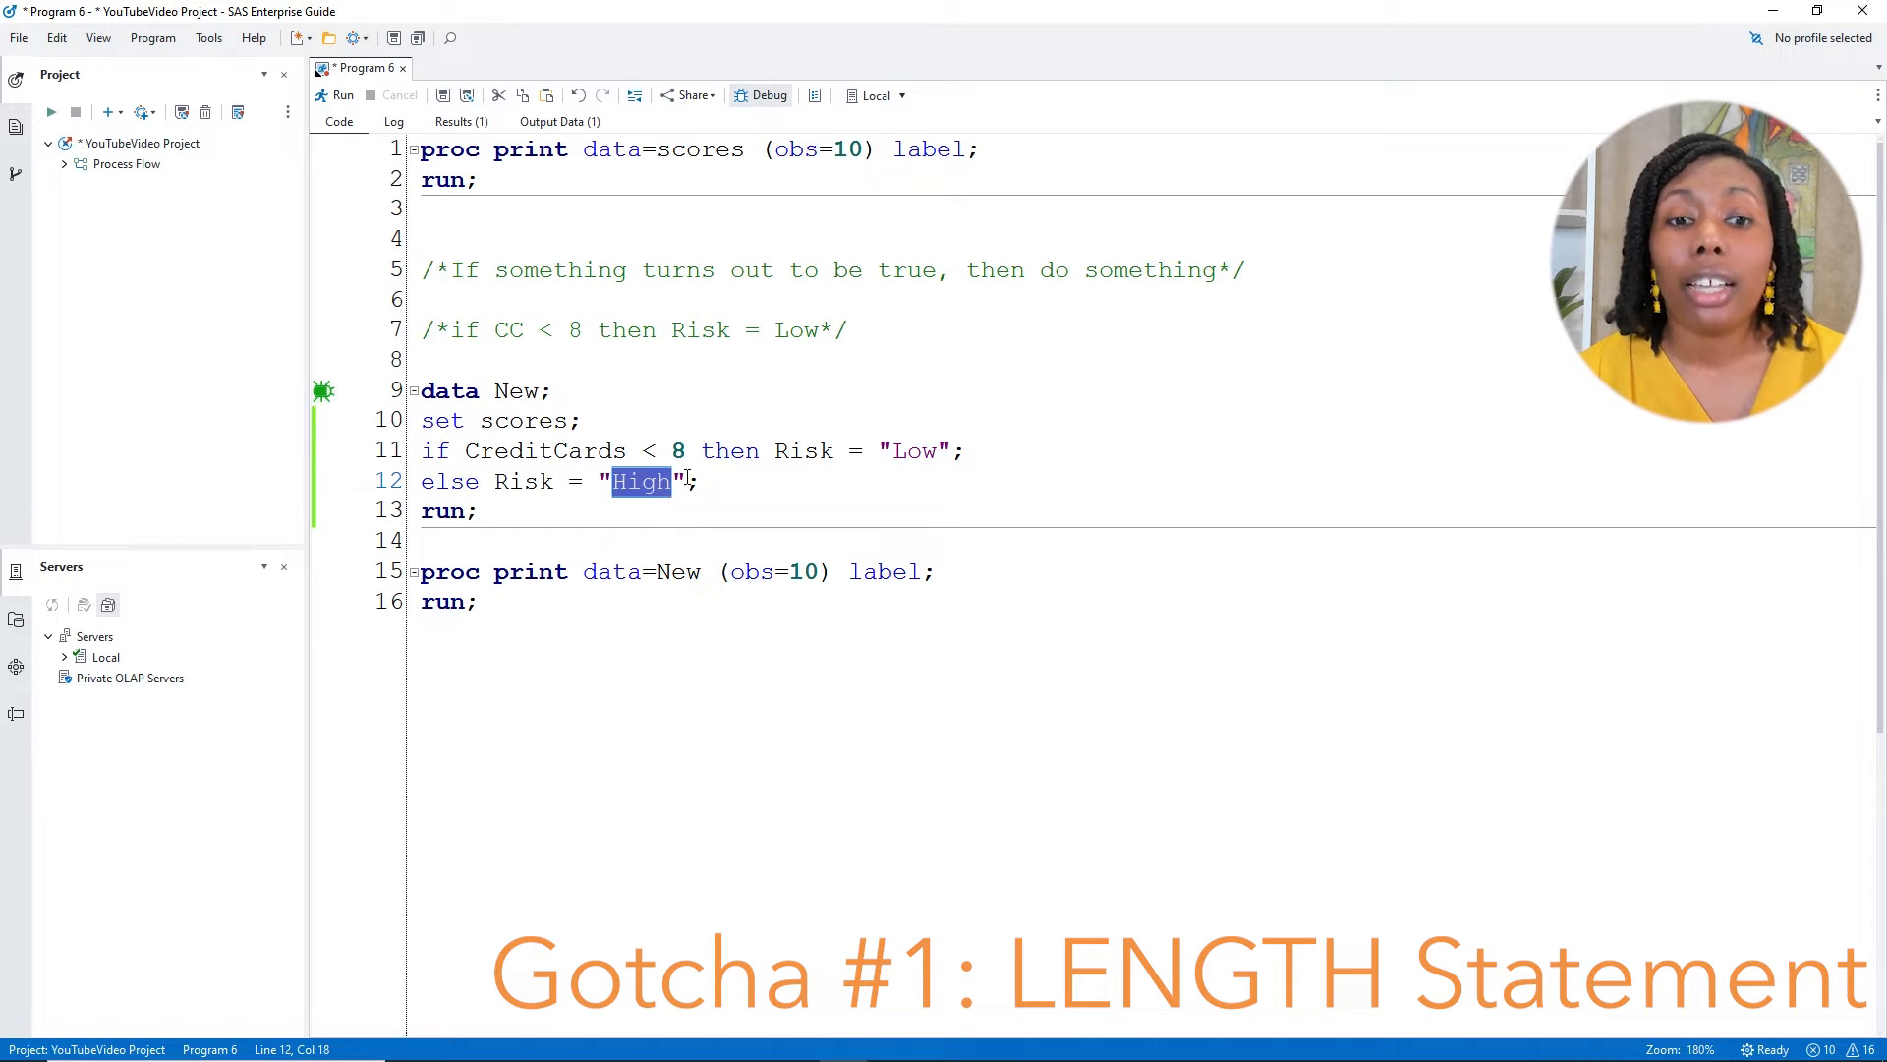
mouse_move(659, 491)
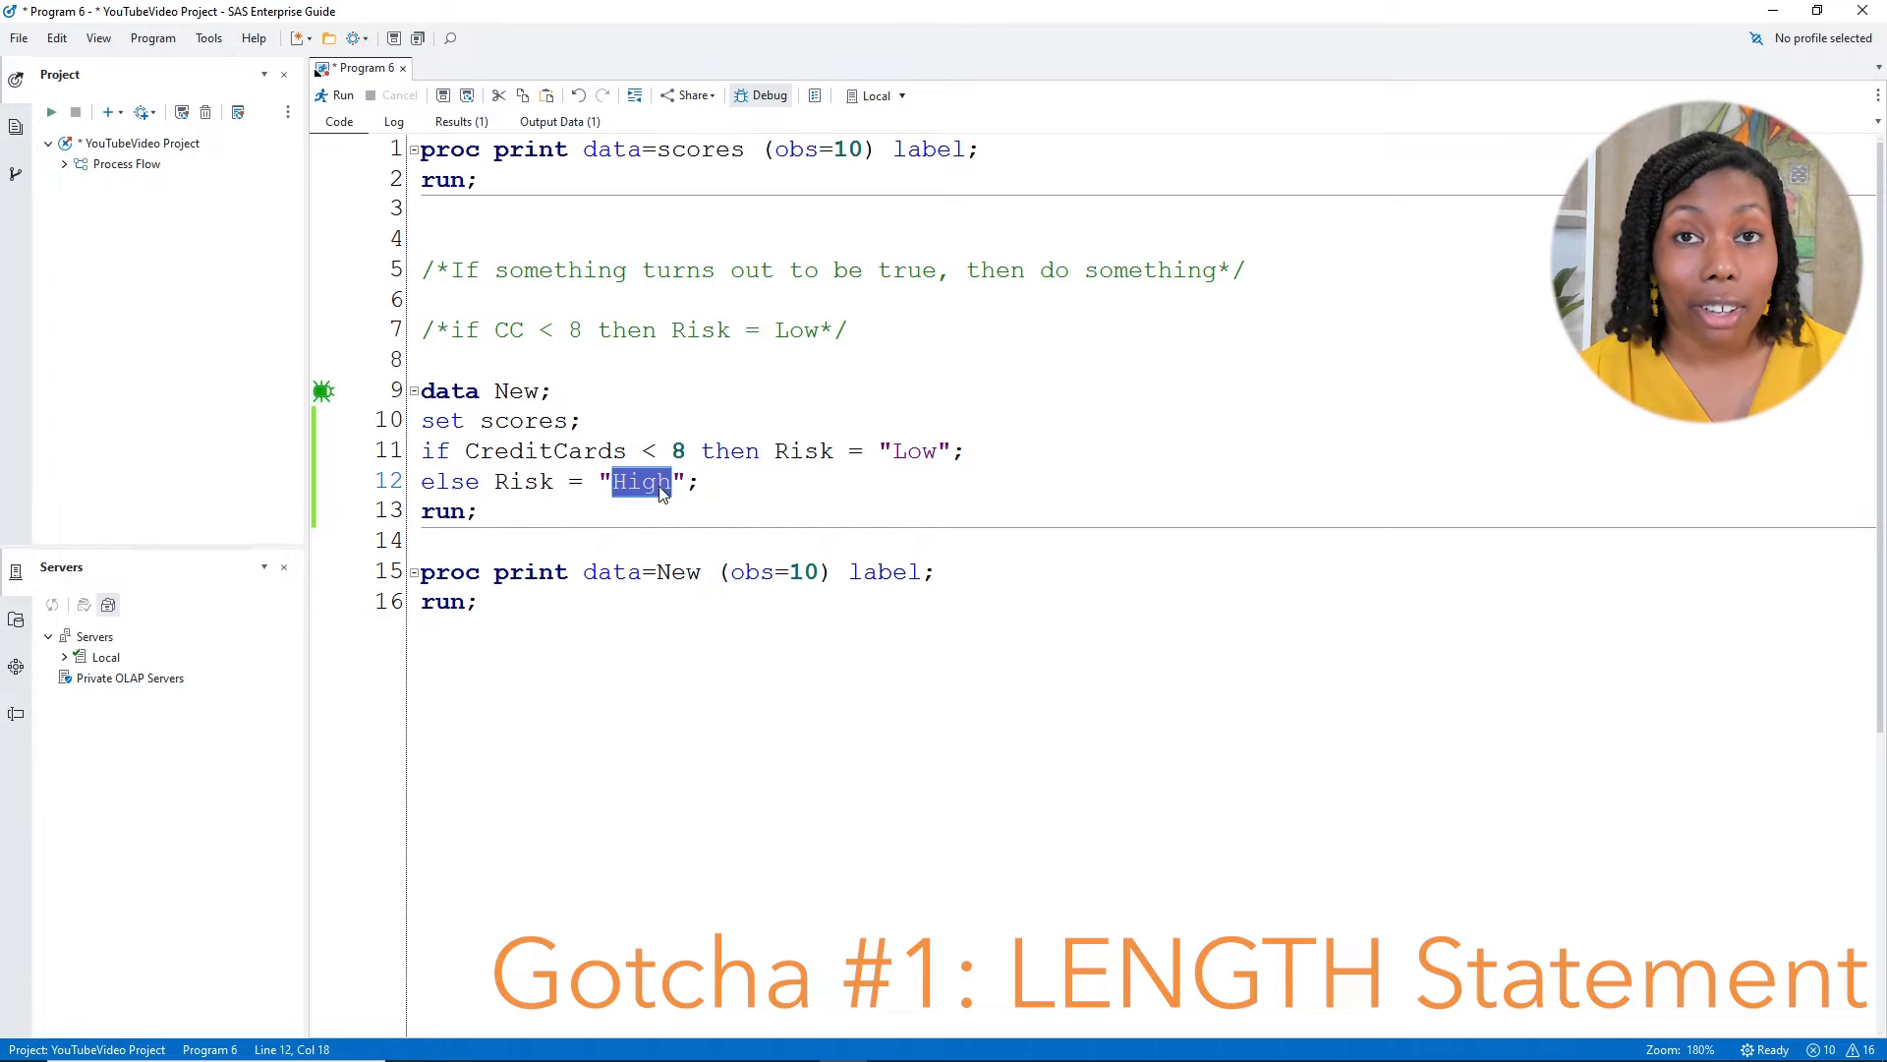
mouse_move(899, 468)
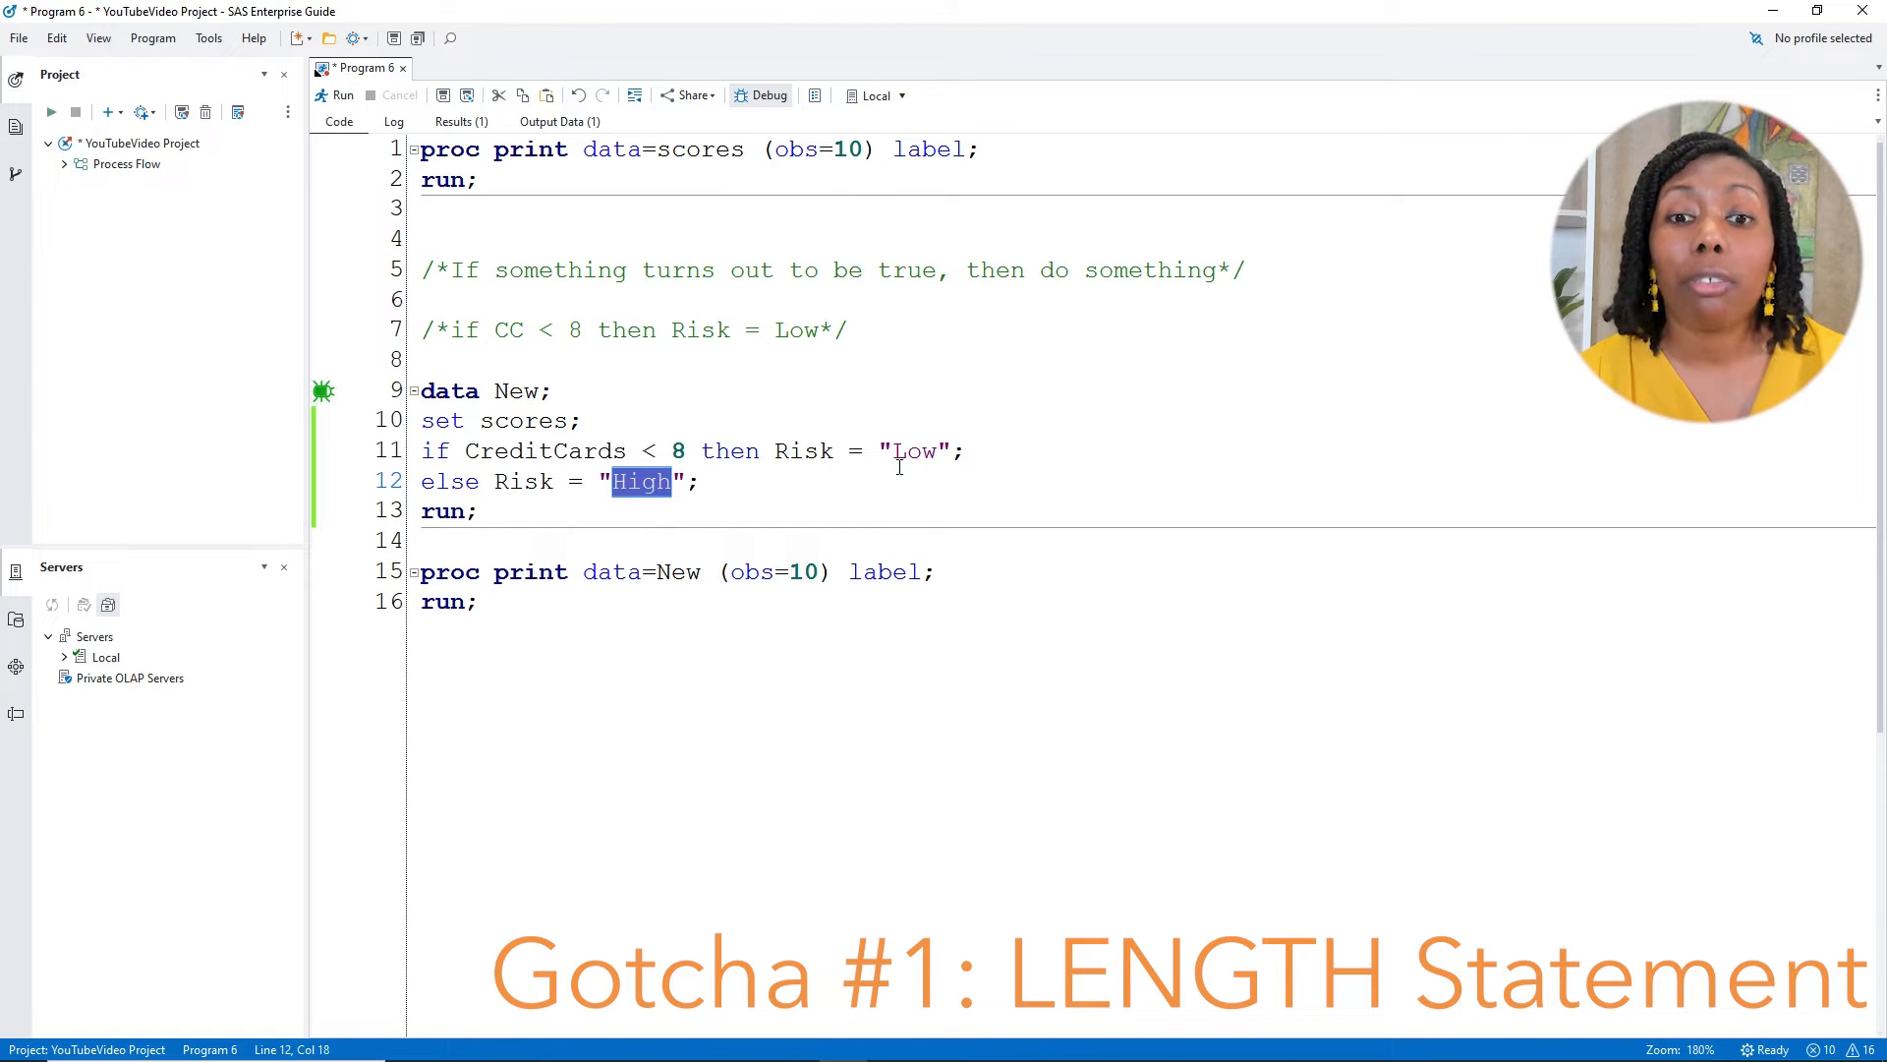
mouse_move(910, 468)
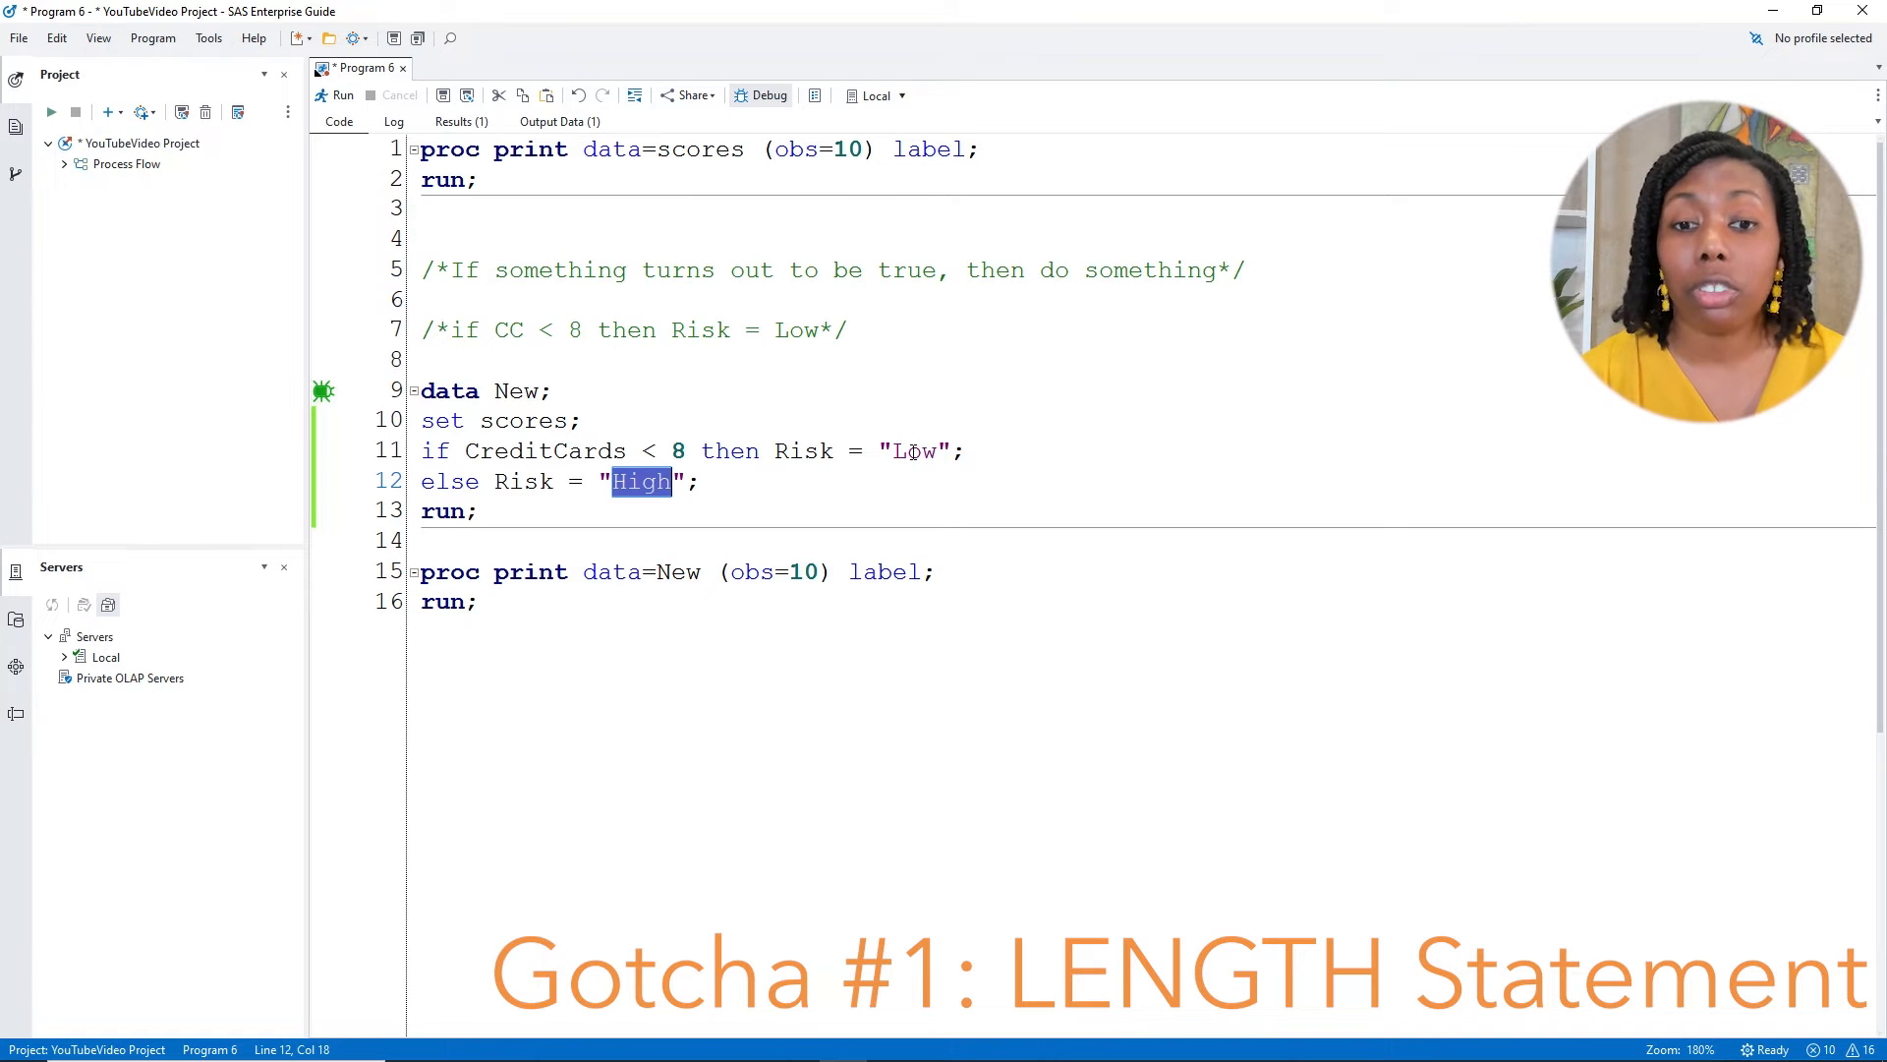
Insert length Risk $4; after set scores; and select the data and print steps
click(588, 419)
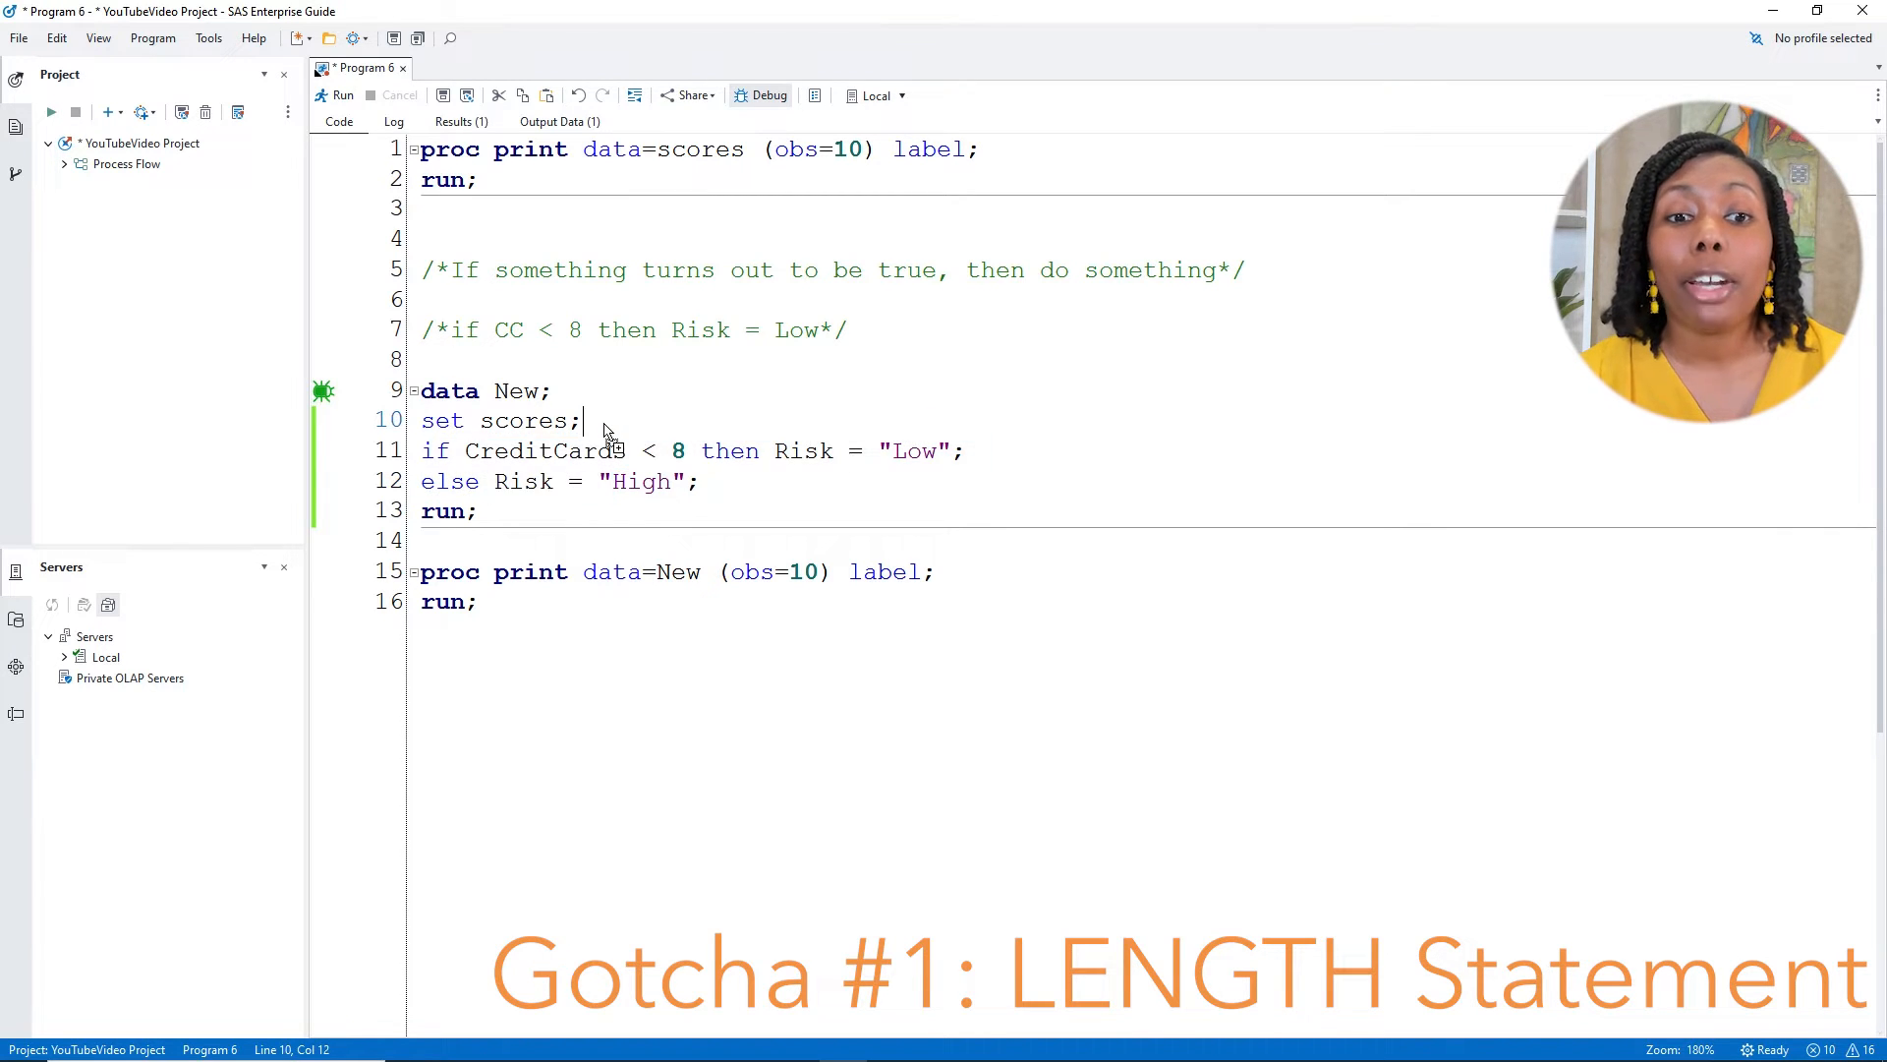
text(length Risk $)
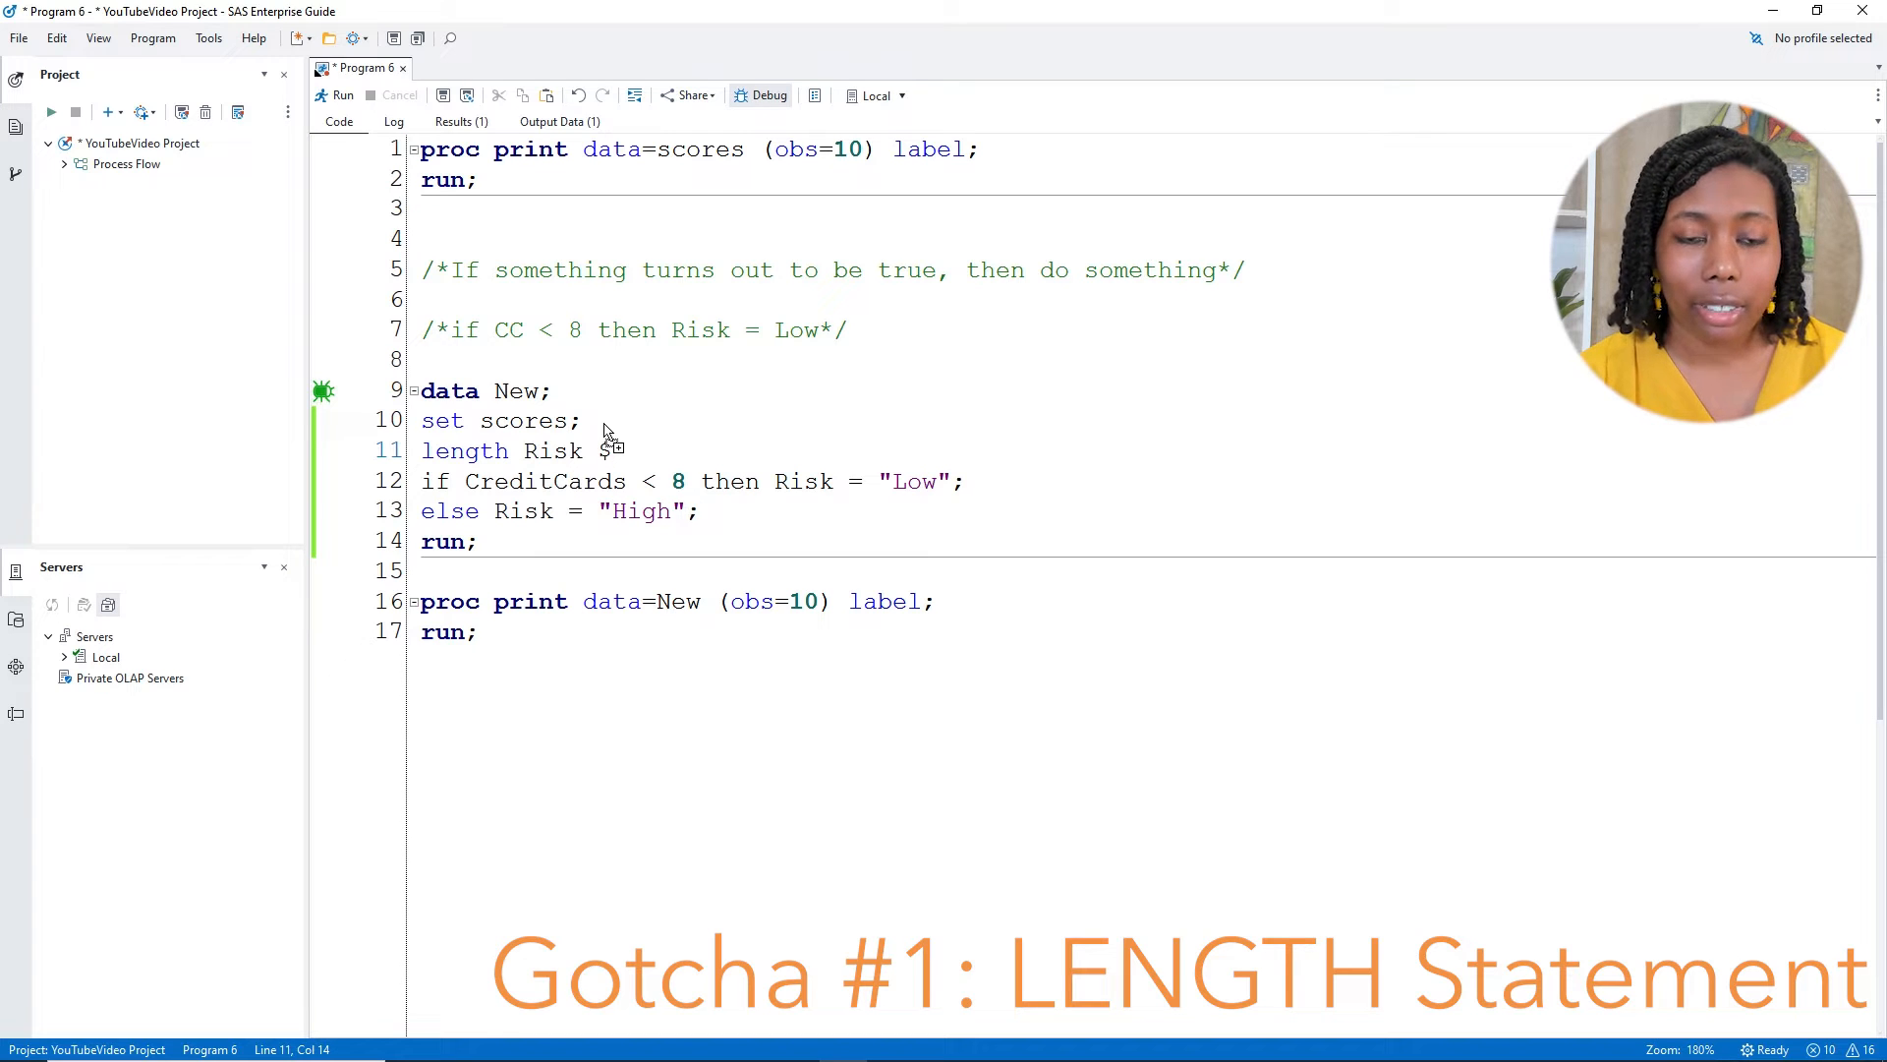
text(4;)
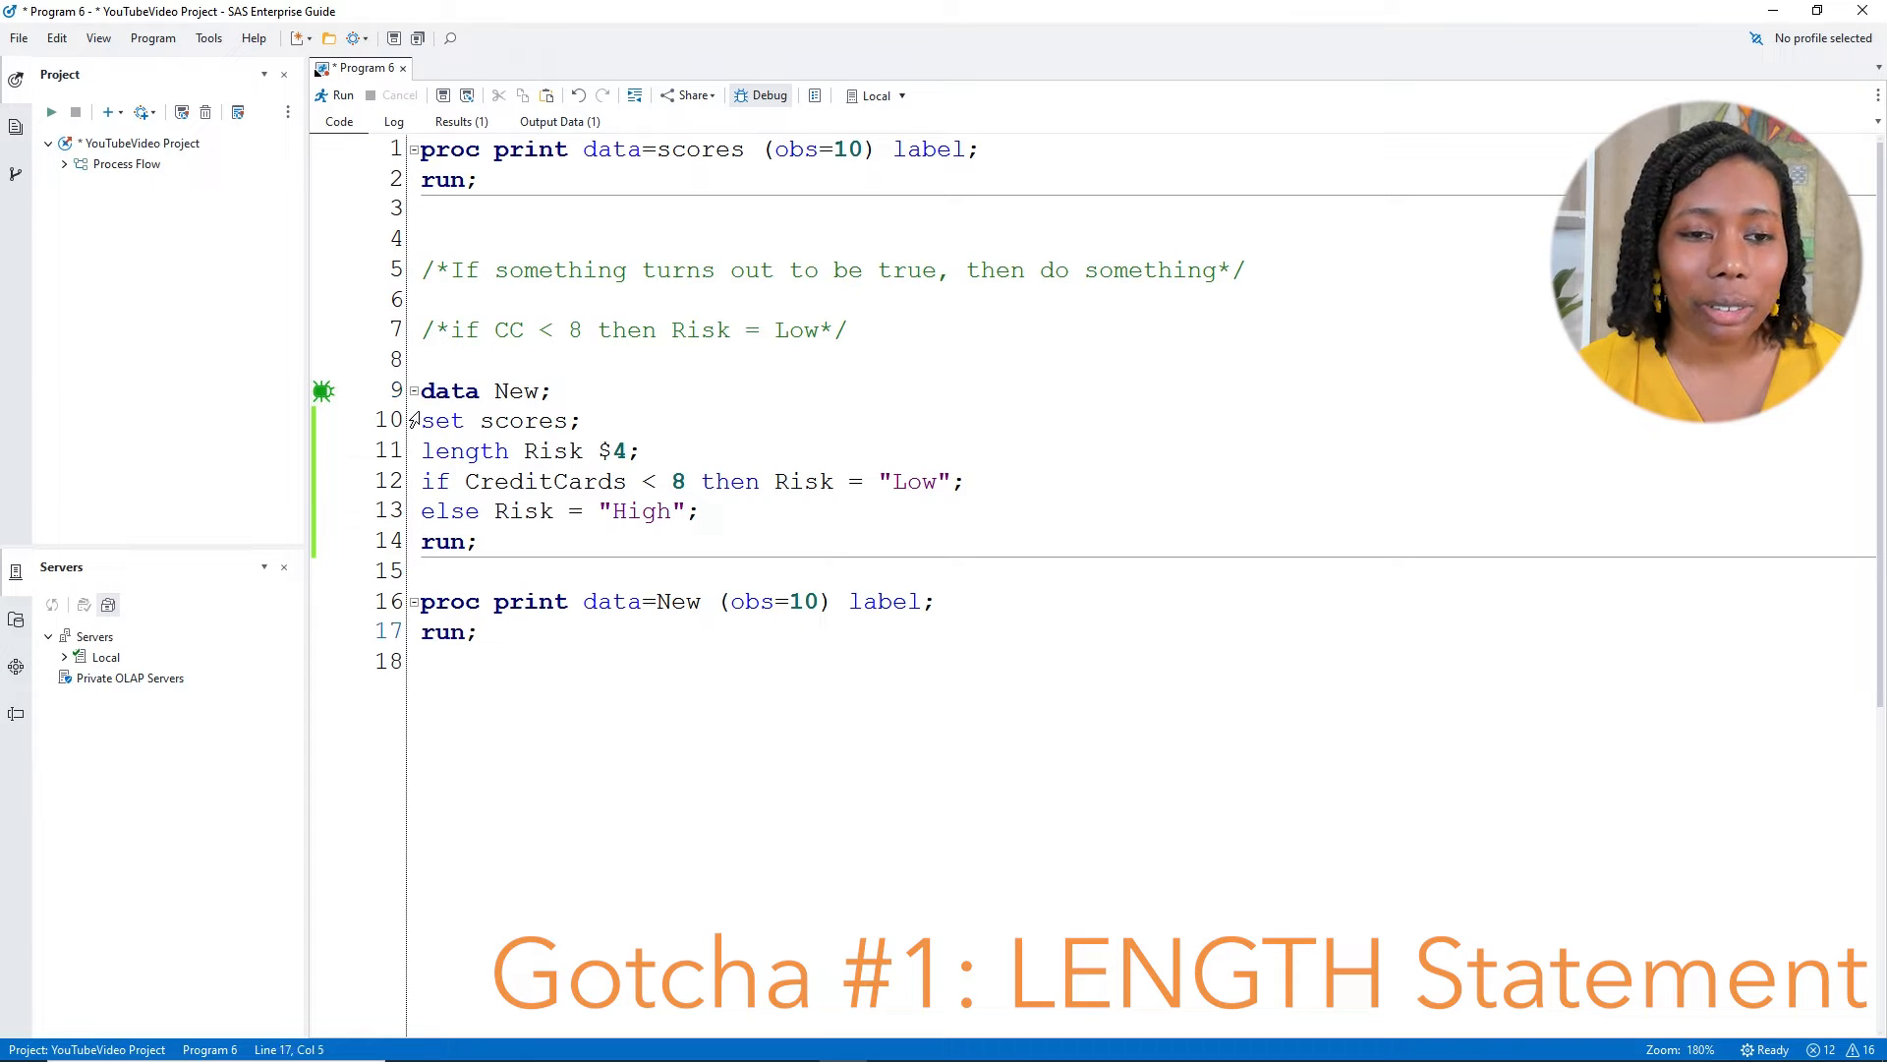
drag(421, 389, 476, 631)
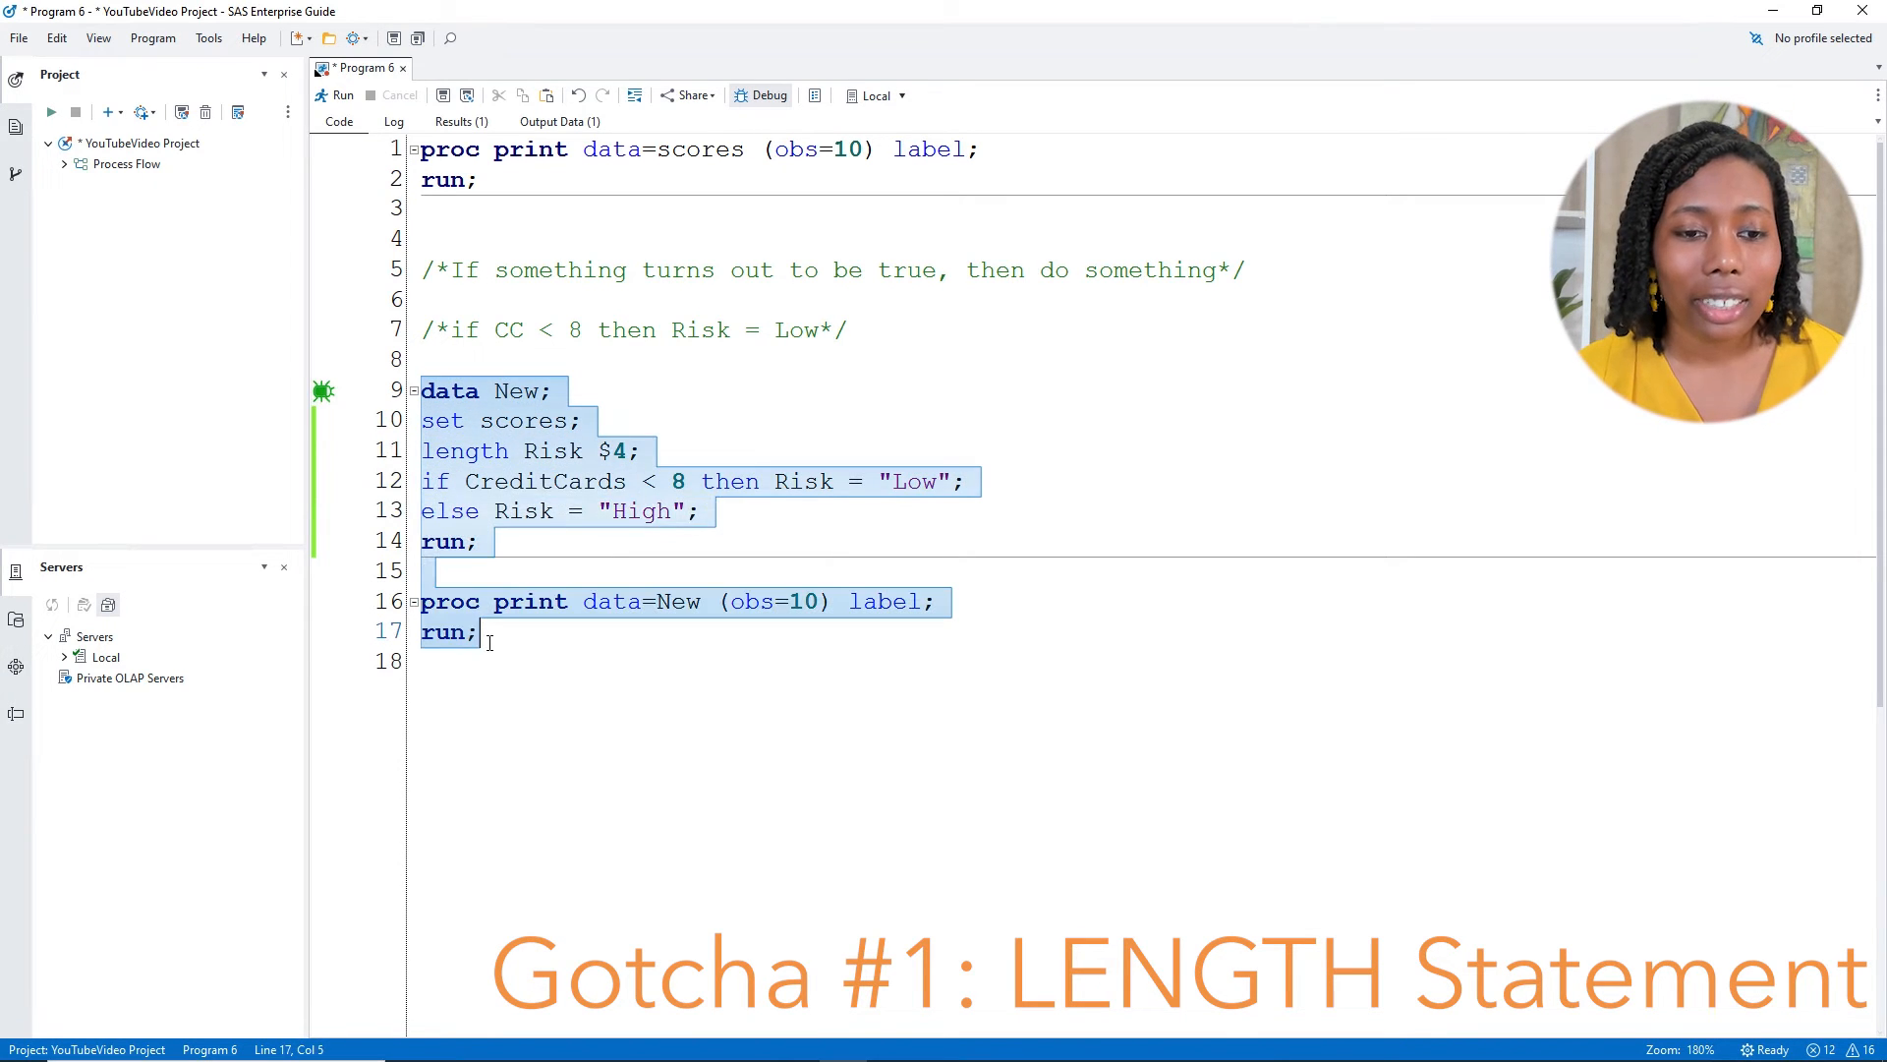
Rerun the selected code so Risk prints the full words High and Low
click(338, 94)
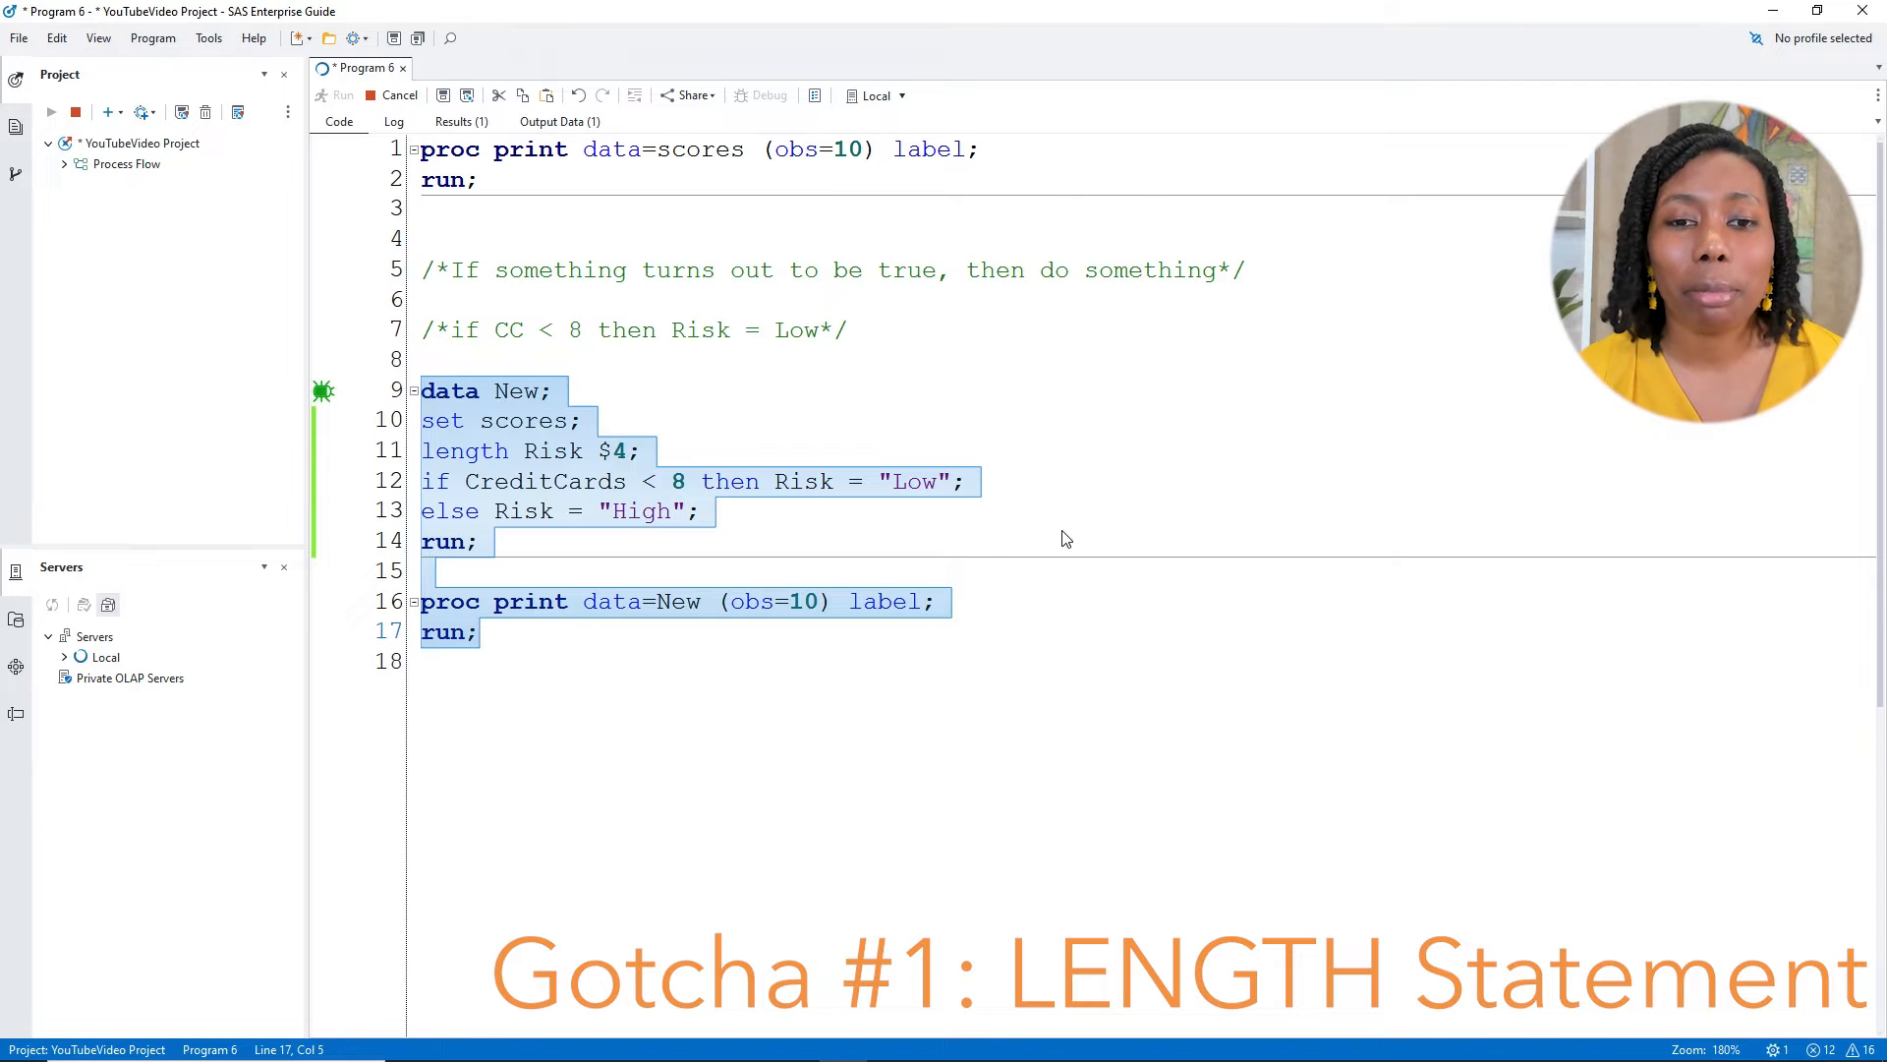
click(338, 94)
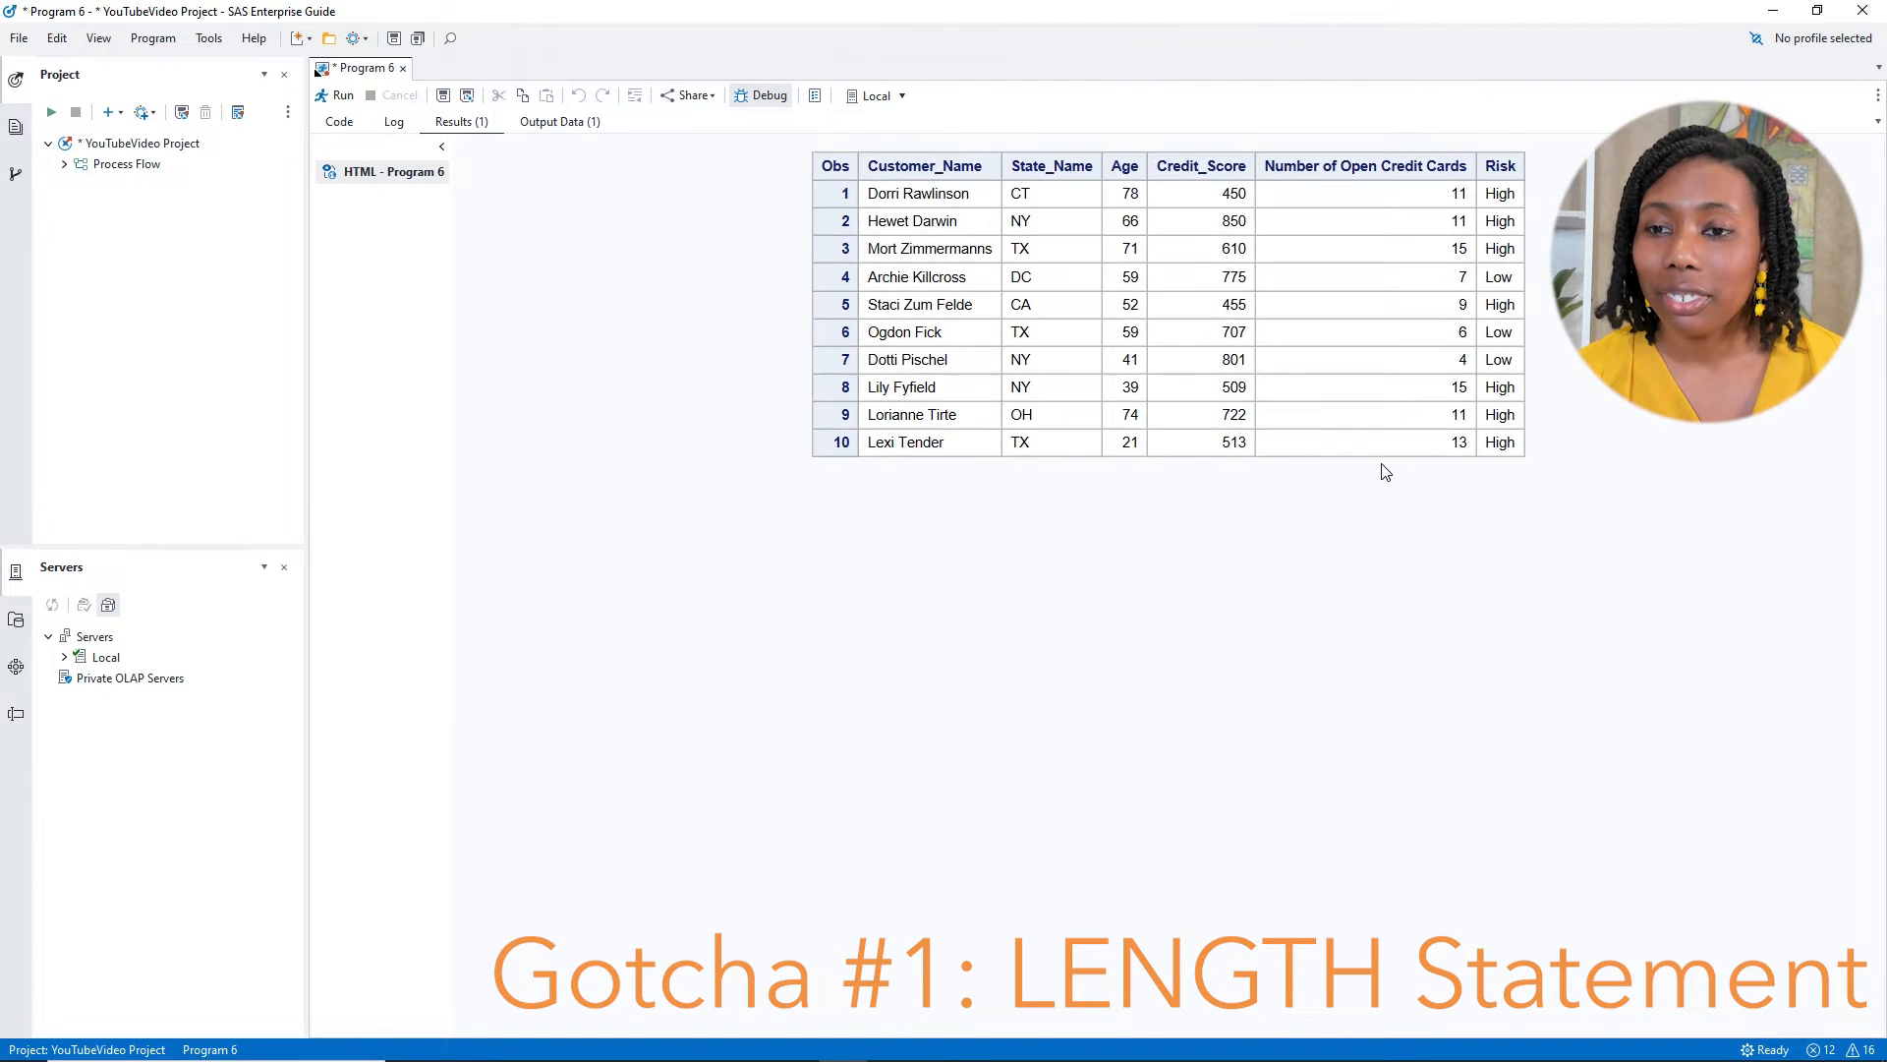
mouse_move(1465, 256)
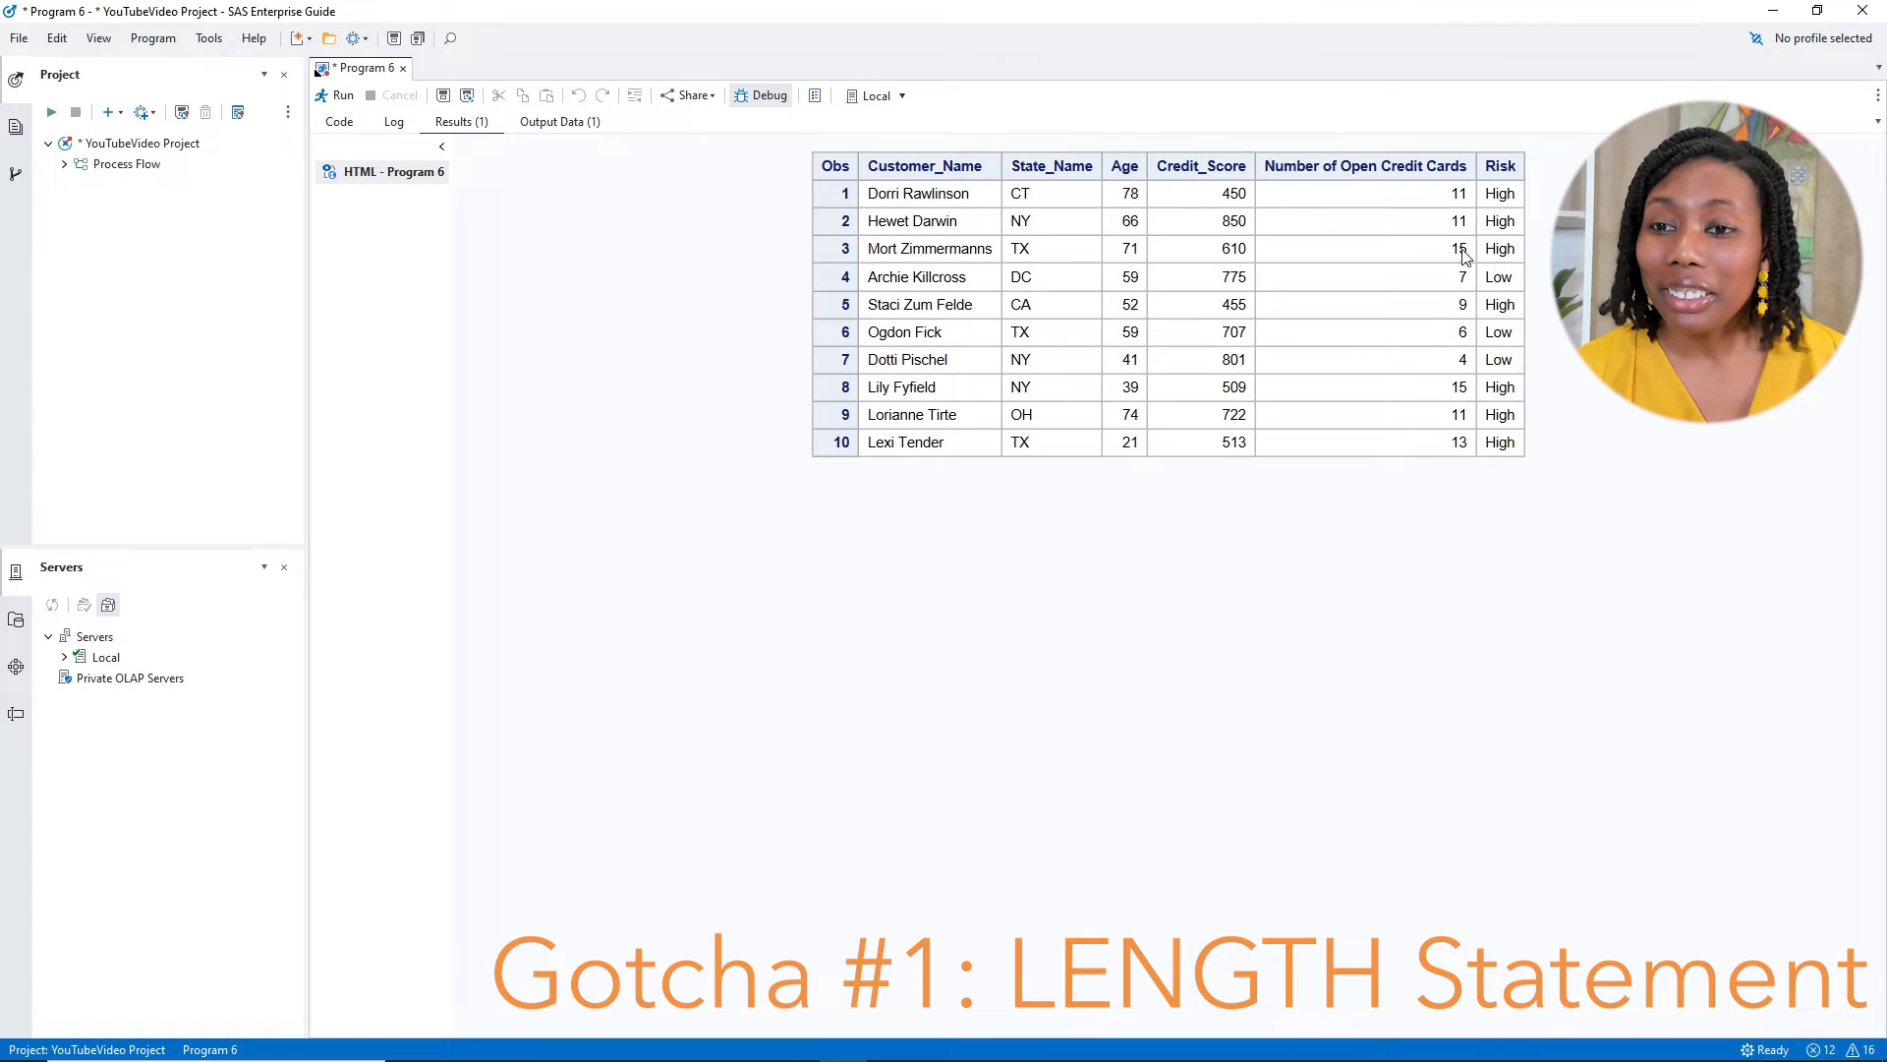
mouse_move(1522, 291)
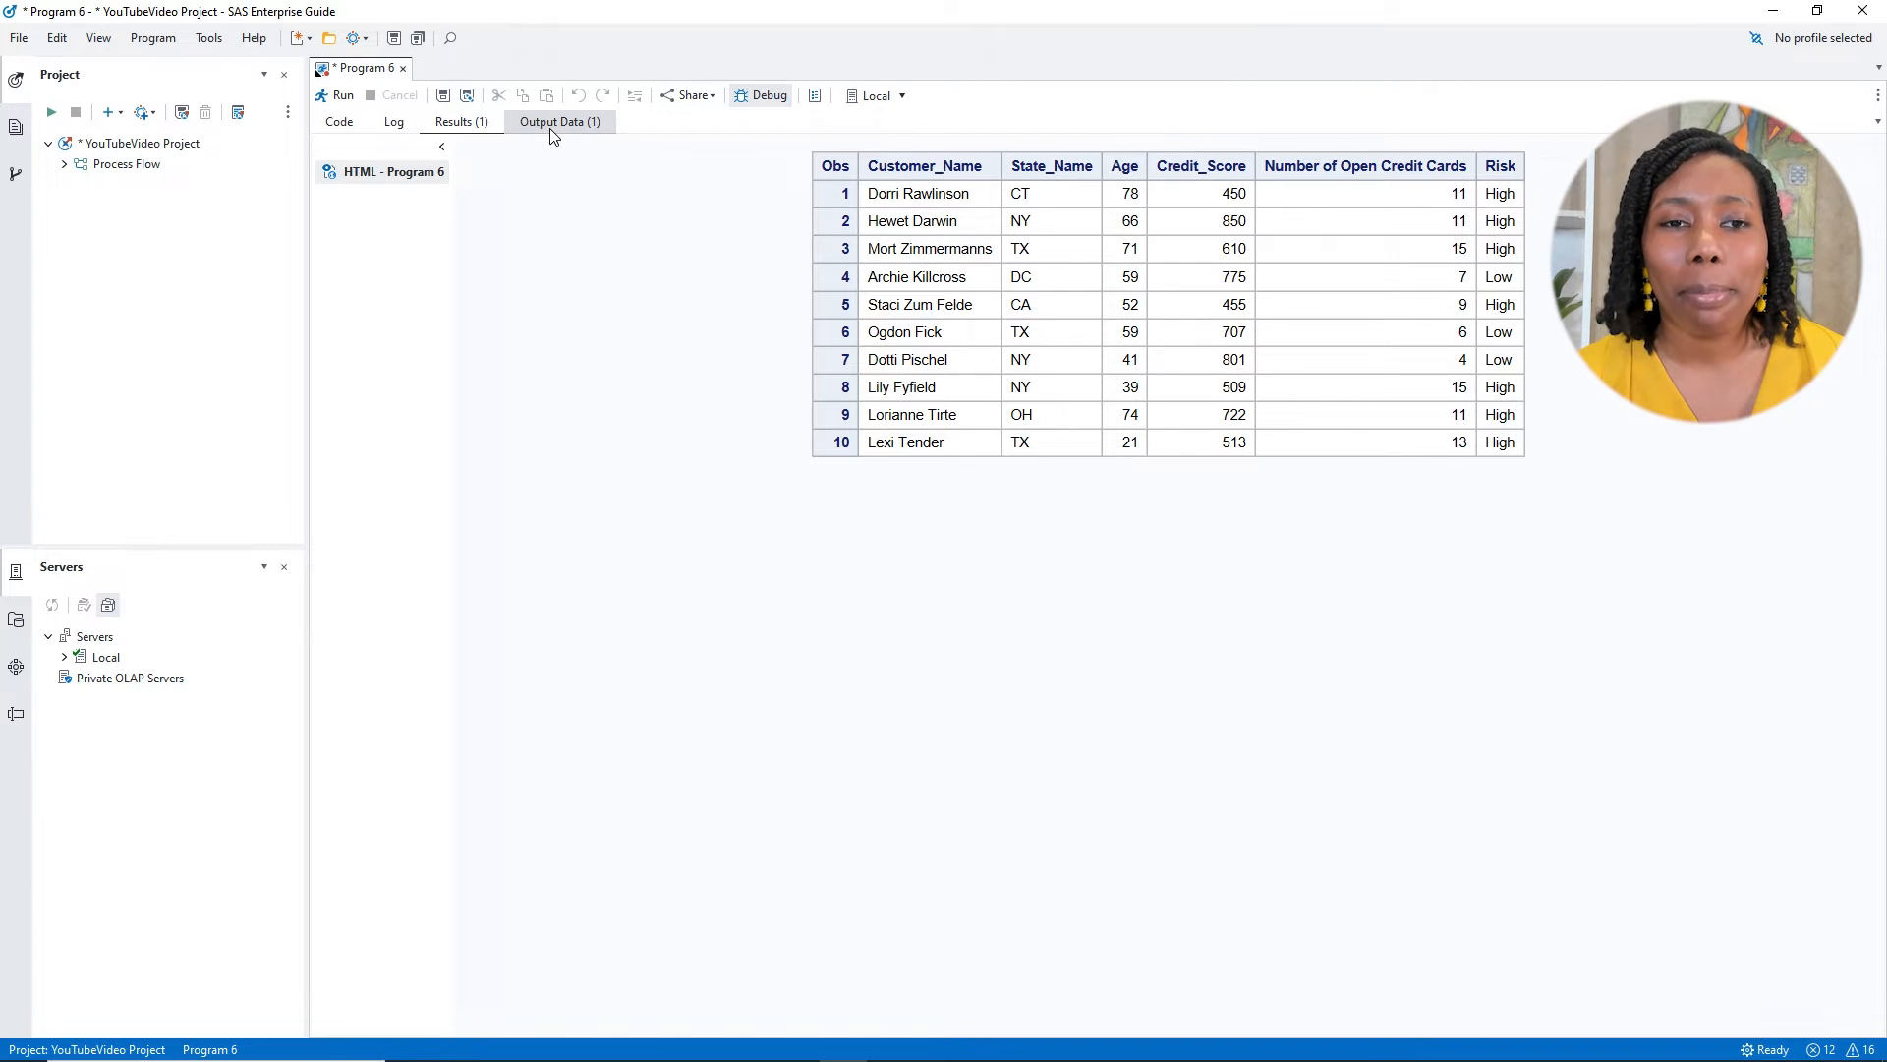
Switch to the Output Data view of the NEW dataset listing all rows with Risk values
click(560, 122)
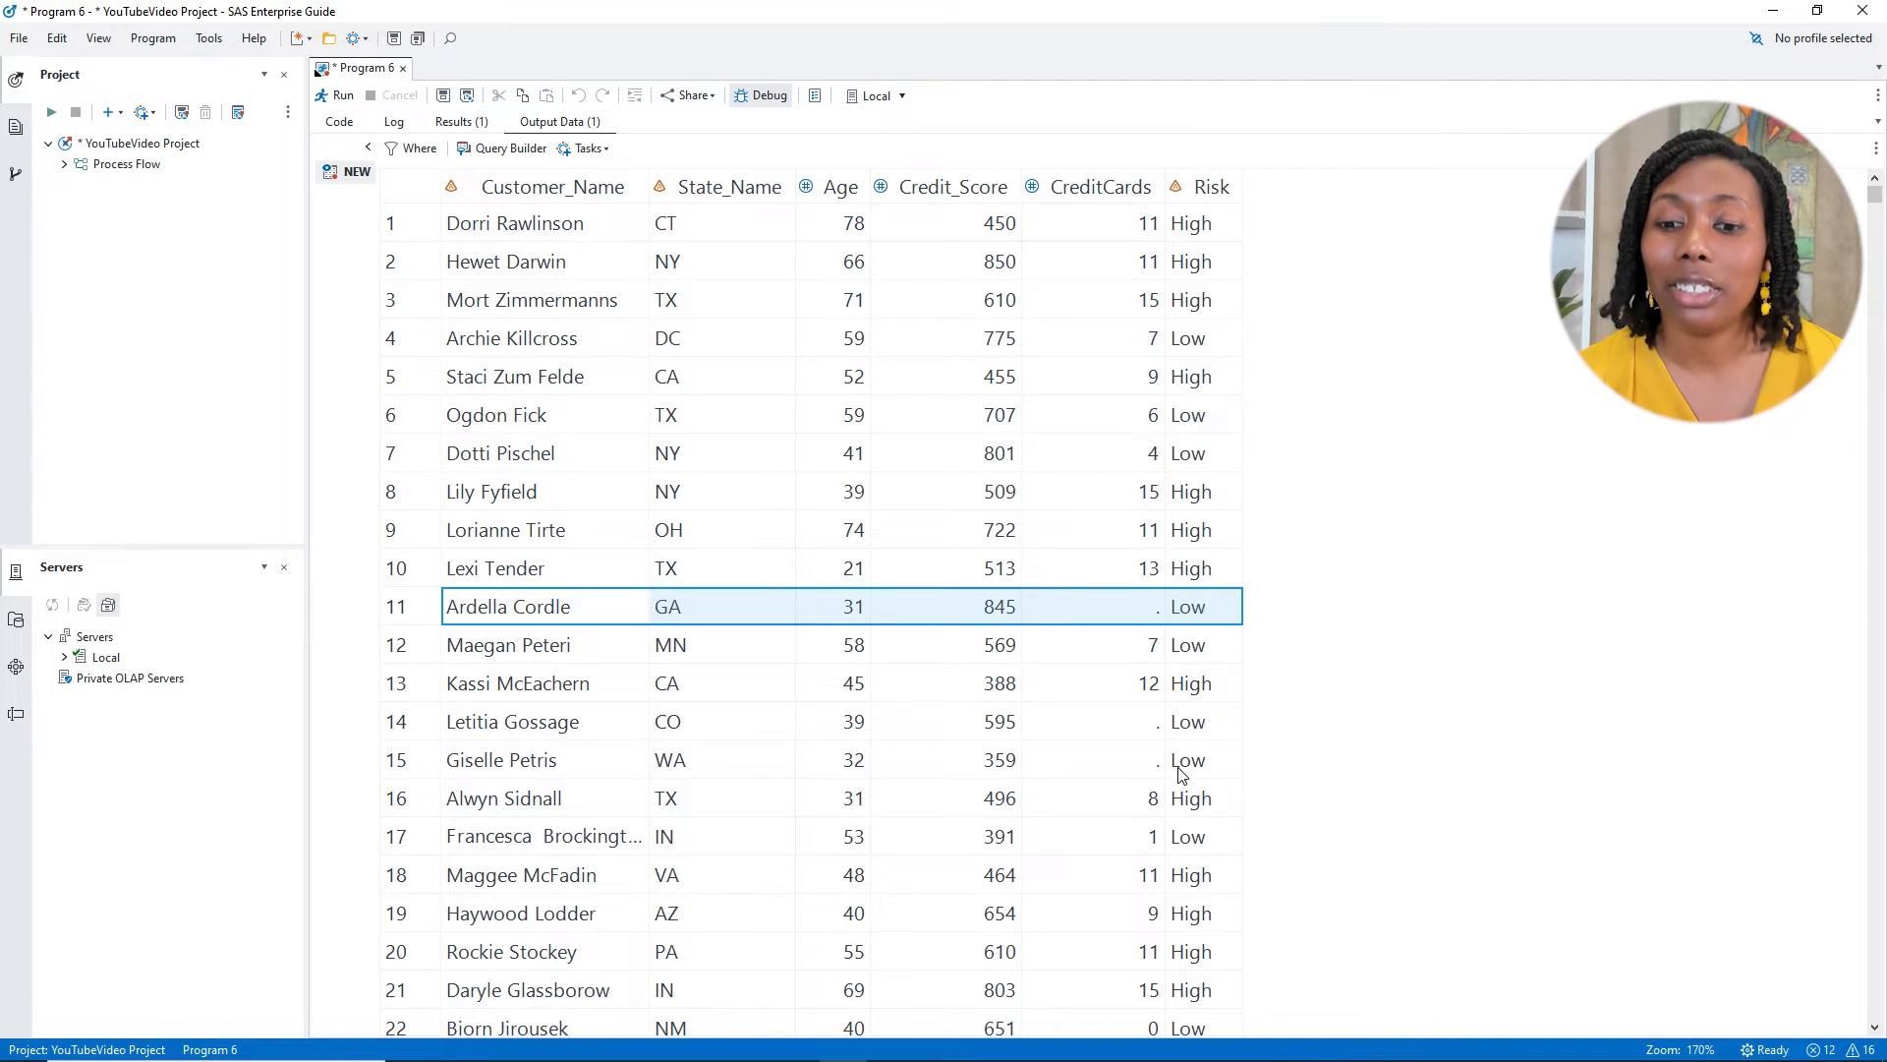
mouse_move(1219, 613)
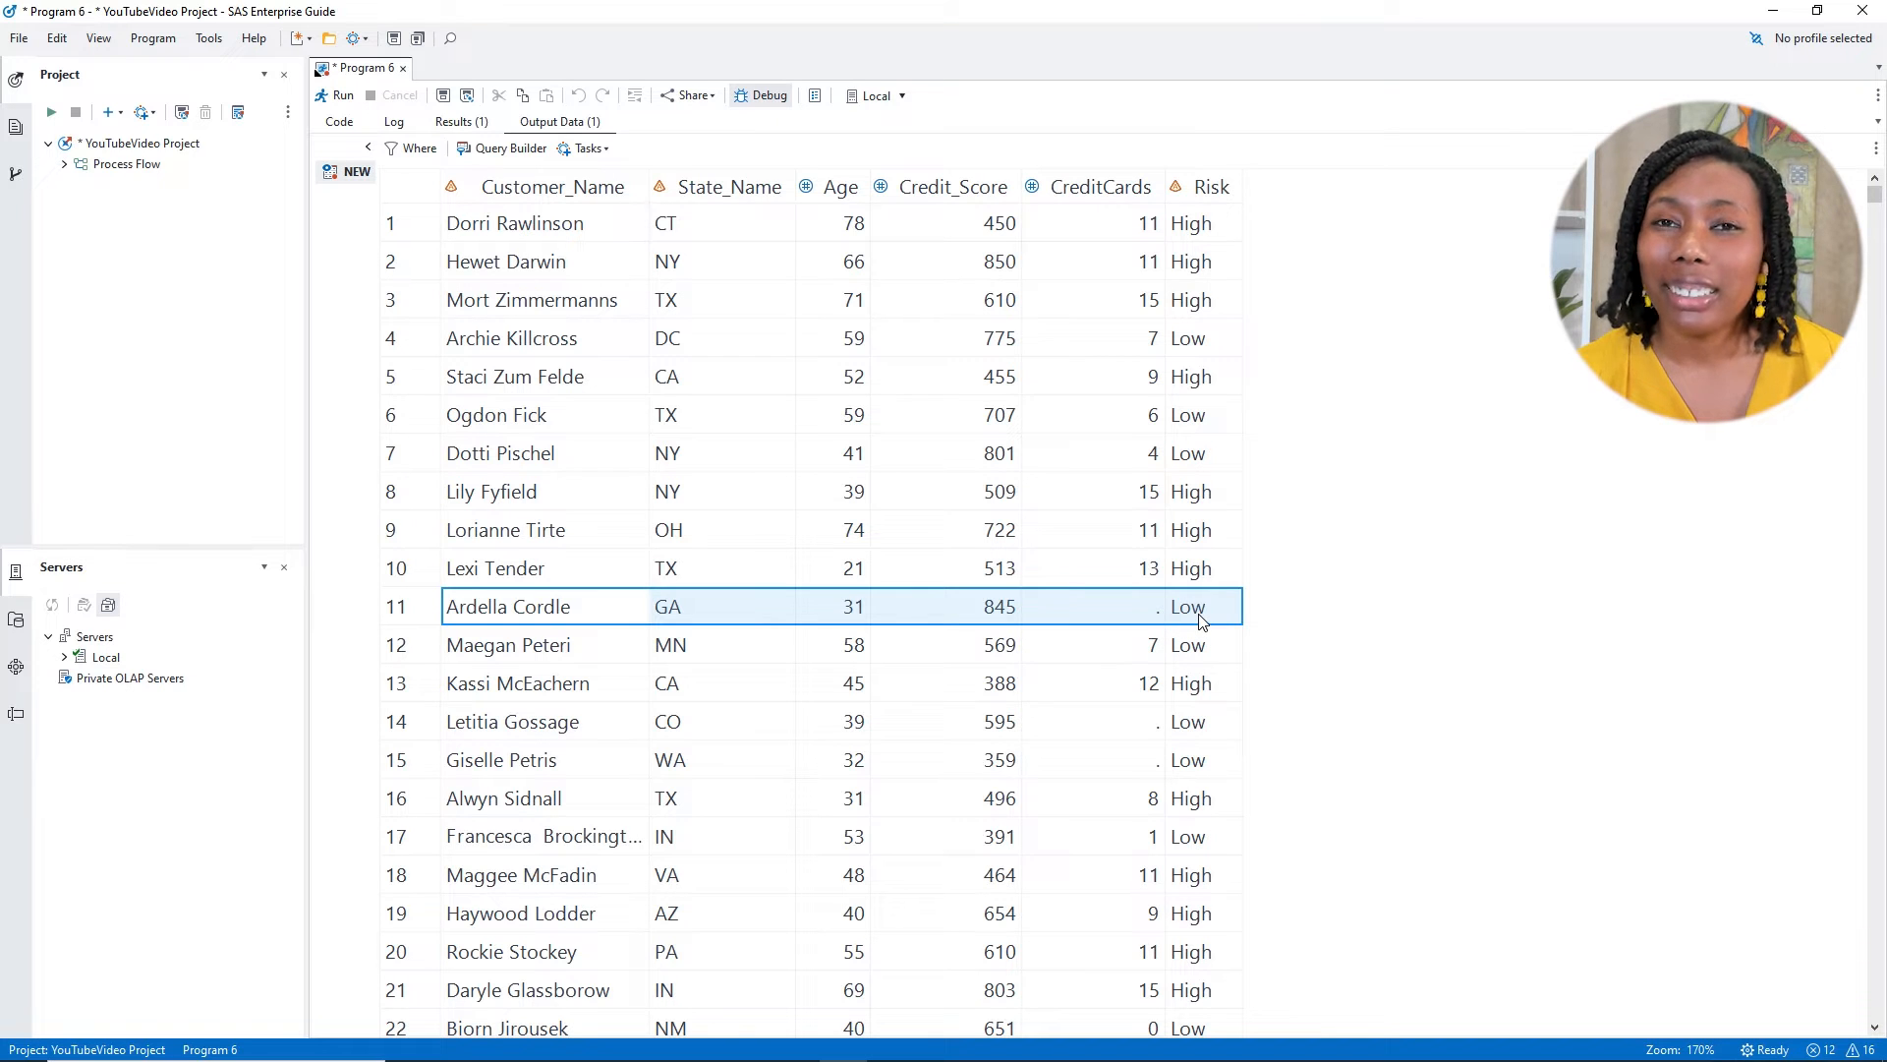
mouse_move(1169, 598)
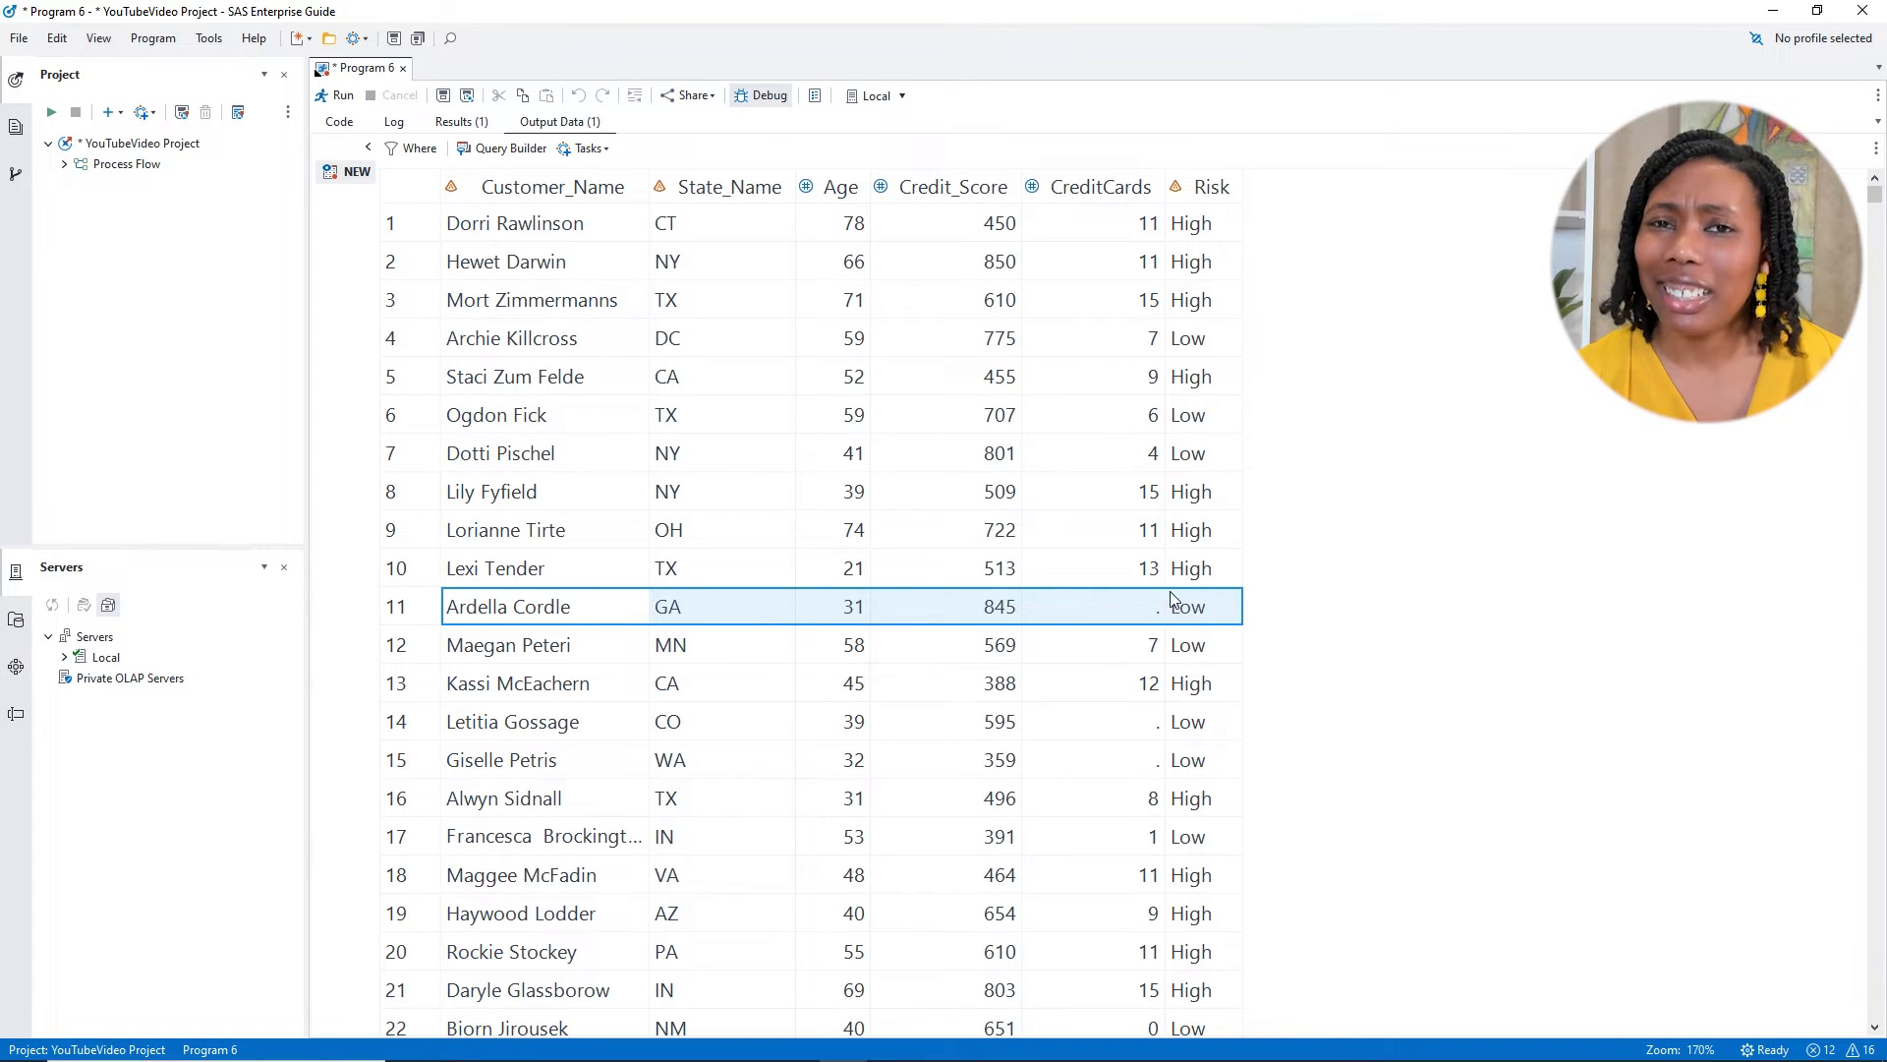
mouse_move(1146, 591)
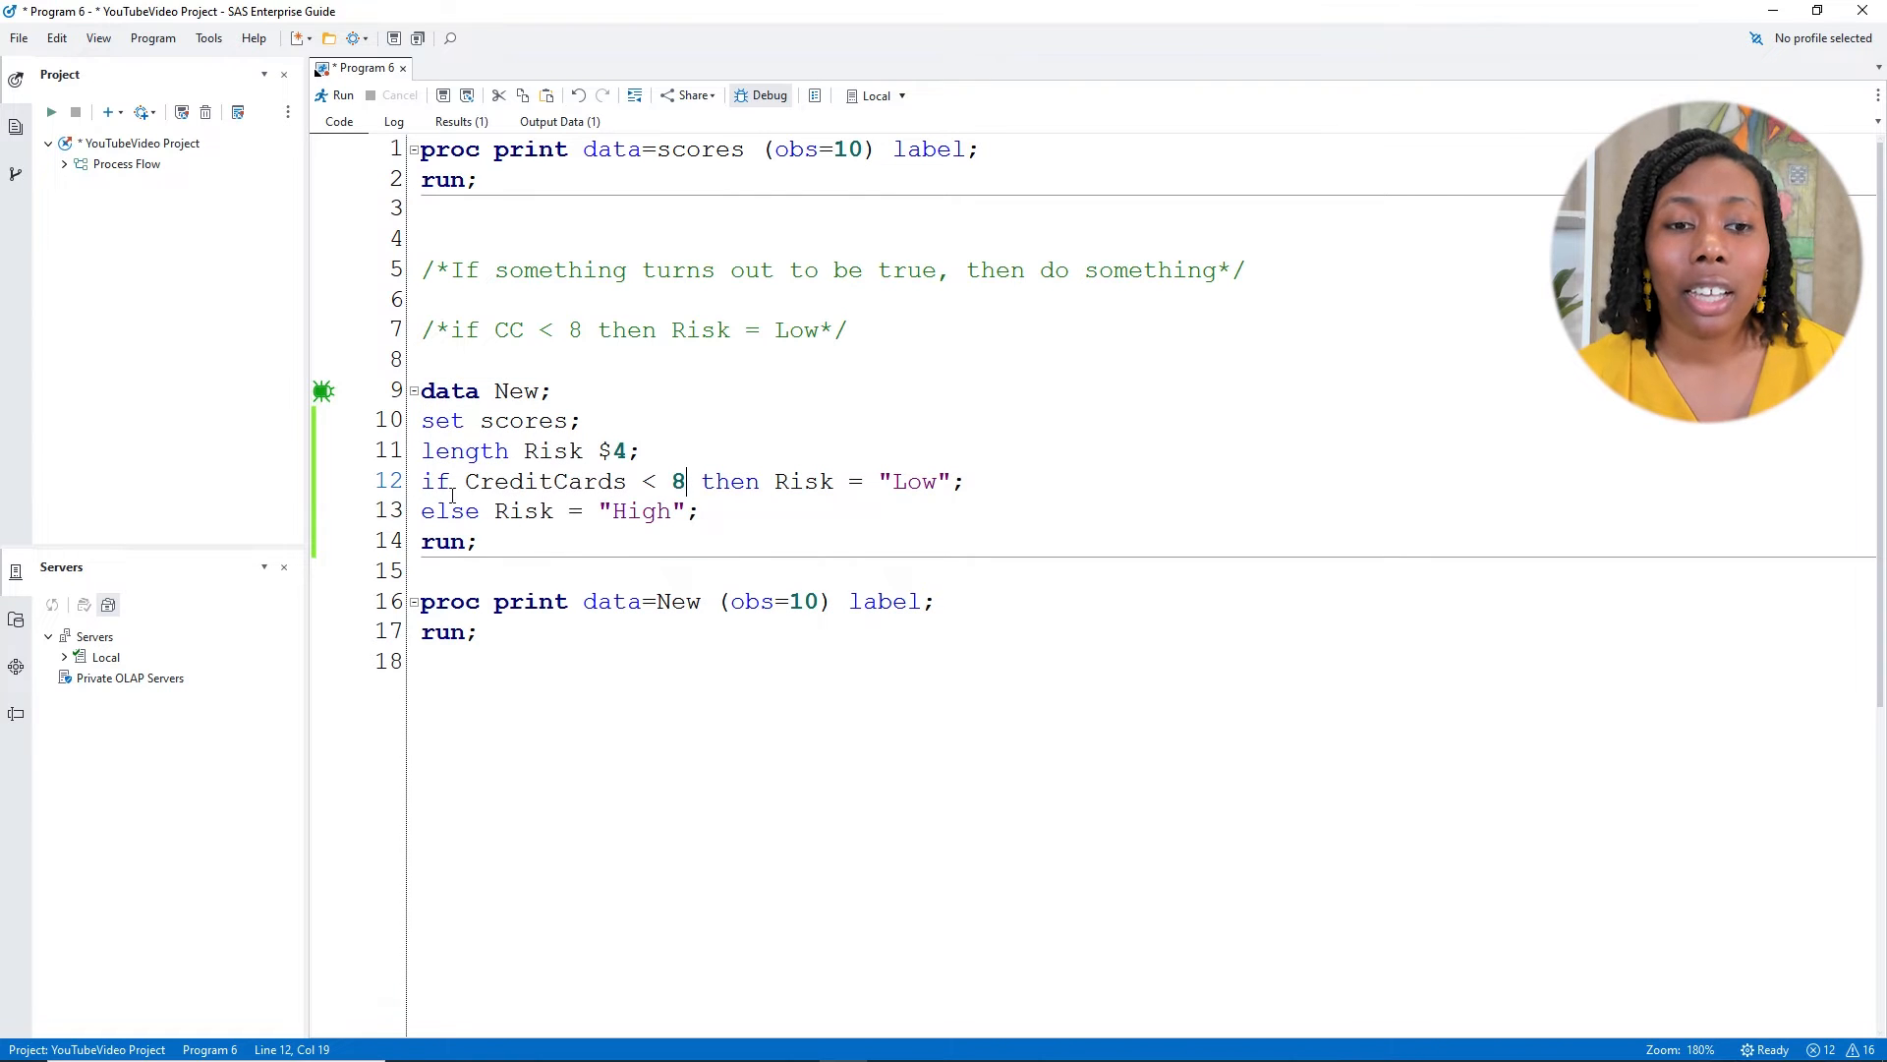
Add 'if CreditCards = . then Risk = "TBD";' as the first condition in the DATA step
drag(421, 479, 963, 480)
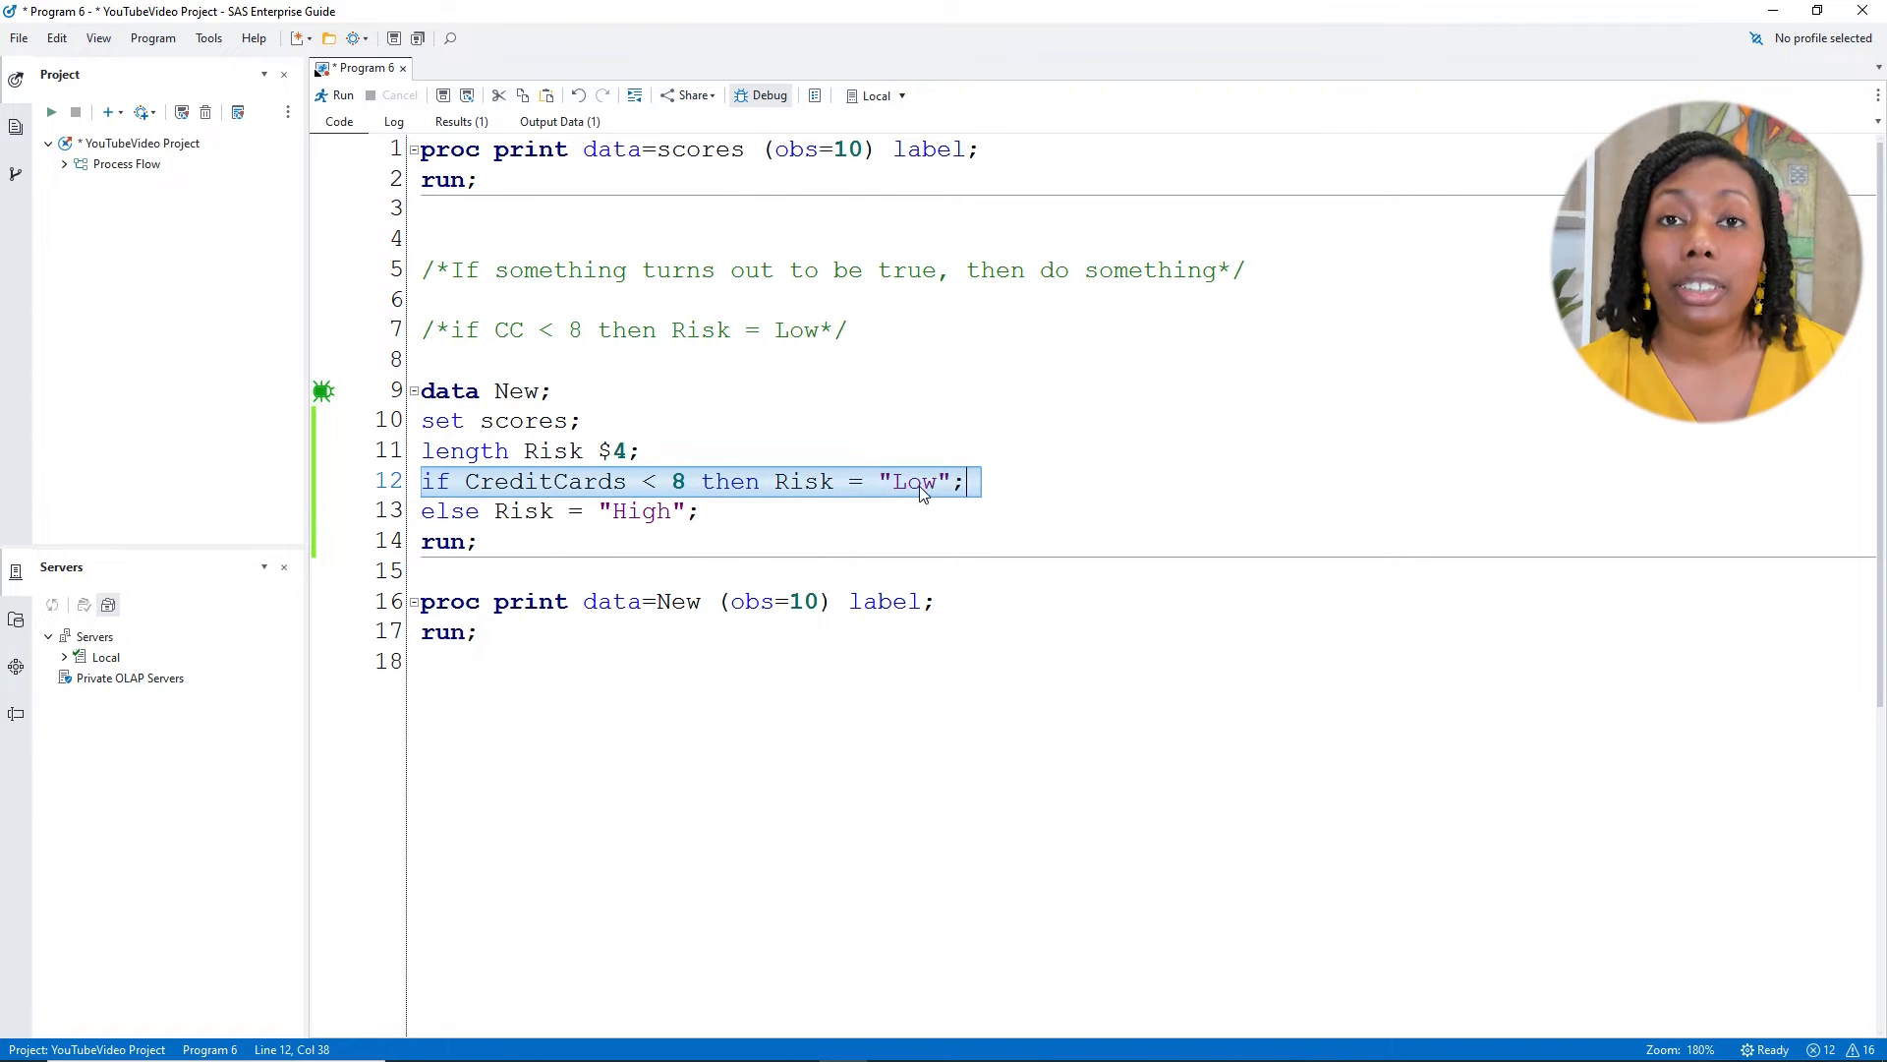
mouse_move(912, 501)
text(if)
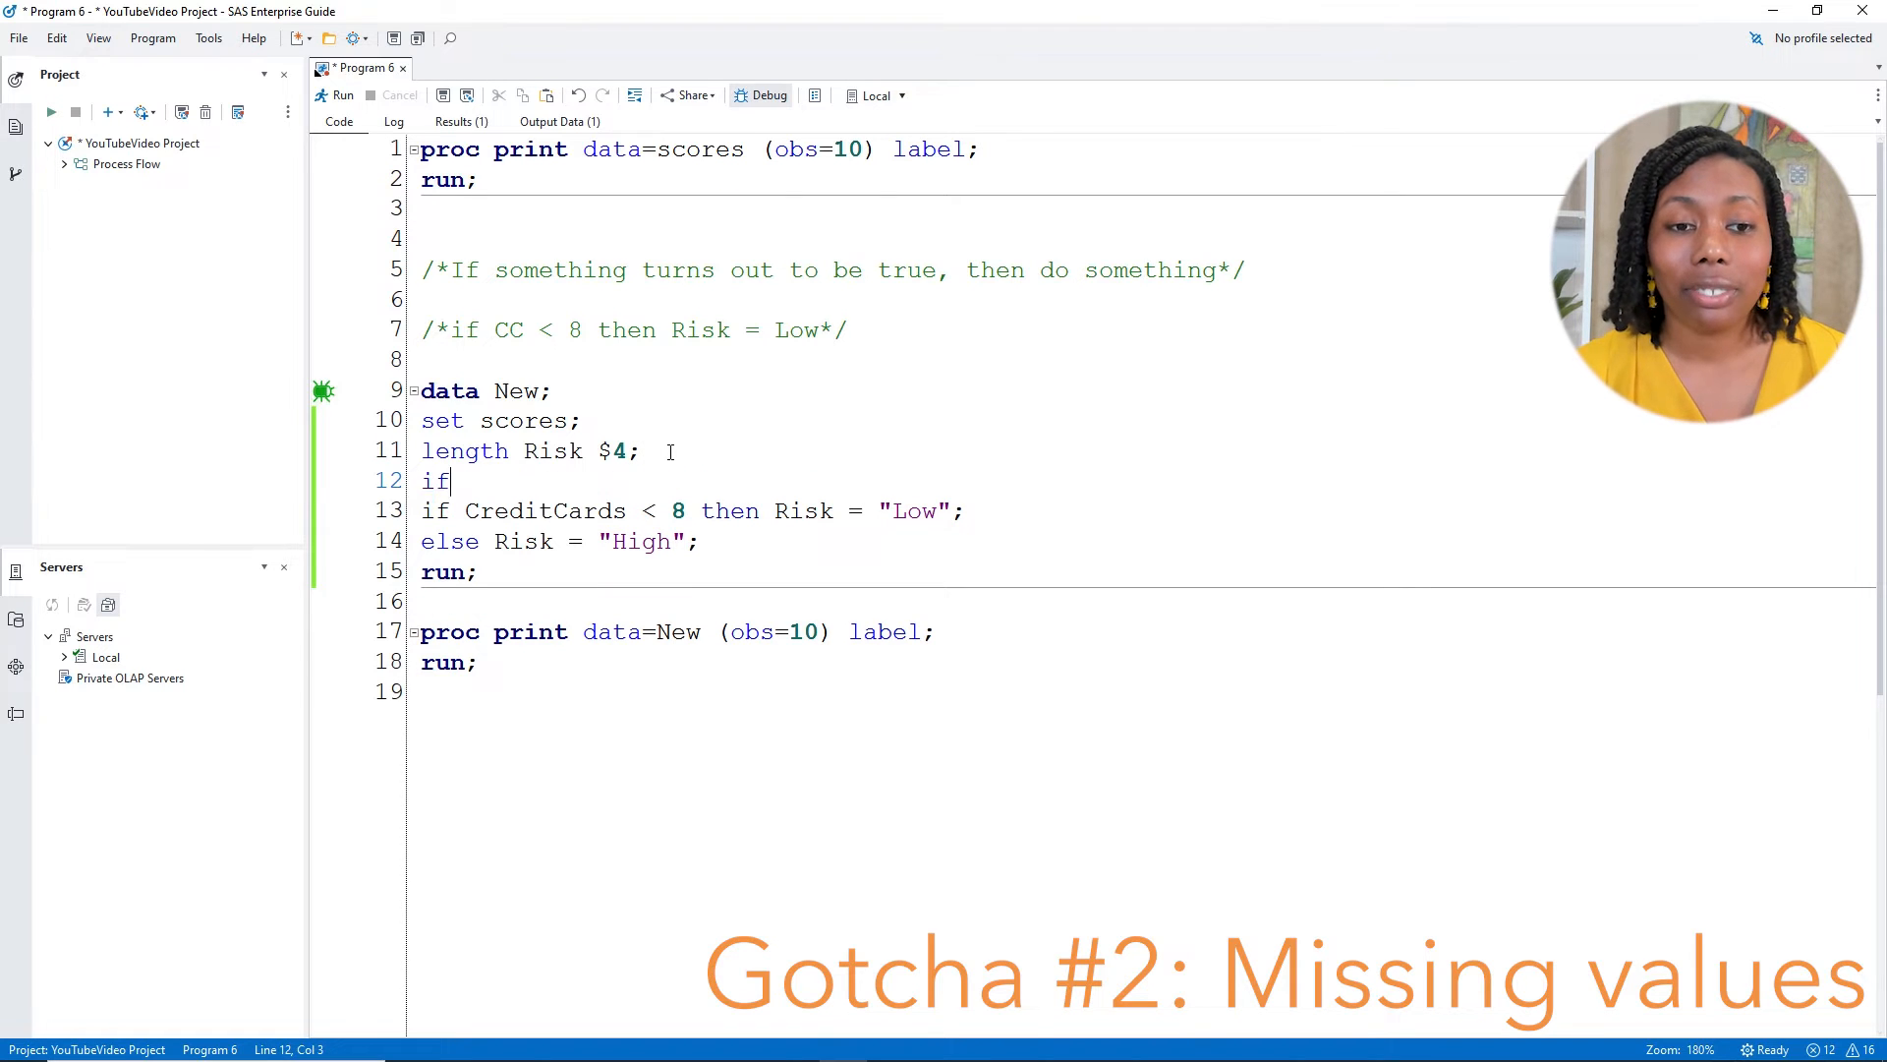
text(Cre)
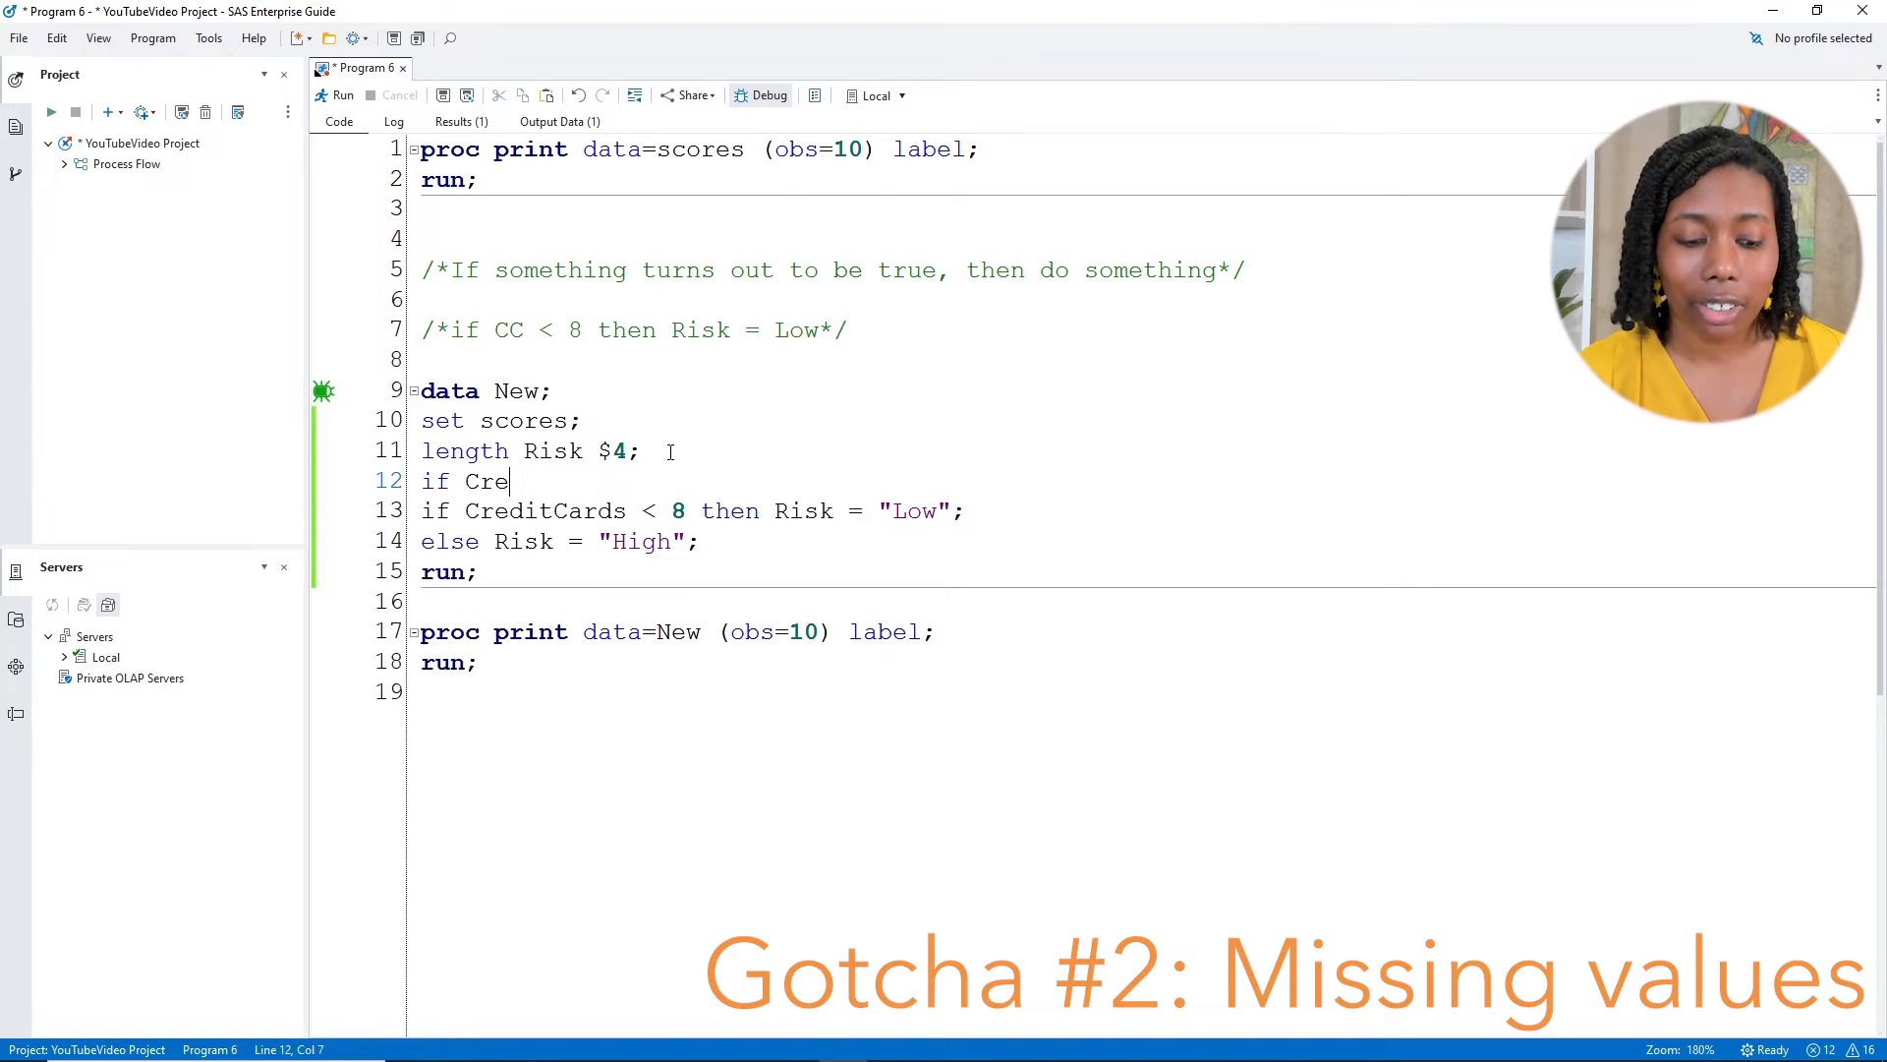
text(ditCard)
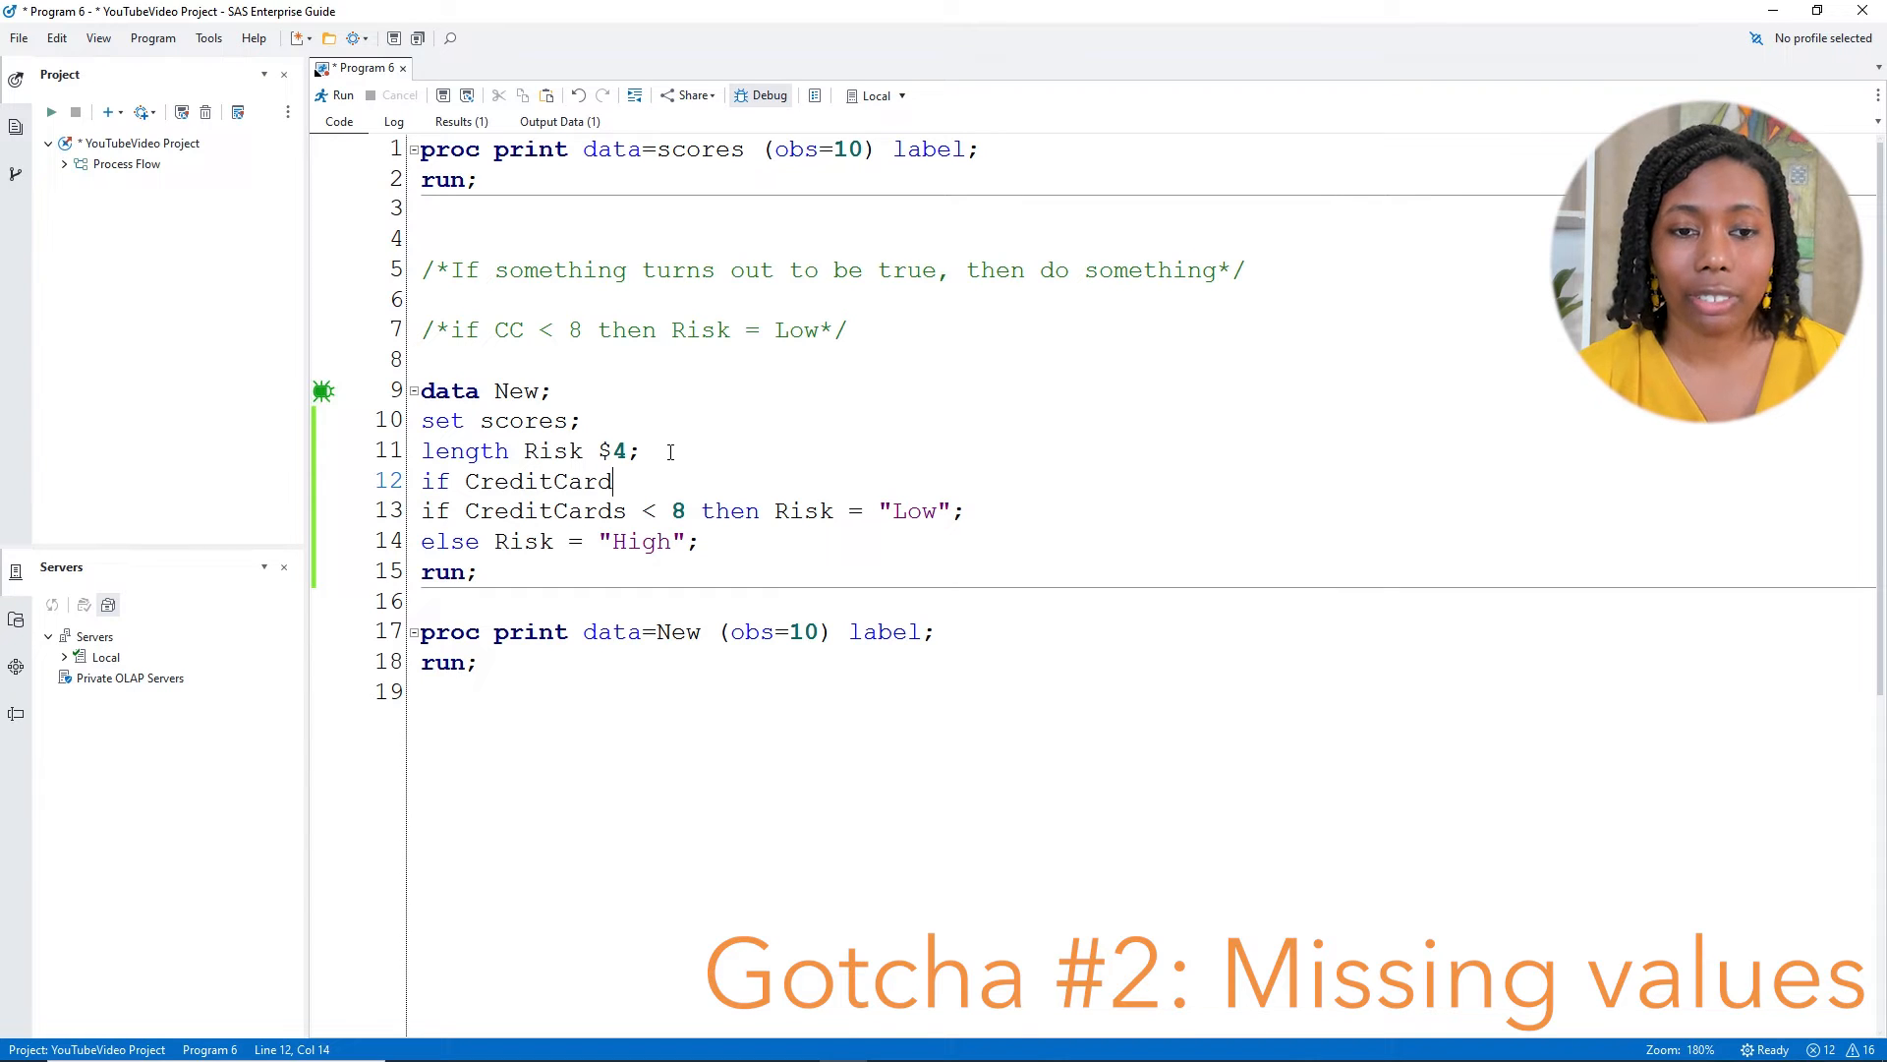
text(s = . then Risk =")
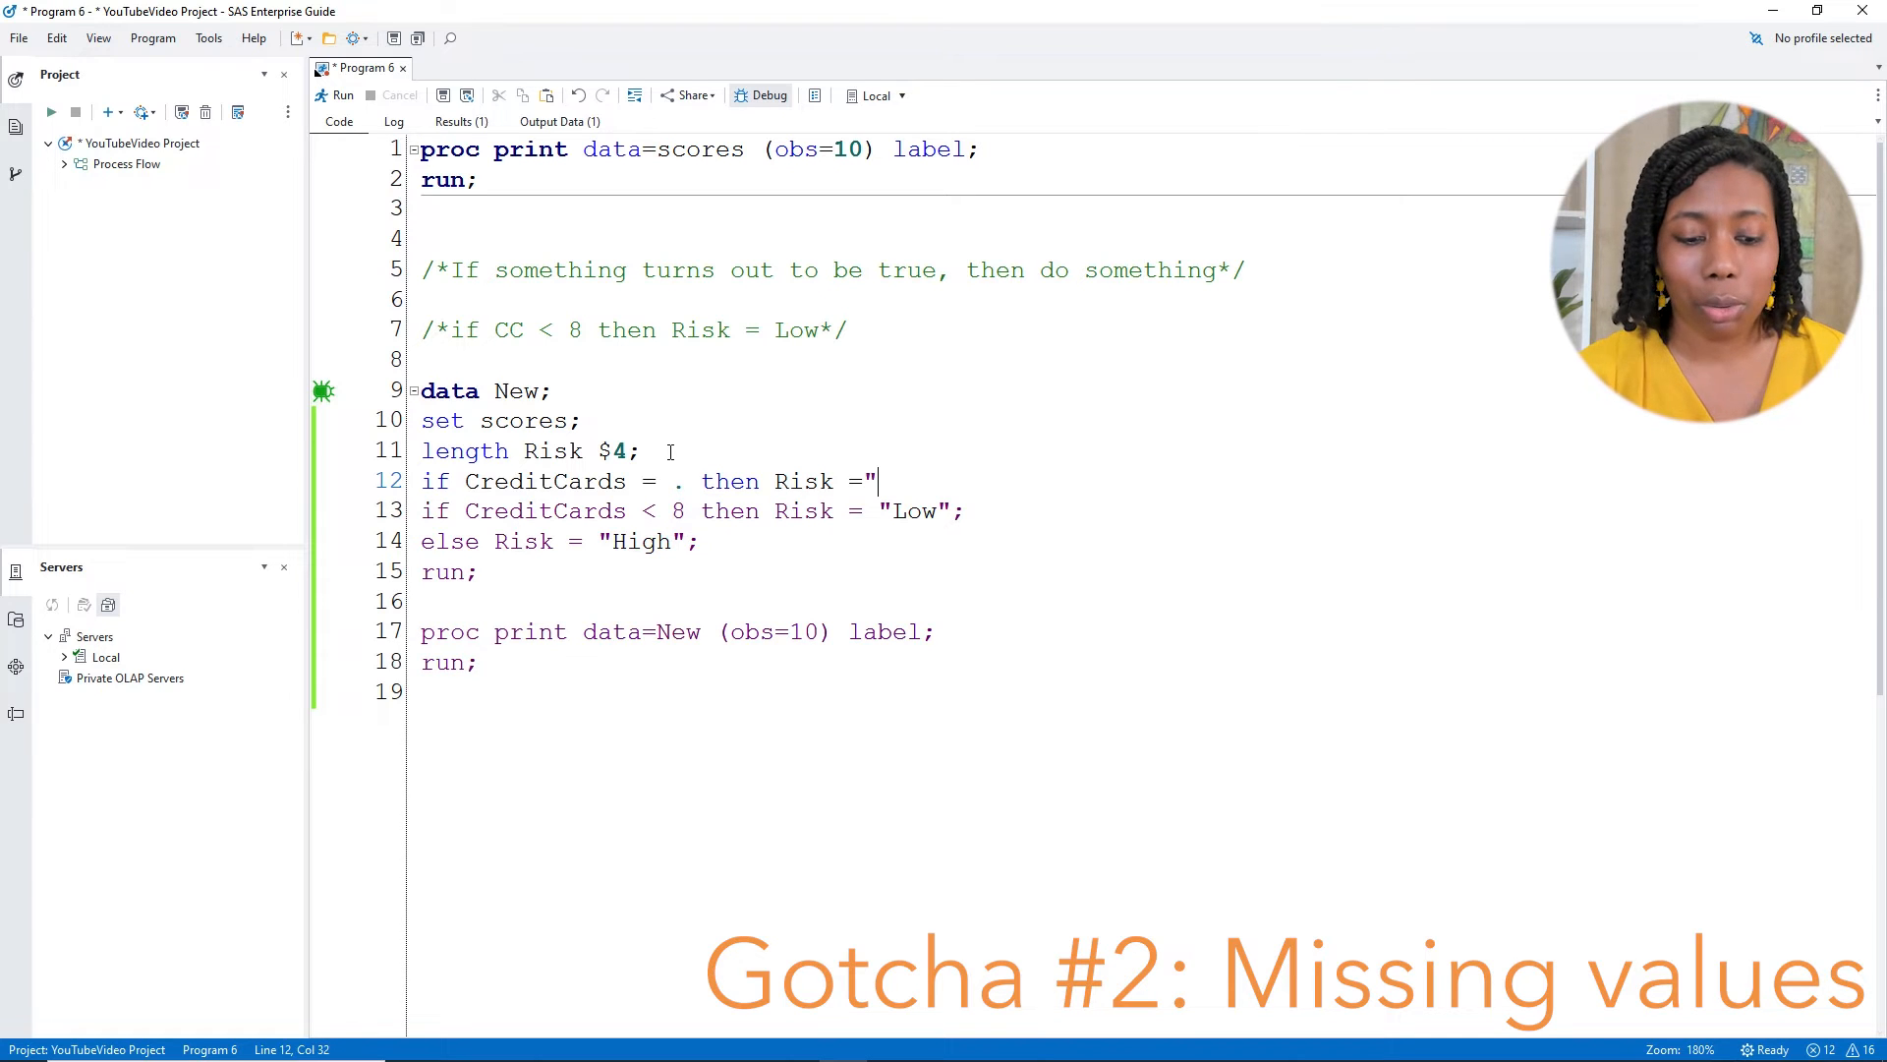
text(TBD)
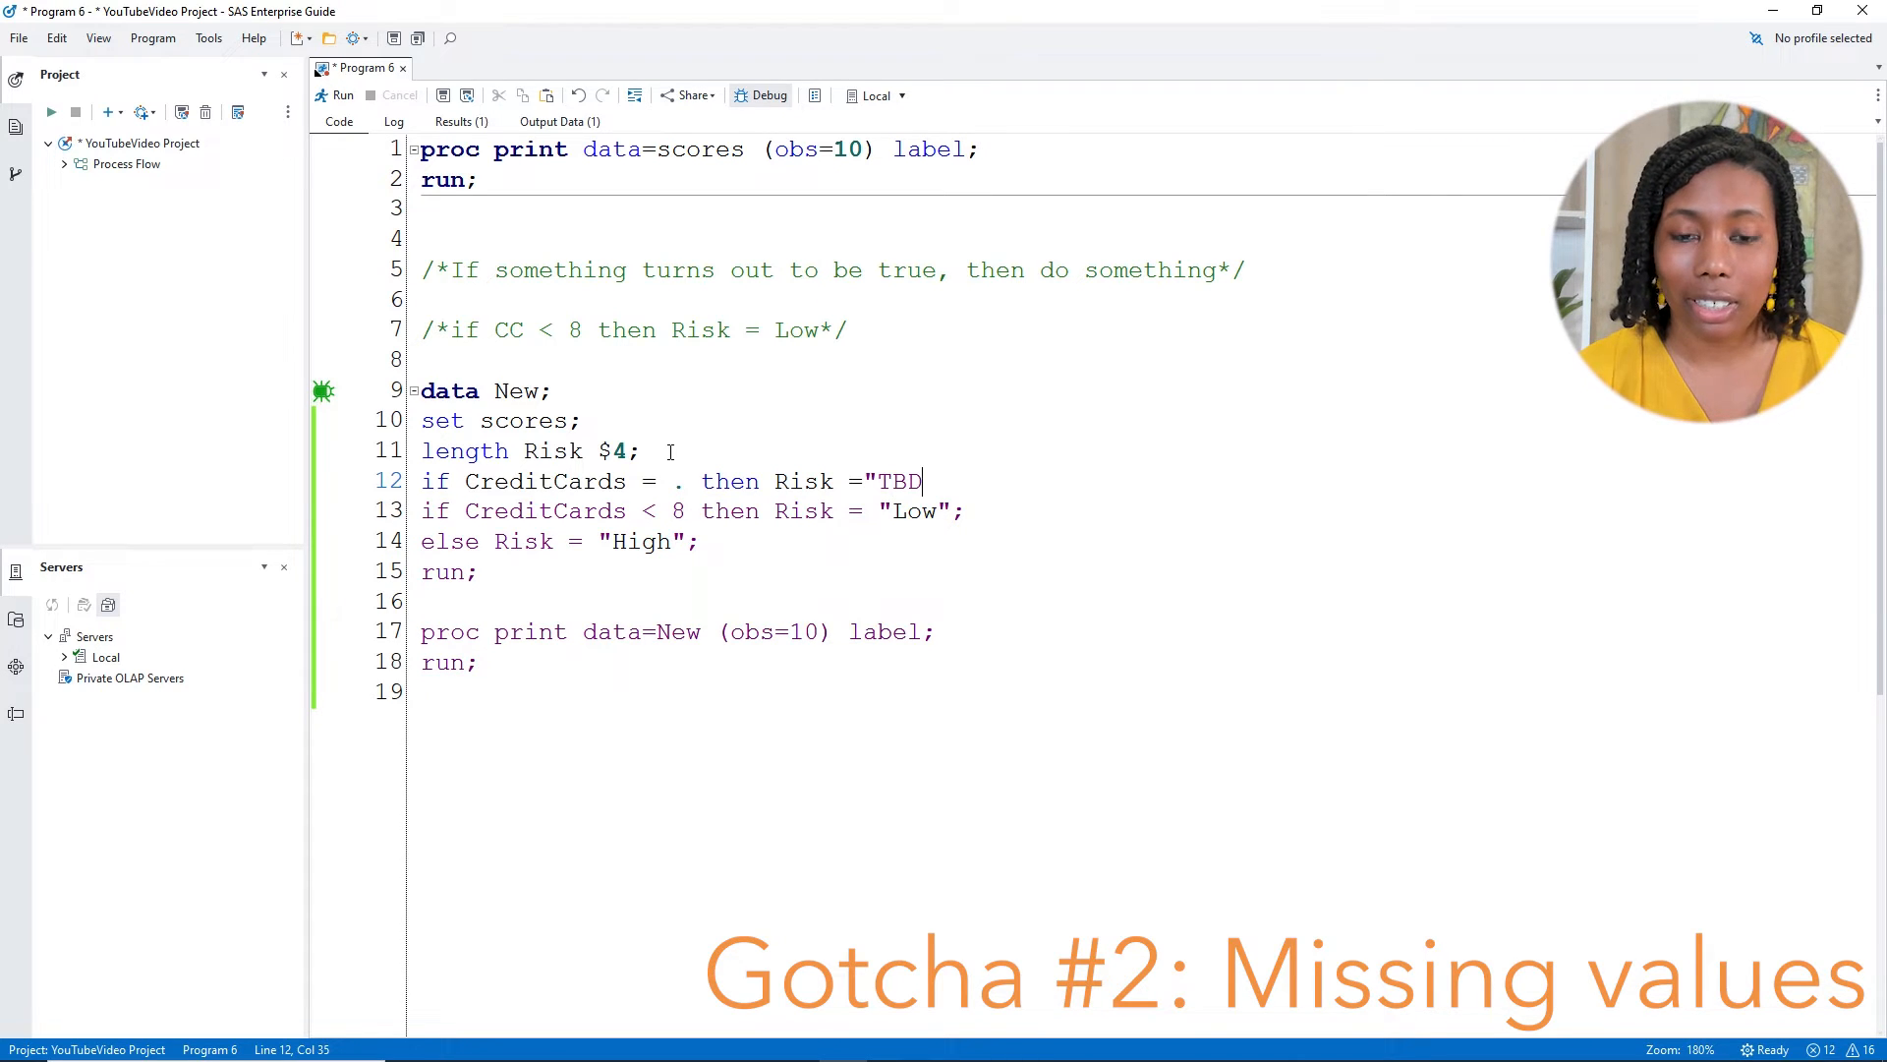
text(;)
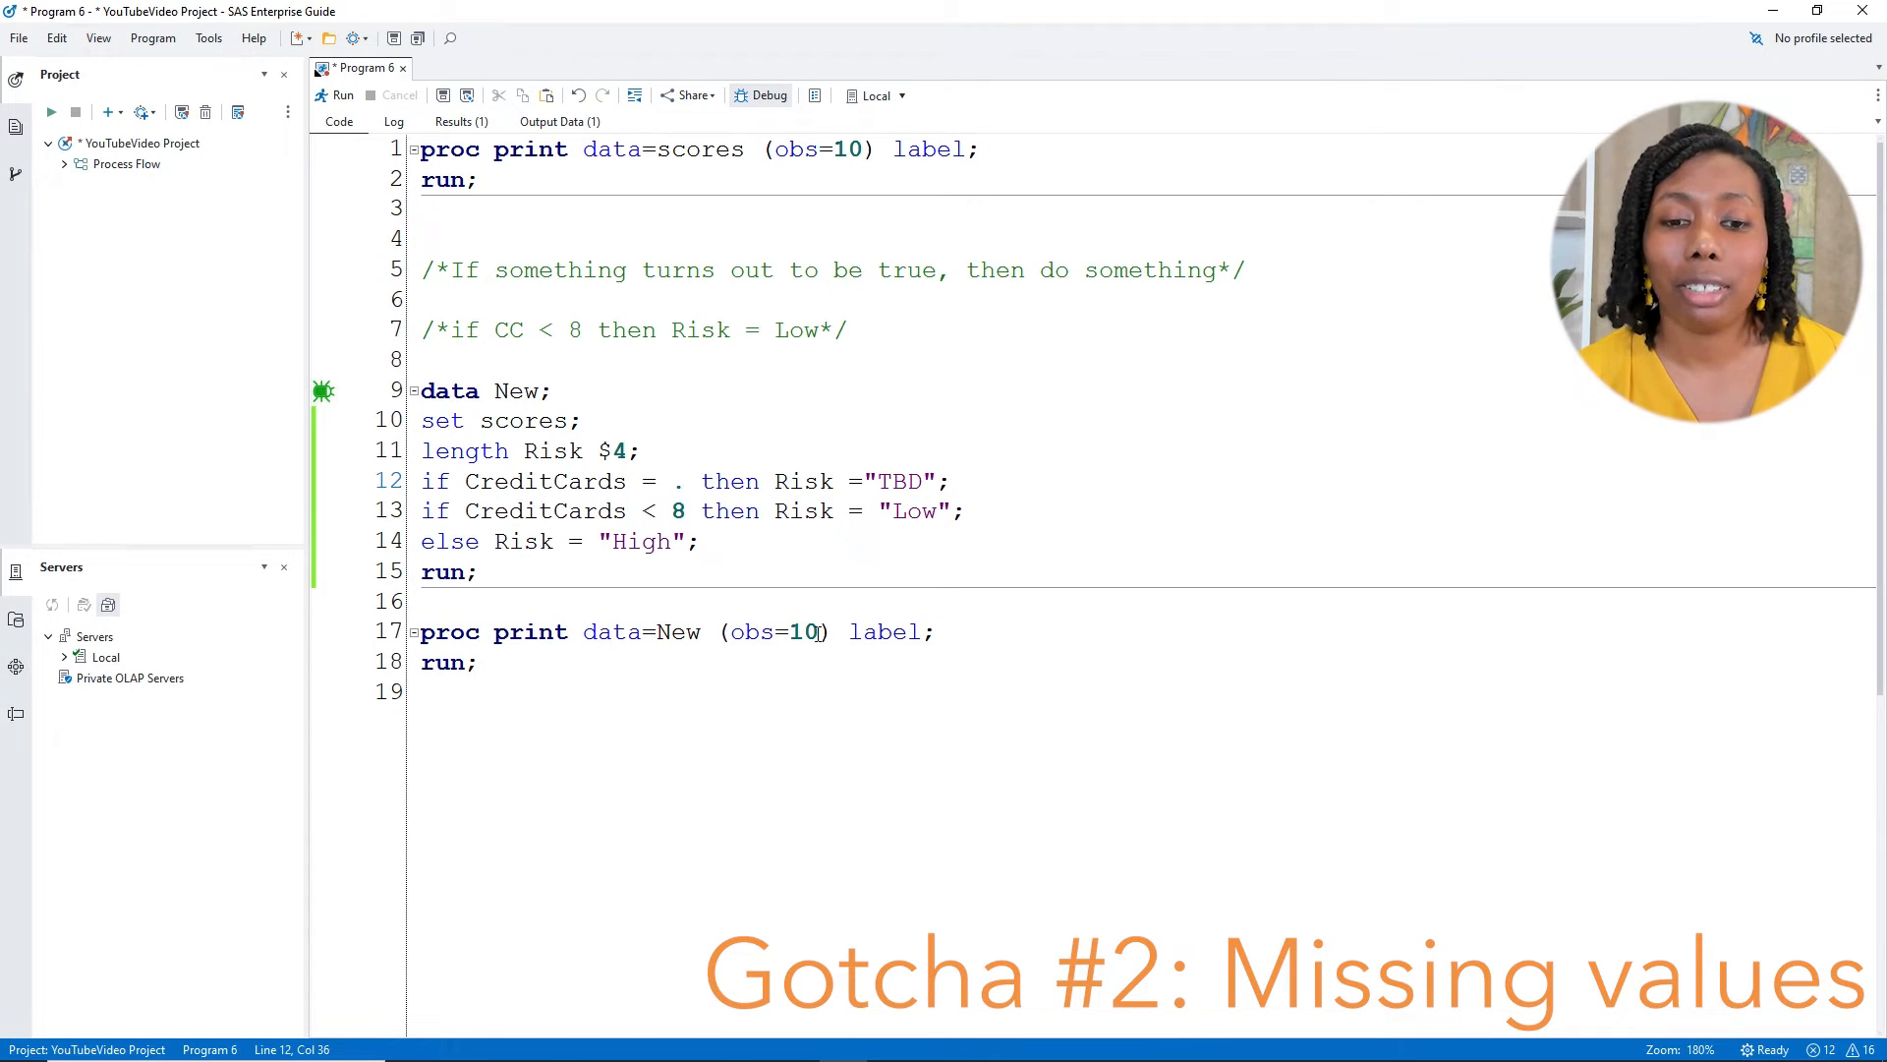
Change PROC PRINT to obs=11 and select the DATA step and report code
text(1)
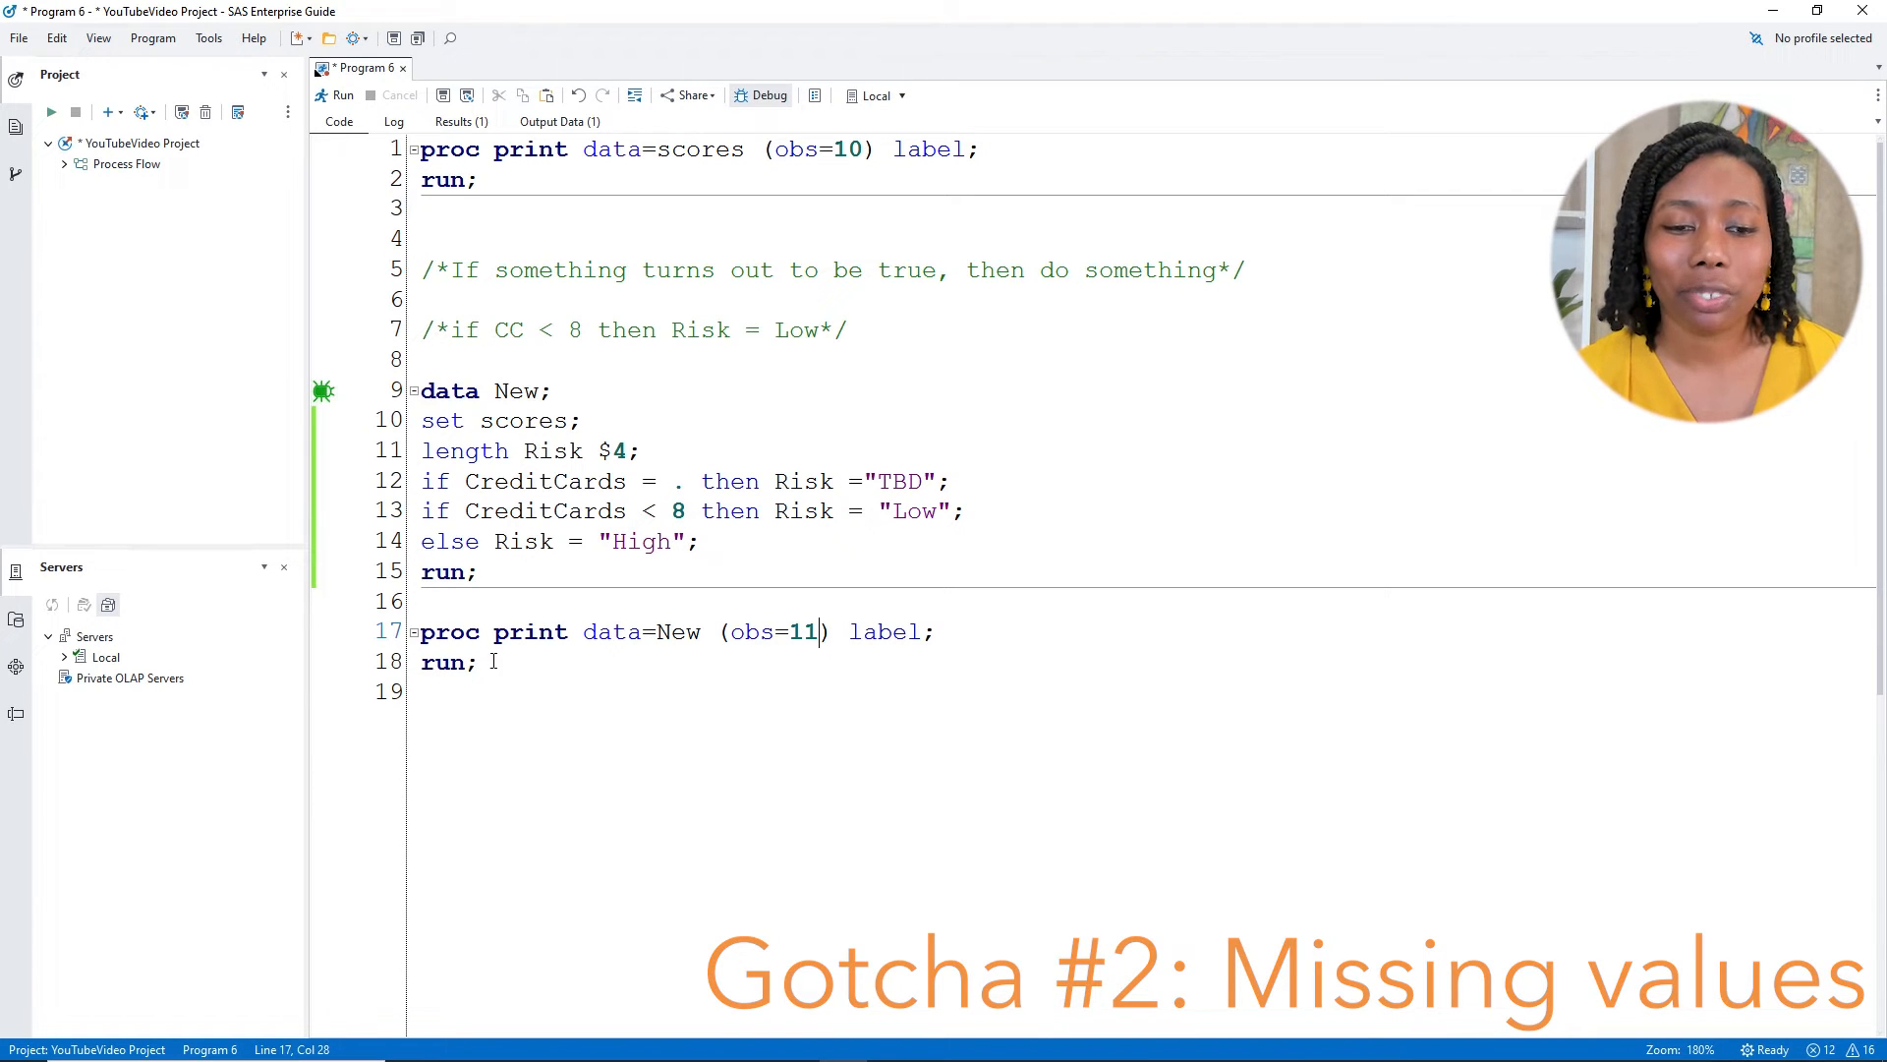
drag(421, 389, 476, 663)
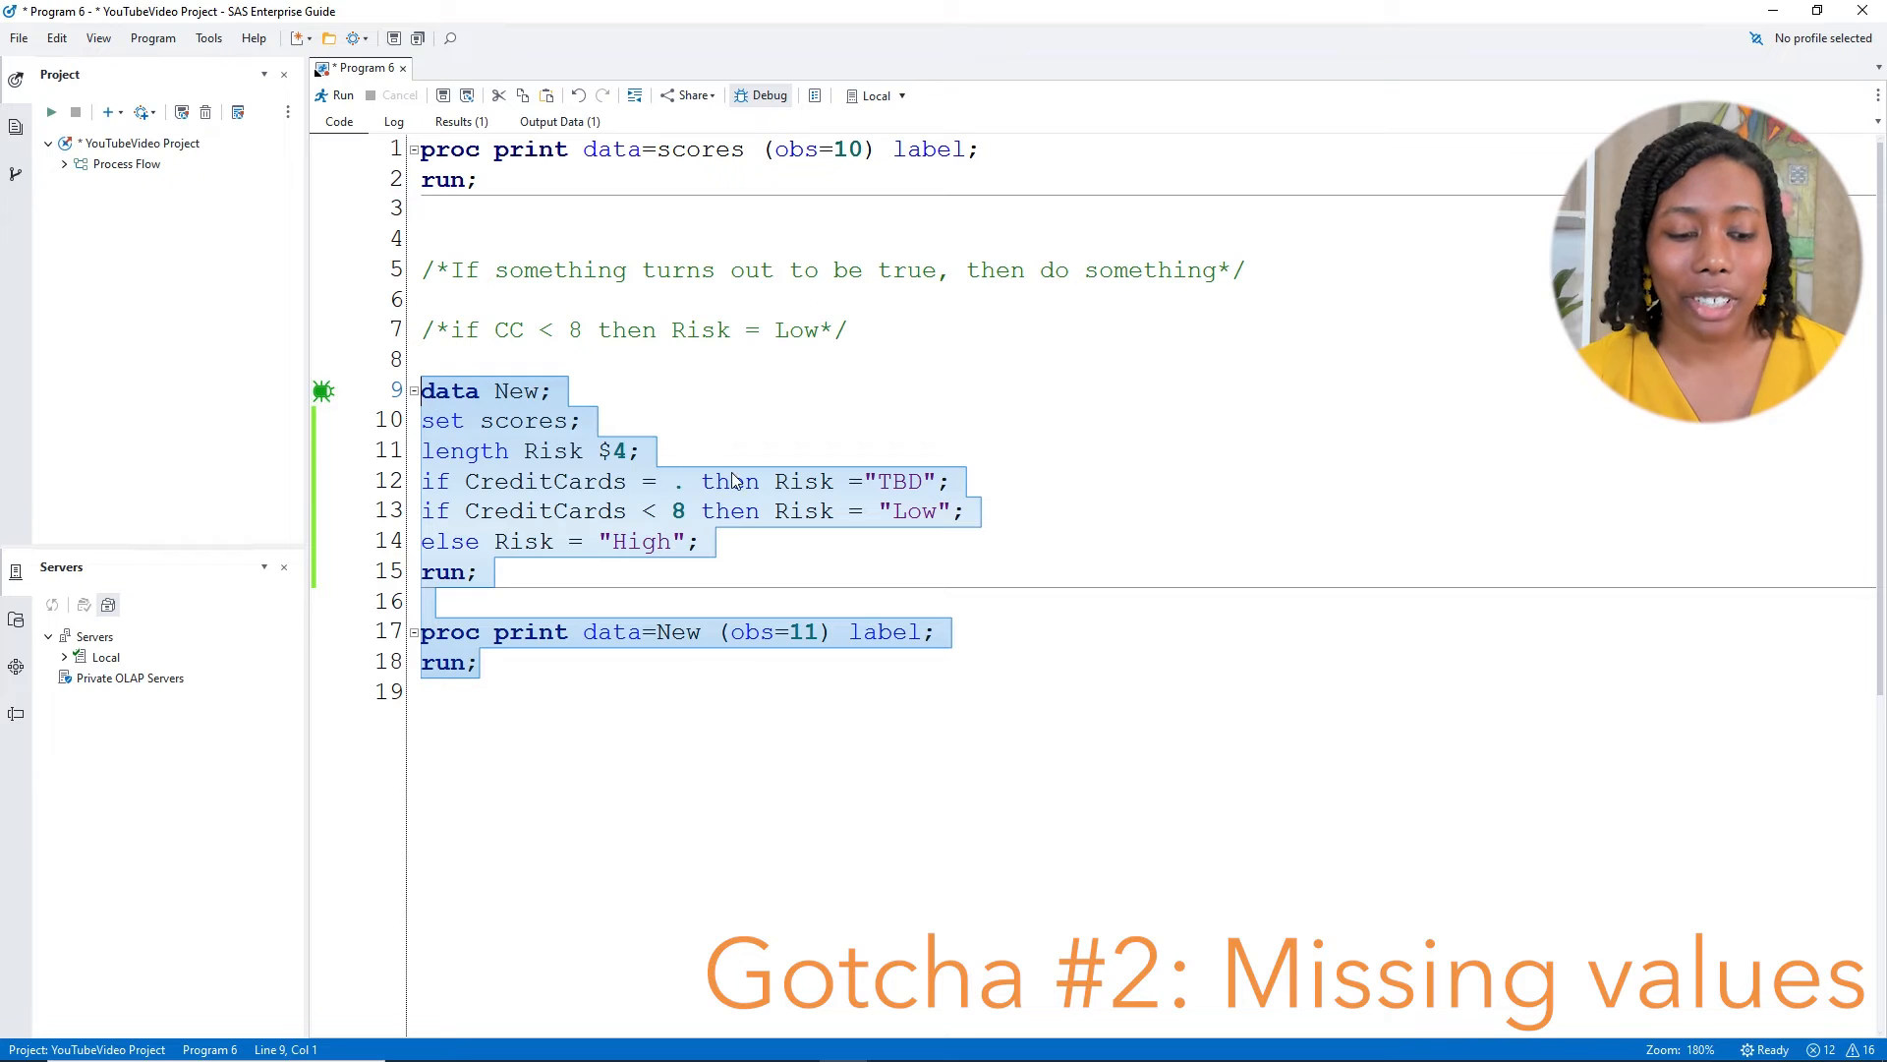
Run the selected code and view the 11-row report where the missing card count still shows Low
click(342, 94)
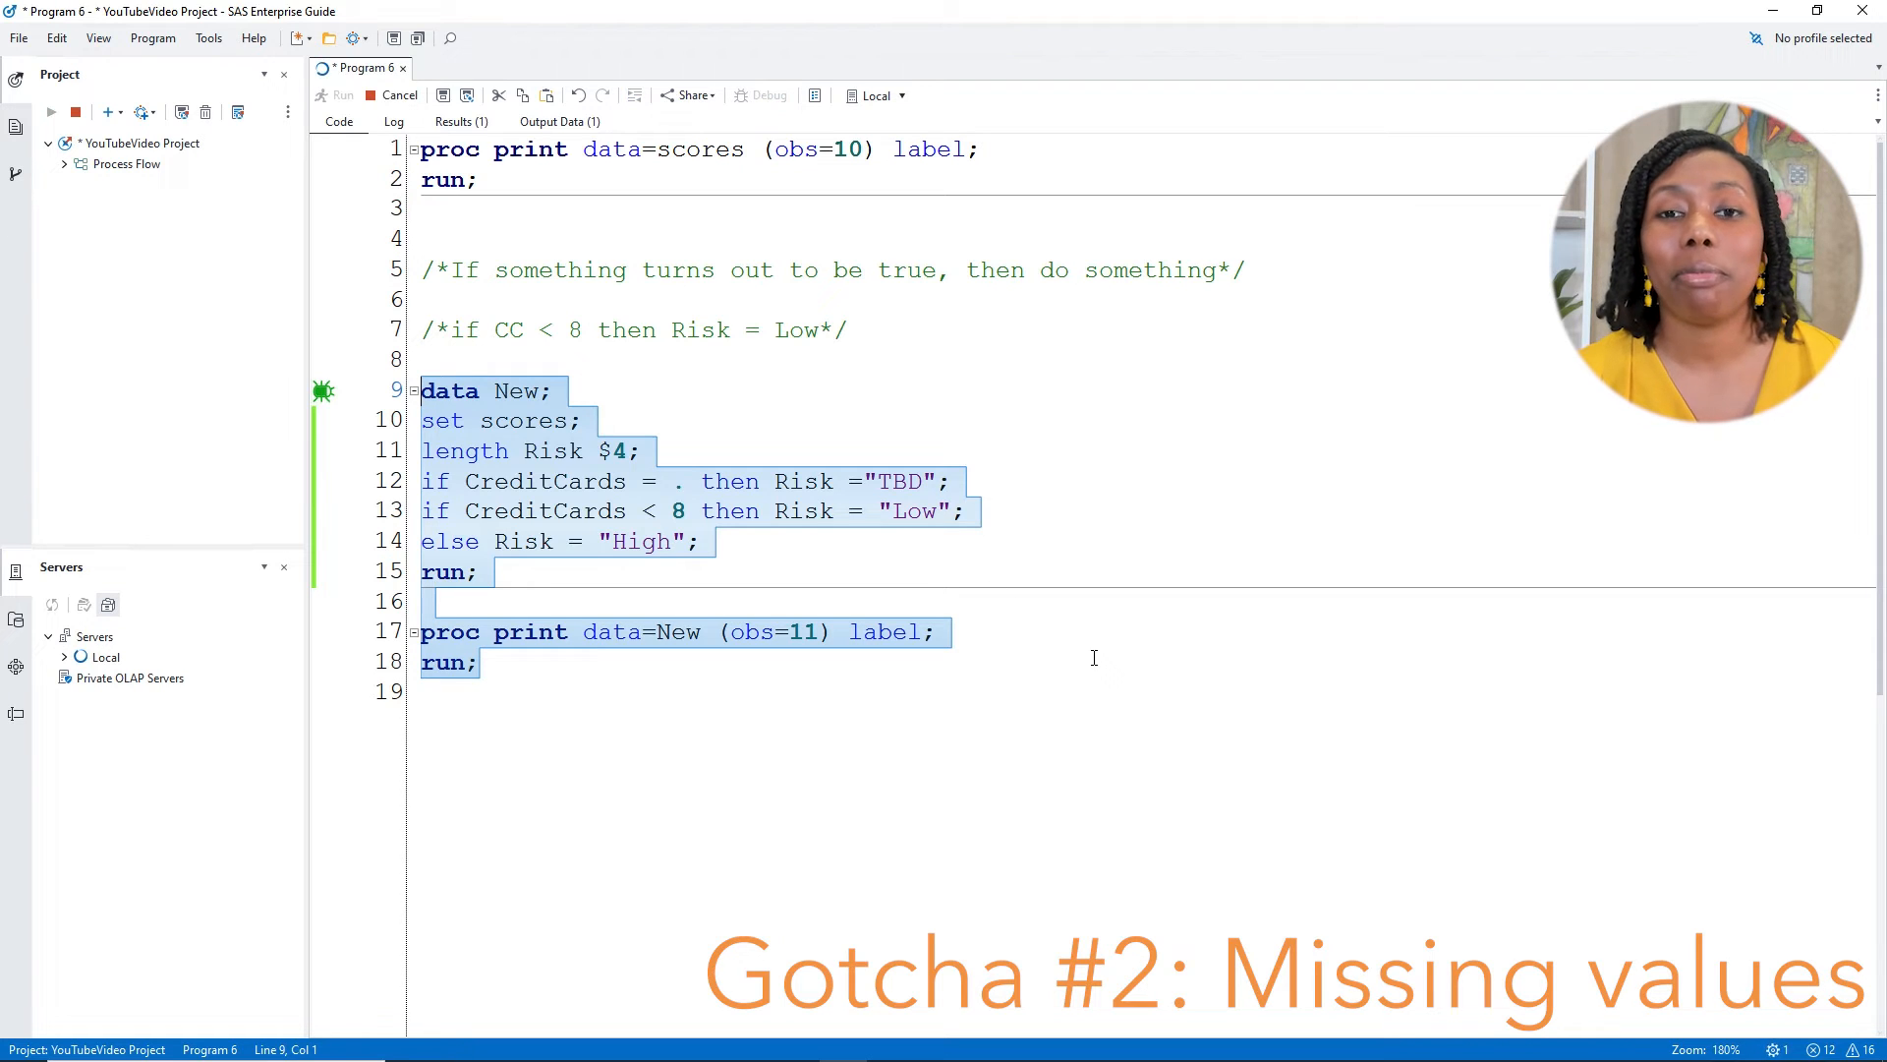
click(339, 94)
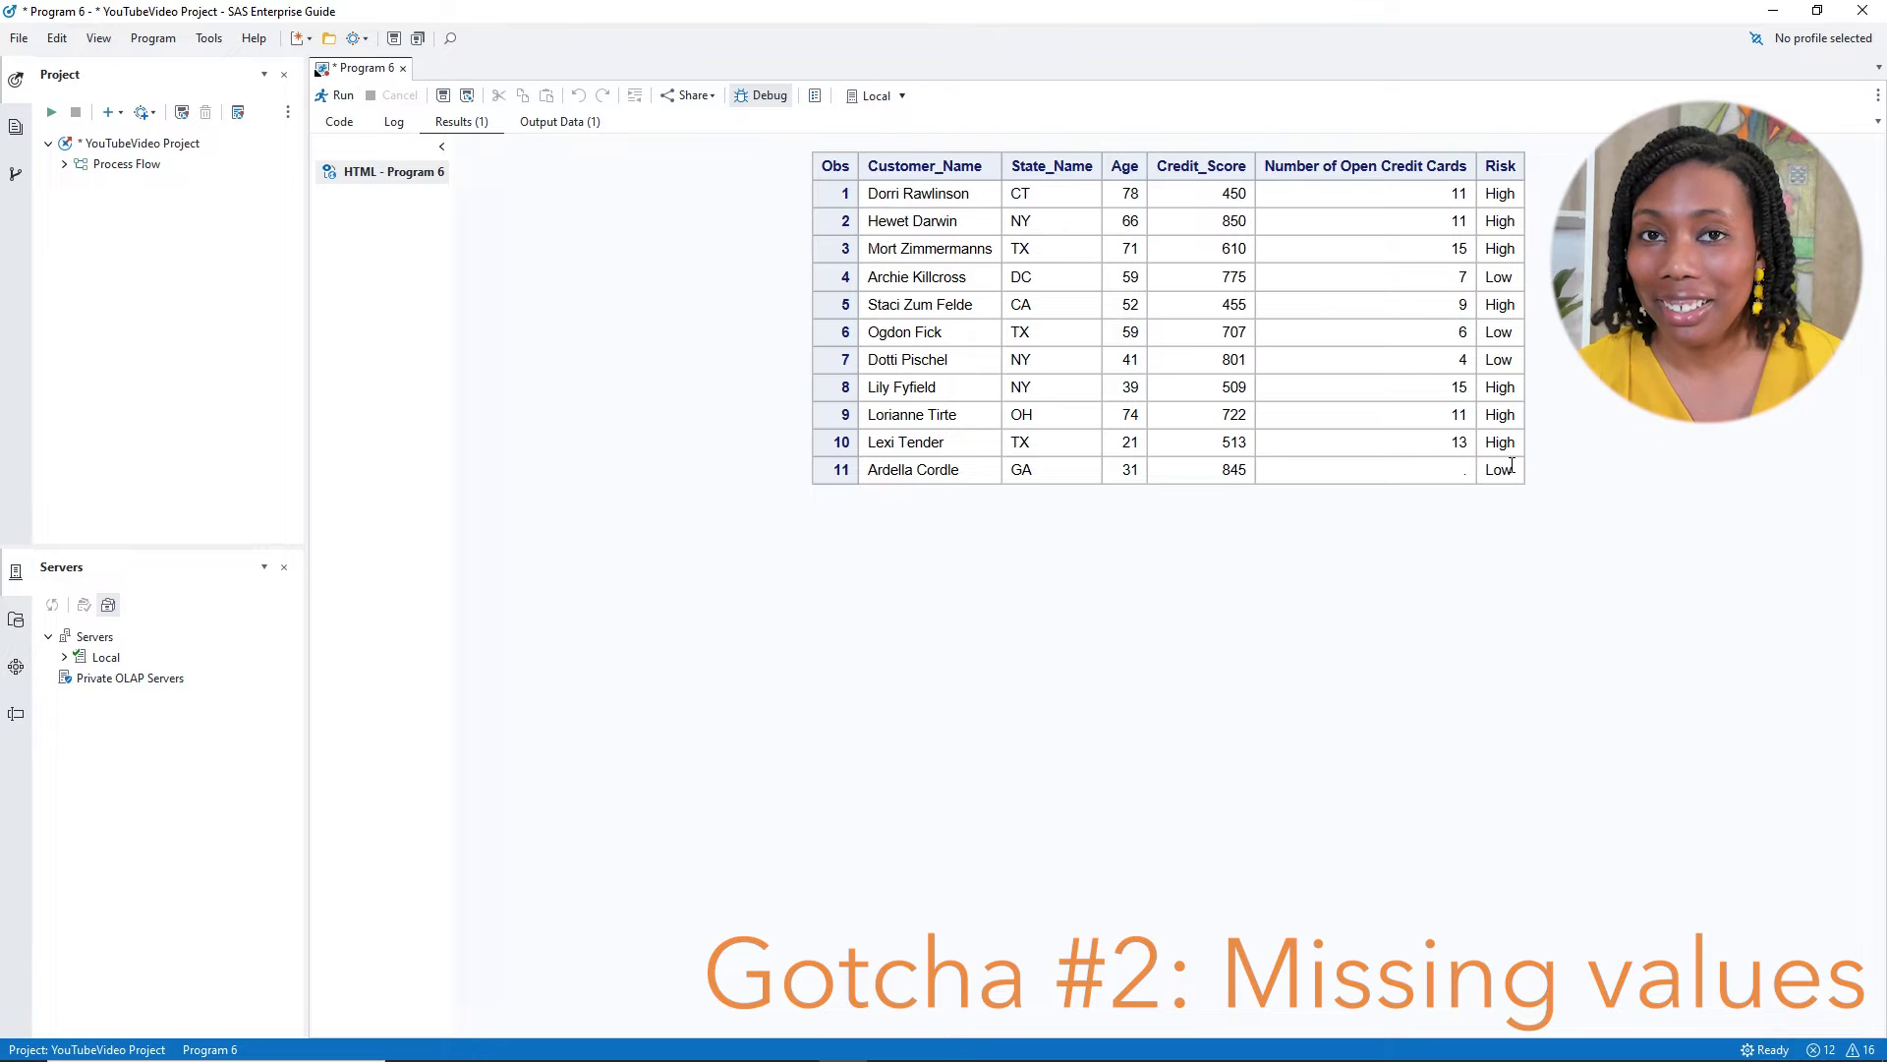
mouse_move(1514, 482)
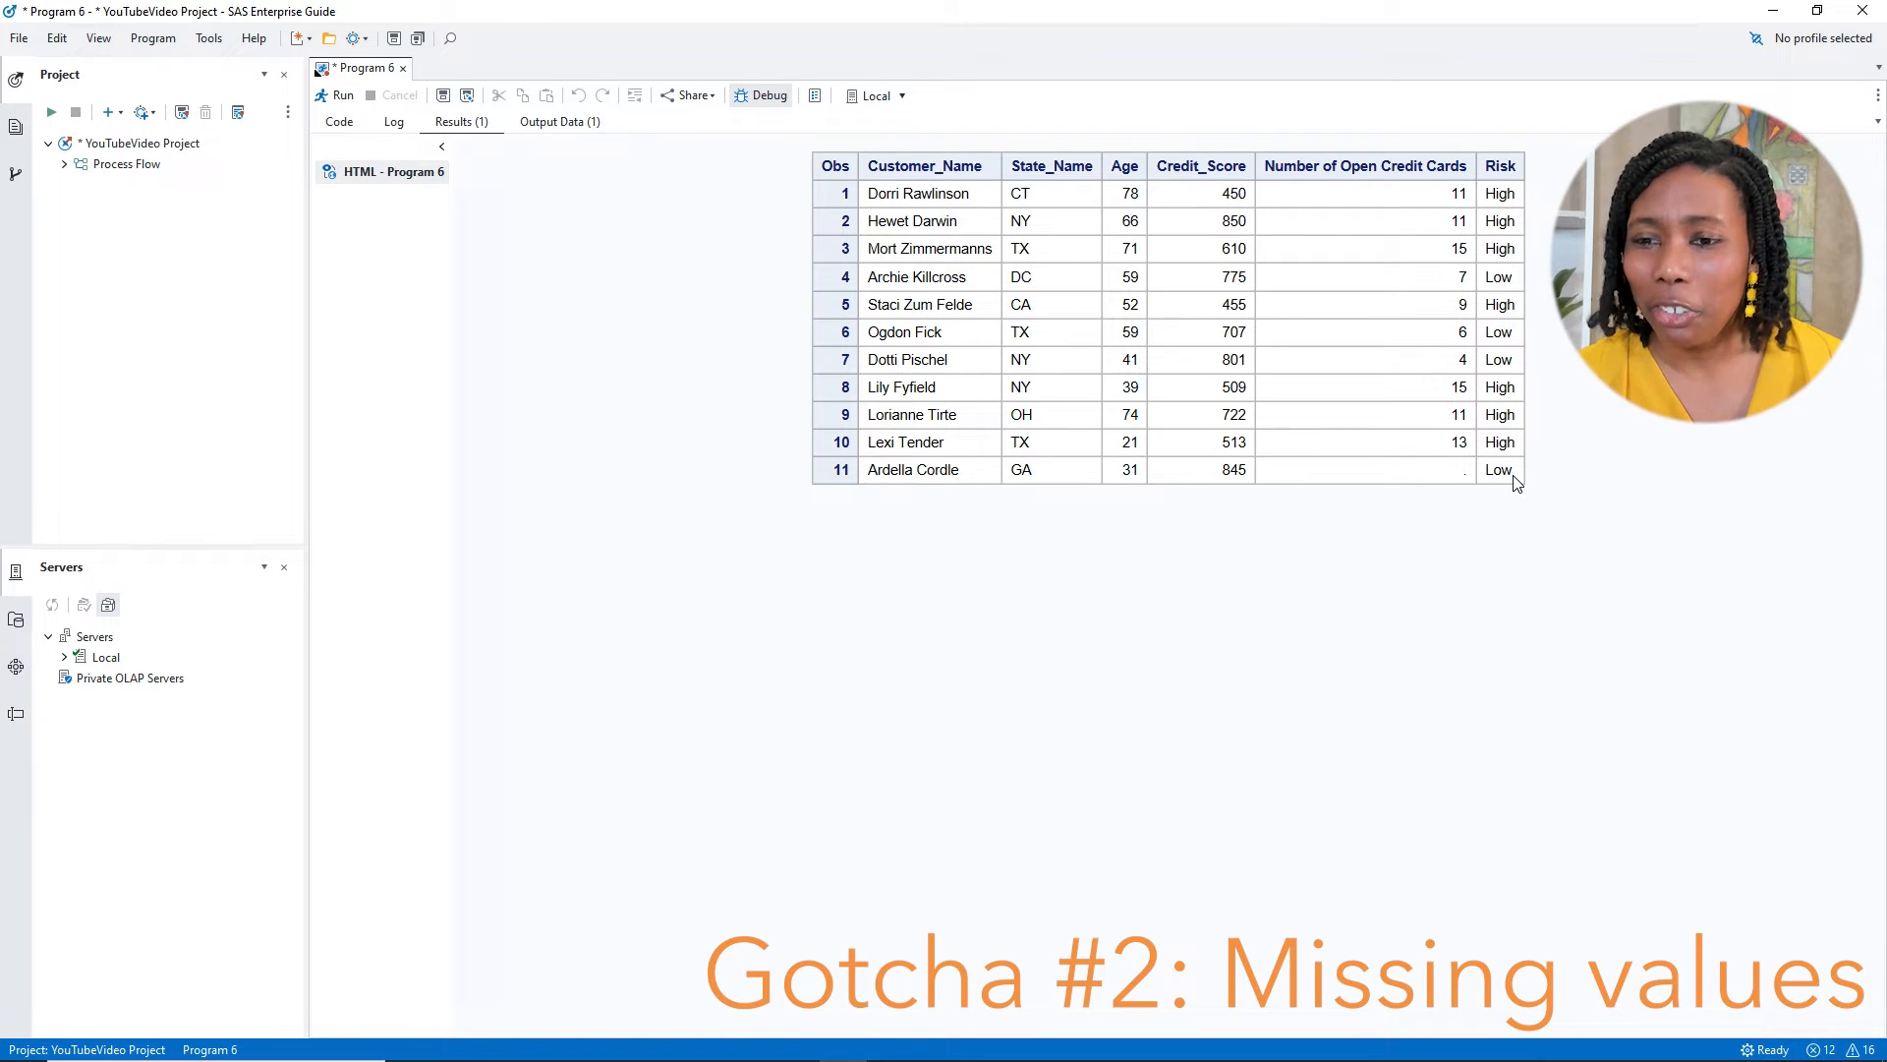
mouse_move(1435, 472)
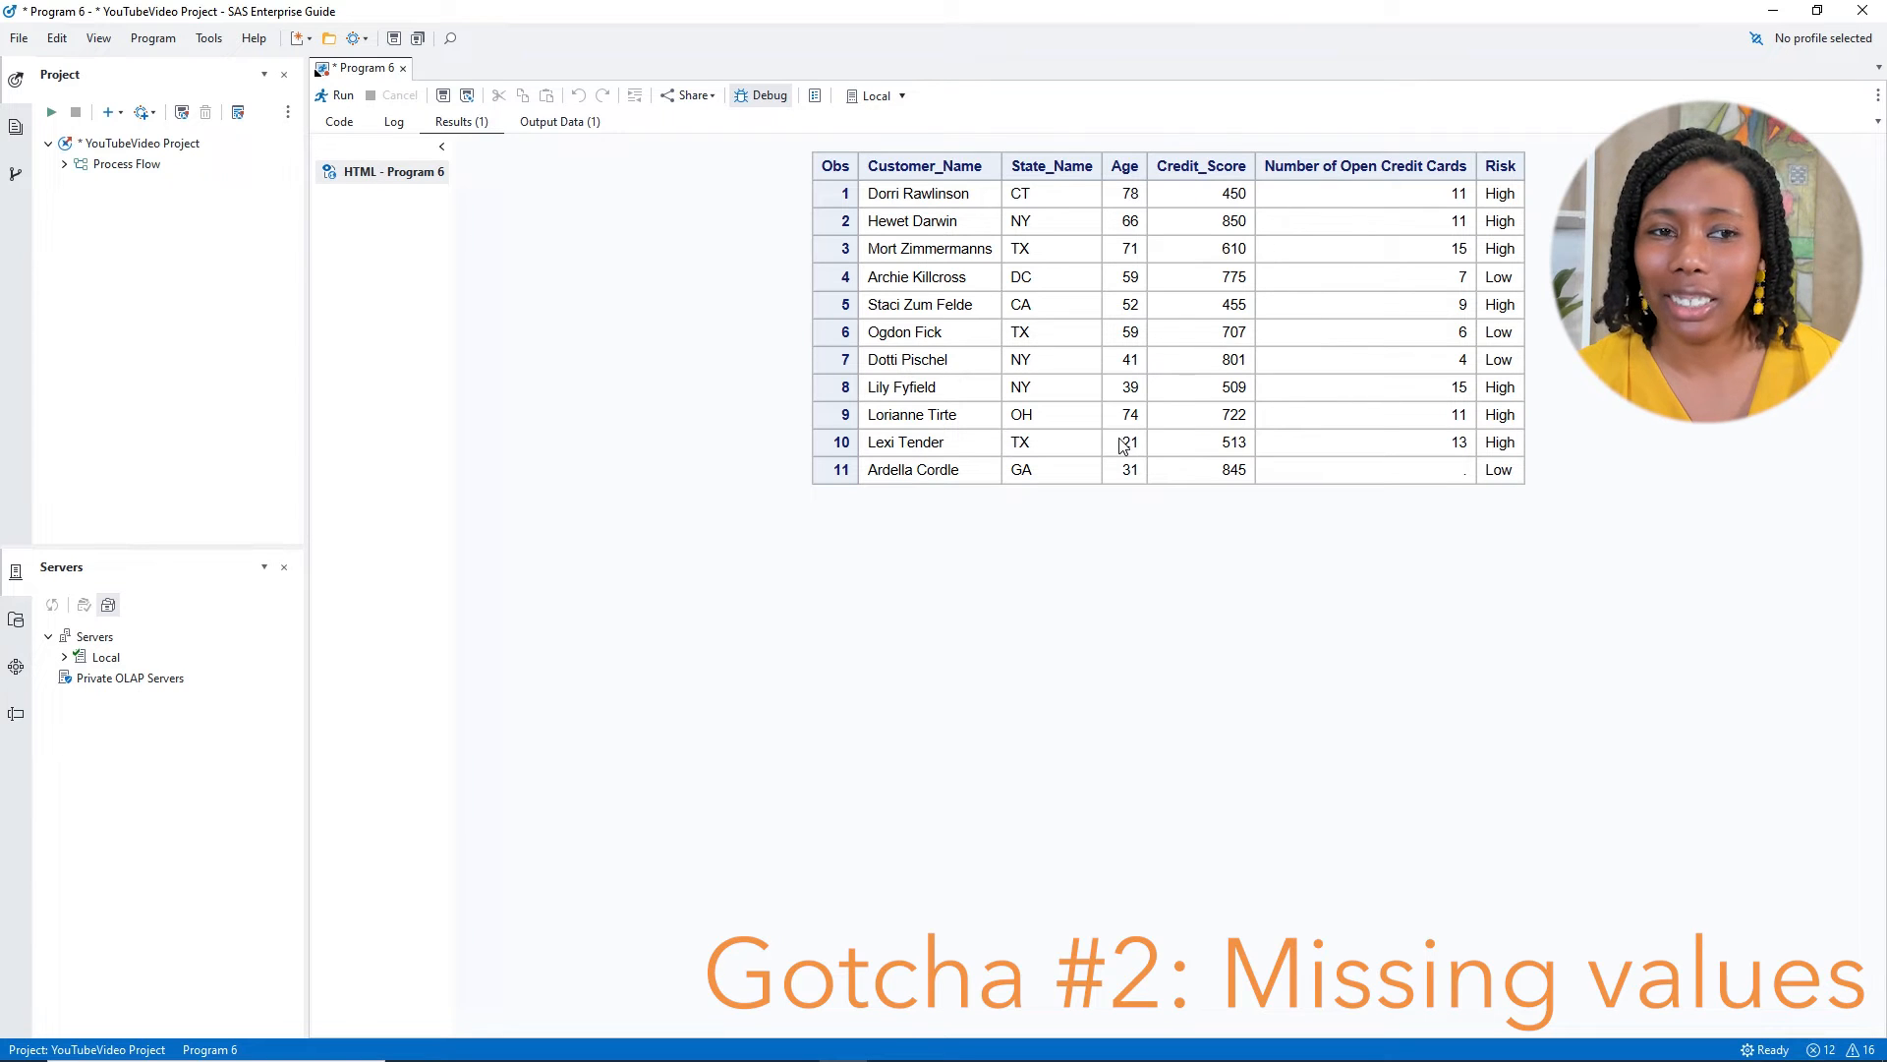
Turn 'if CreditCards < 8' into an ELSE IF so missing counts keep TBD, and select the code
click(338, 122)
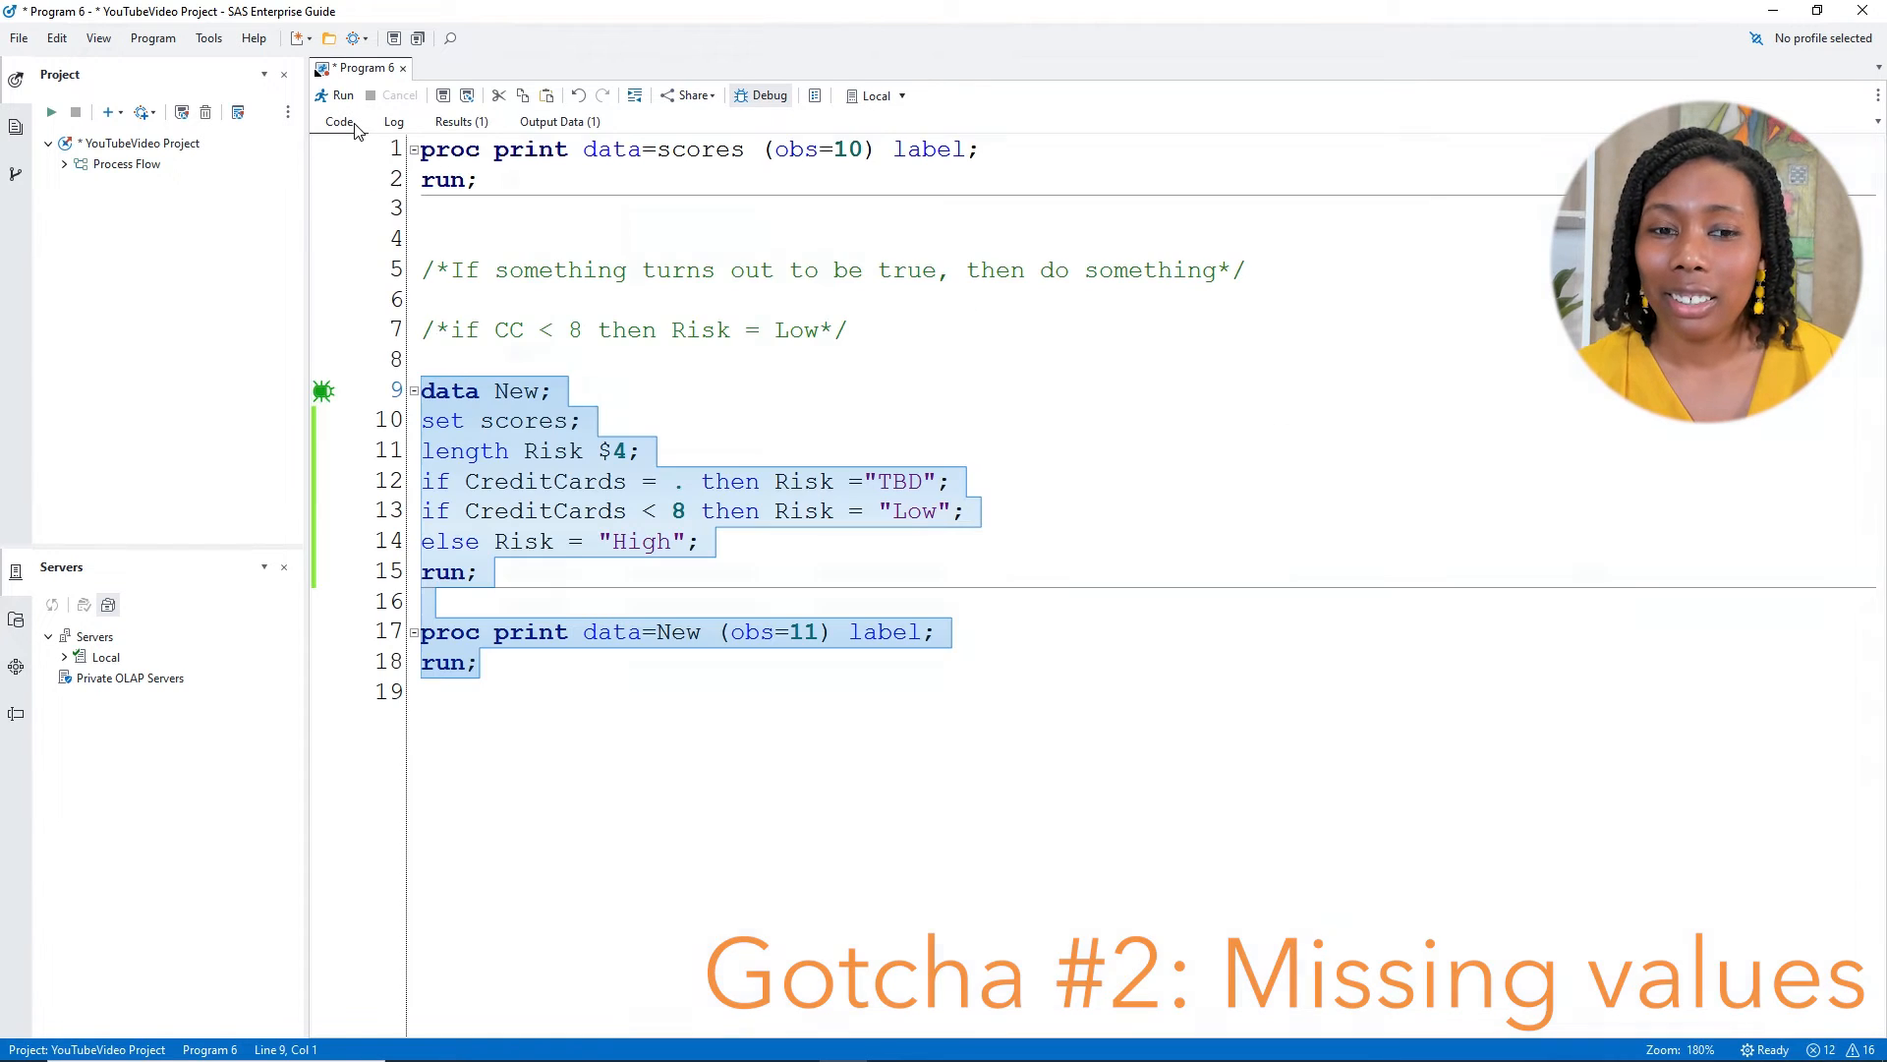
click(695, 511)
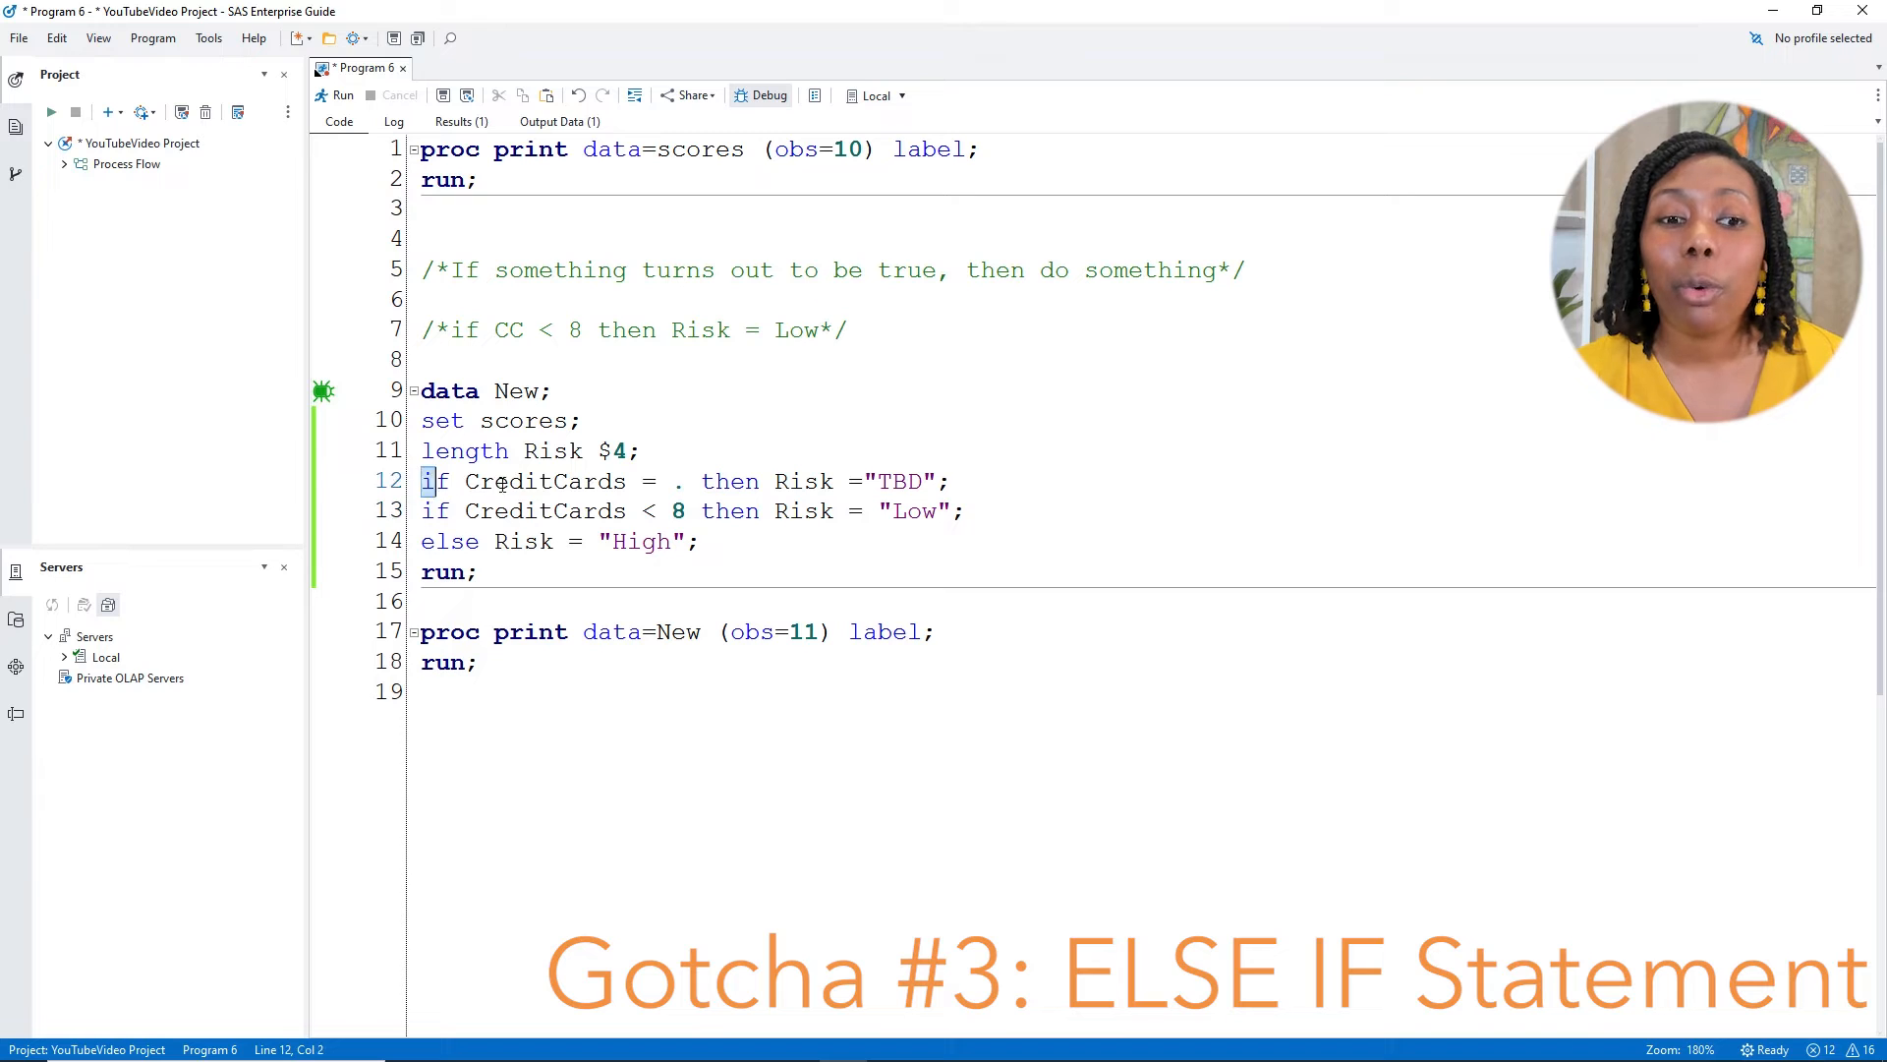
drag(420, 479, 949, 480)
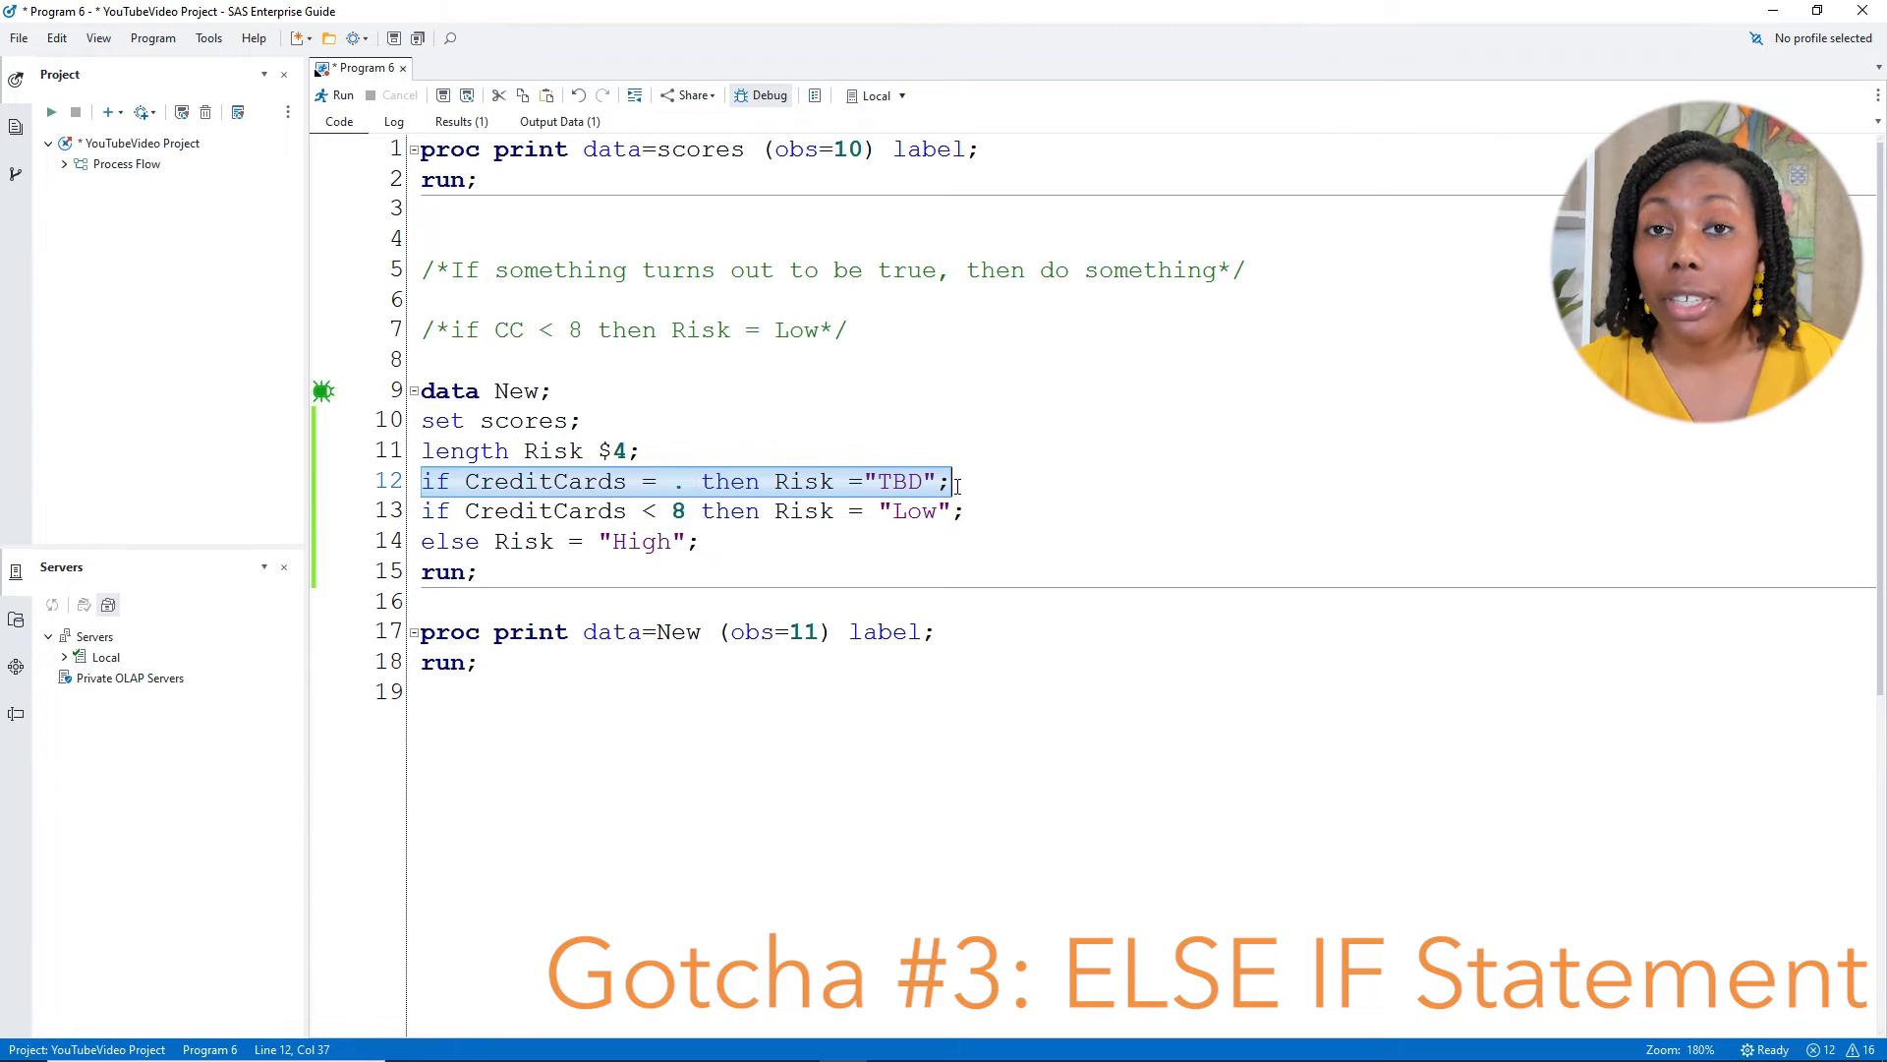
mouse_move(967, 479)
text(else )
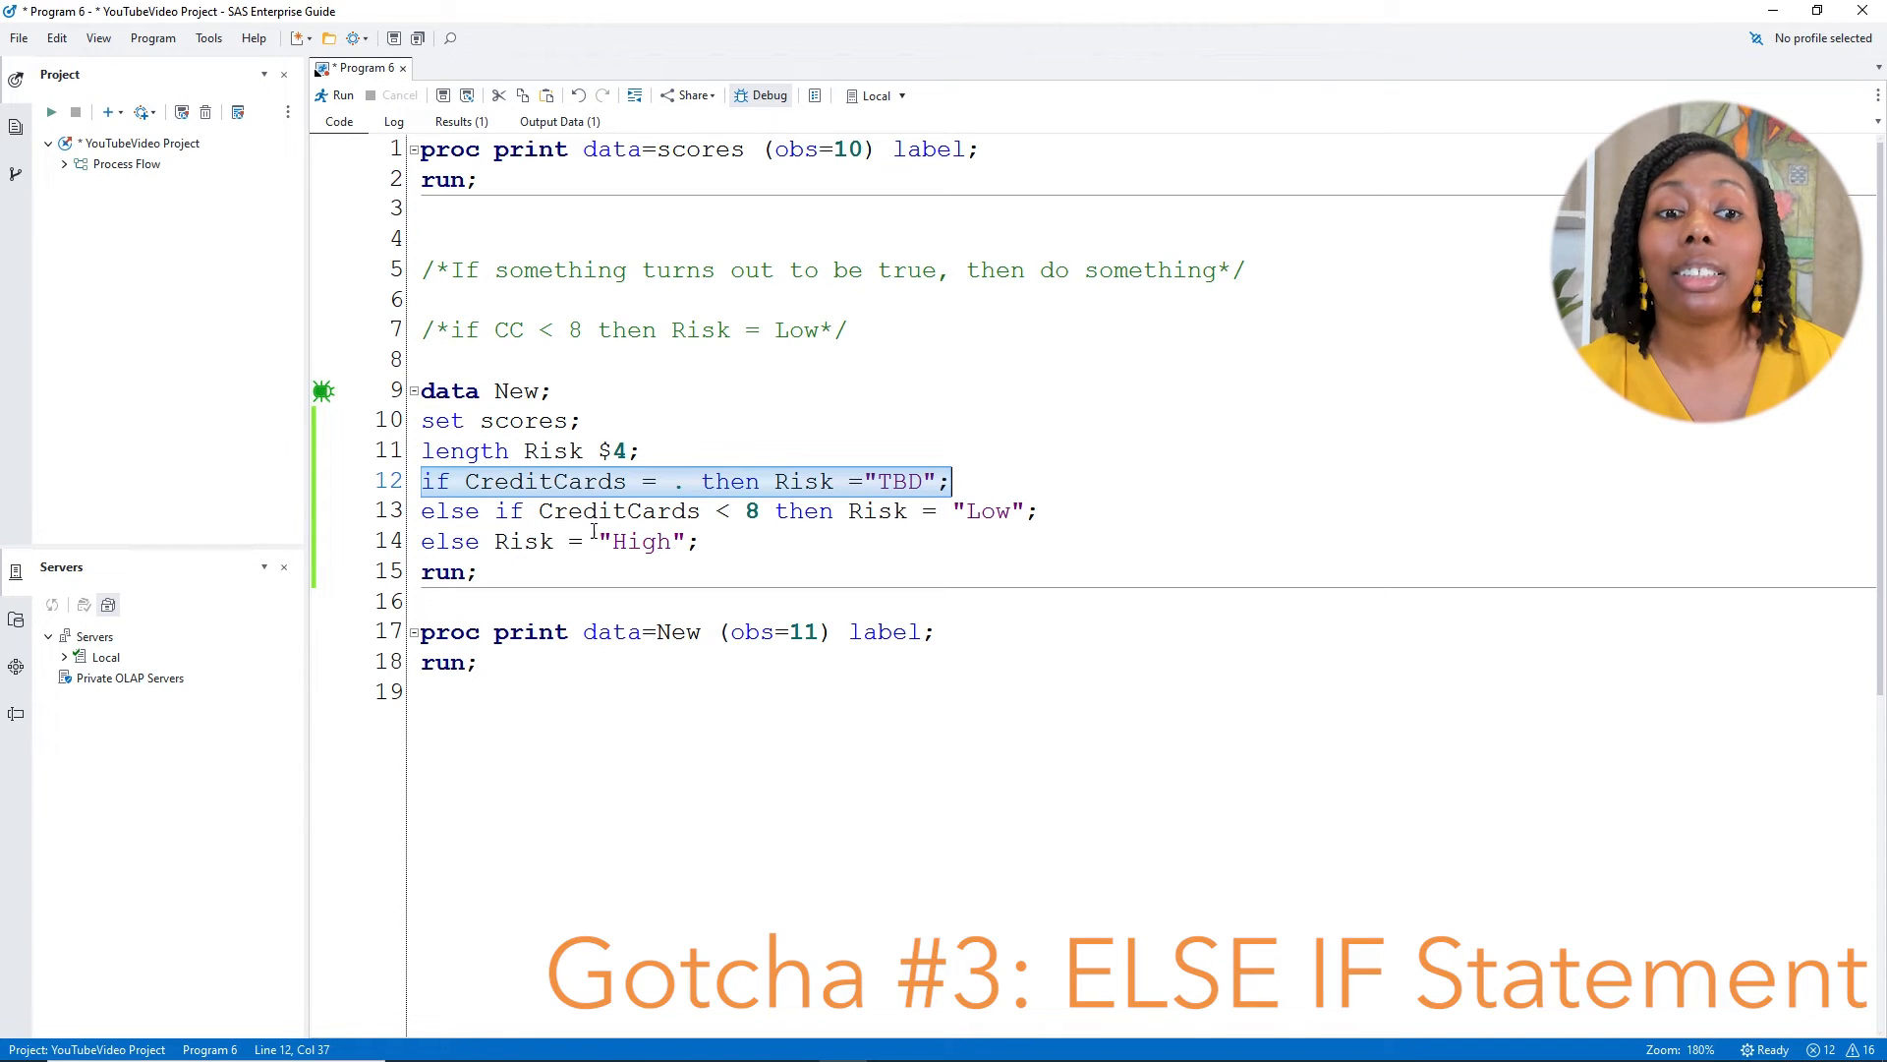
mouse_move(537, 576)
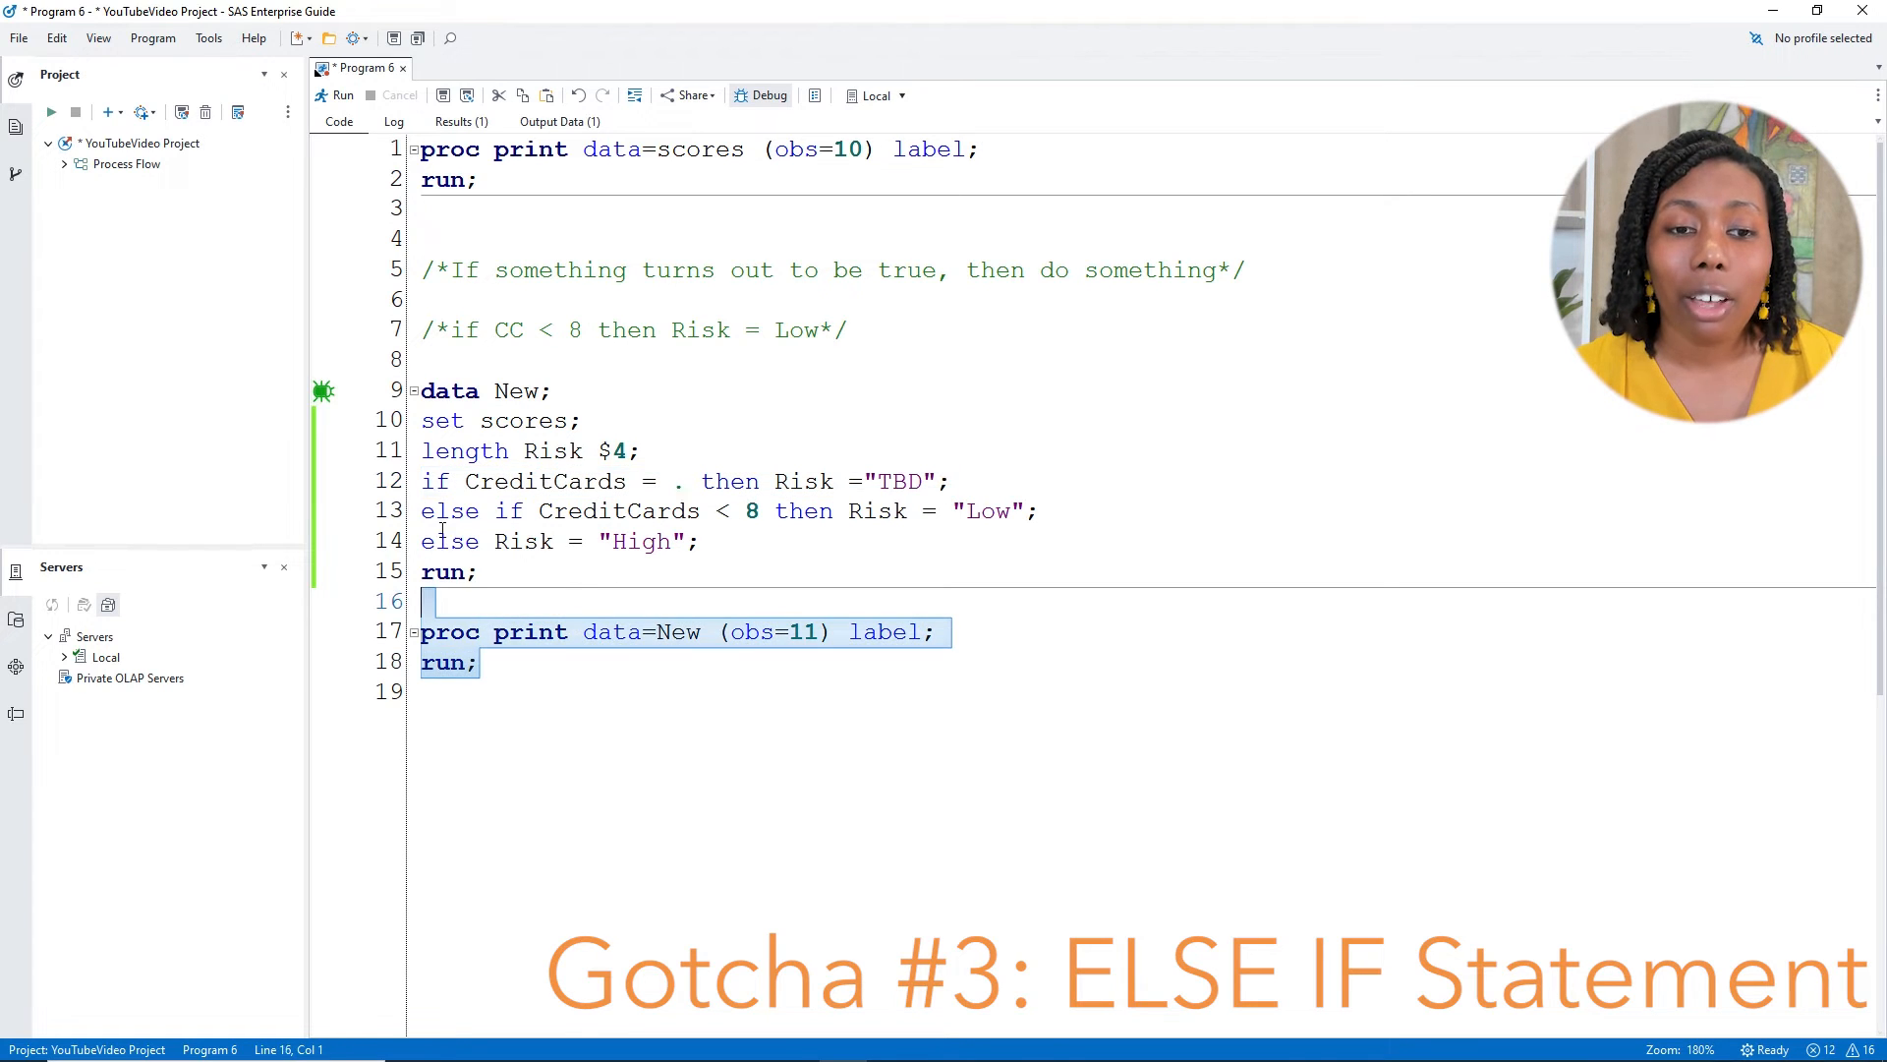
click(342, 94)
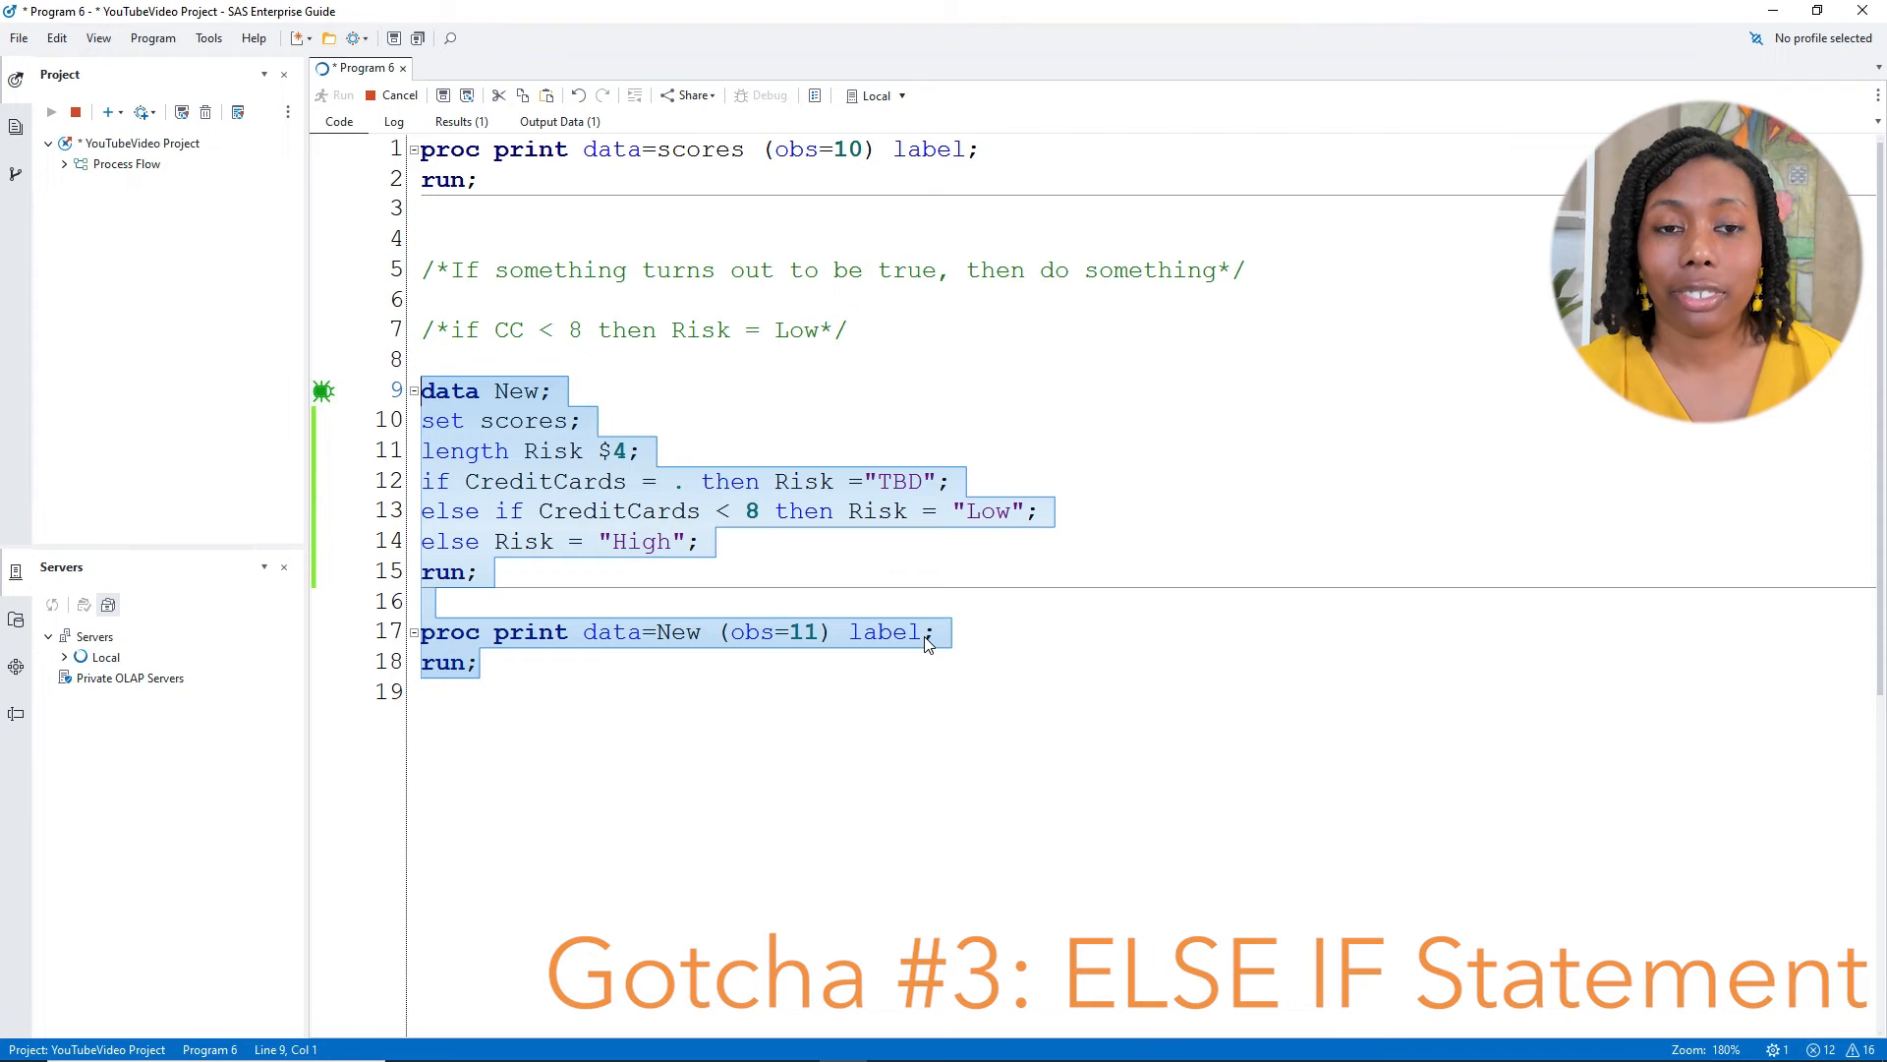
Rerun the ELSE IF version, confirm the missing card count shows TBD, and return to the code
click(342, 94)
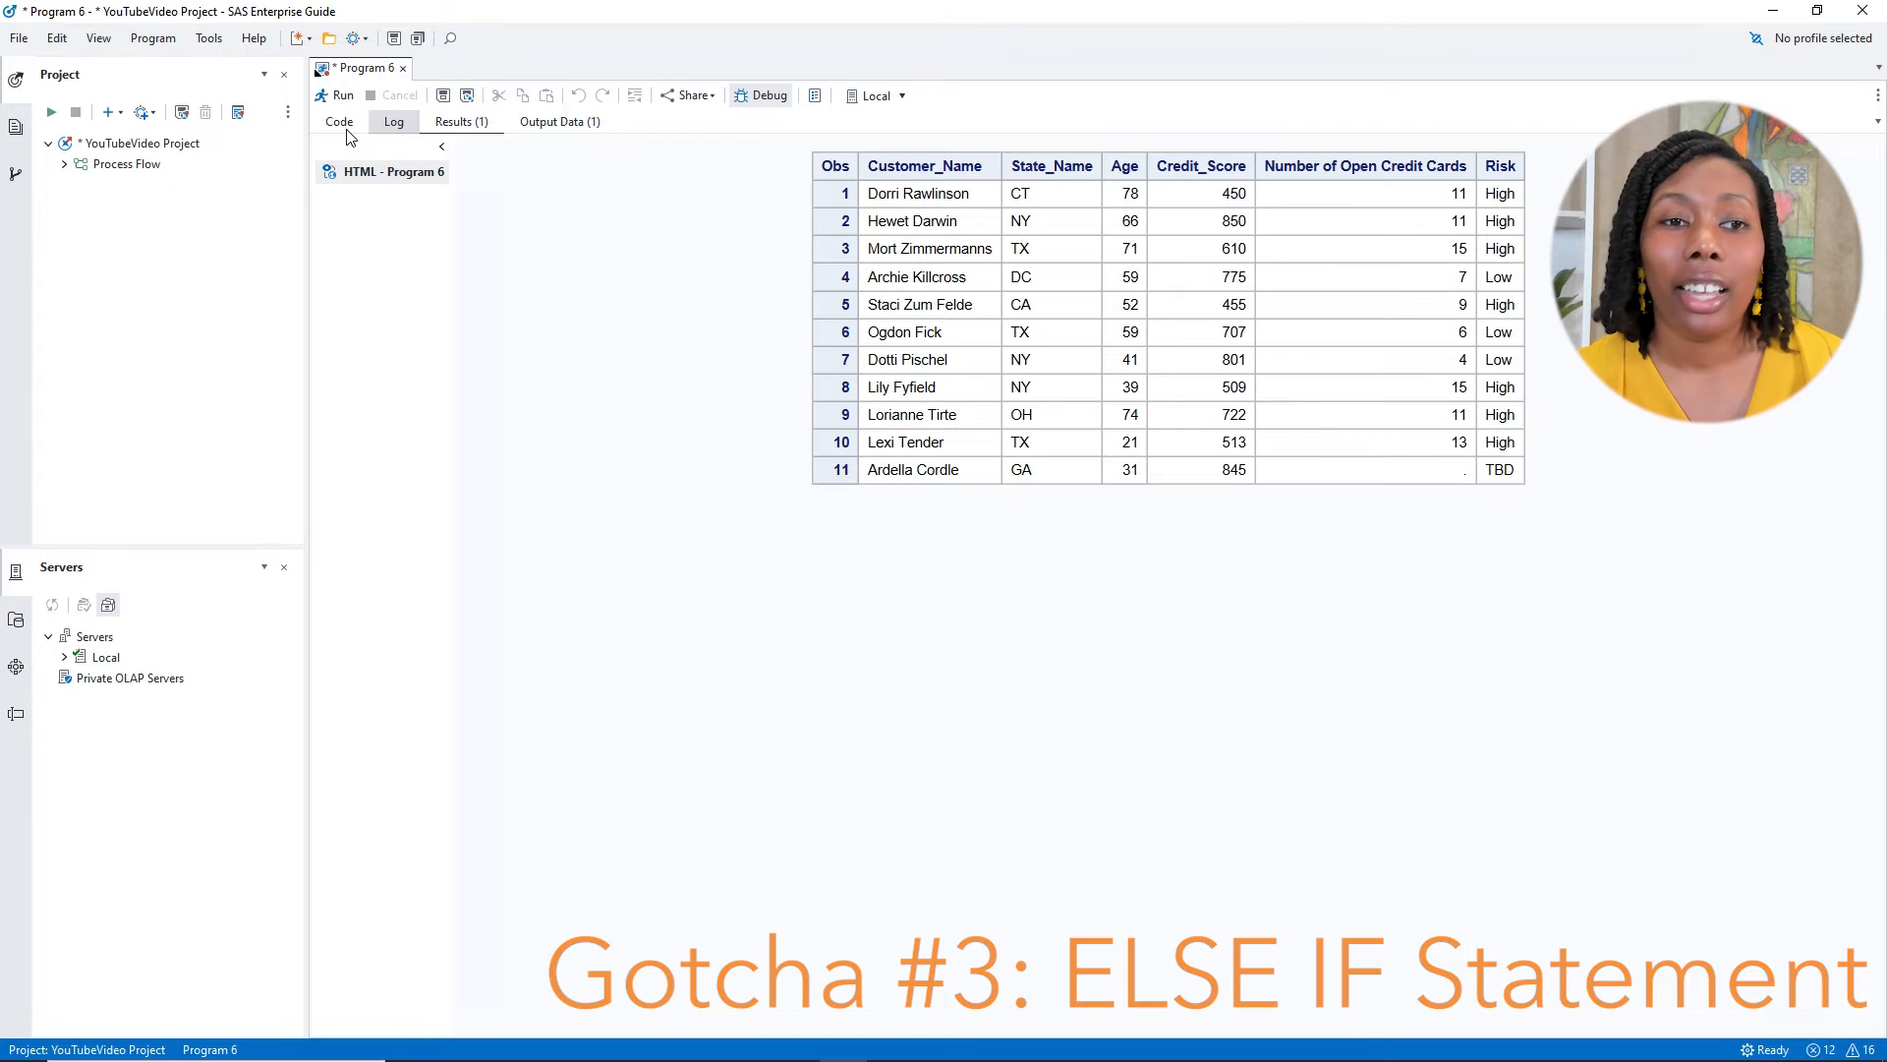
click(338, 122)
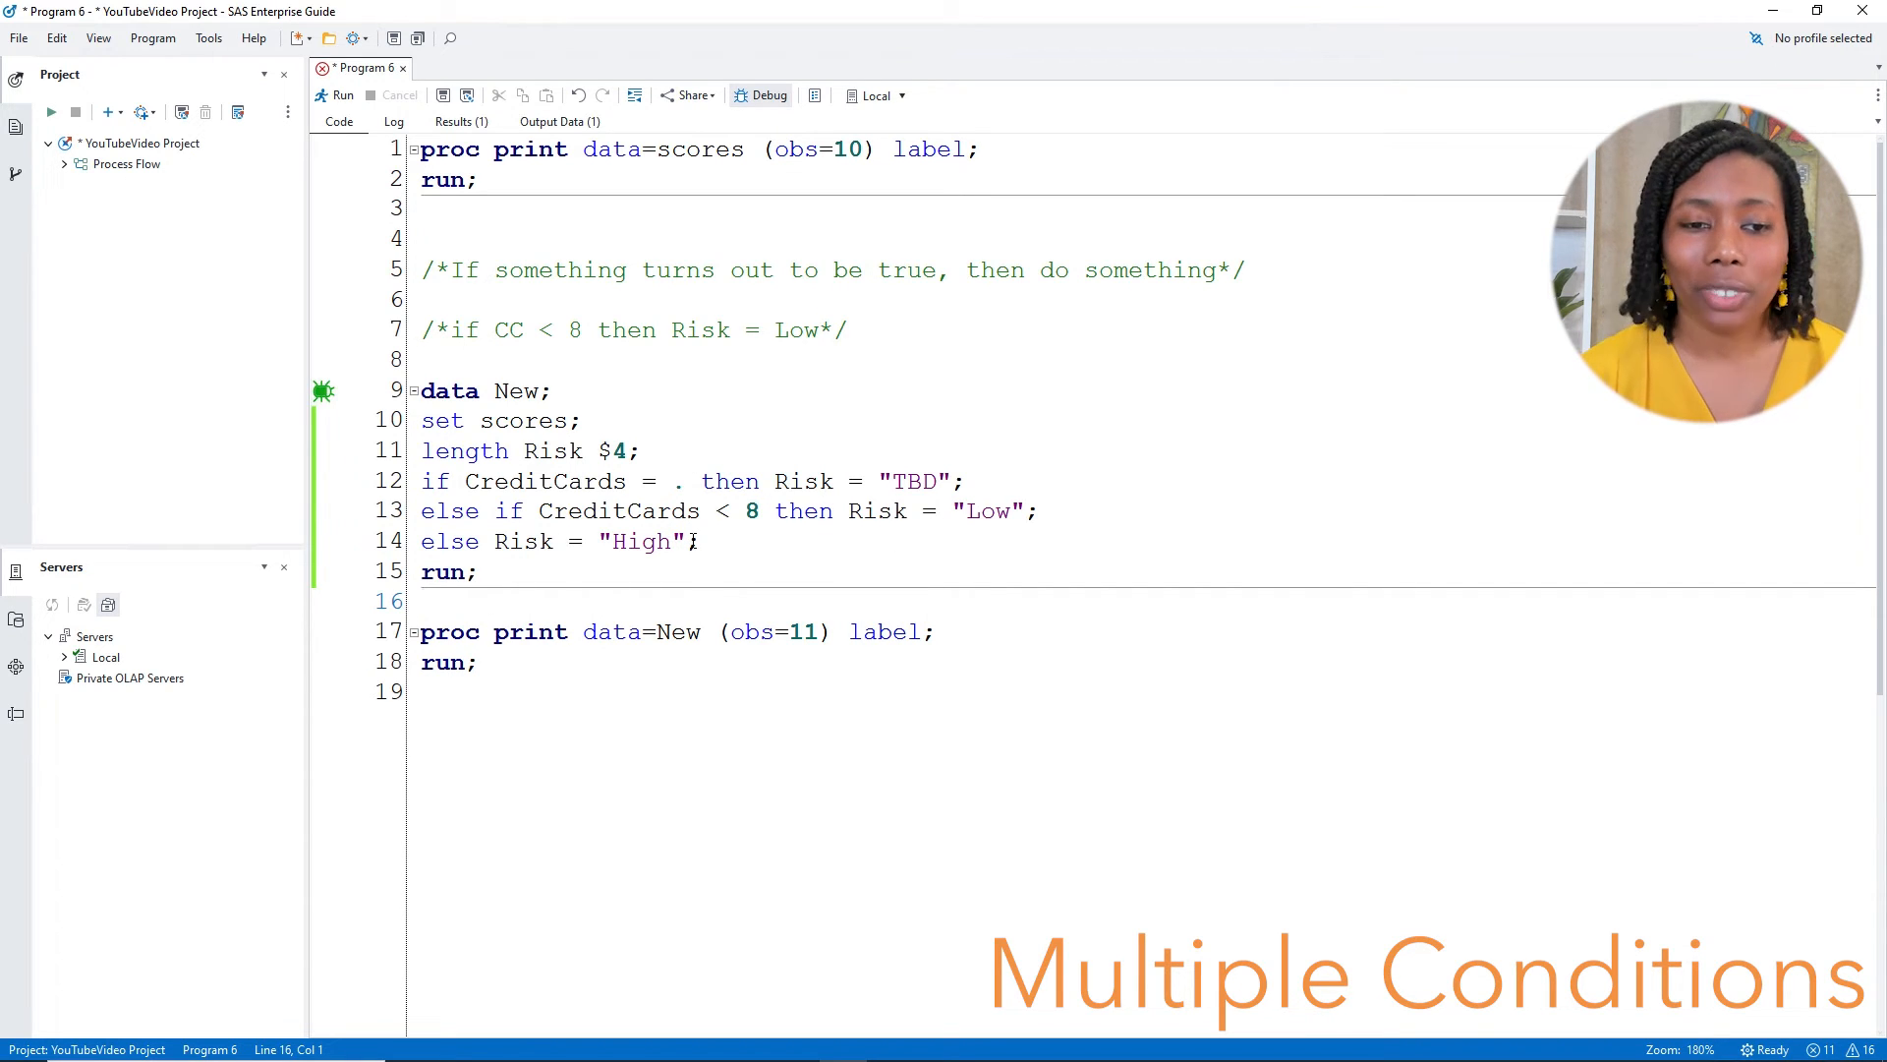
Paste a copy of the DATA step below the original and position in its Low rule
drag(421, 389, 476, 572)
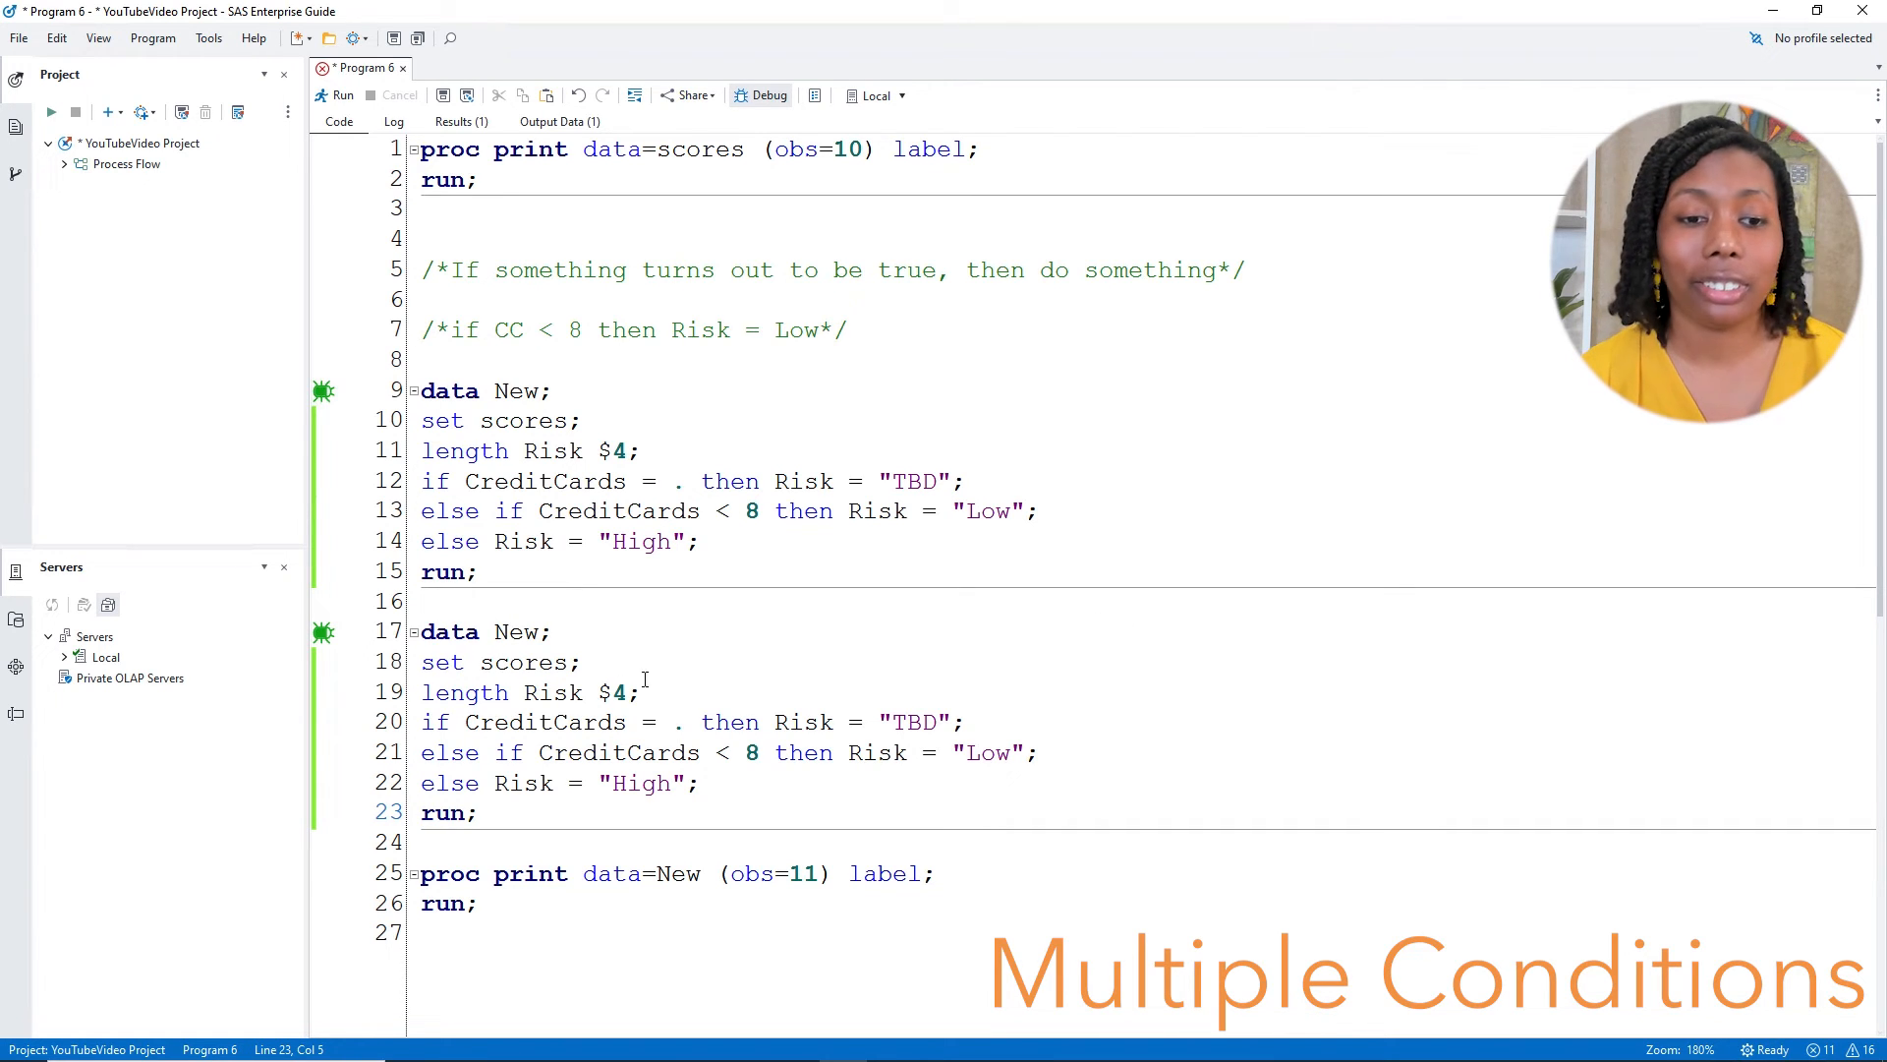
click(762, 751)
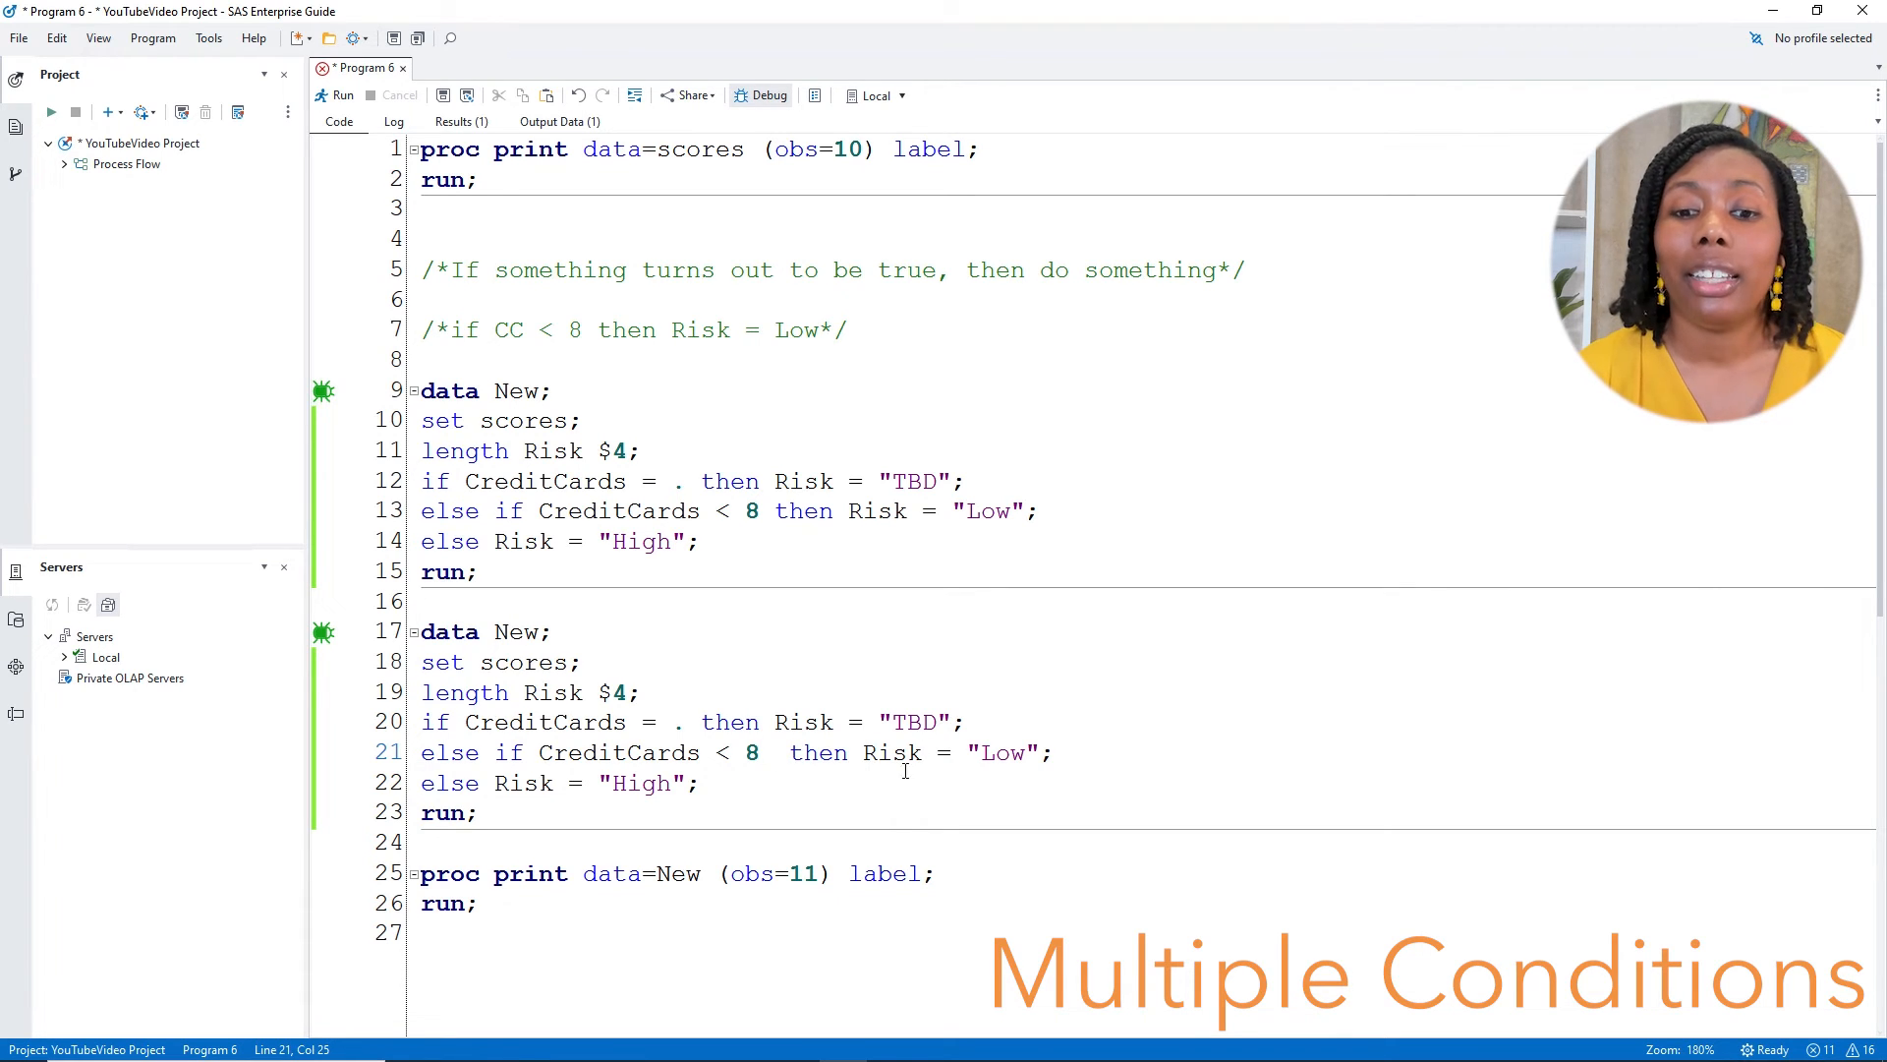
Extend the Low rule to 'CreditCards < 8 or Credit_Score >=670' and select the new step and report
text(o)
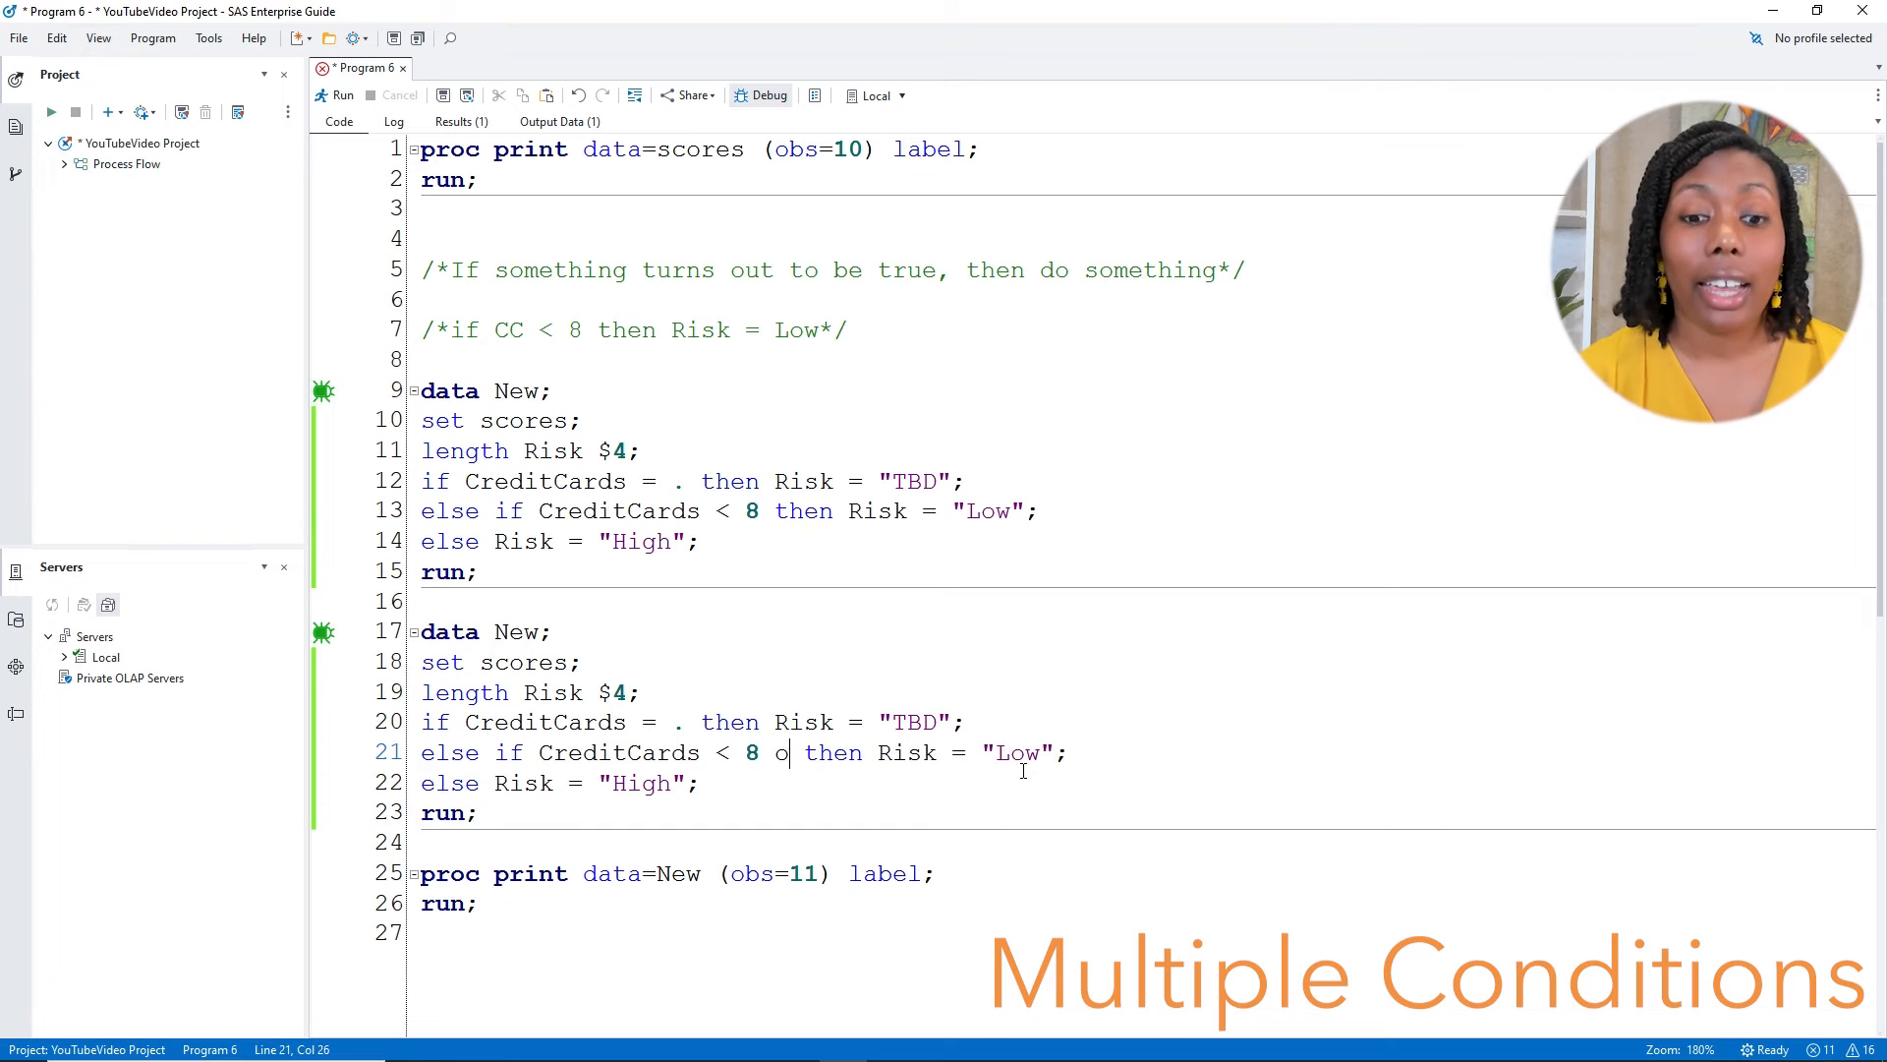
text(r)
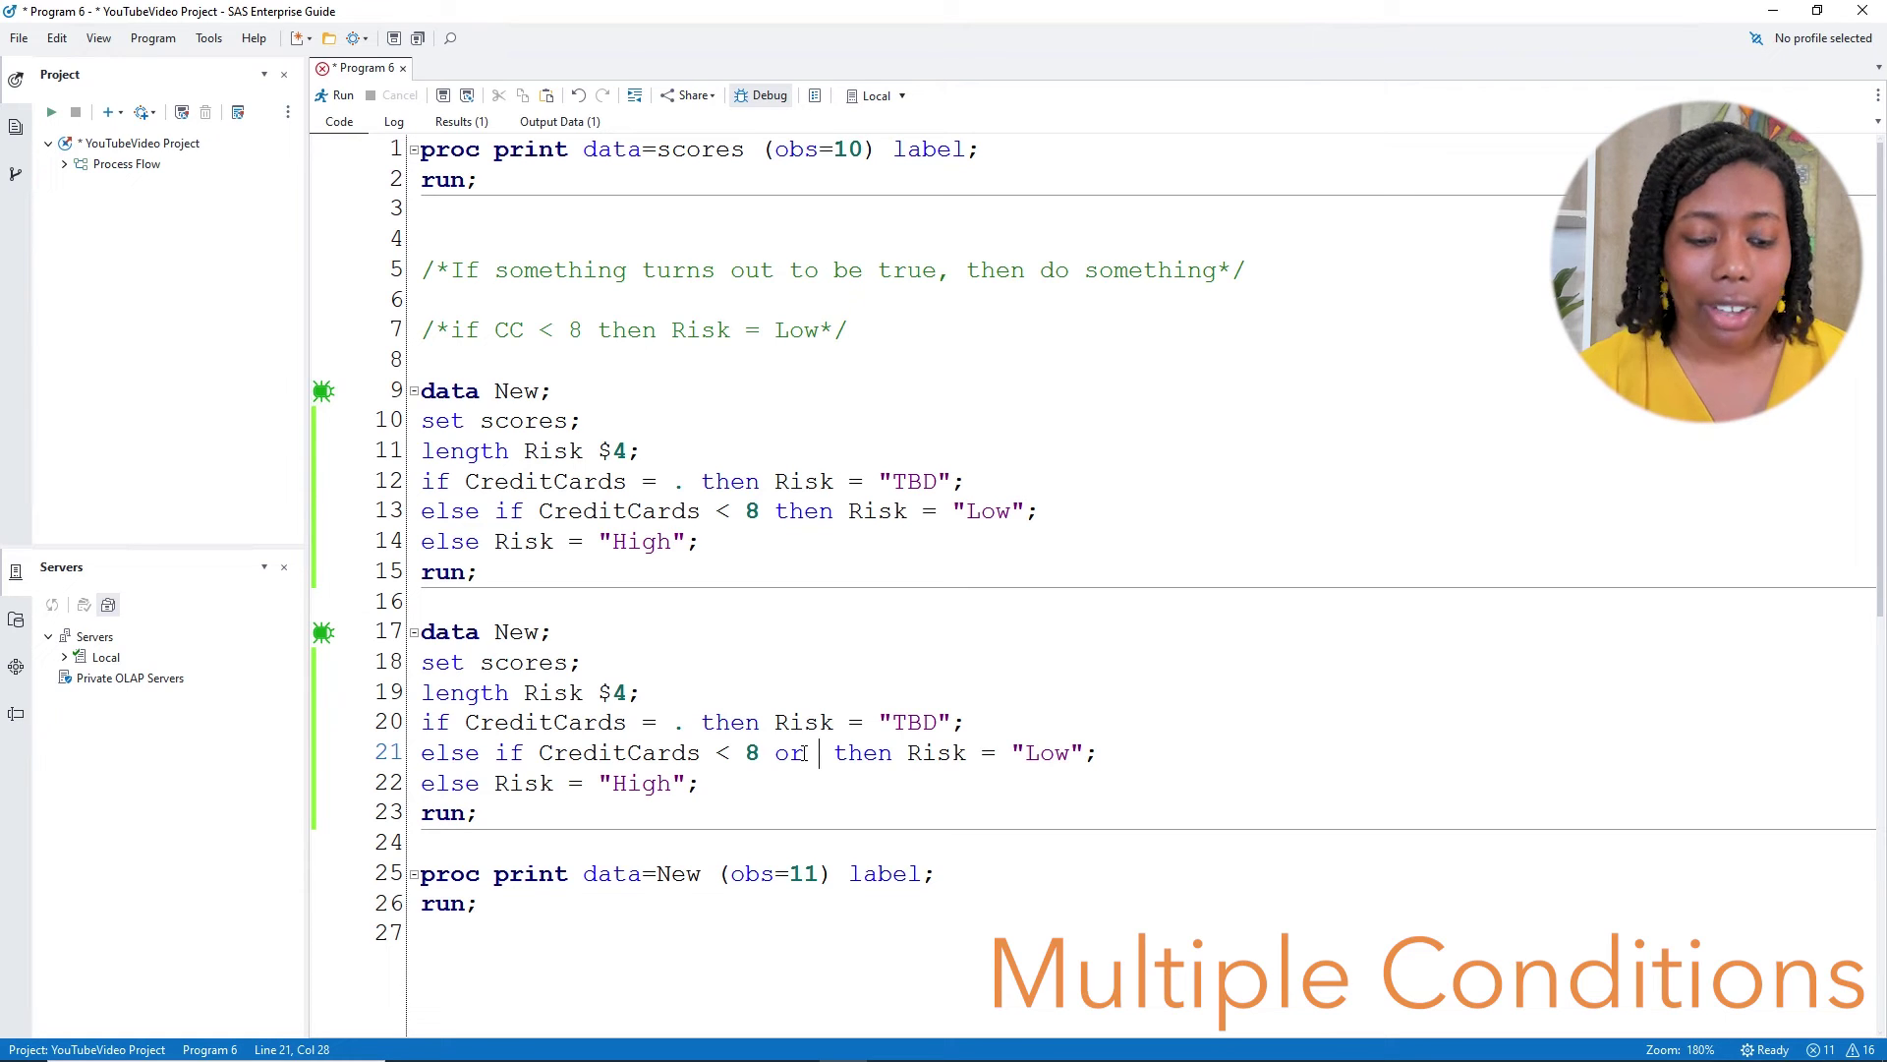
text(Credit)
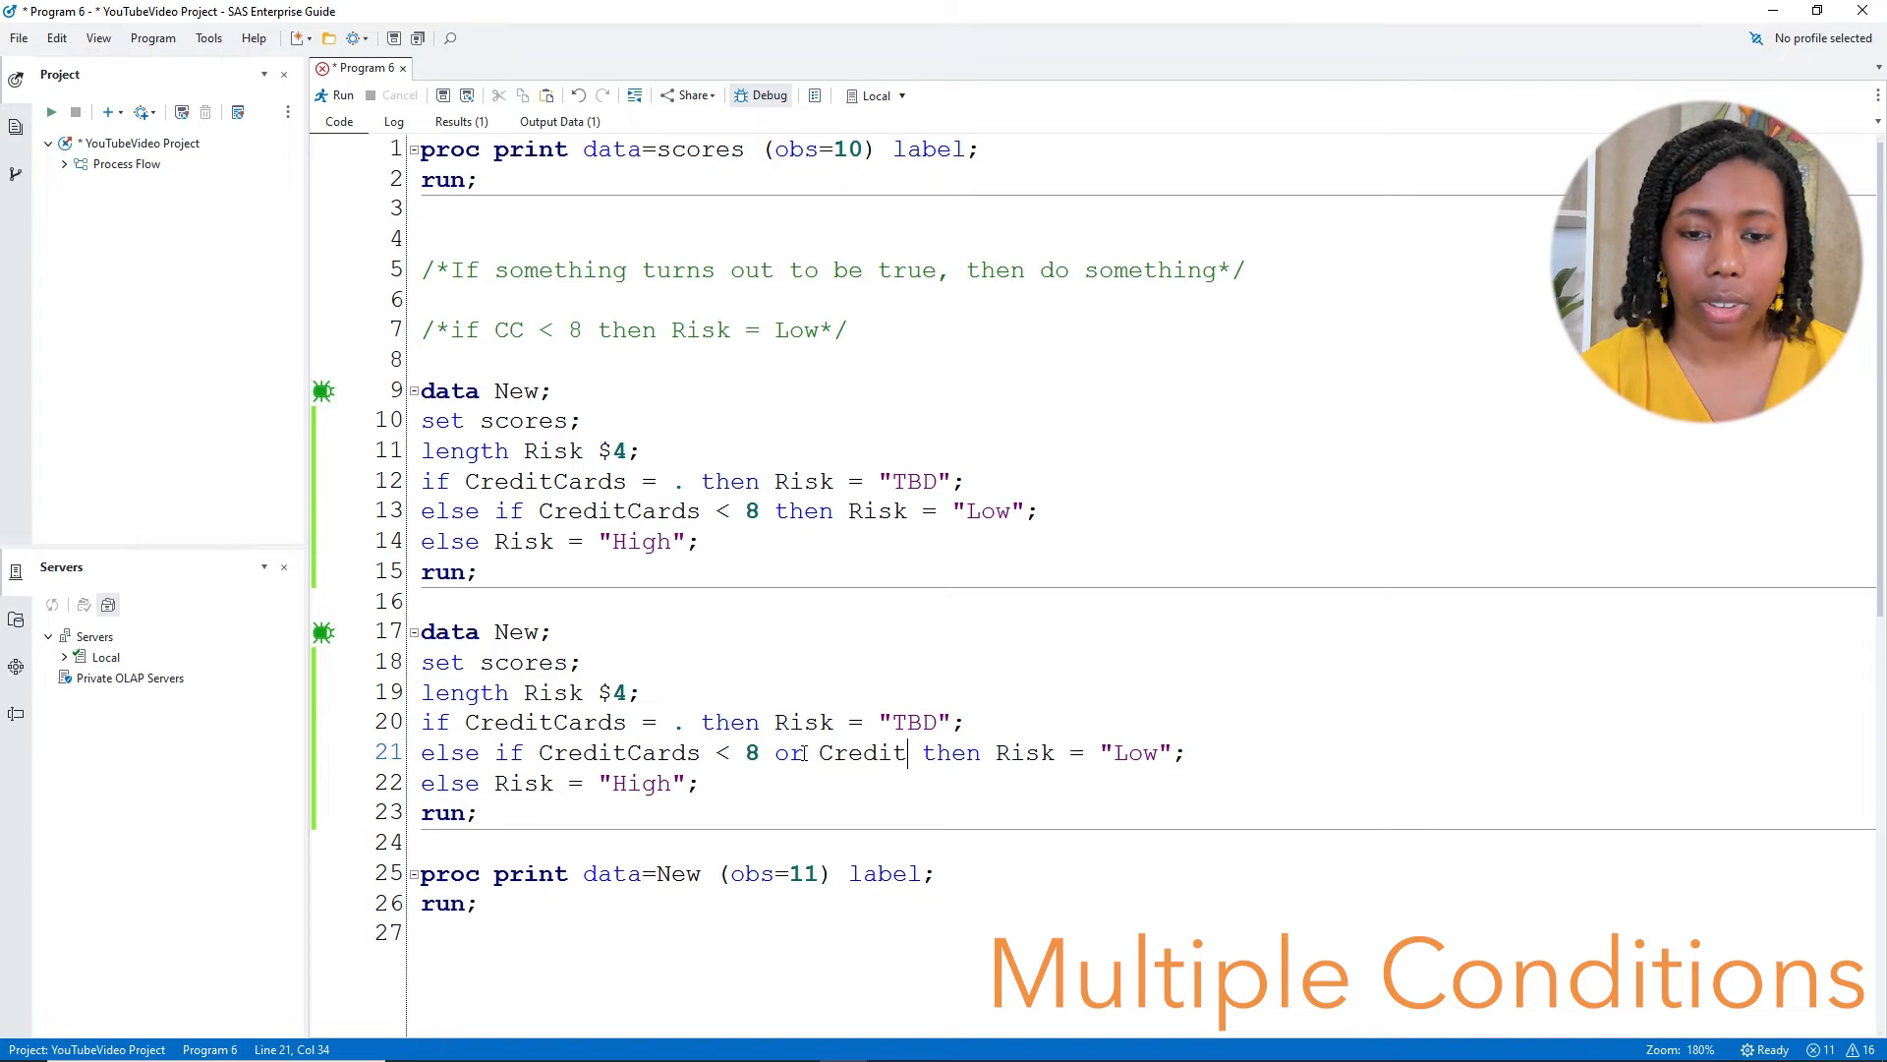
text(_Score)
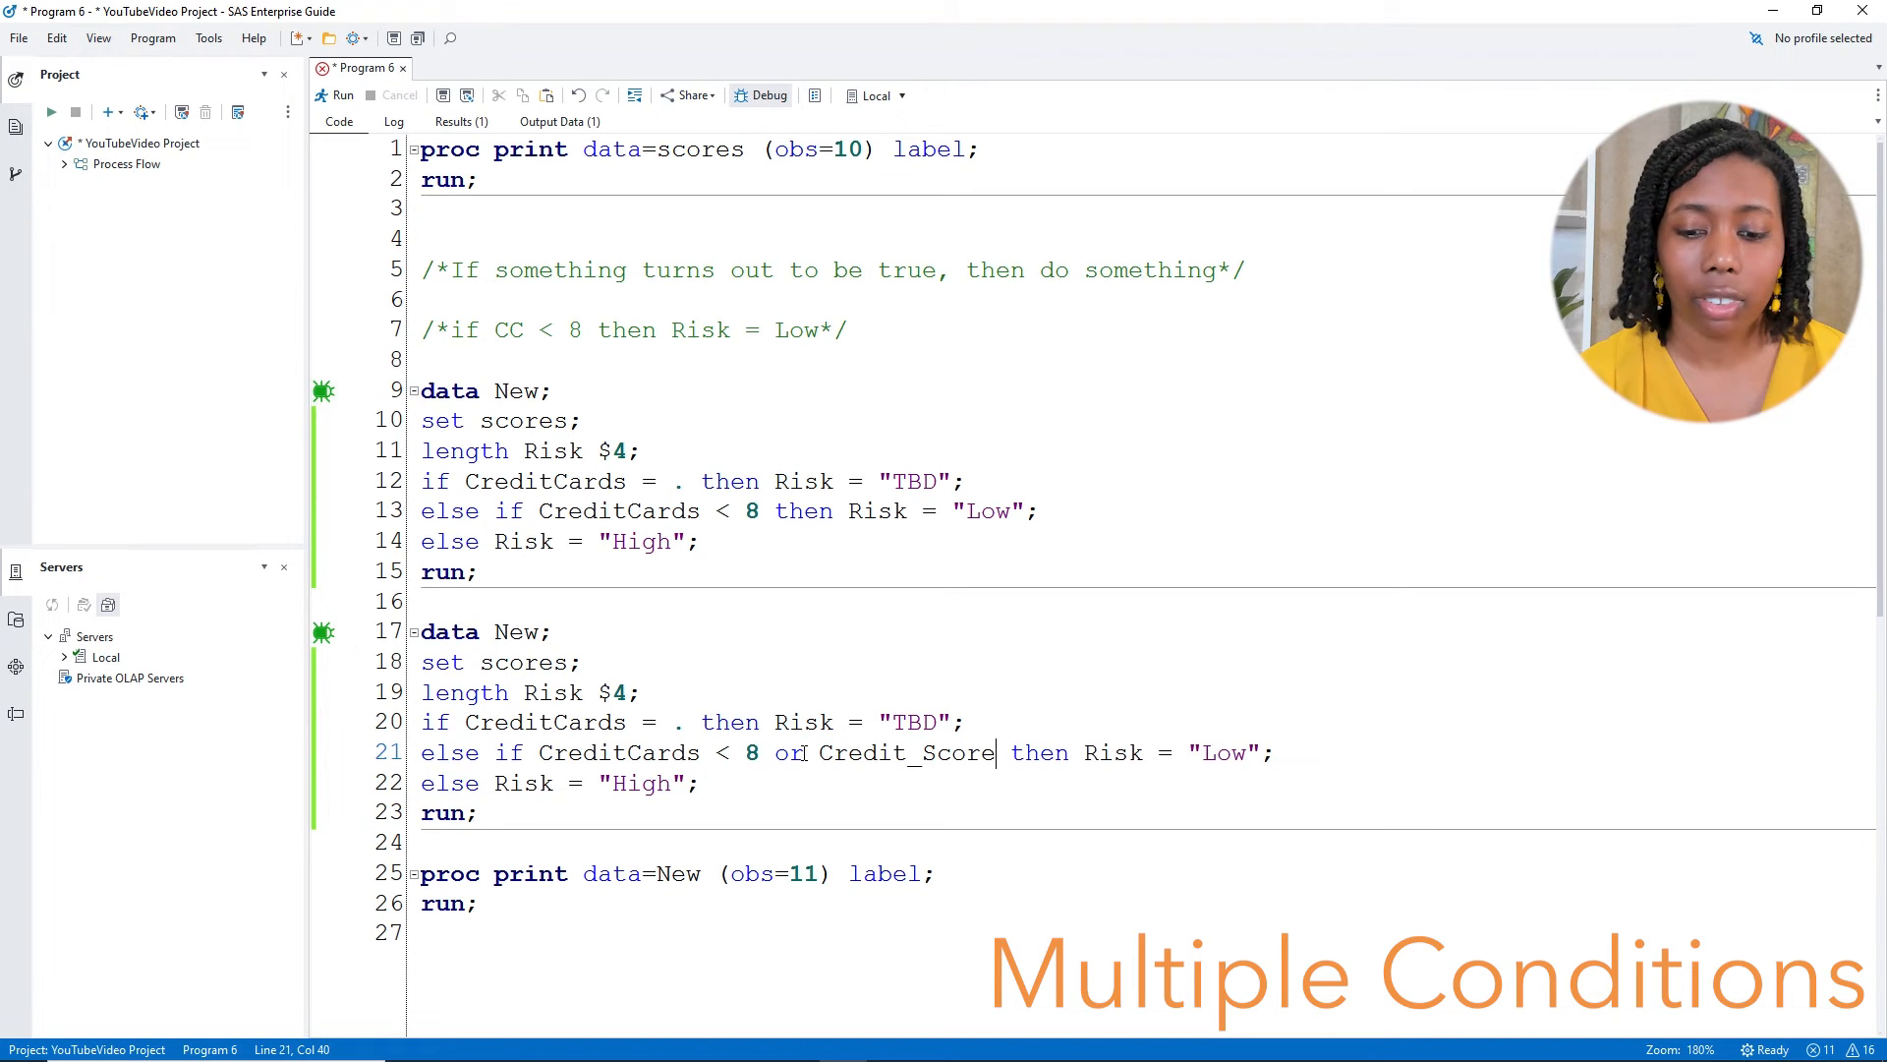
text(>=)
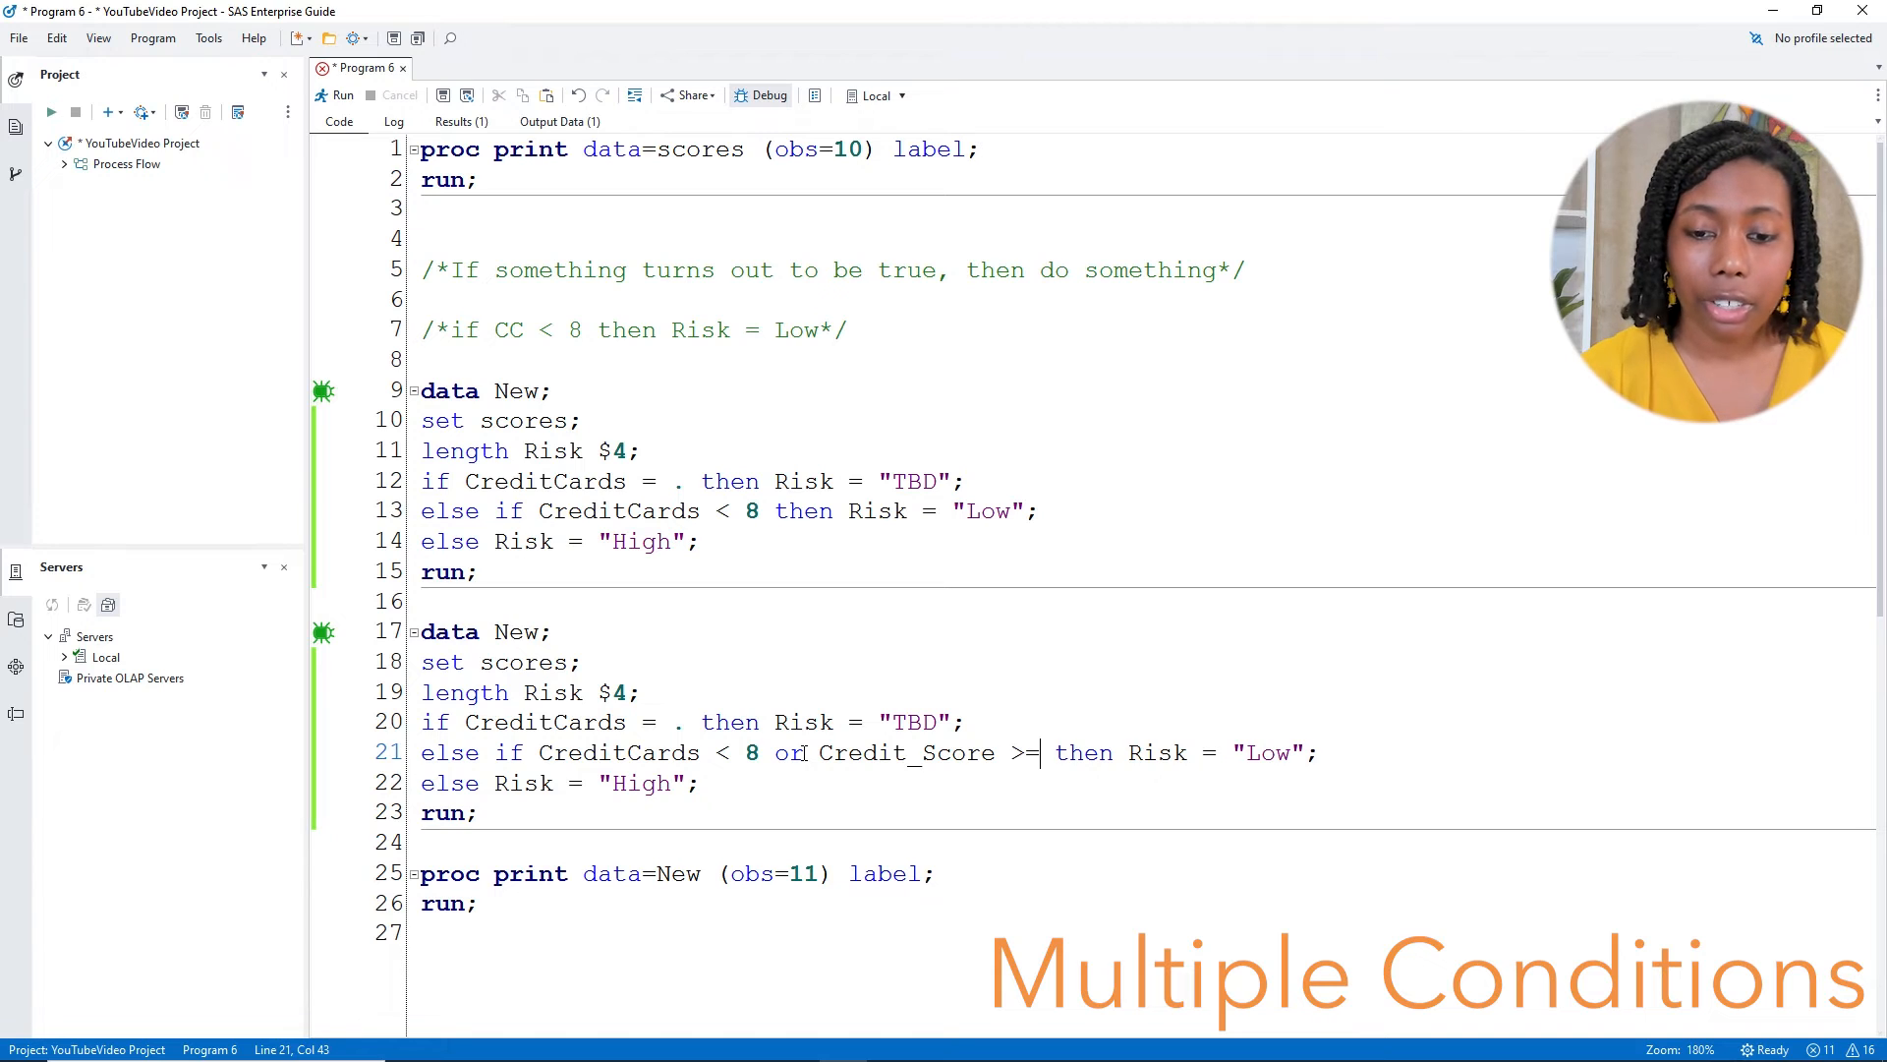
text(670)
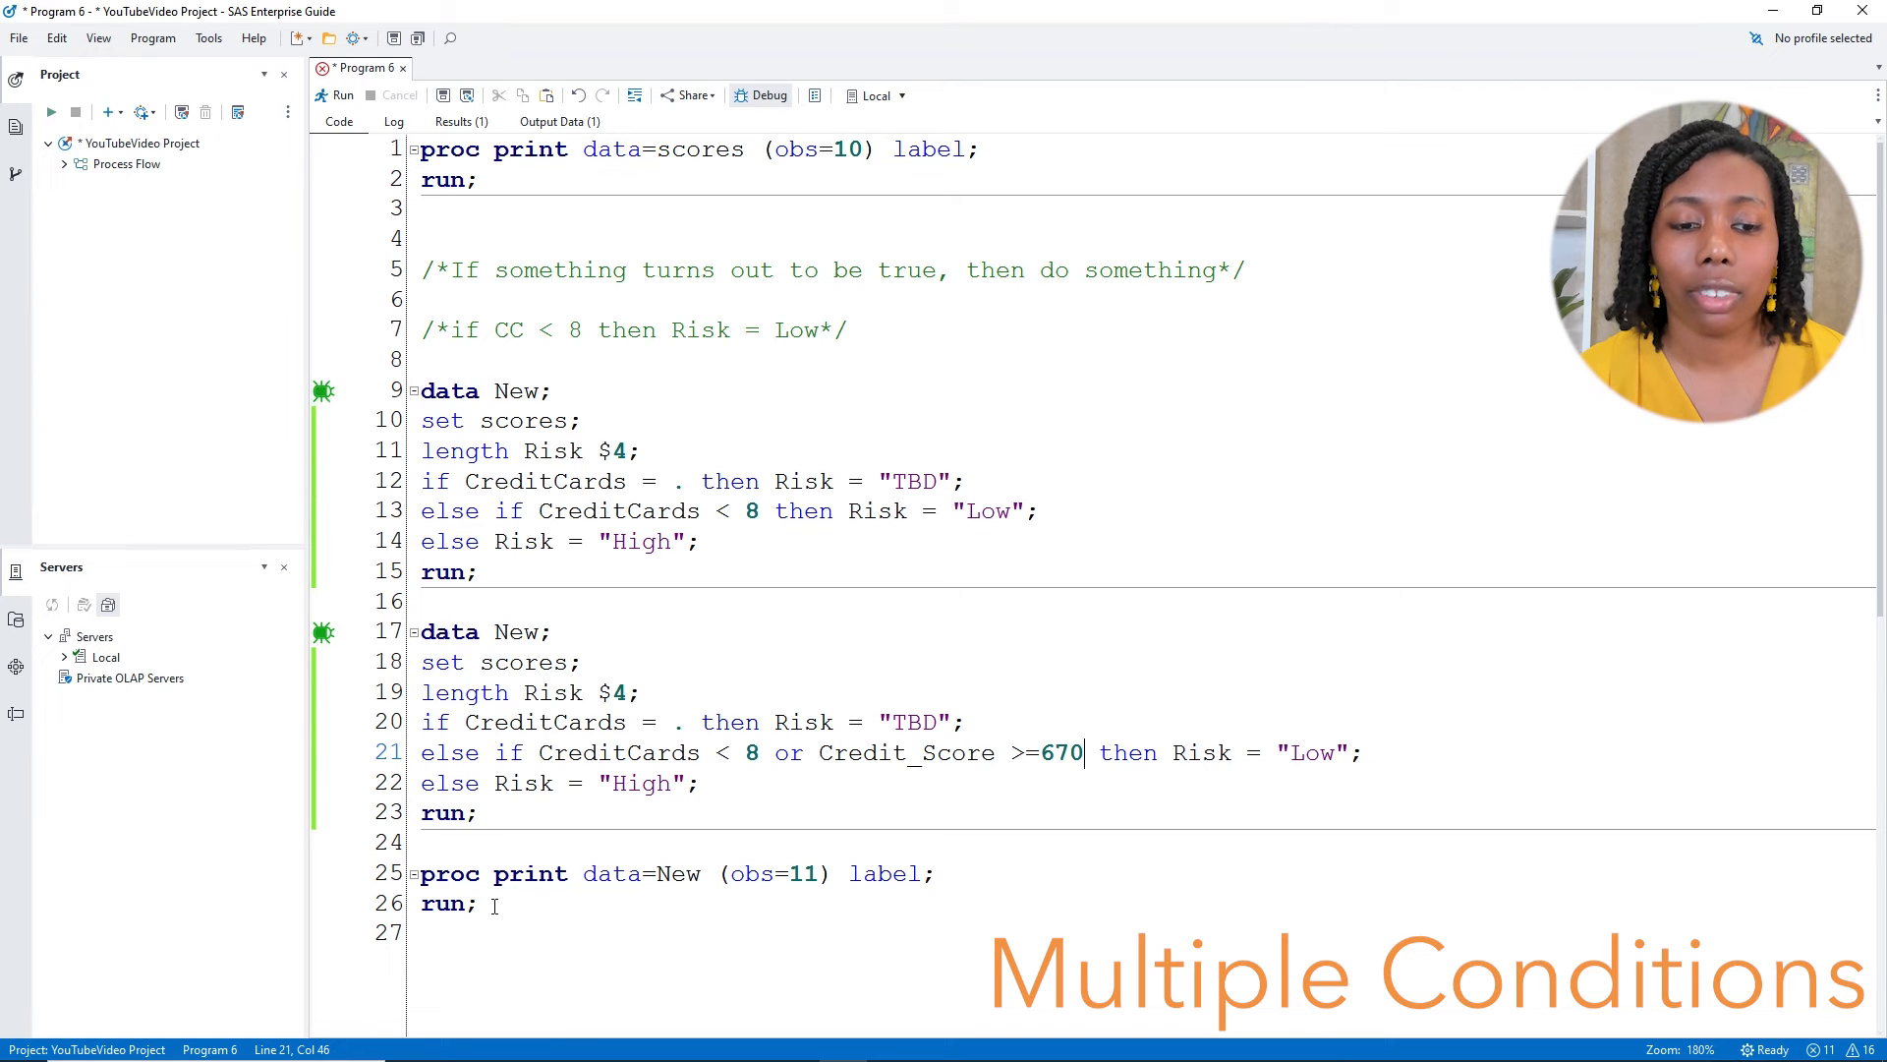
drag(420, 631, 476, 902)
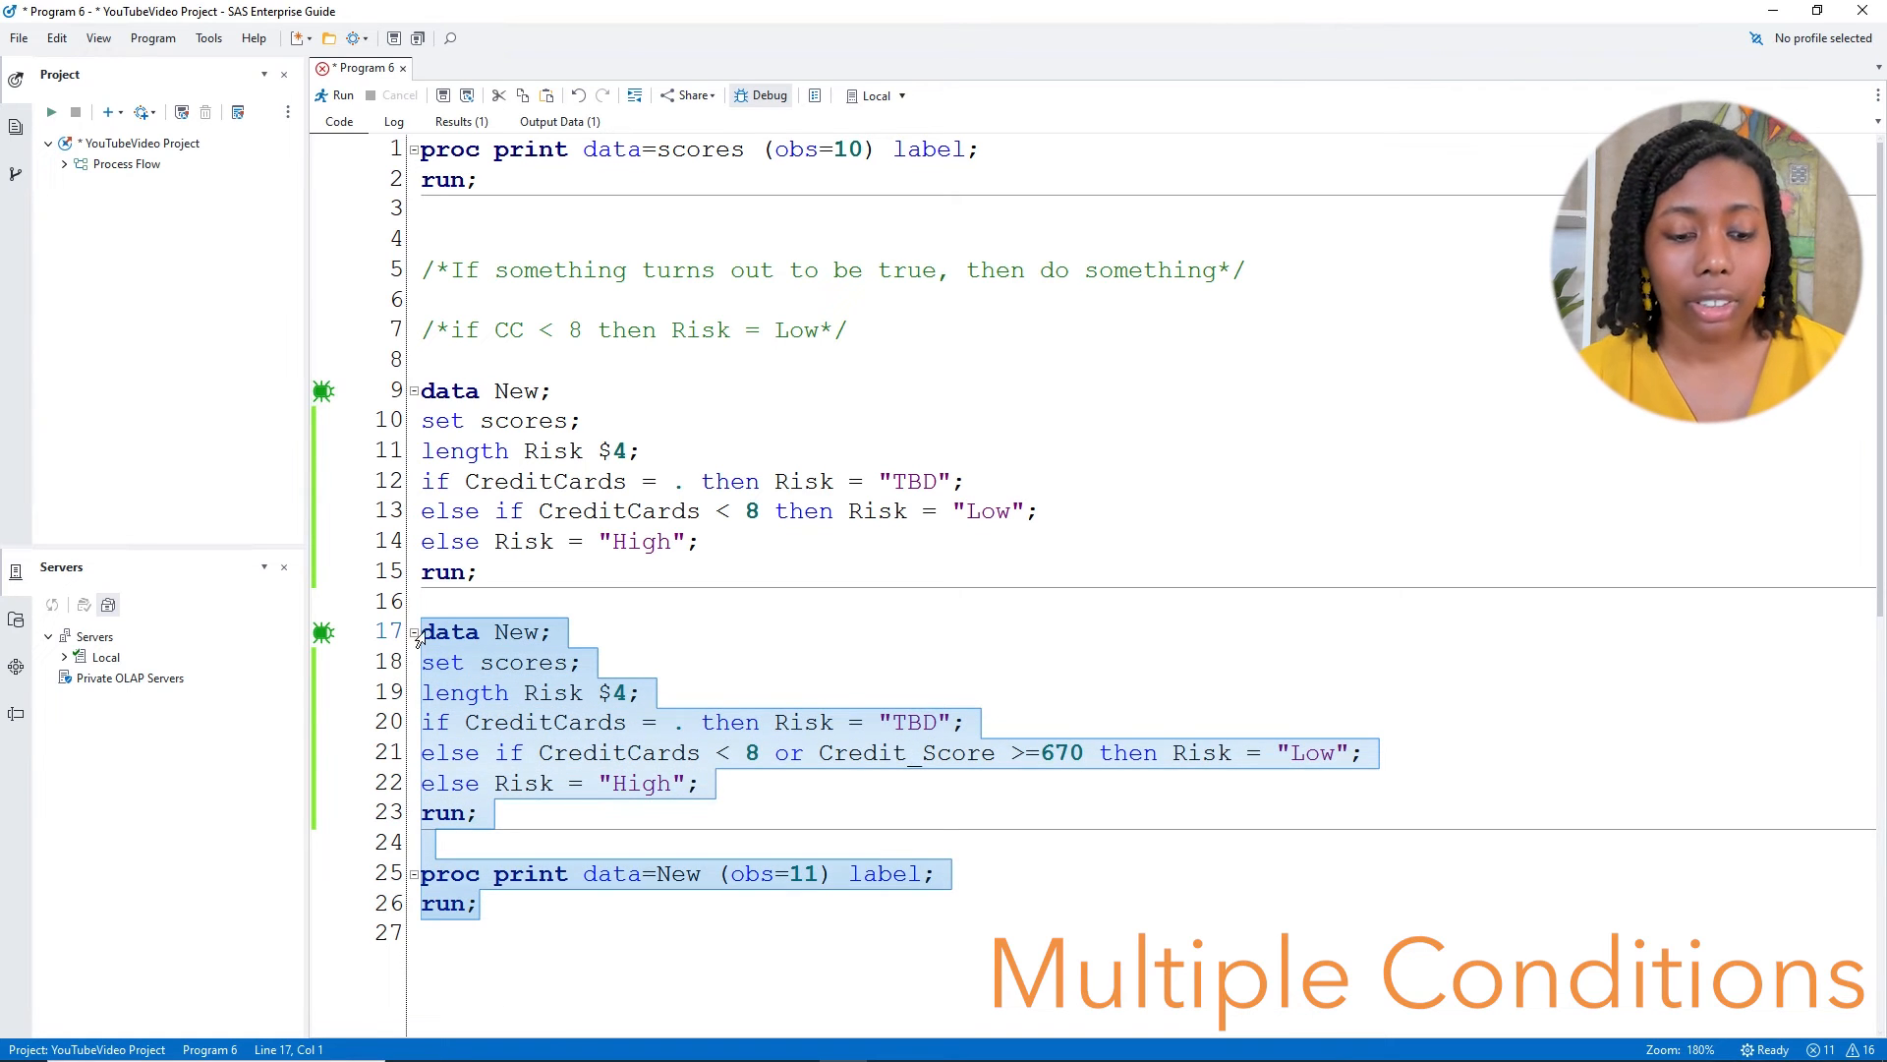
Run the OR version and check Credit_Score against Risk, where scores like 850 now rate Low
click(342, 94)
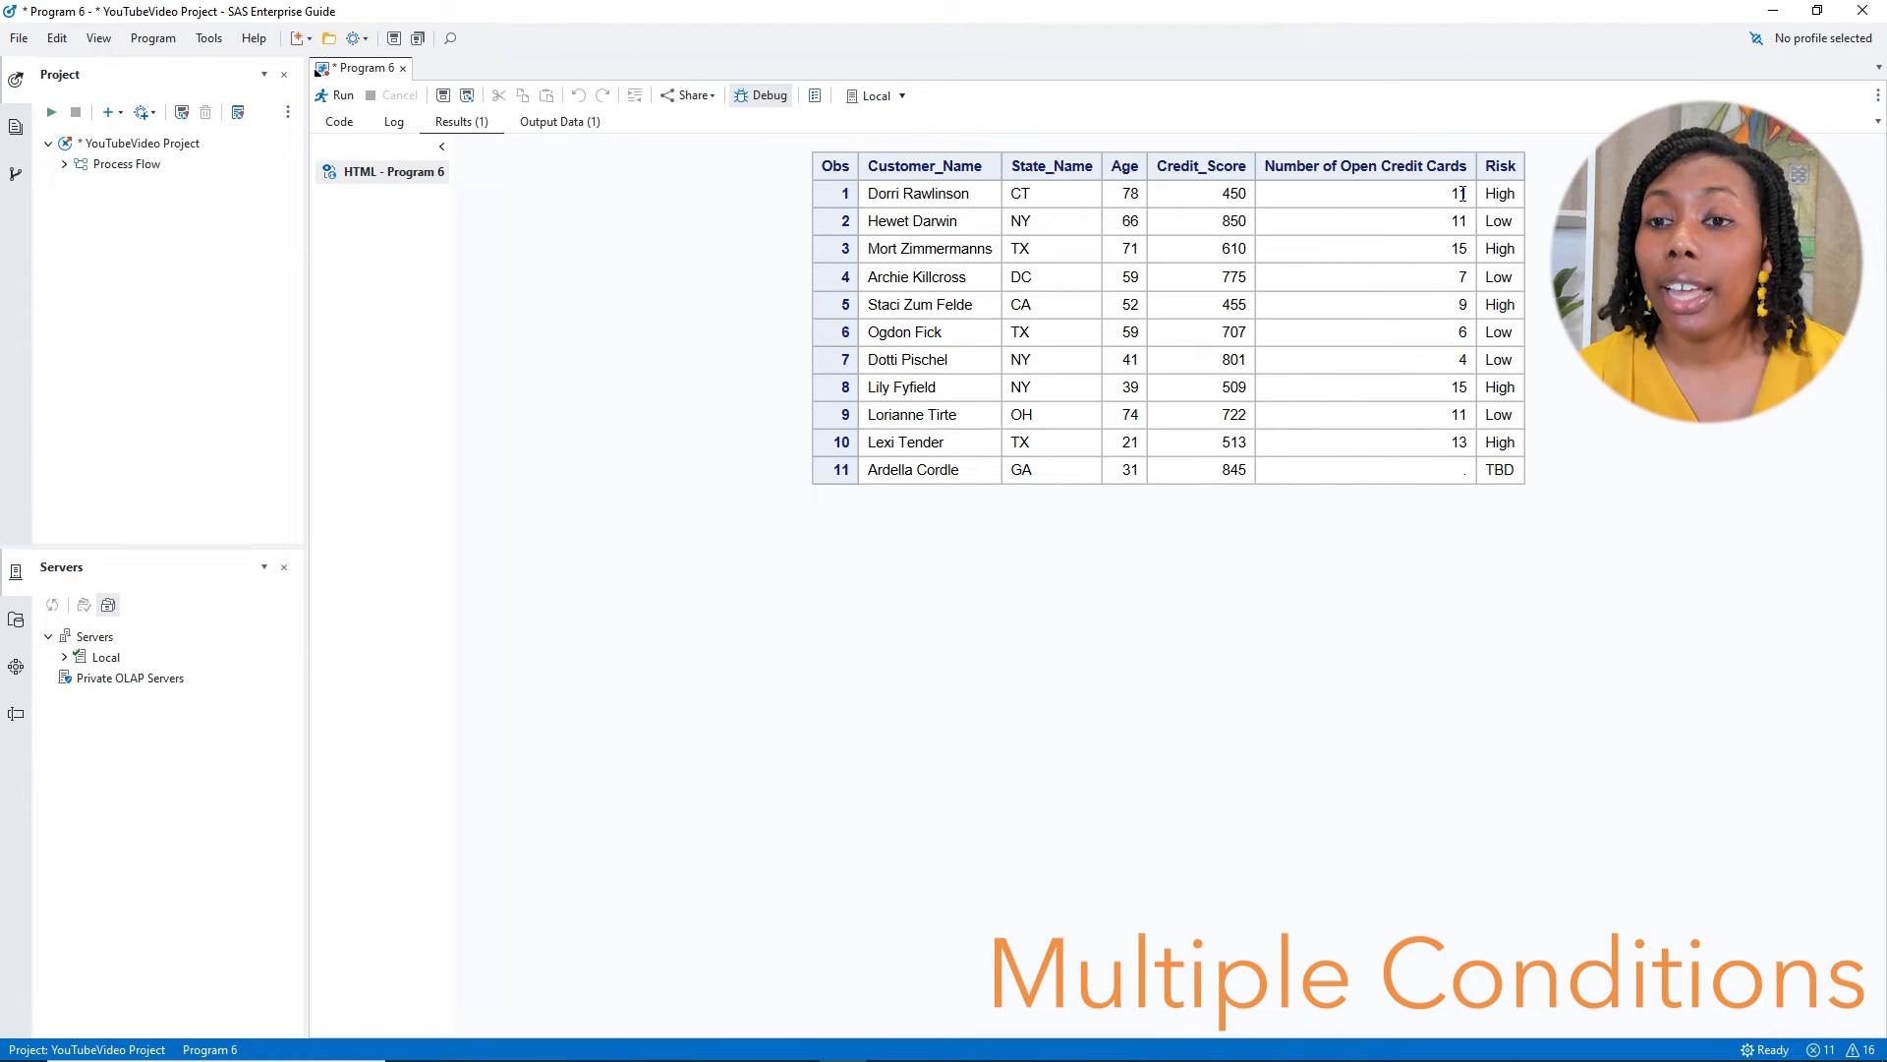
double_click(1457, 193)
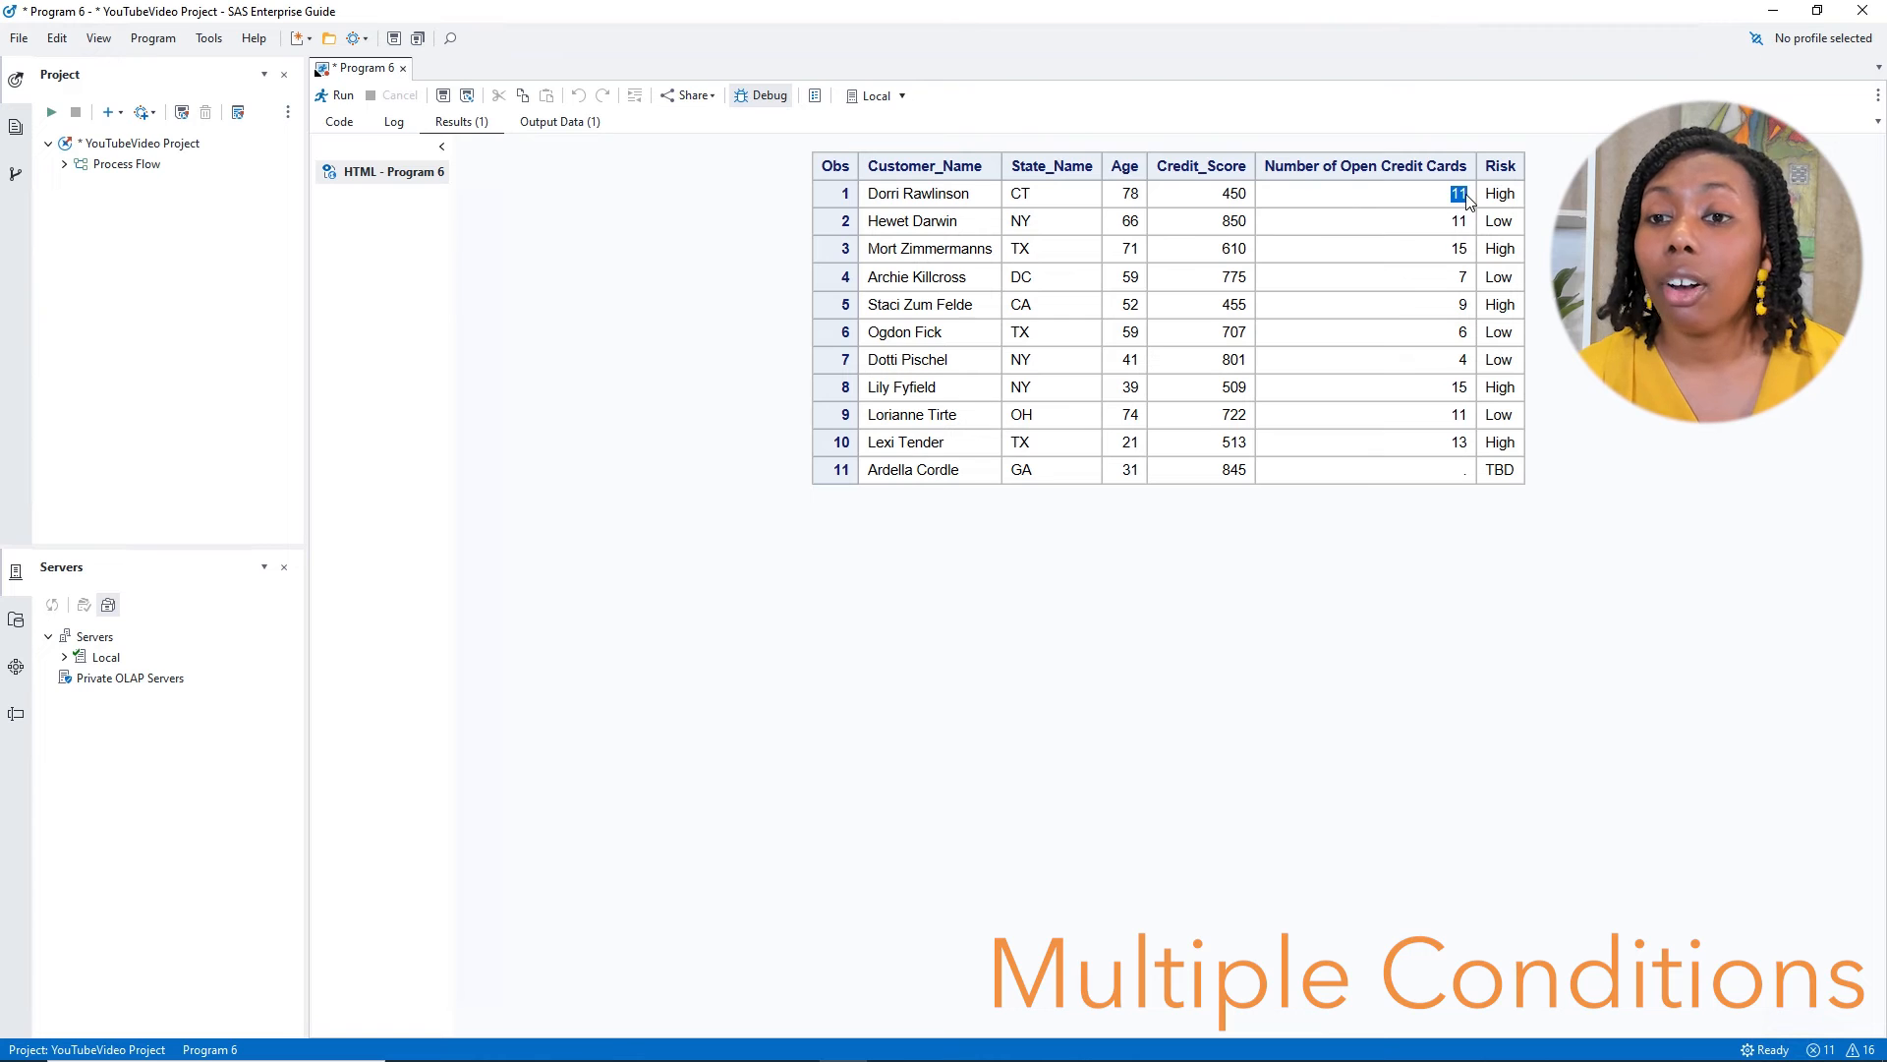
click(1199, 192)
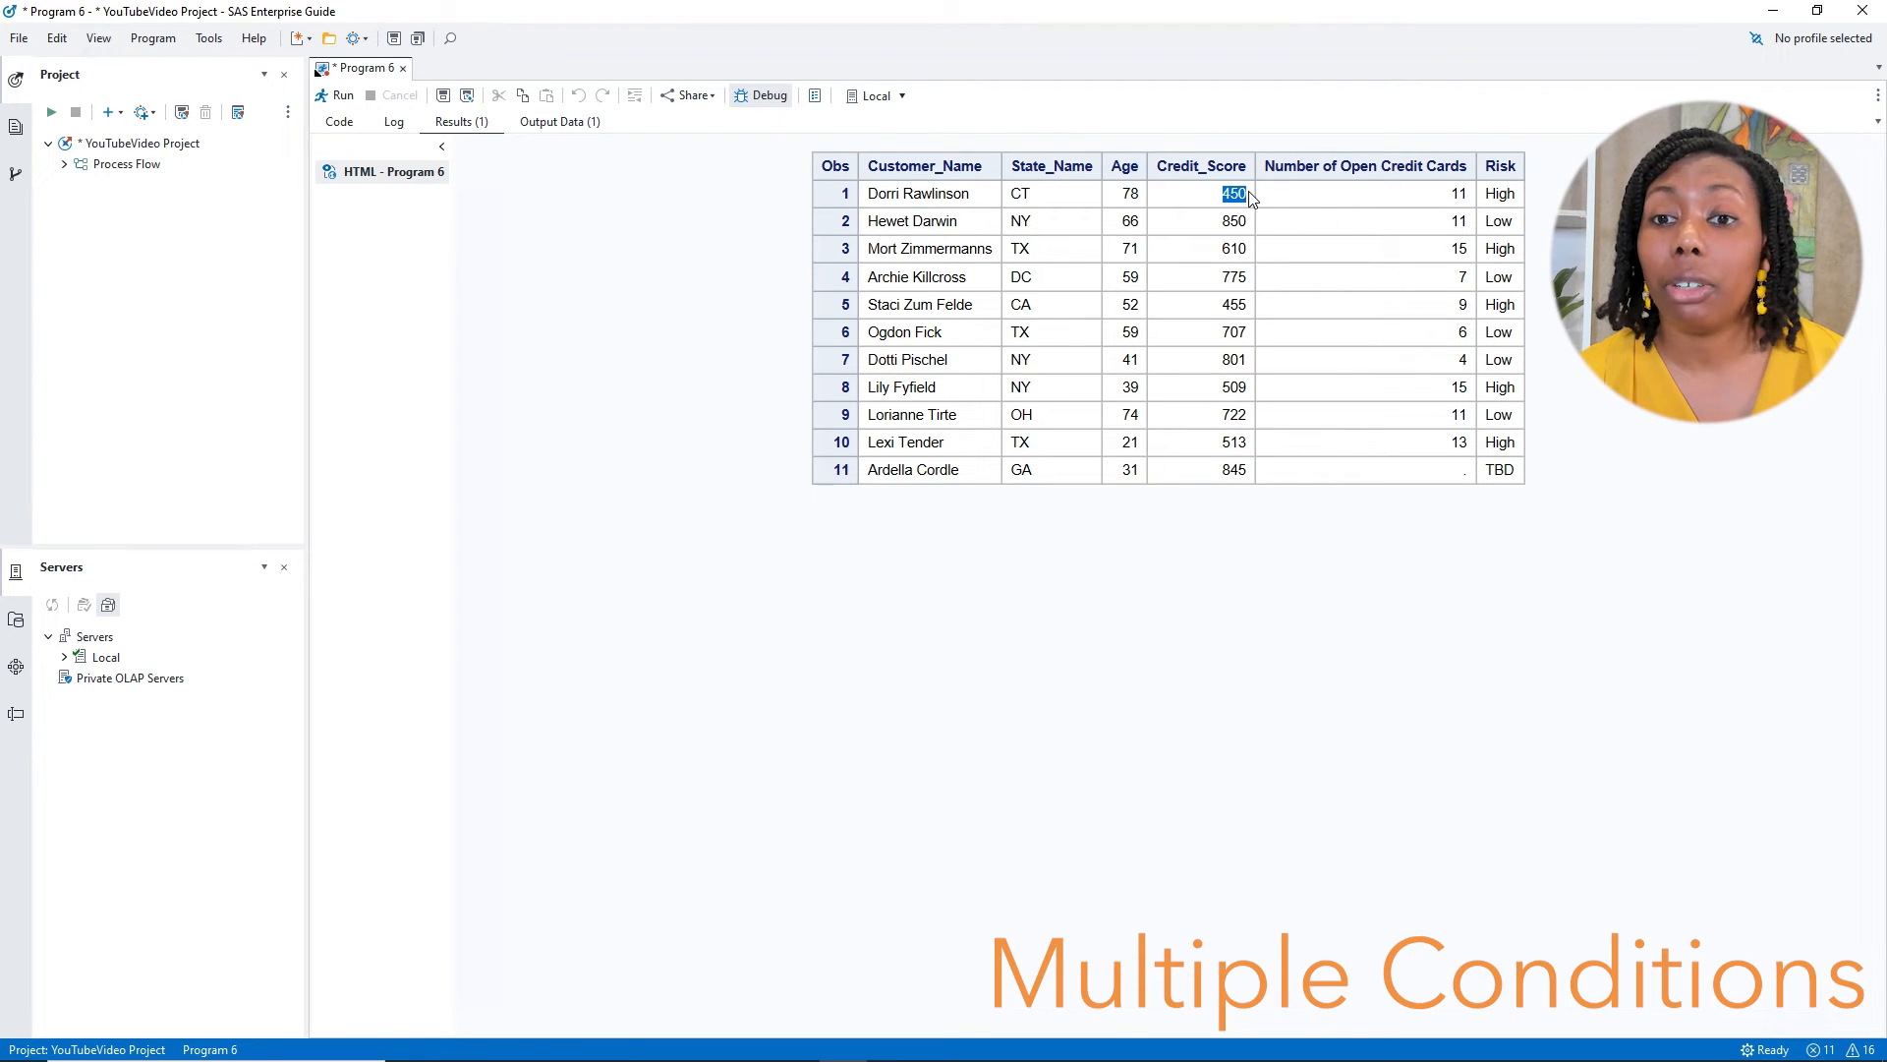
mouse_move(1422, 220)
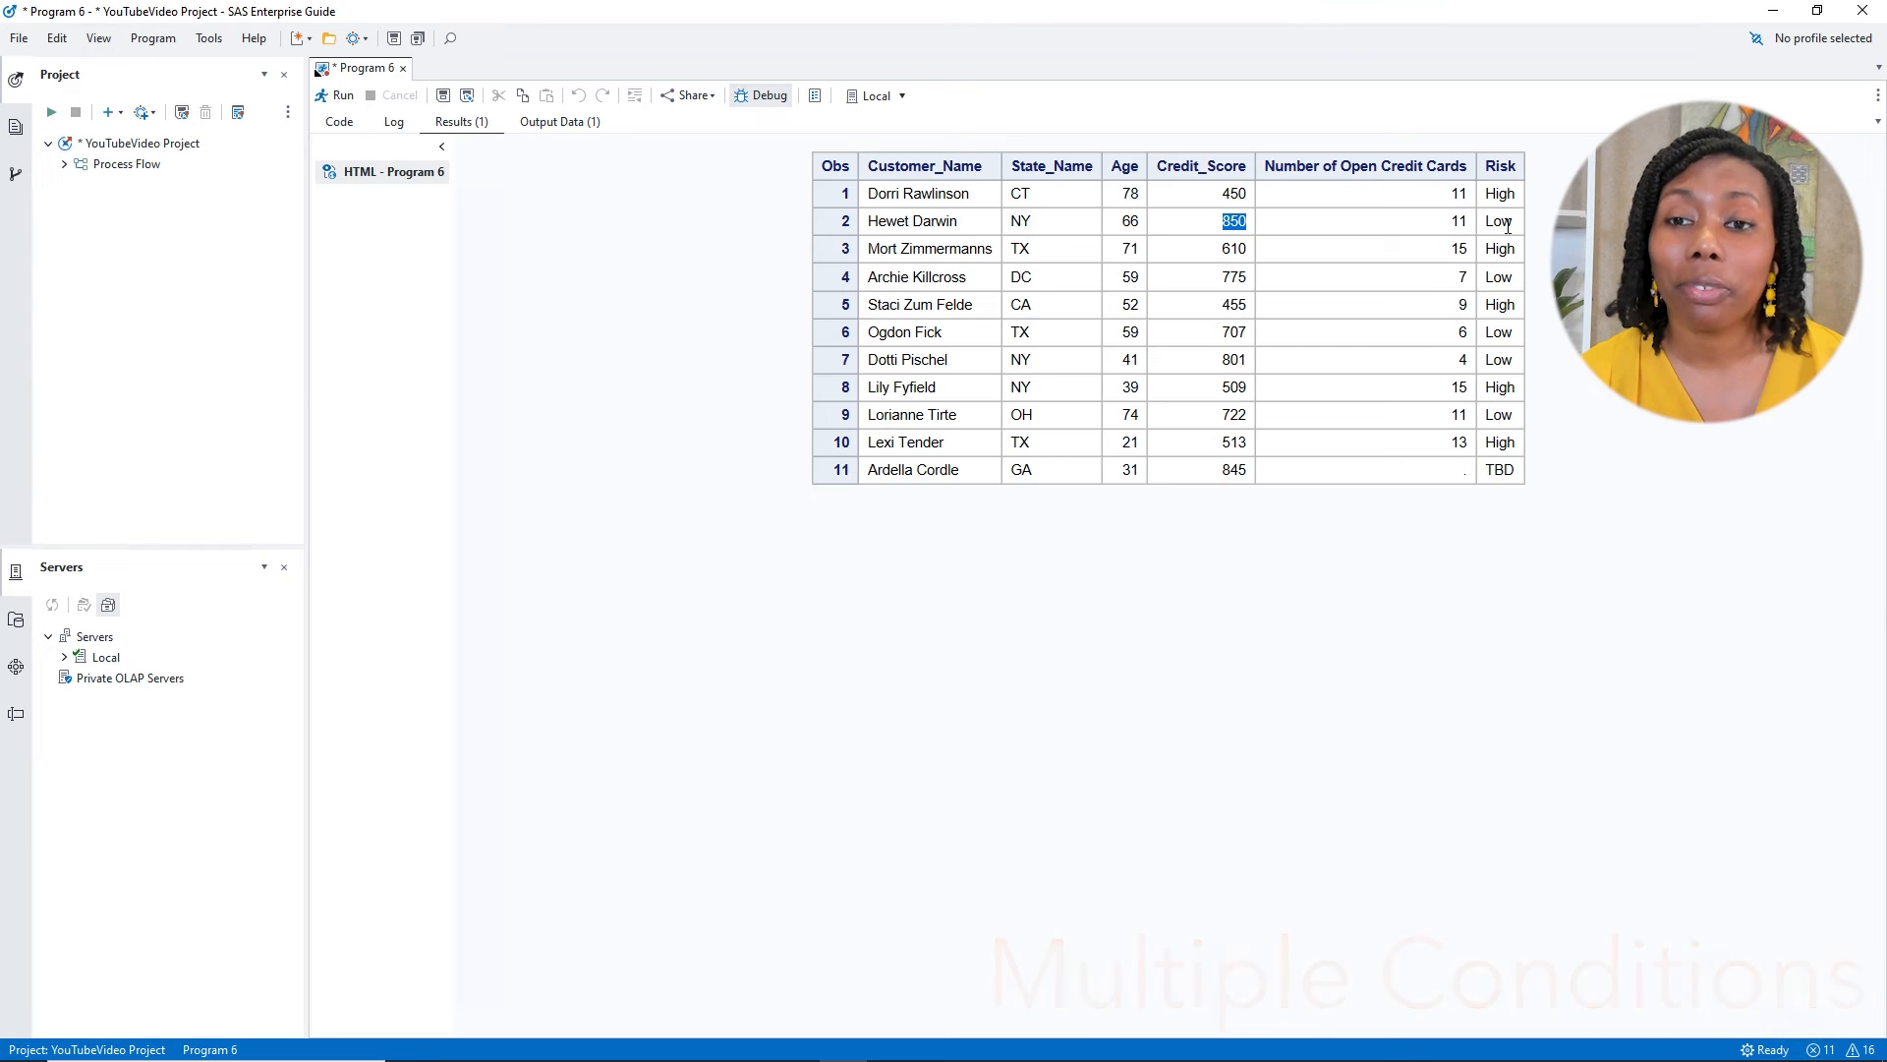
click(338, 122)
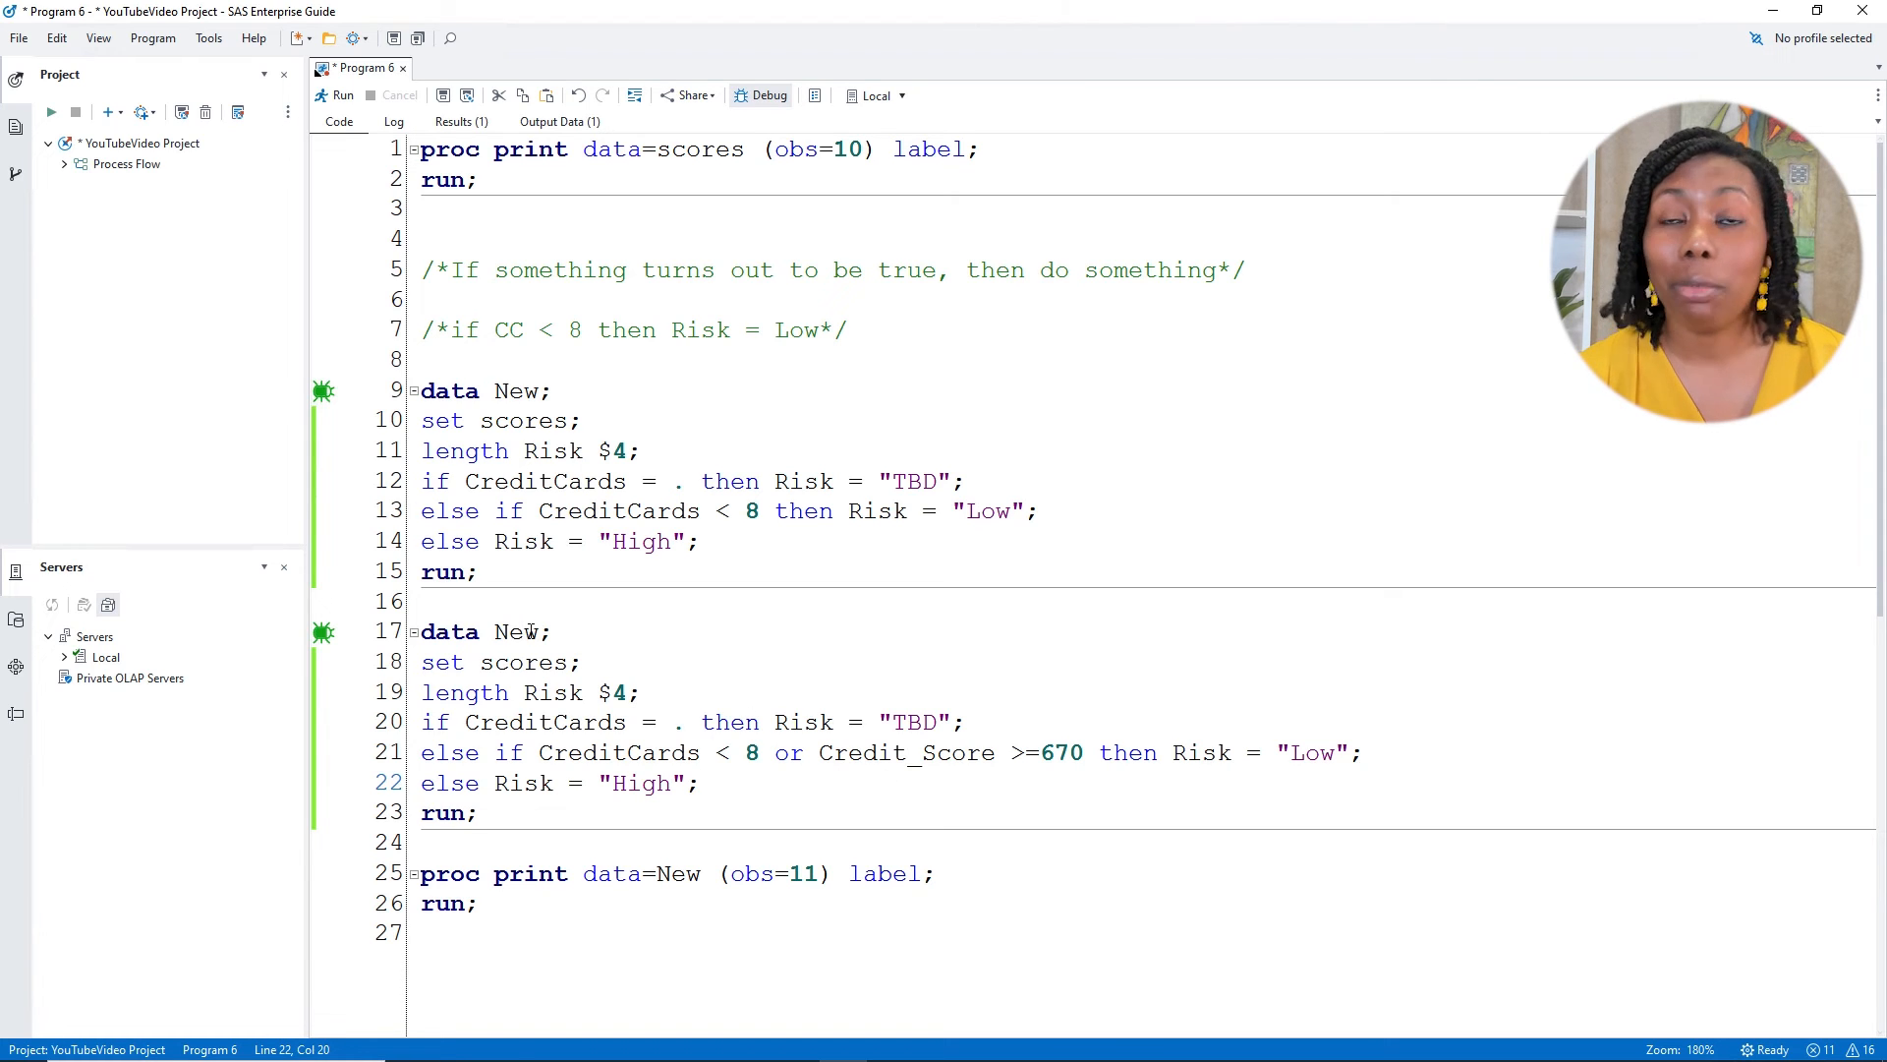
Rename the step to 'data high low' and wrap the Low rule in 'then do; ... output low; end;'
double_click(513, 631)
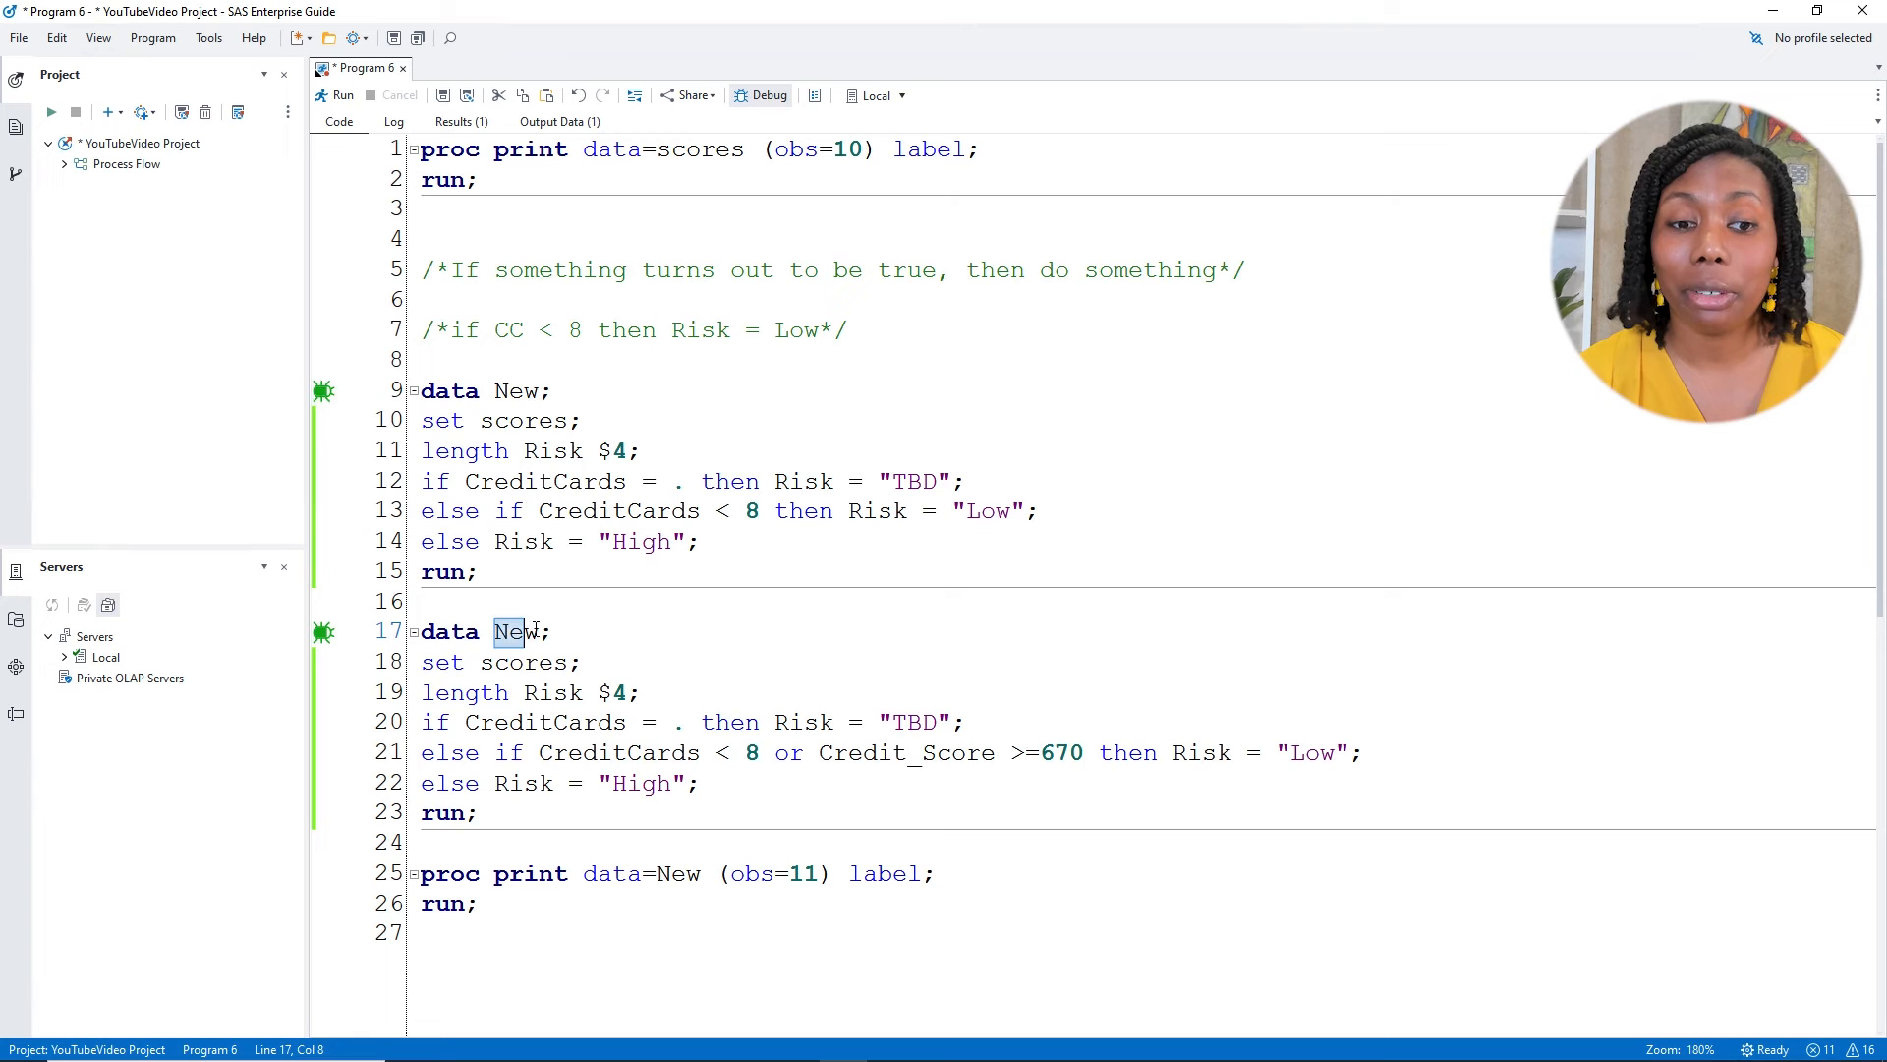
text(high lo)
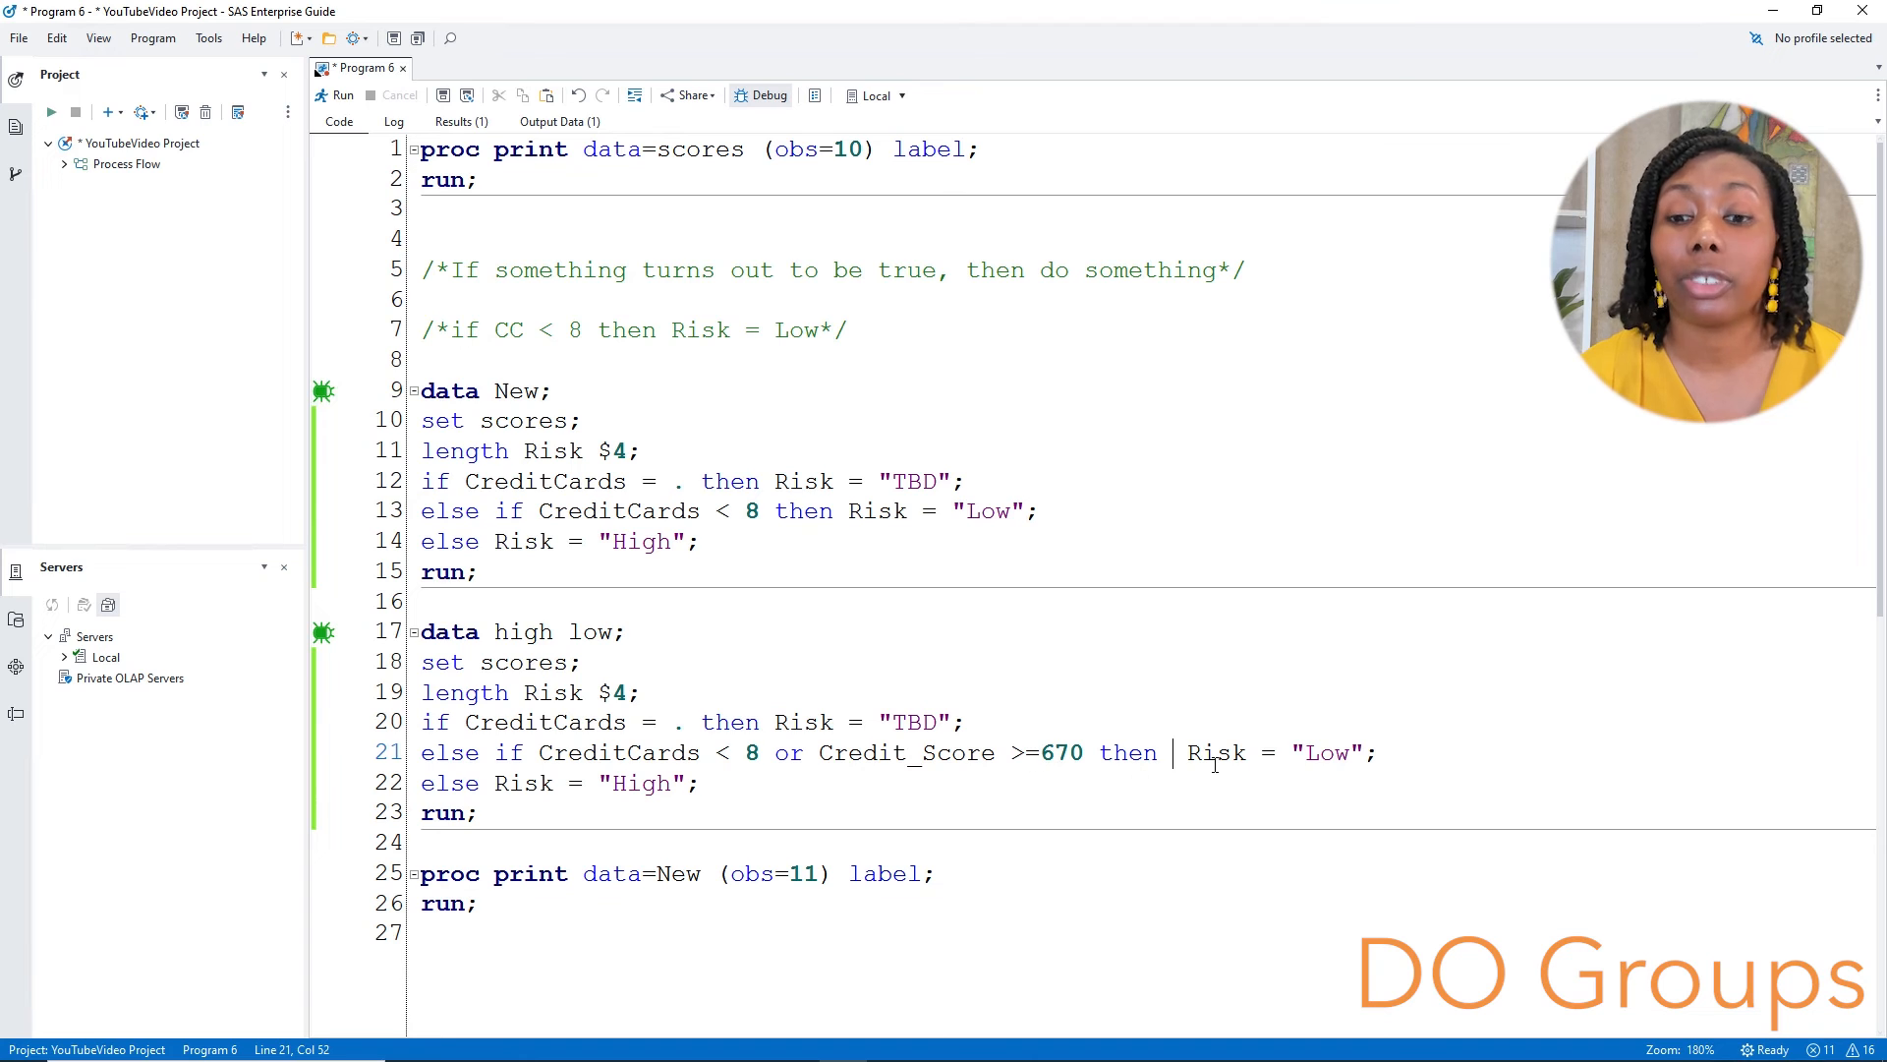
text(do)
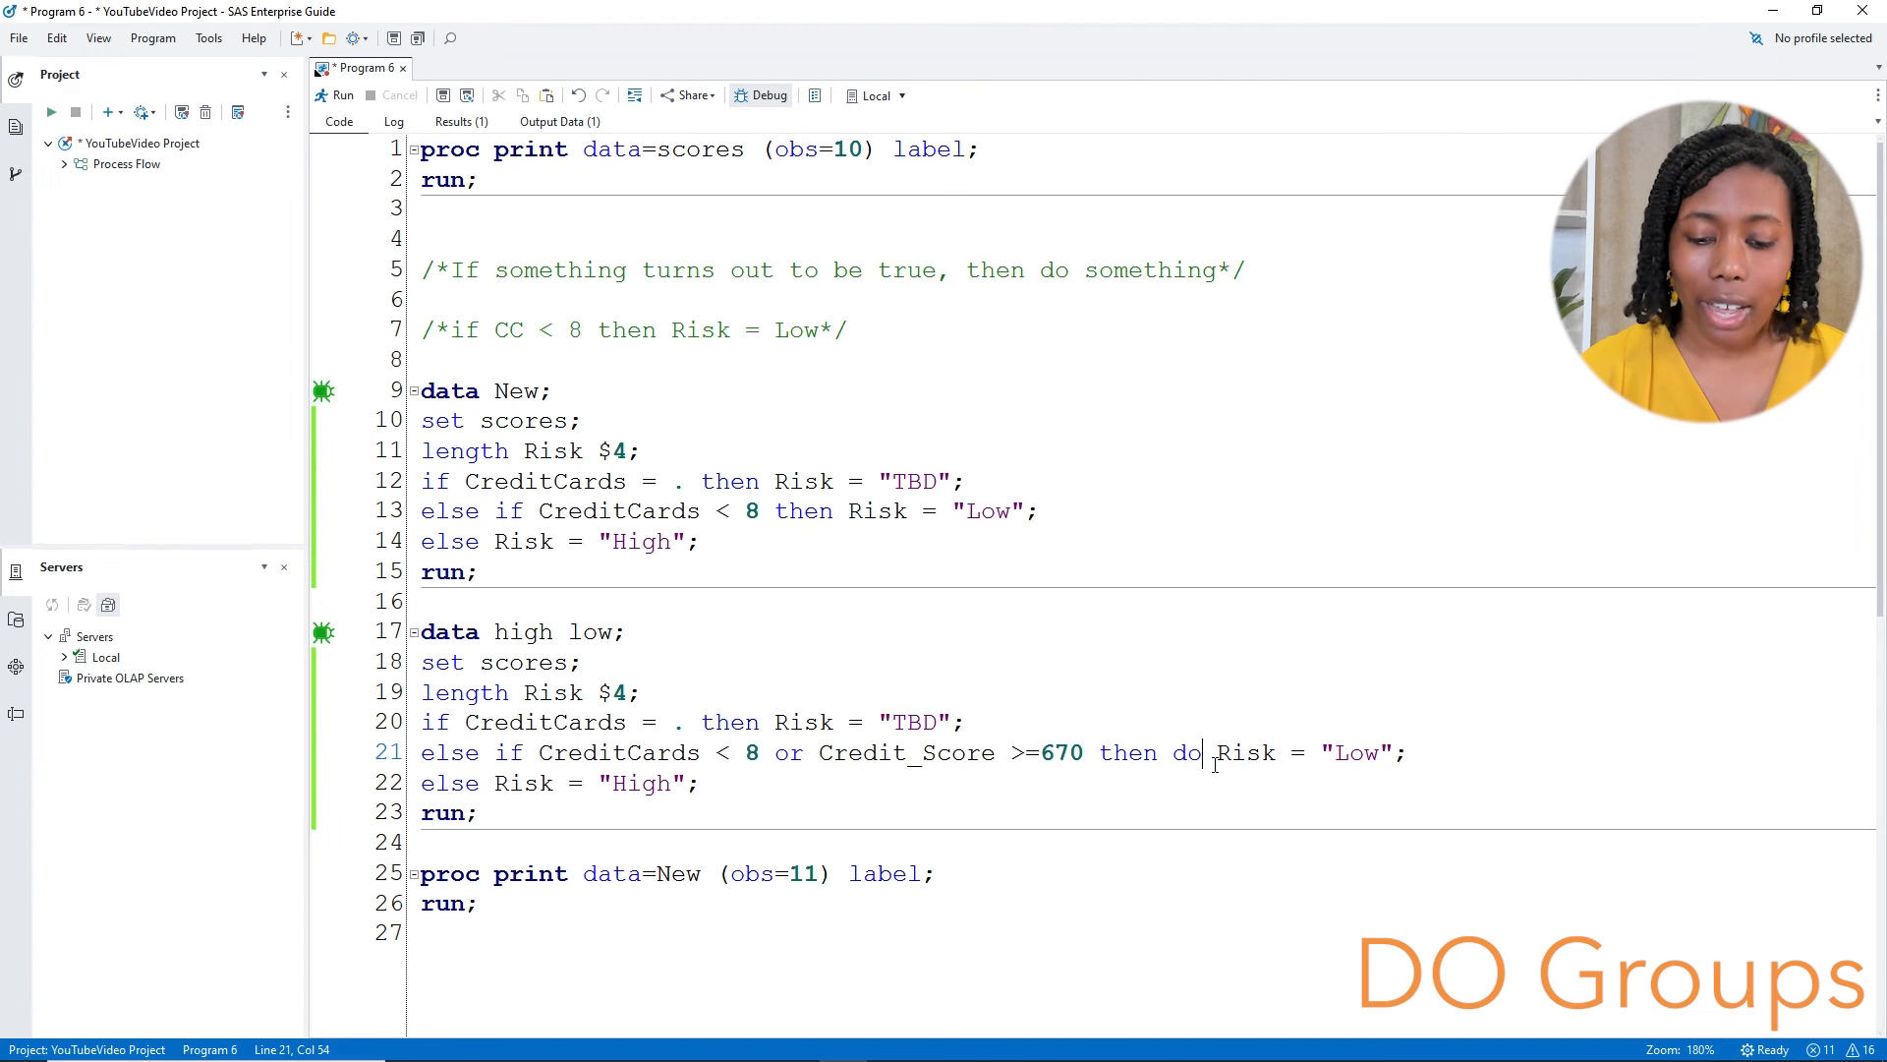
key(Enter)
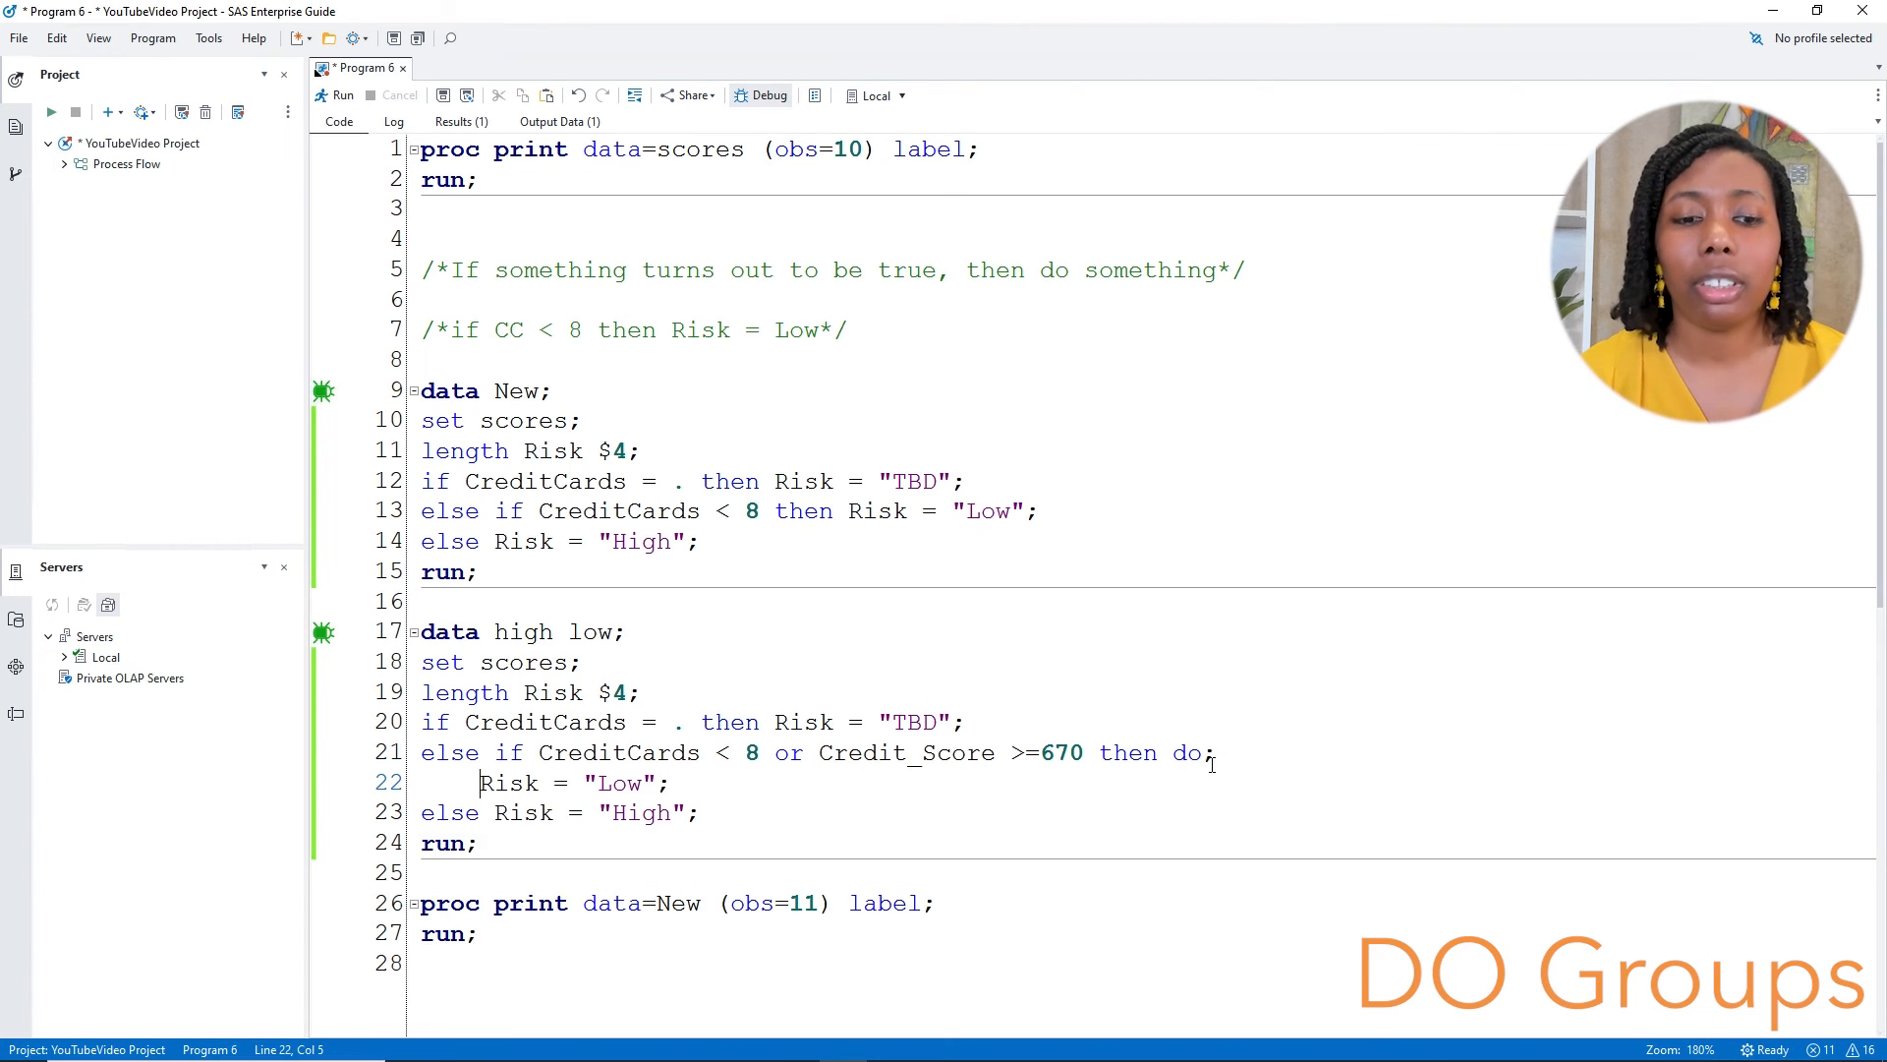
click(668, 782)
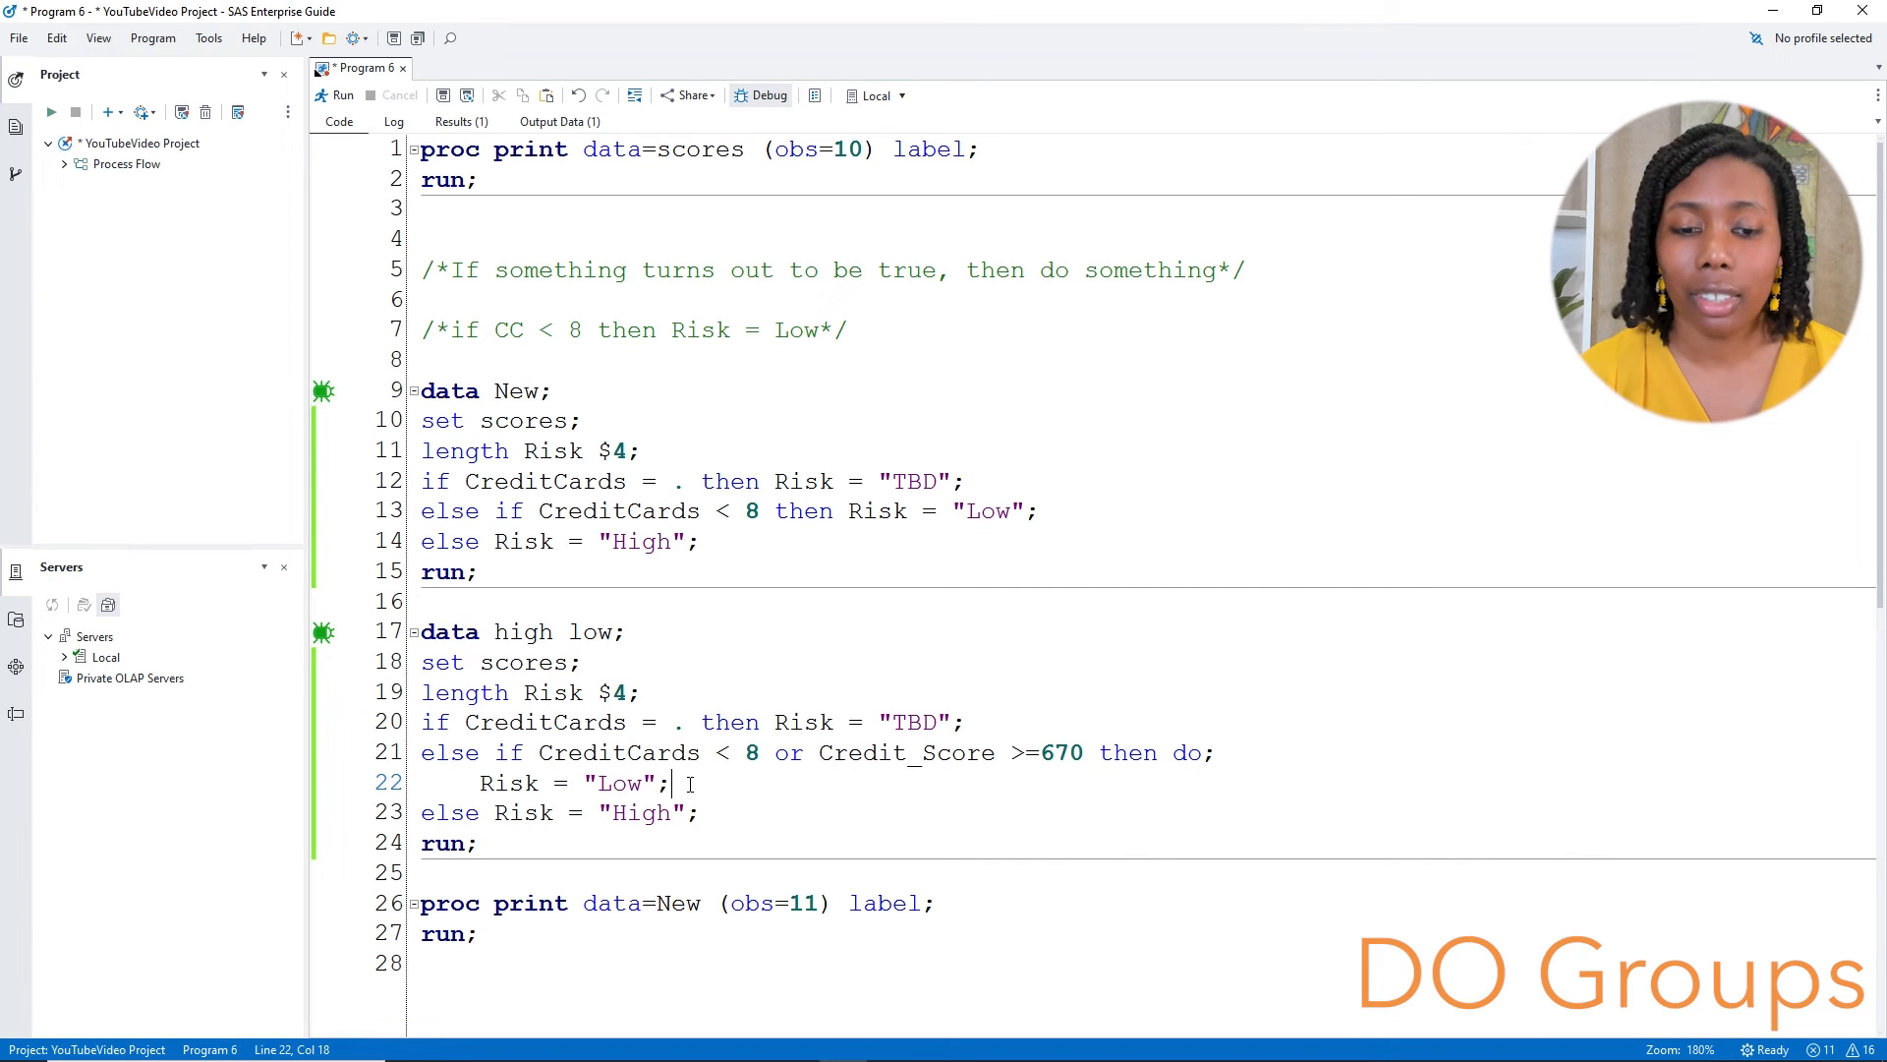
text(out)
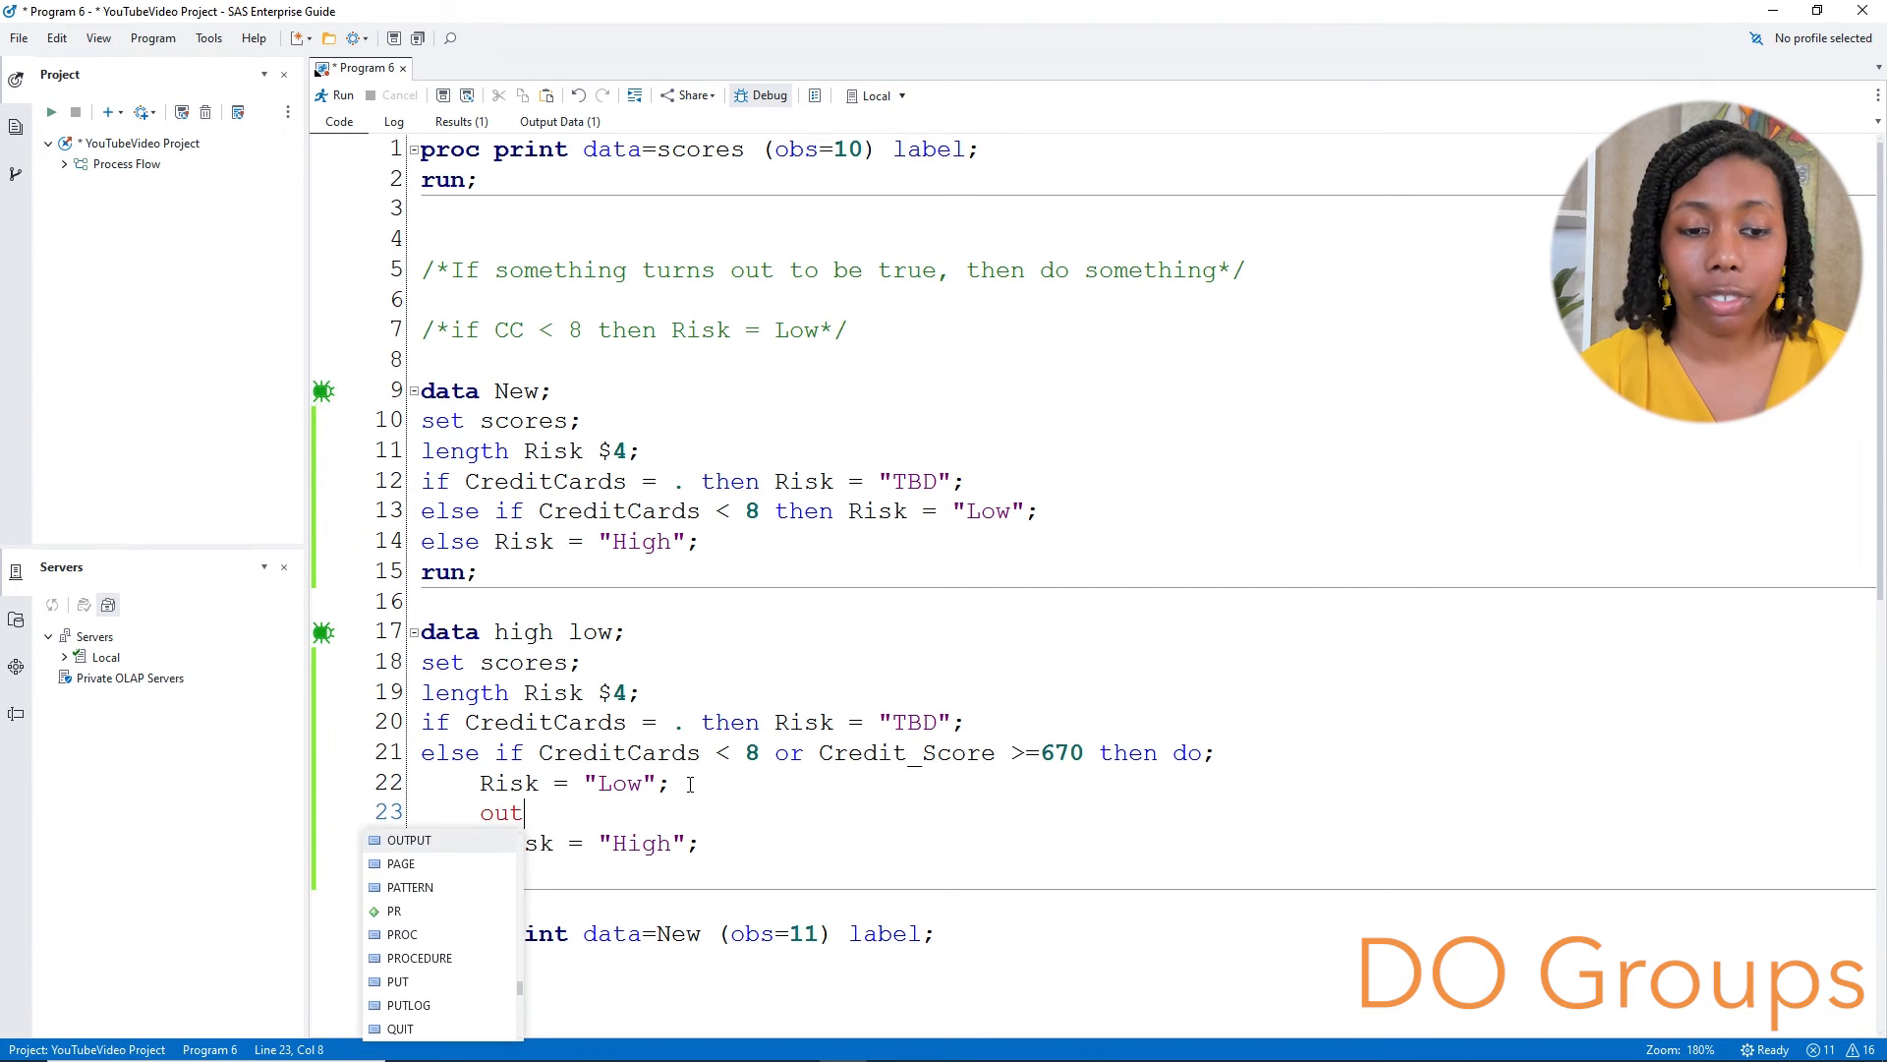
text(put)
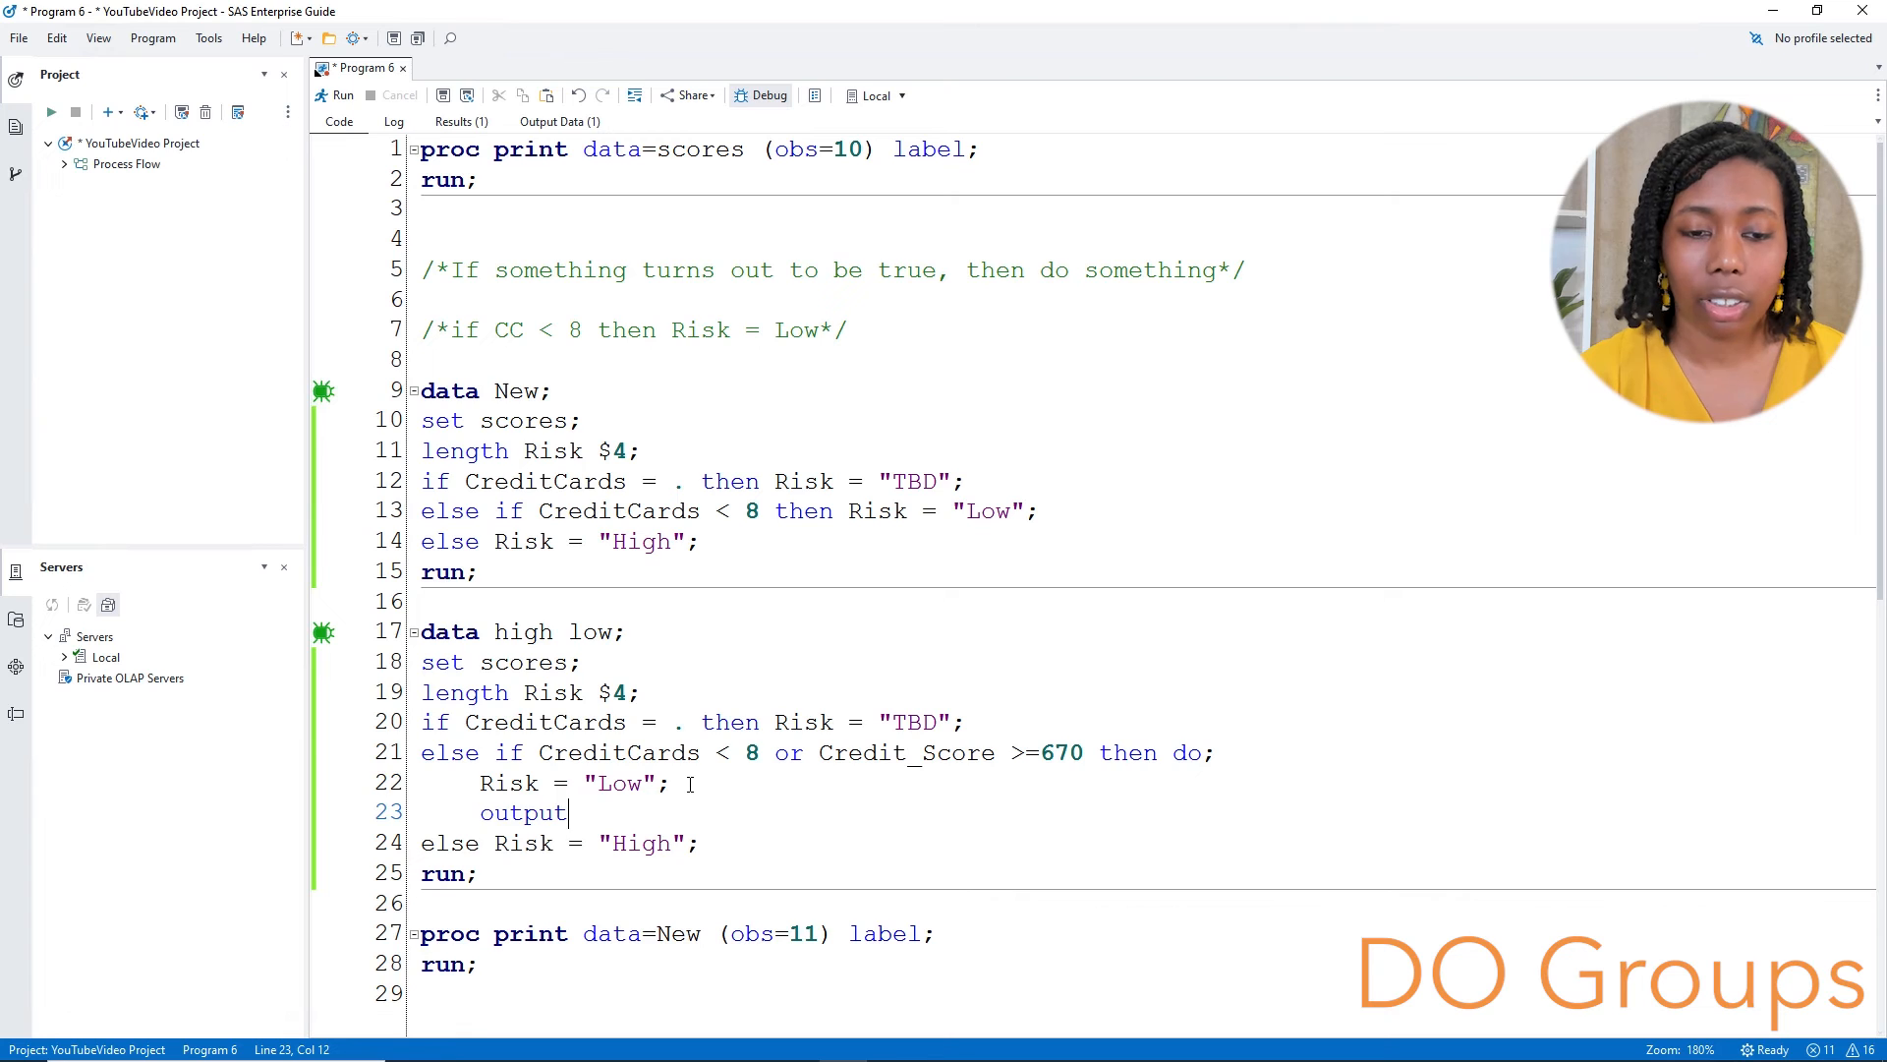
text(low)
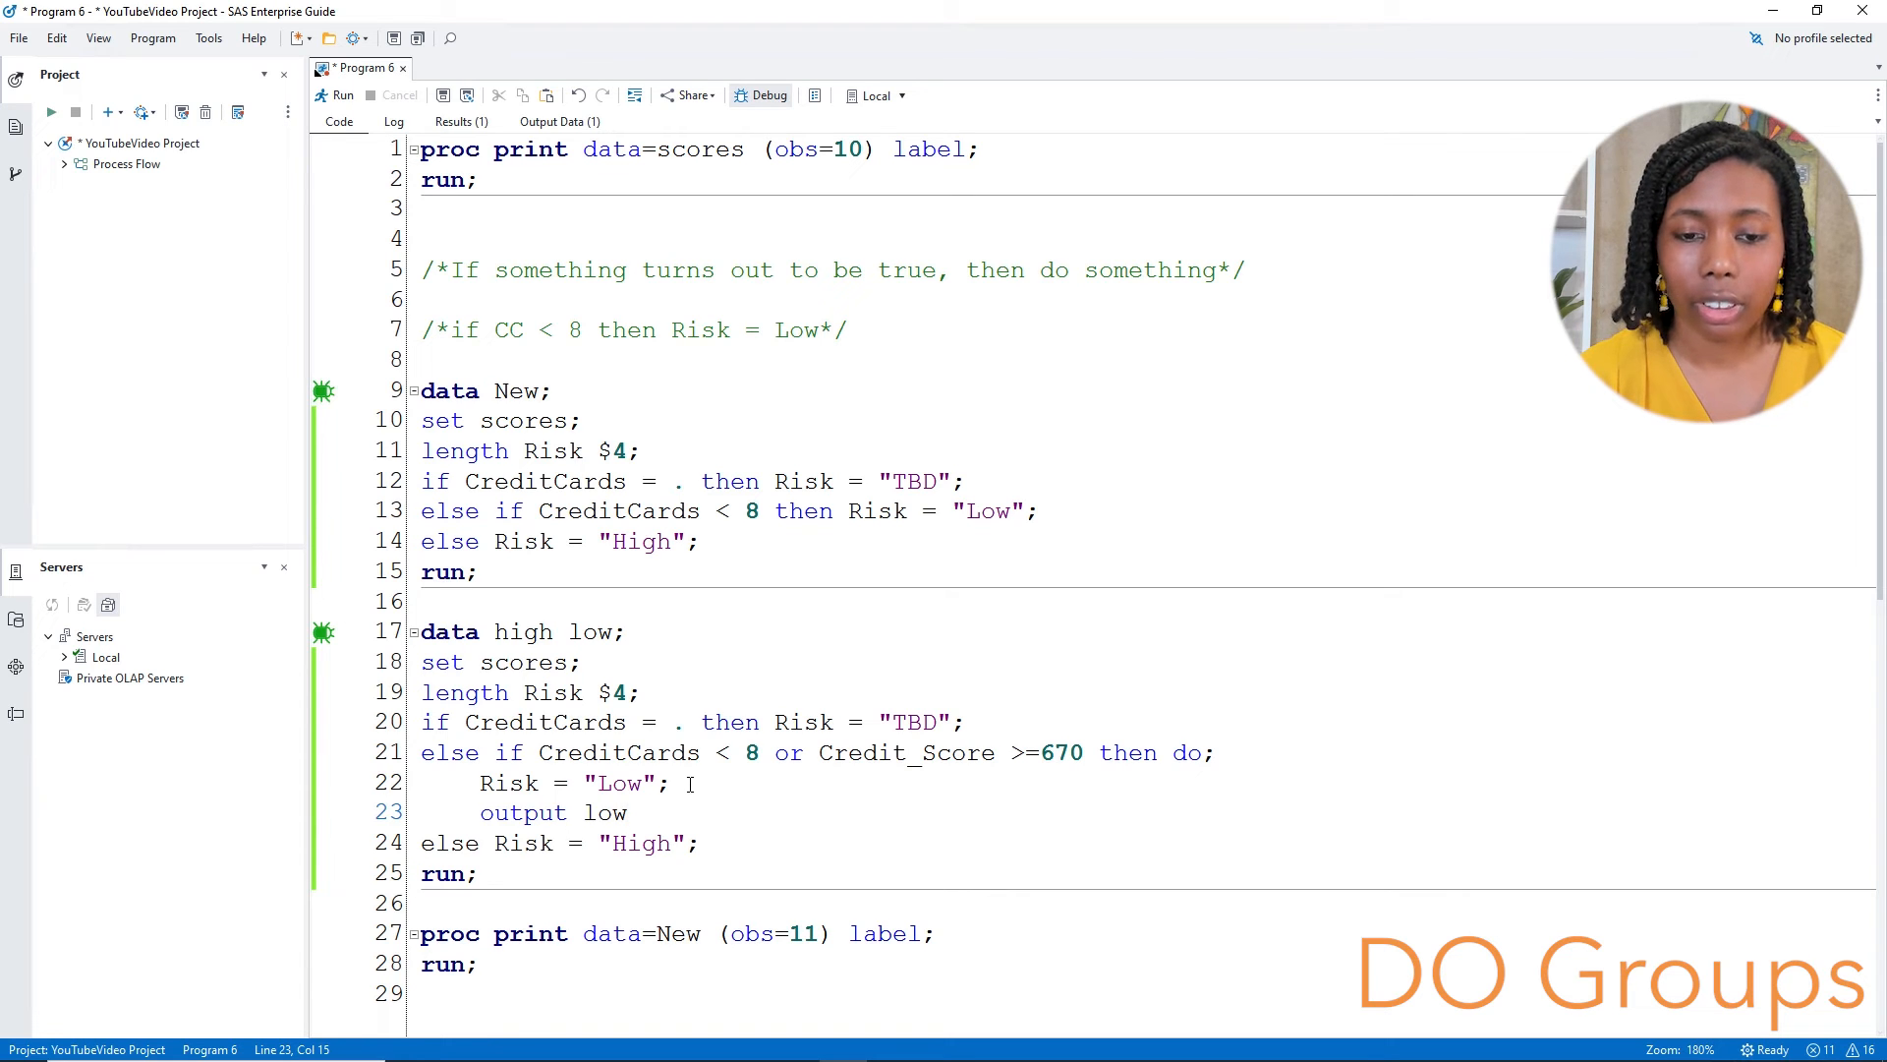
key(Enter)
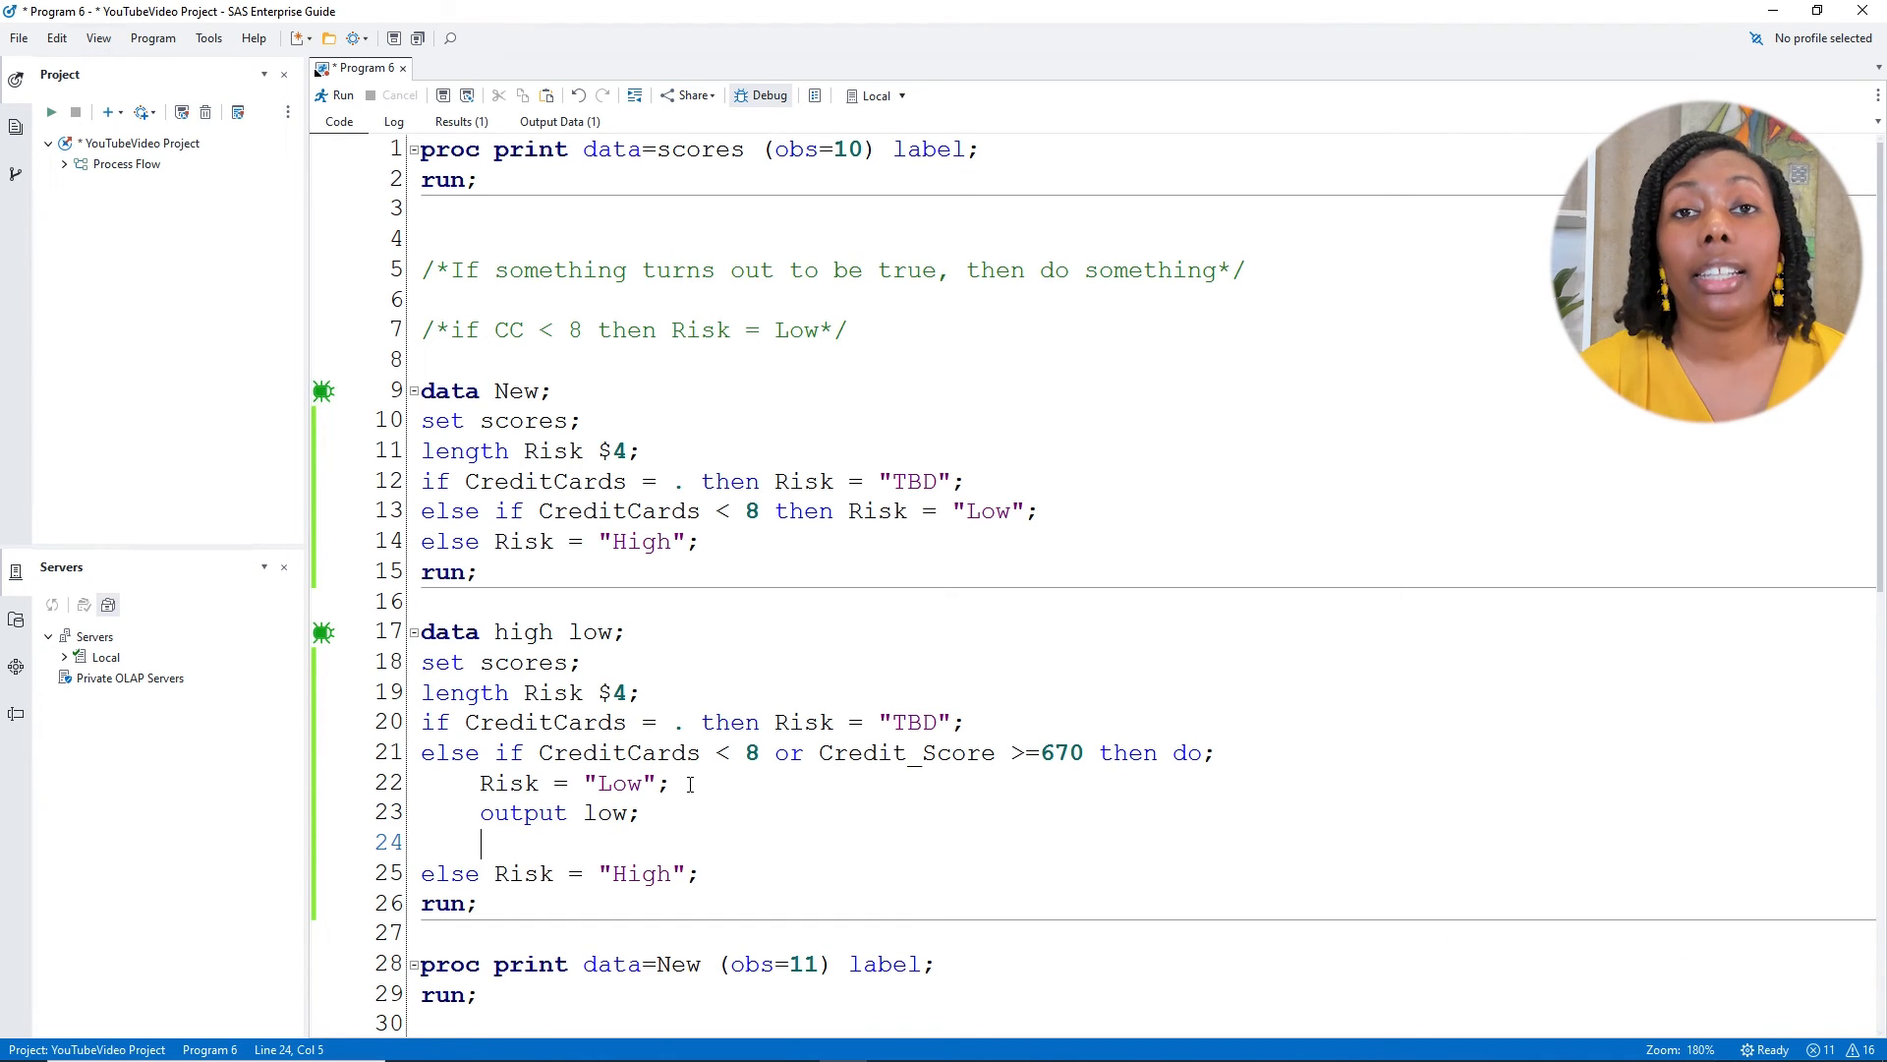
text(e)
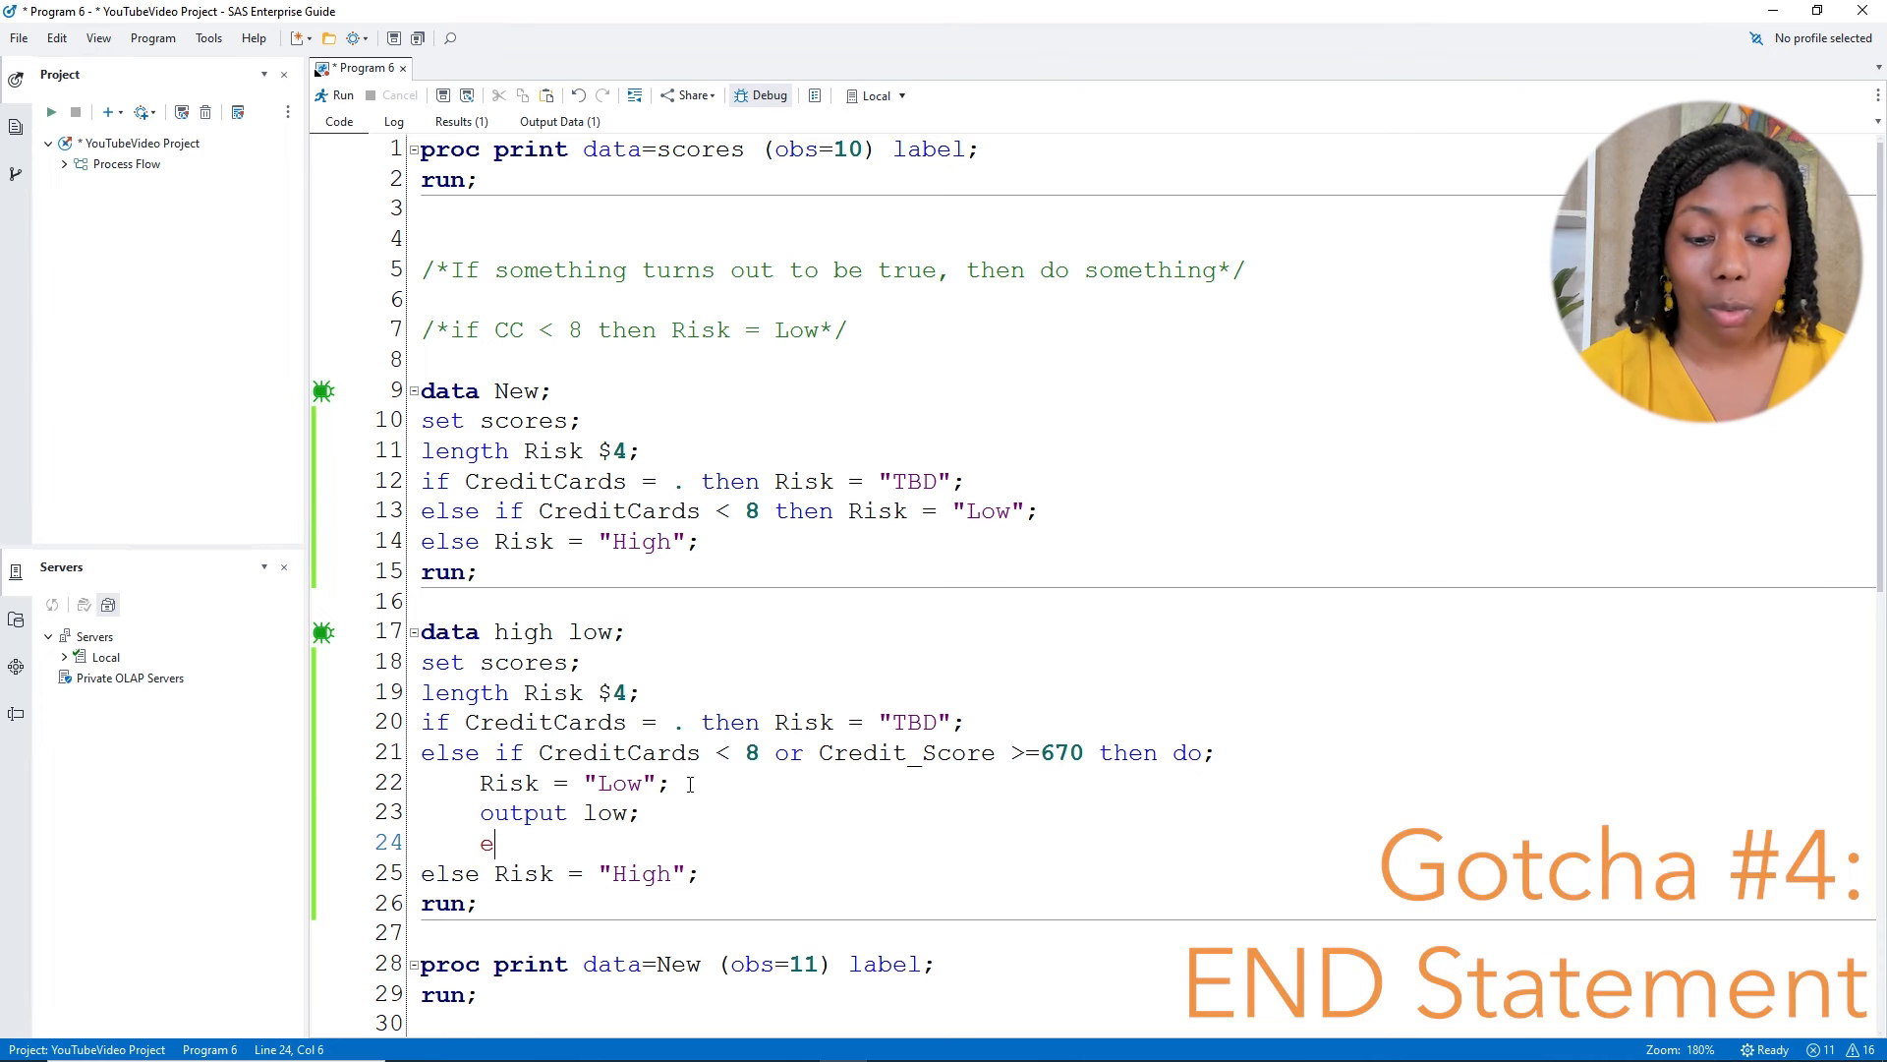
text(nd;)
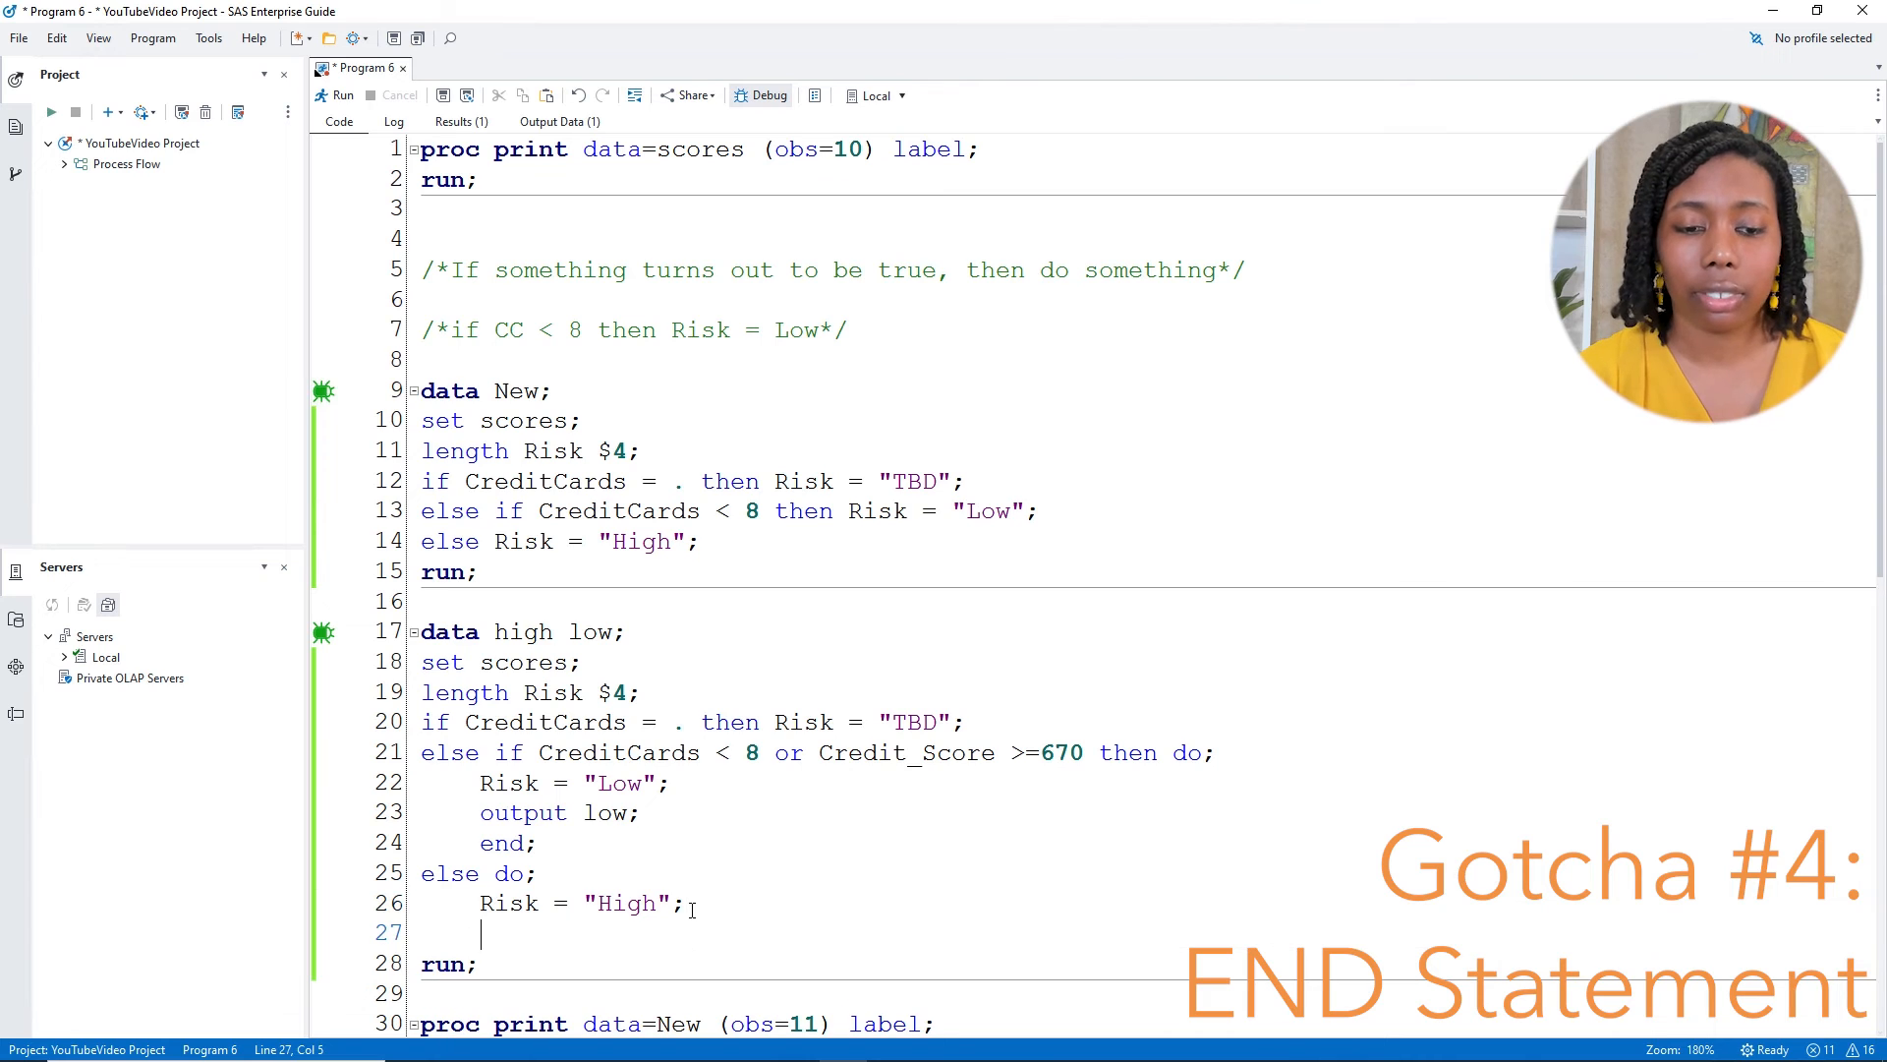
Wrap the High rule in 'else do; ... output High; end;'
text(output High)
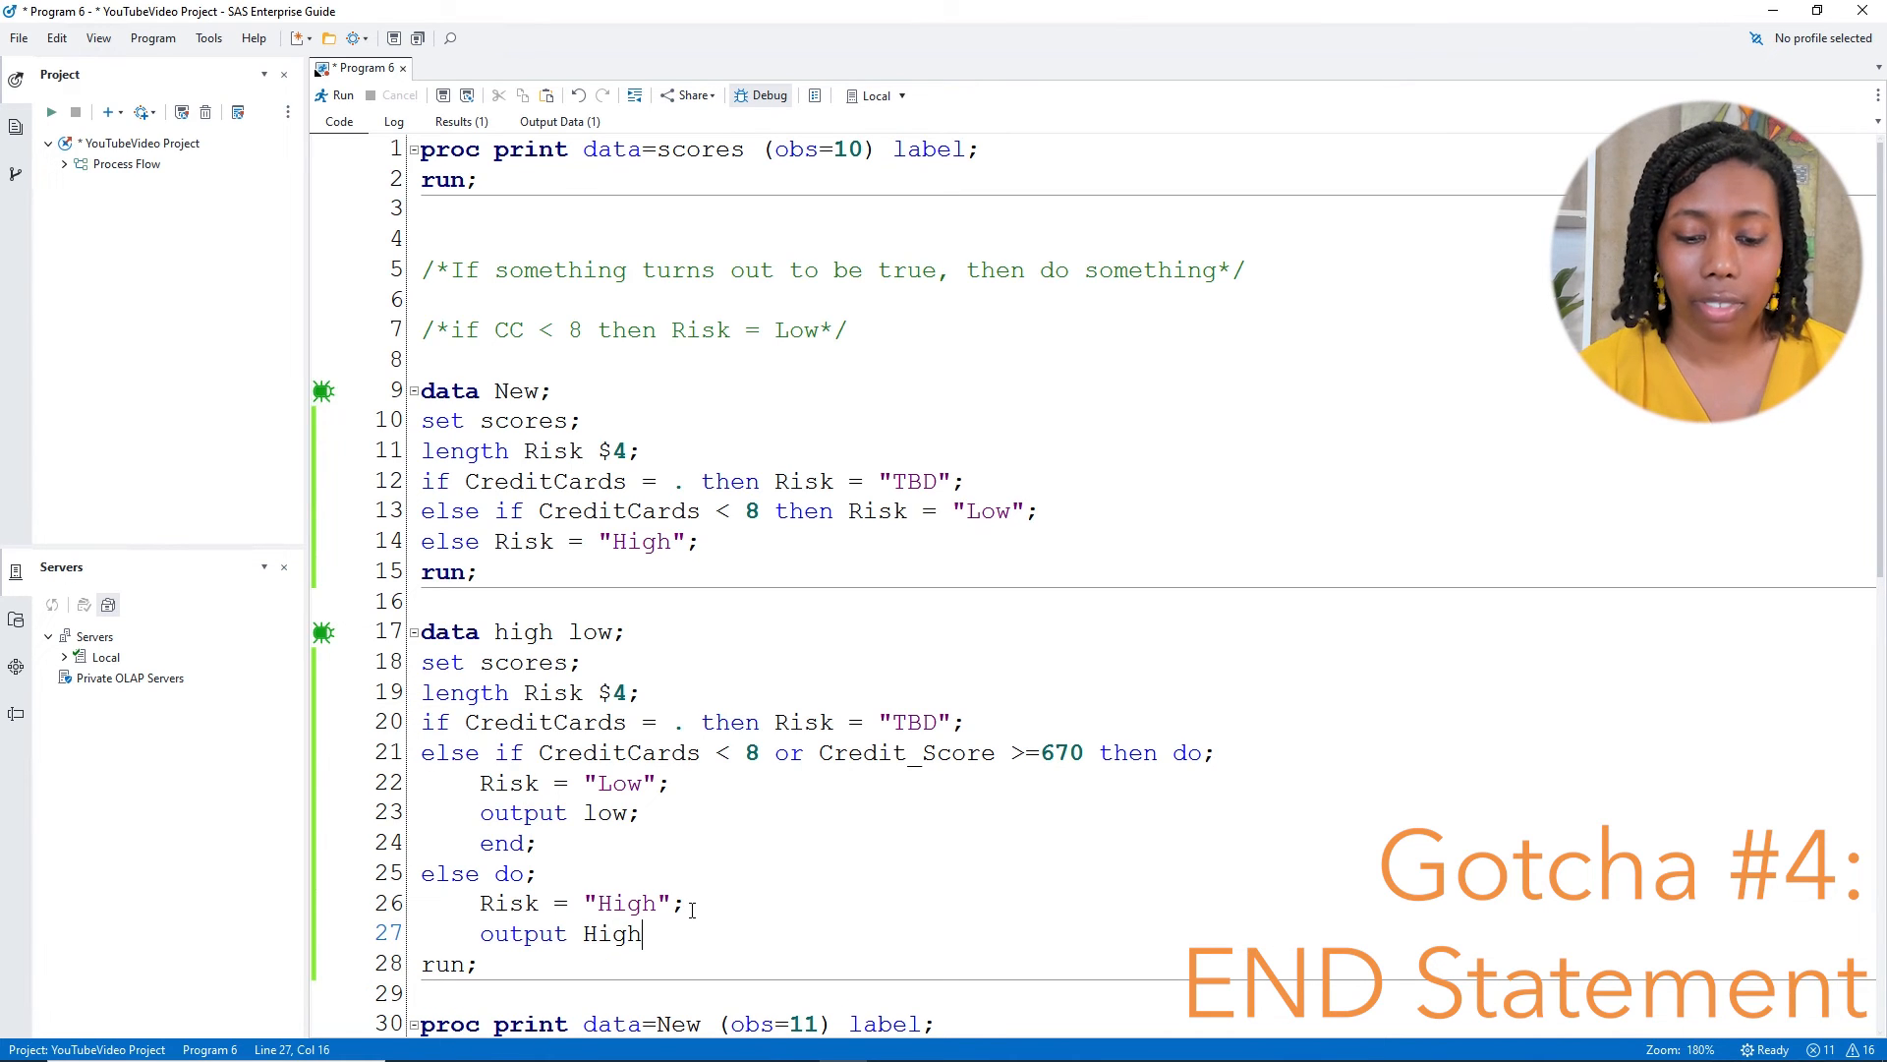
text(;)
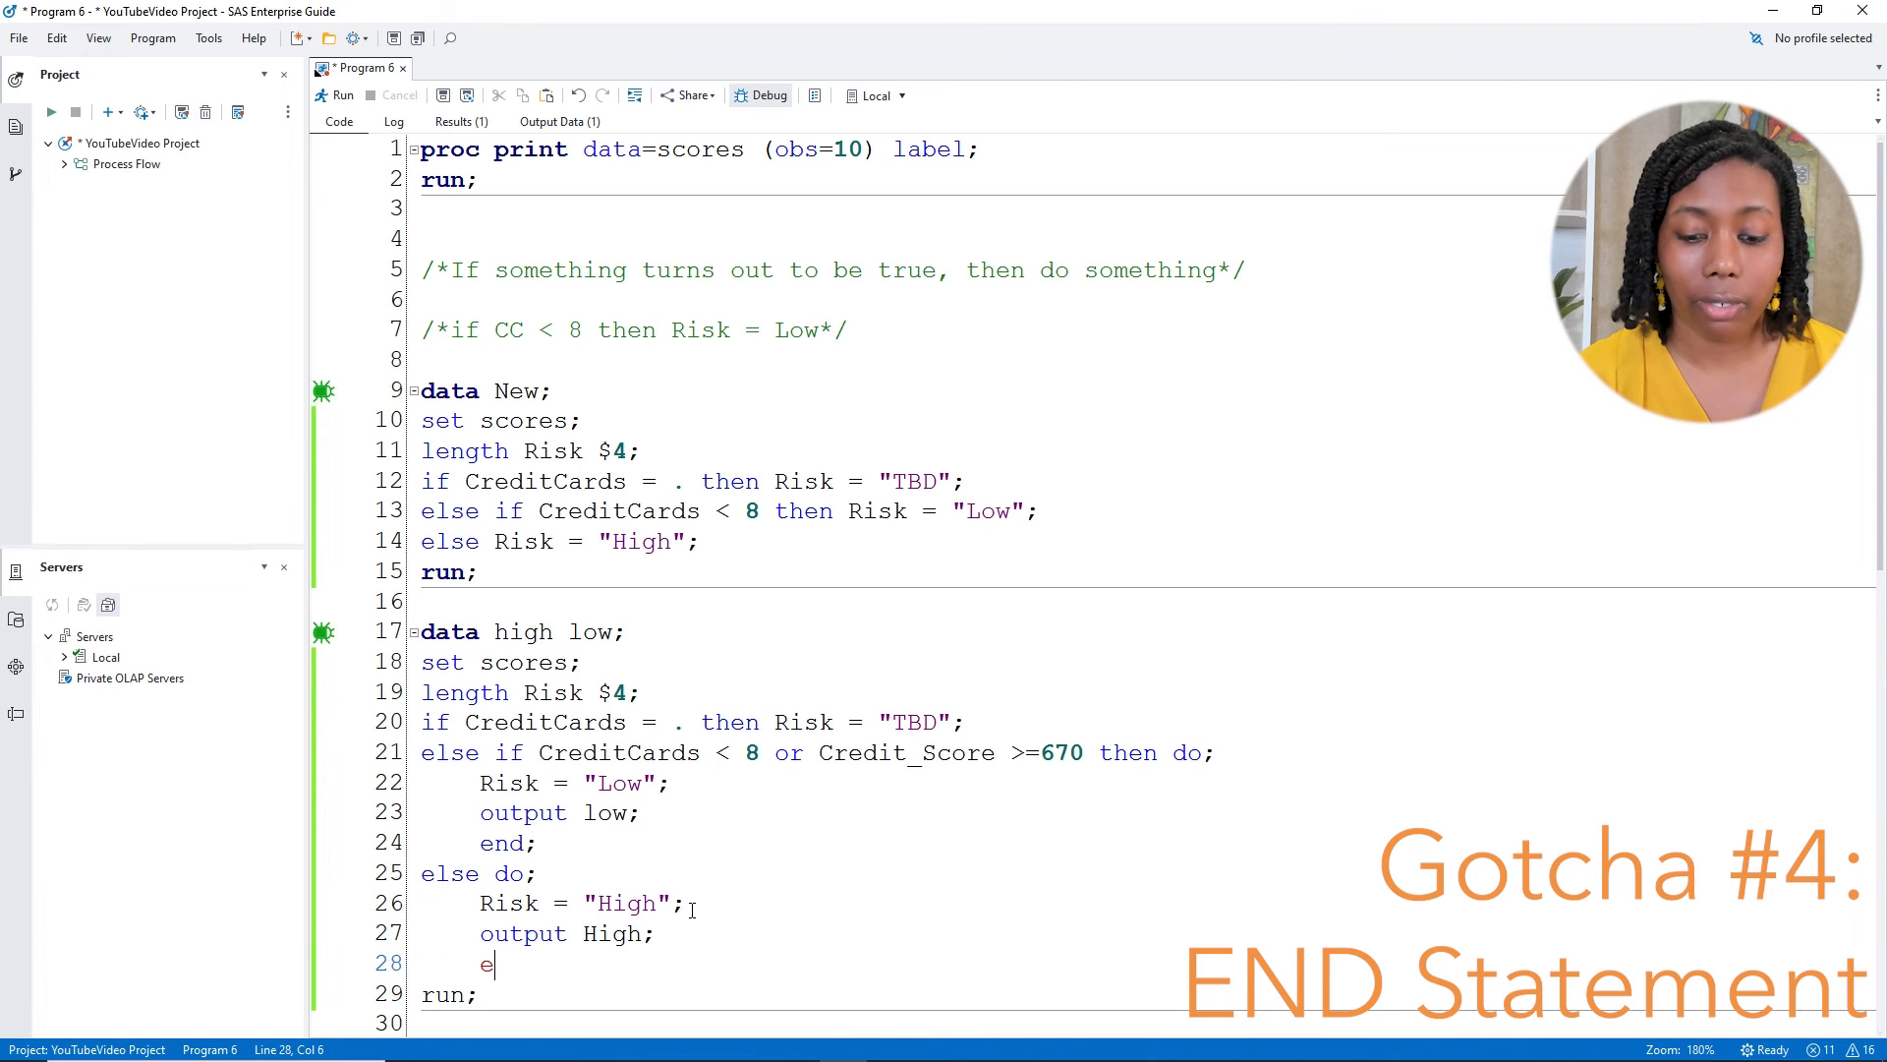
text(nd;)
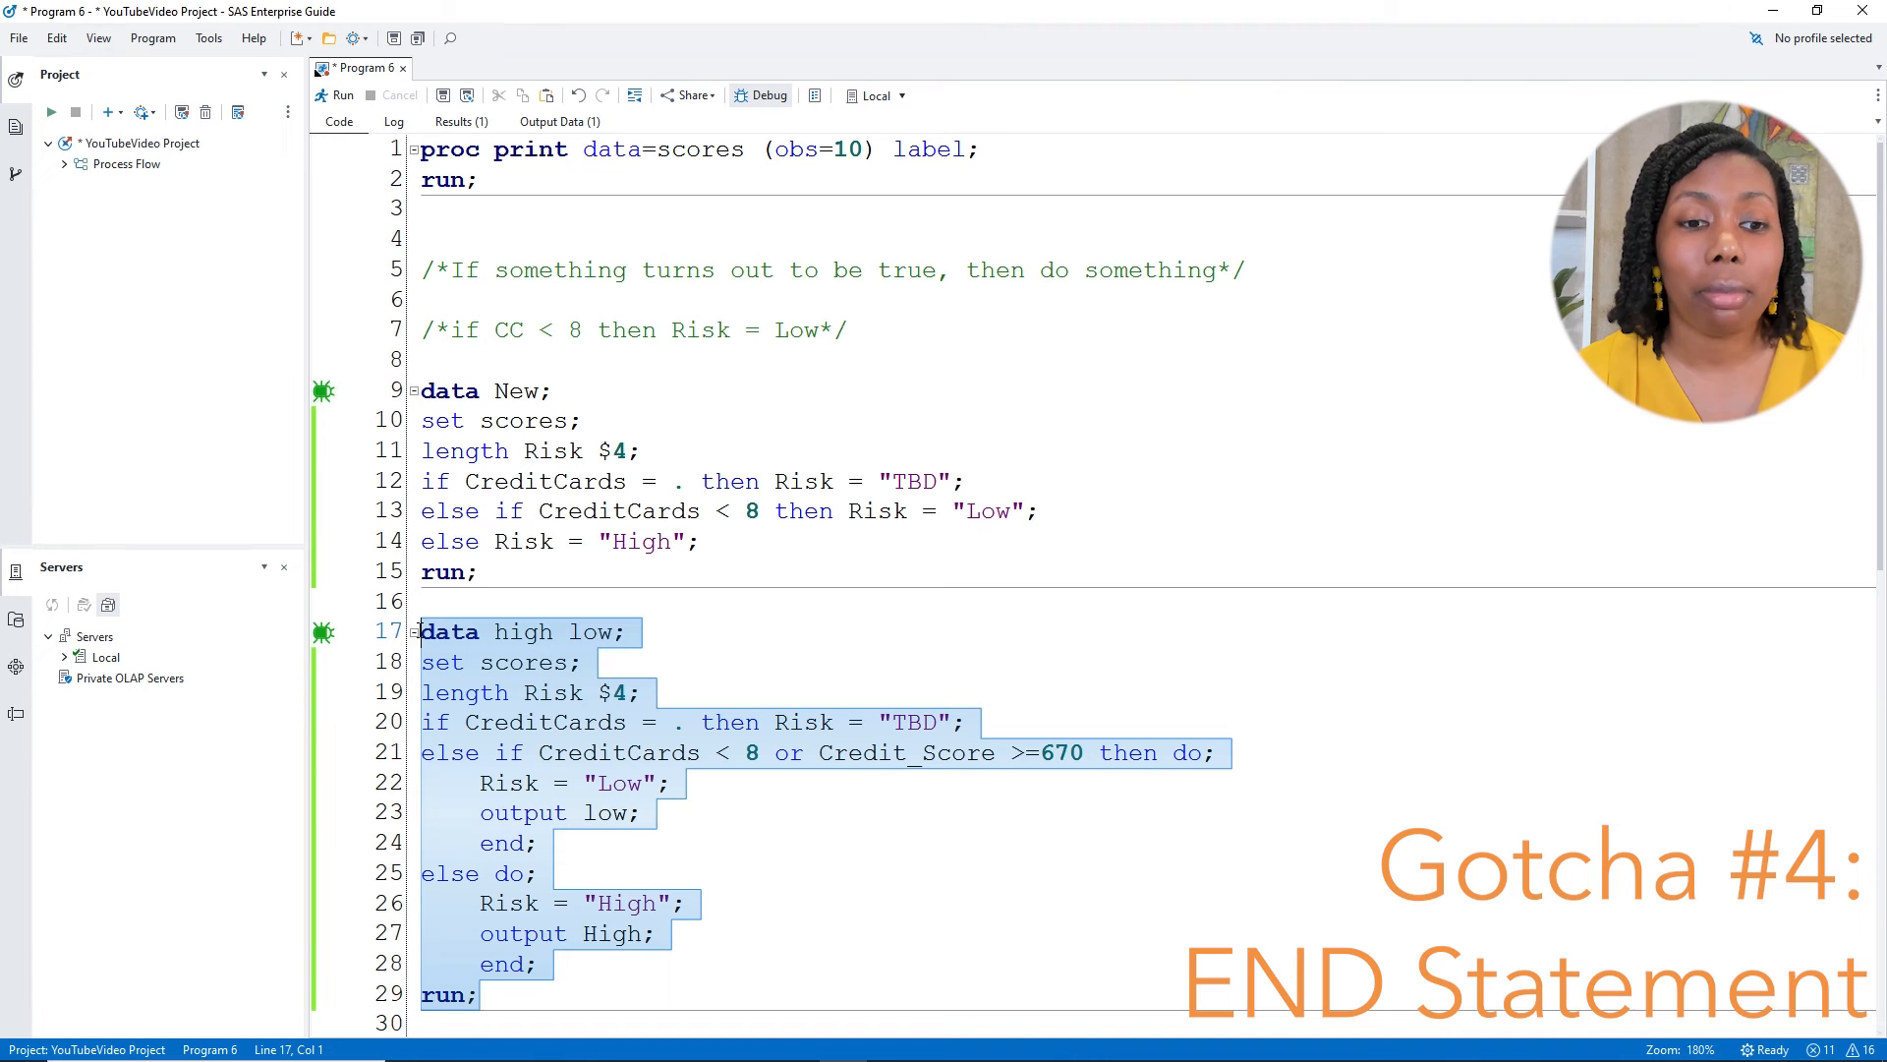
Run the DO/END step, review the HIGH and LOW output tables, and return to the code
click(338, 95)
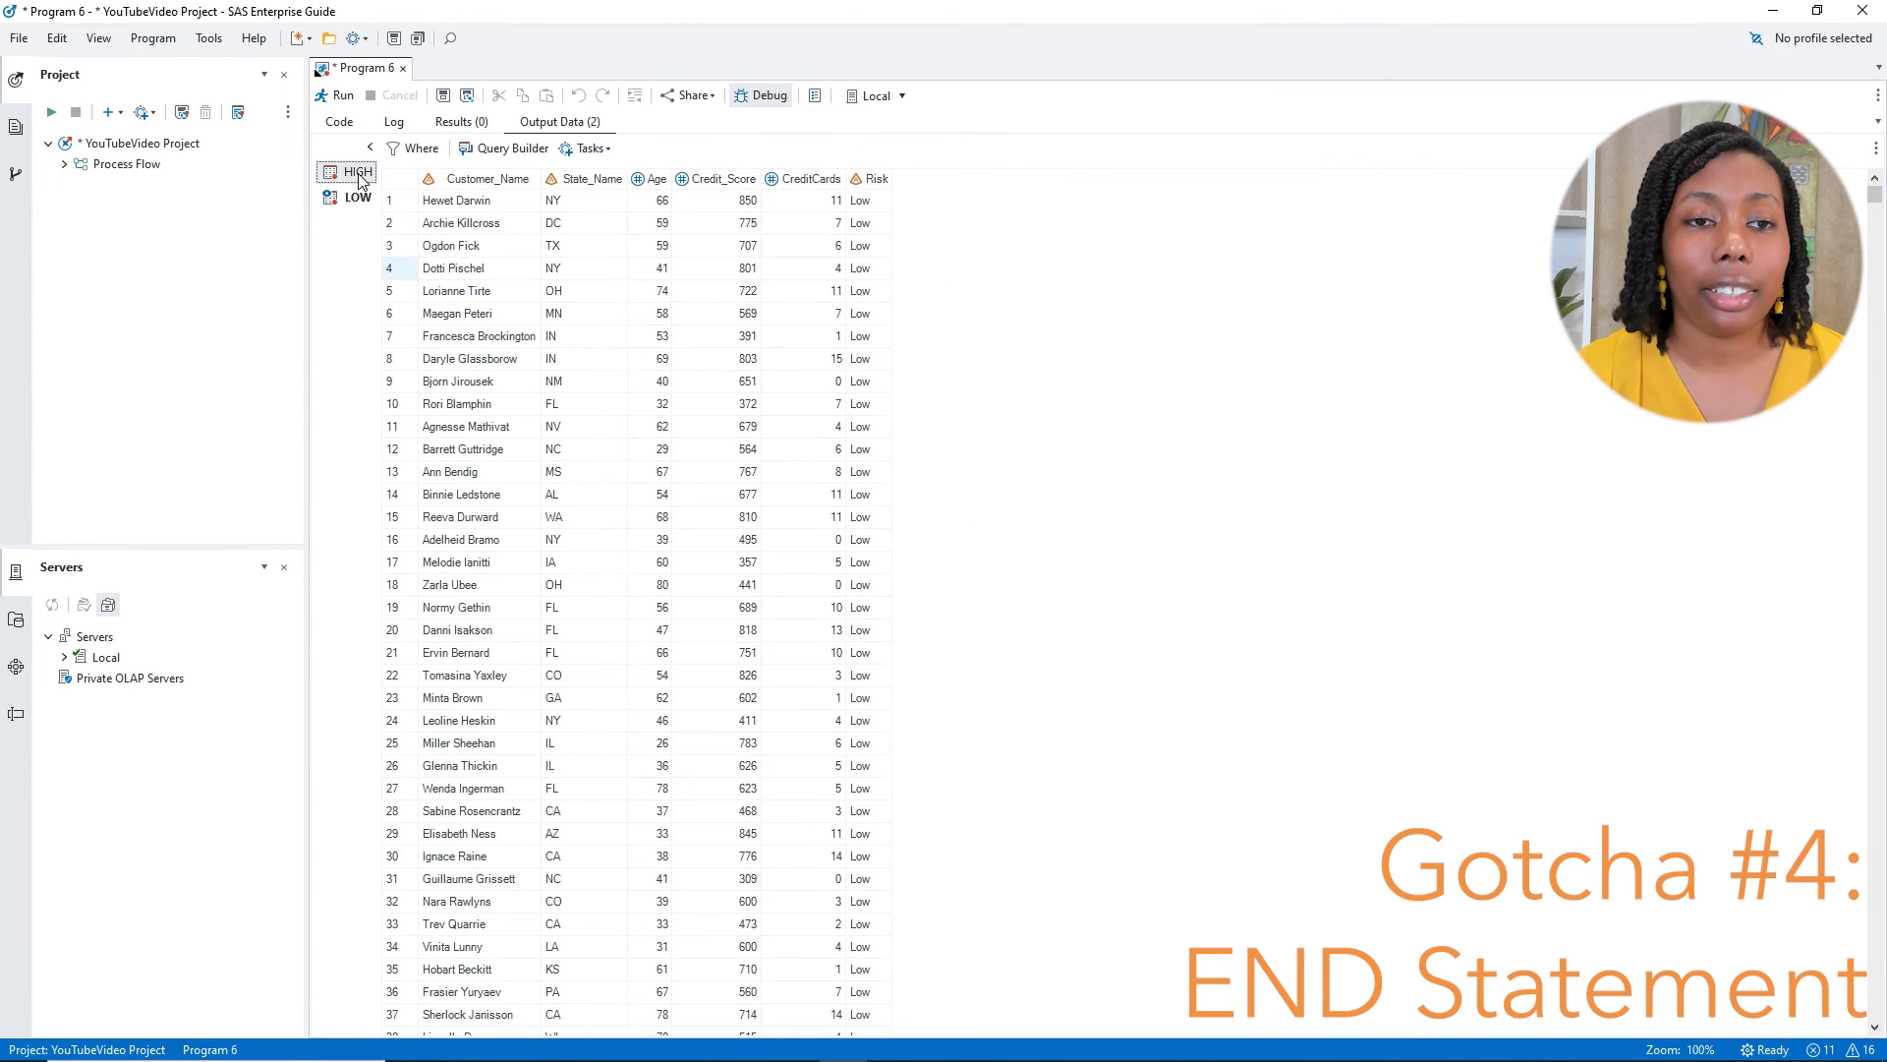
click(354, 171)
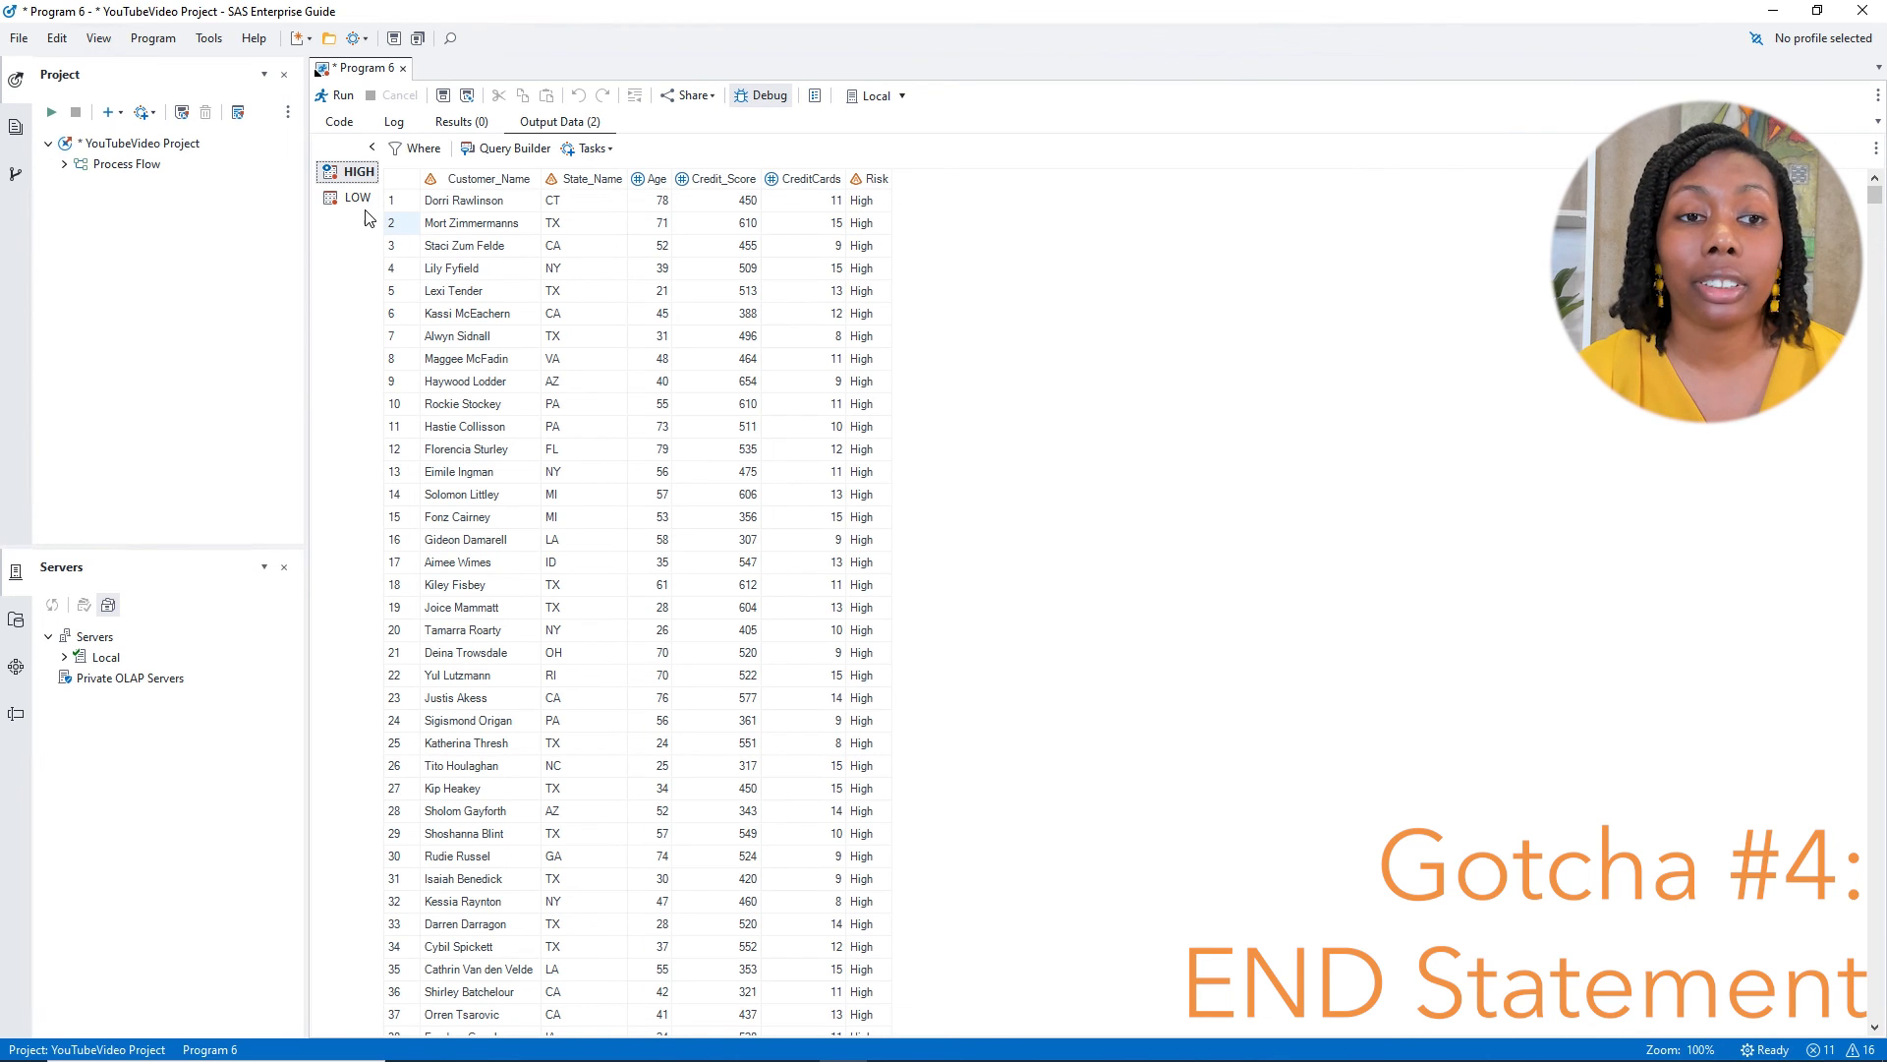
click(356, 197)
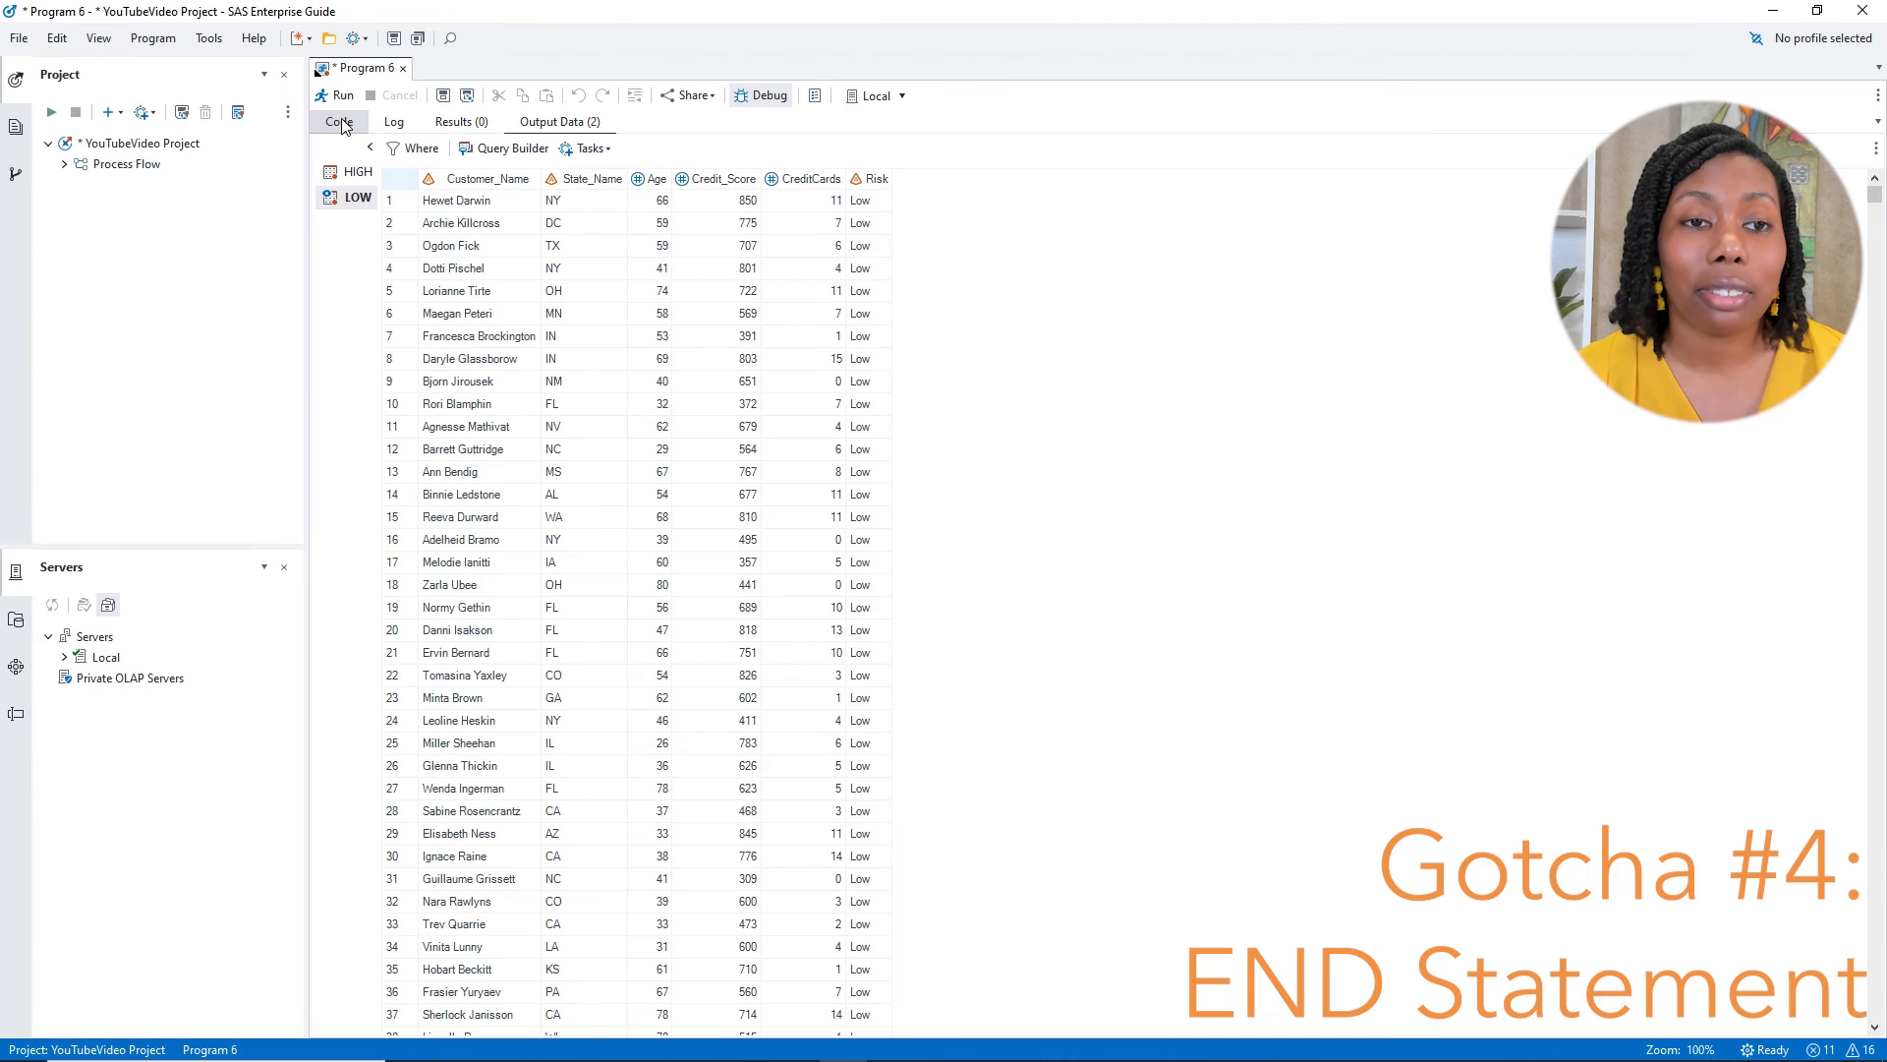
click(338, 122)
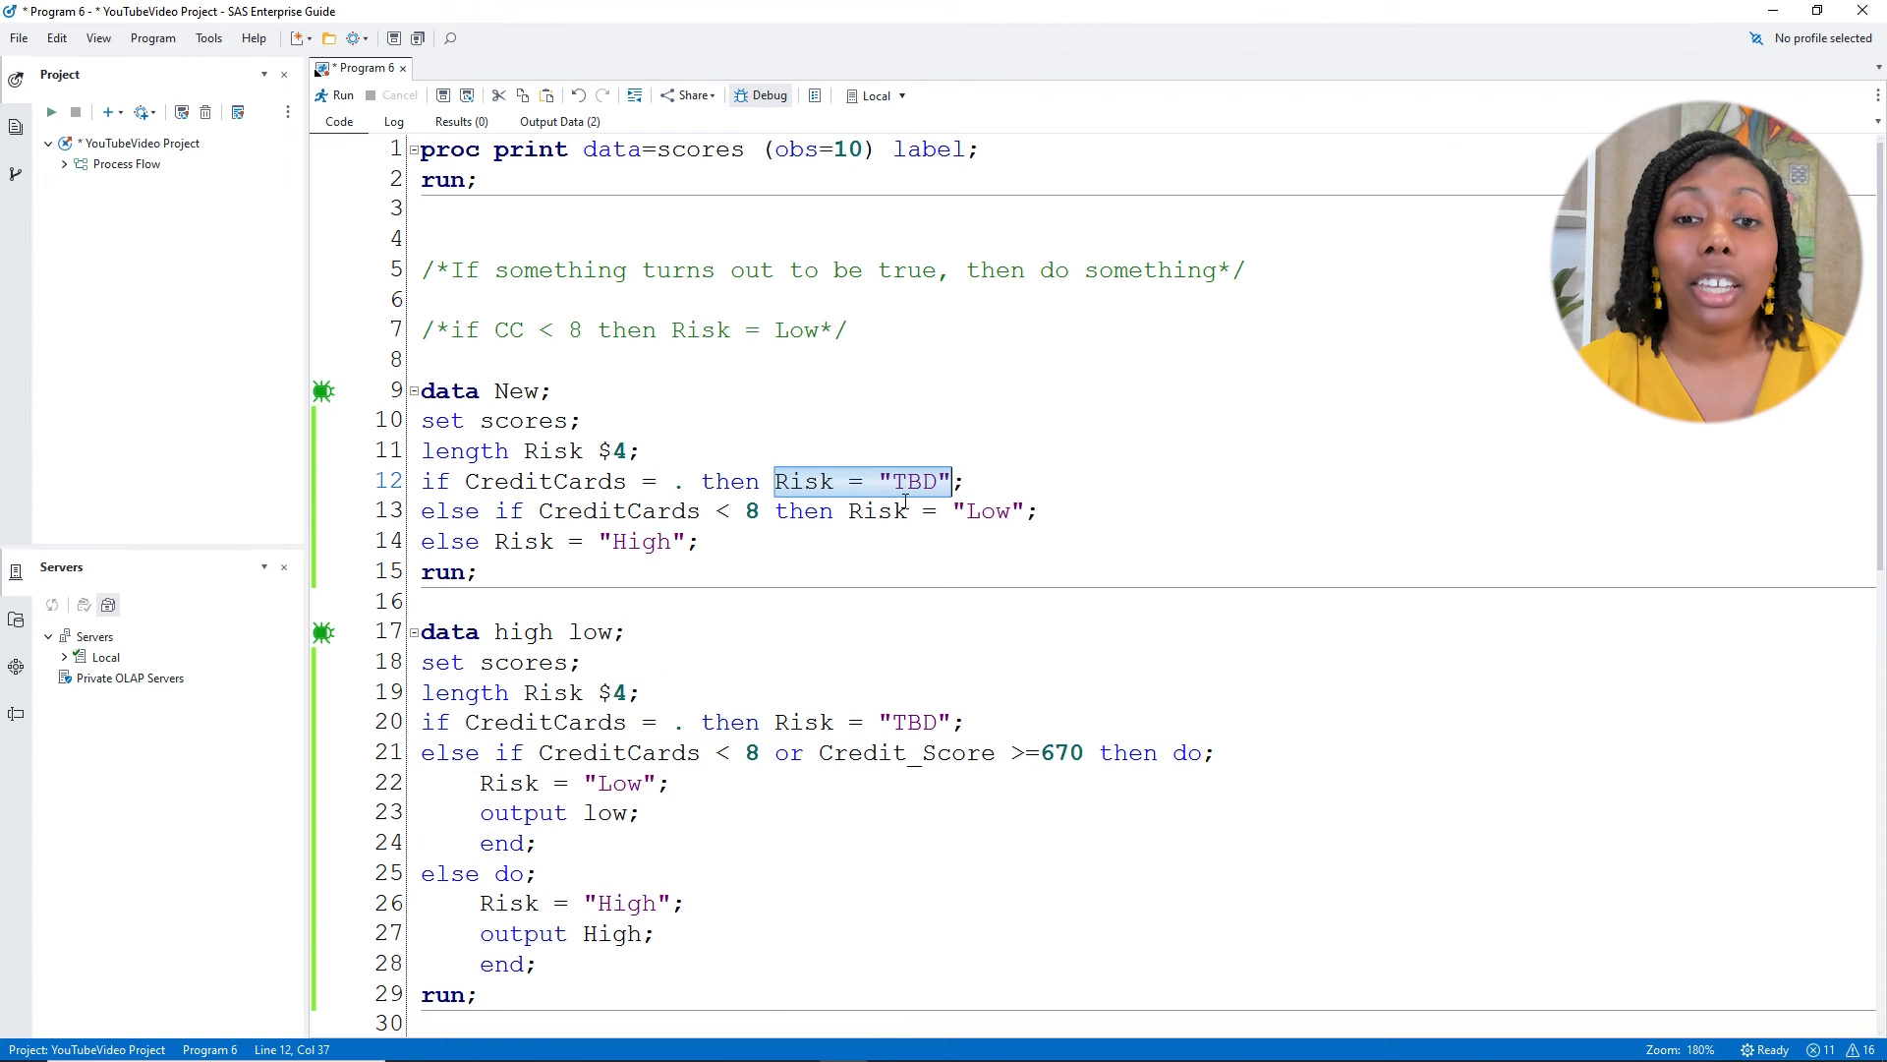
mouse_move(991, 526)
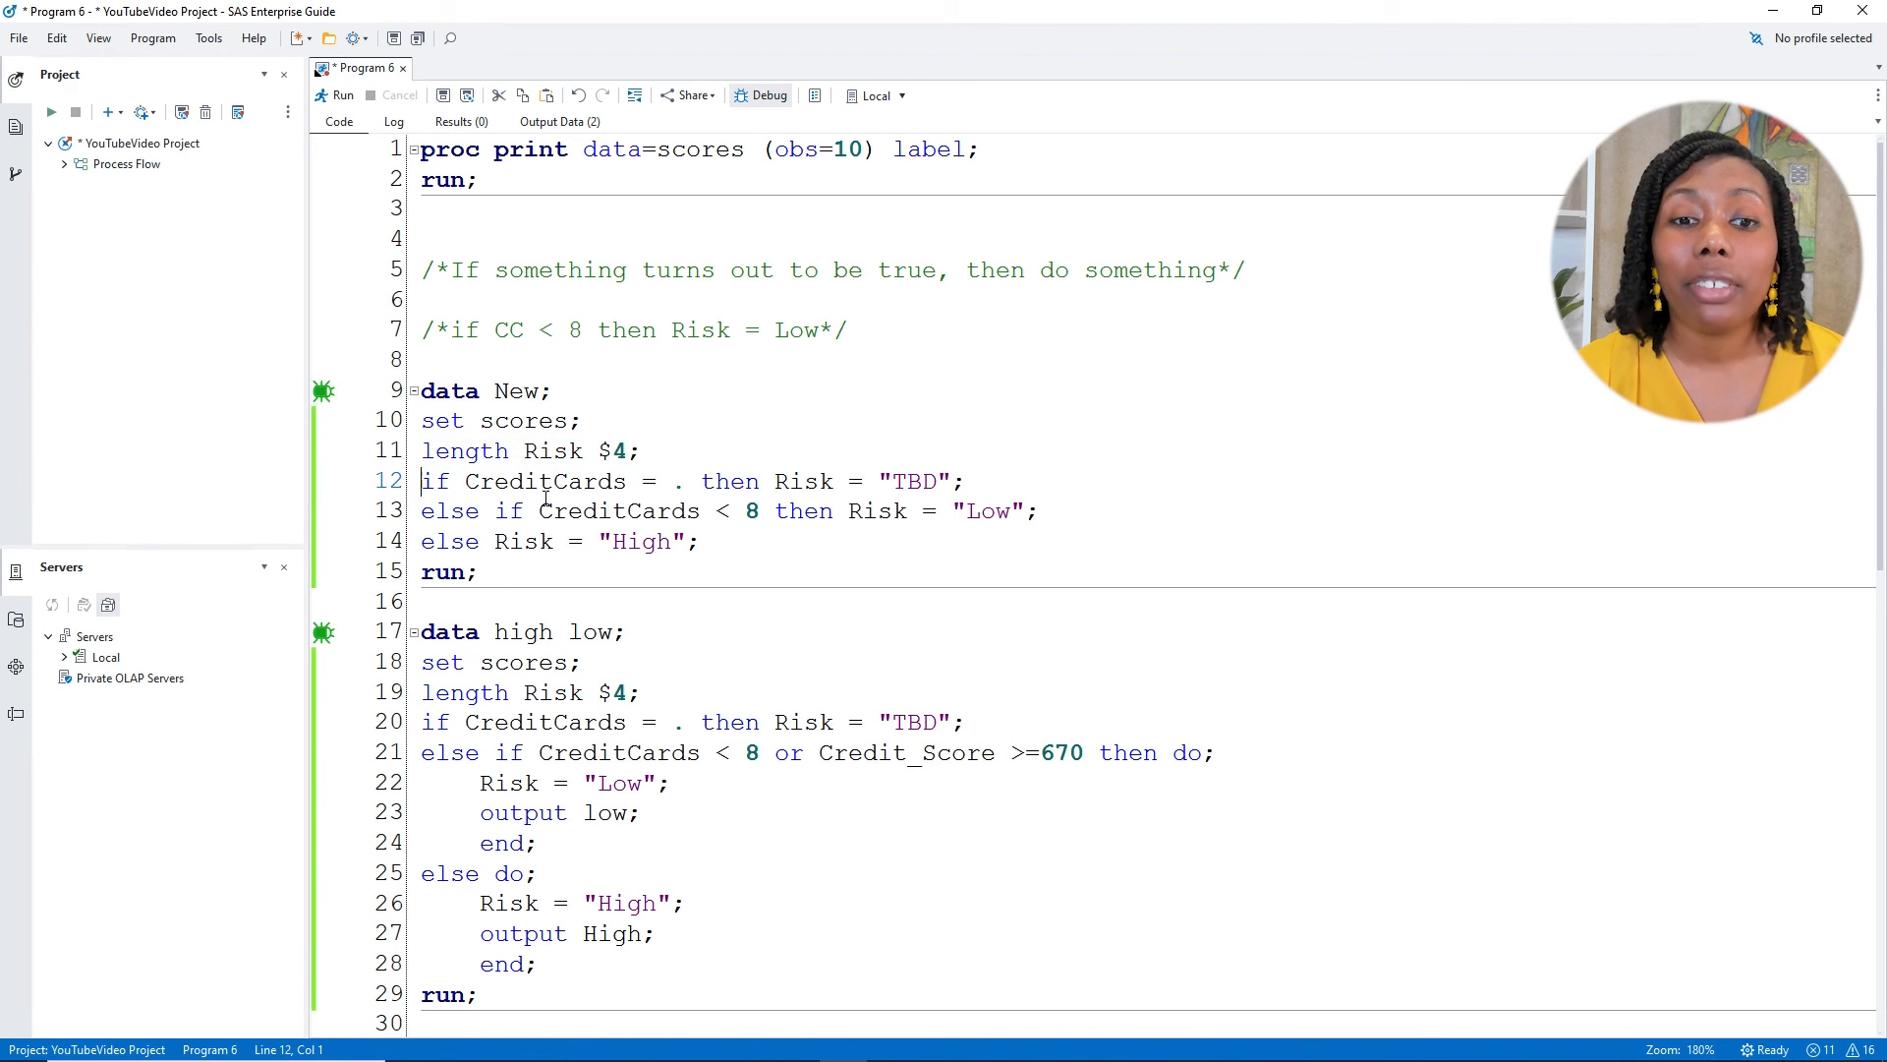
drag(420, 479, 759, 511)
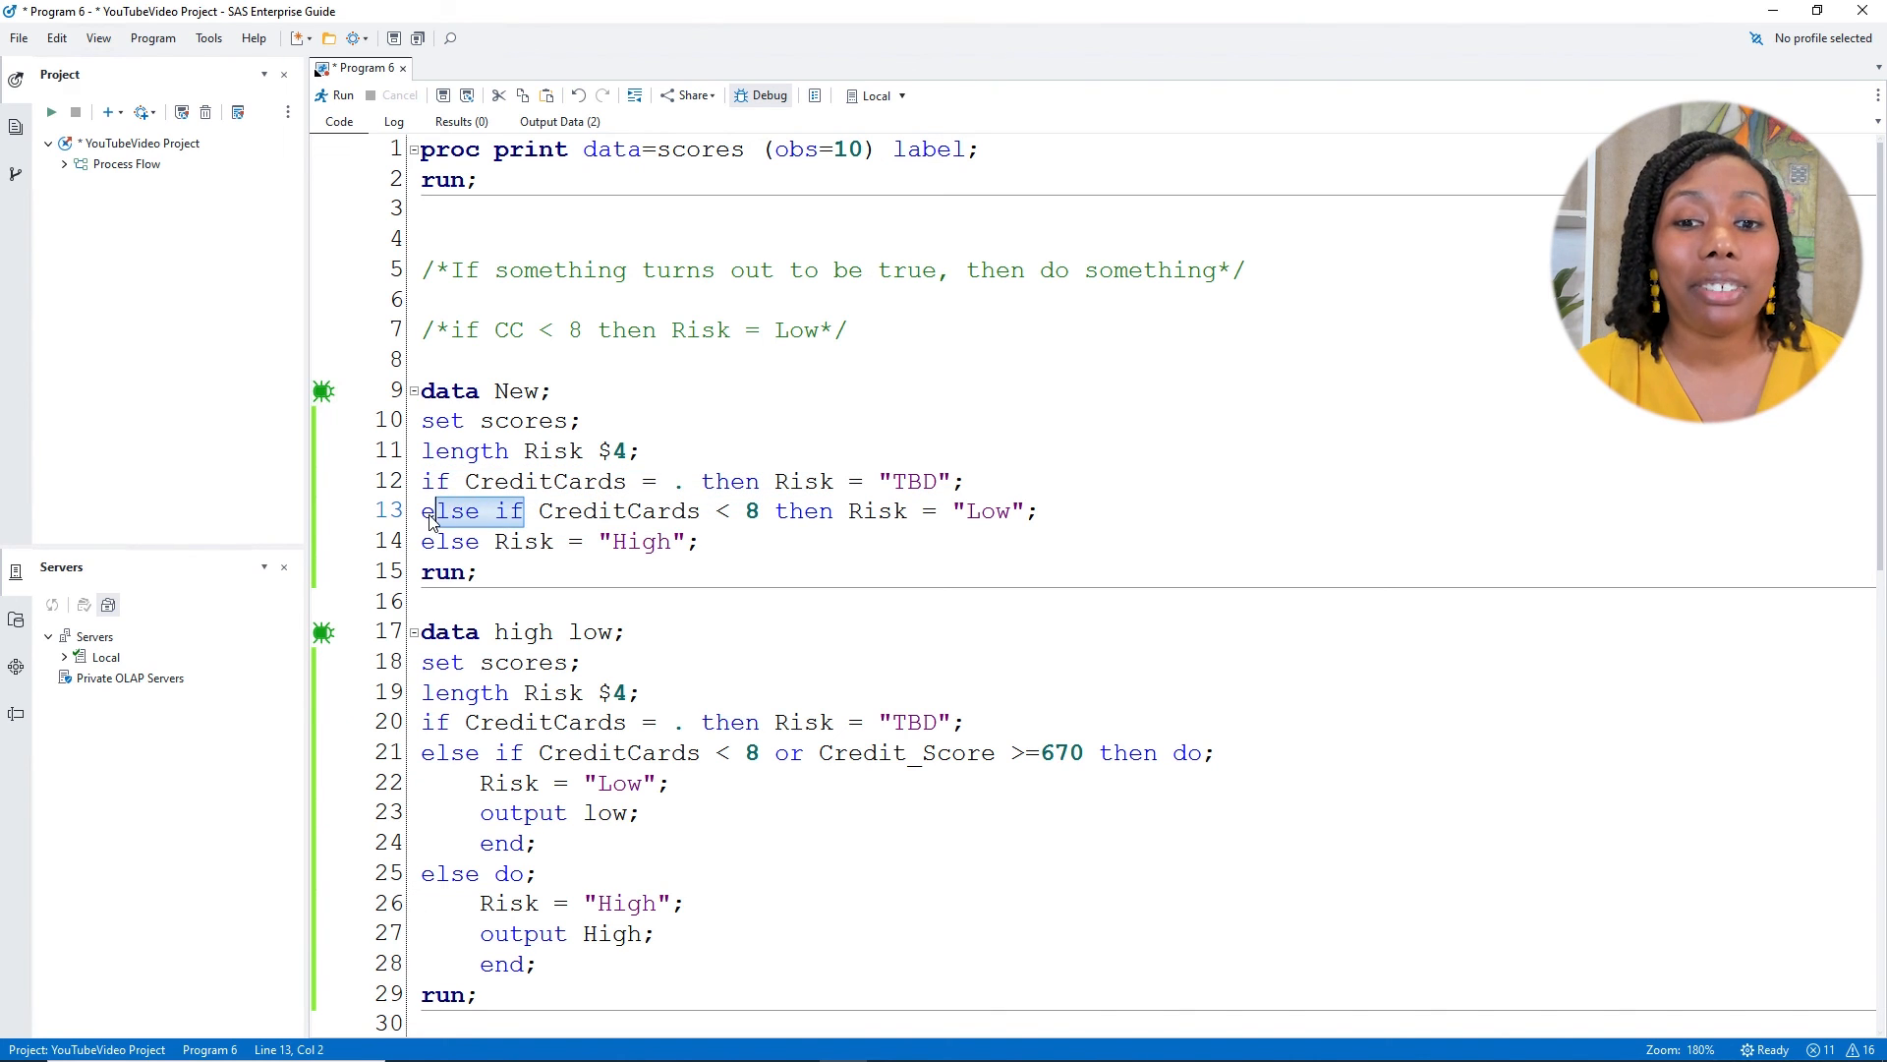
click(769, 824)
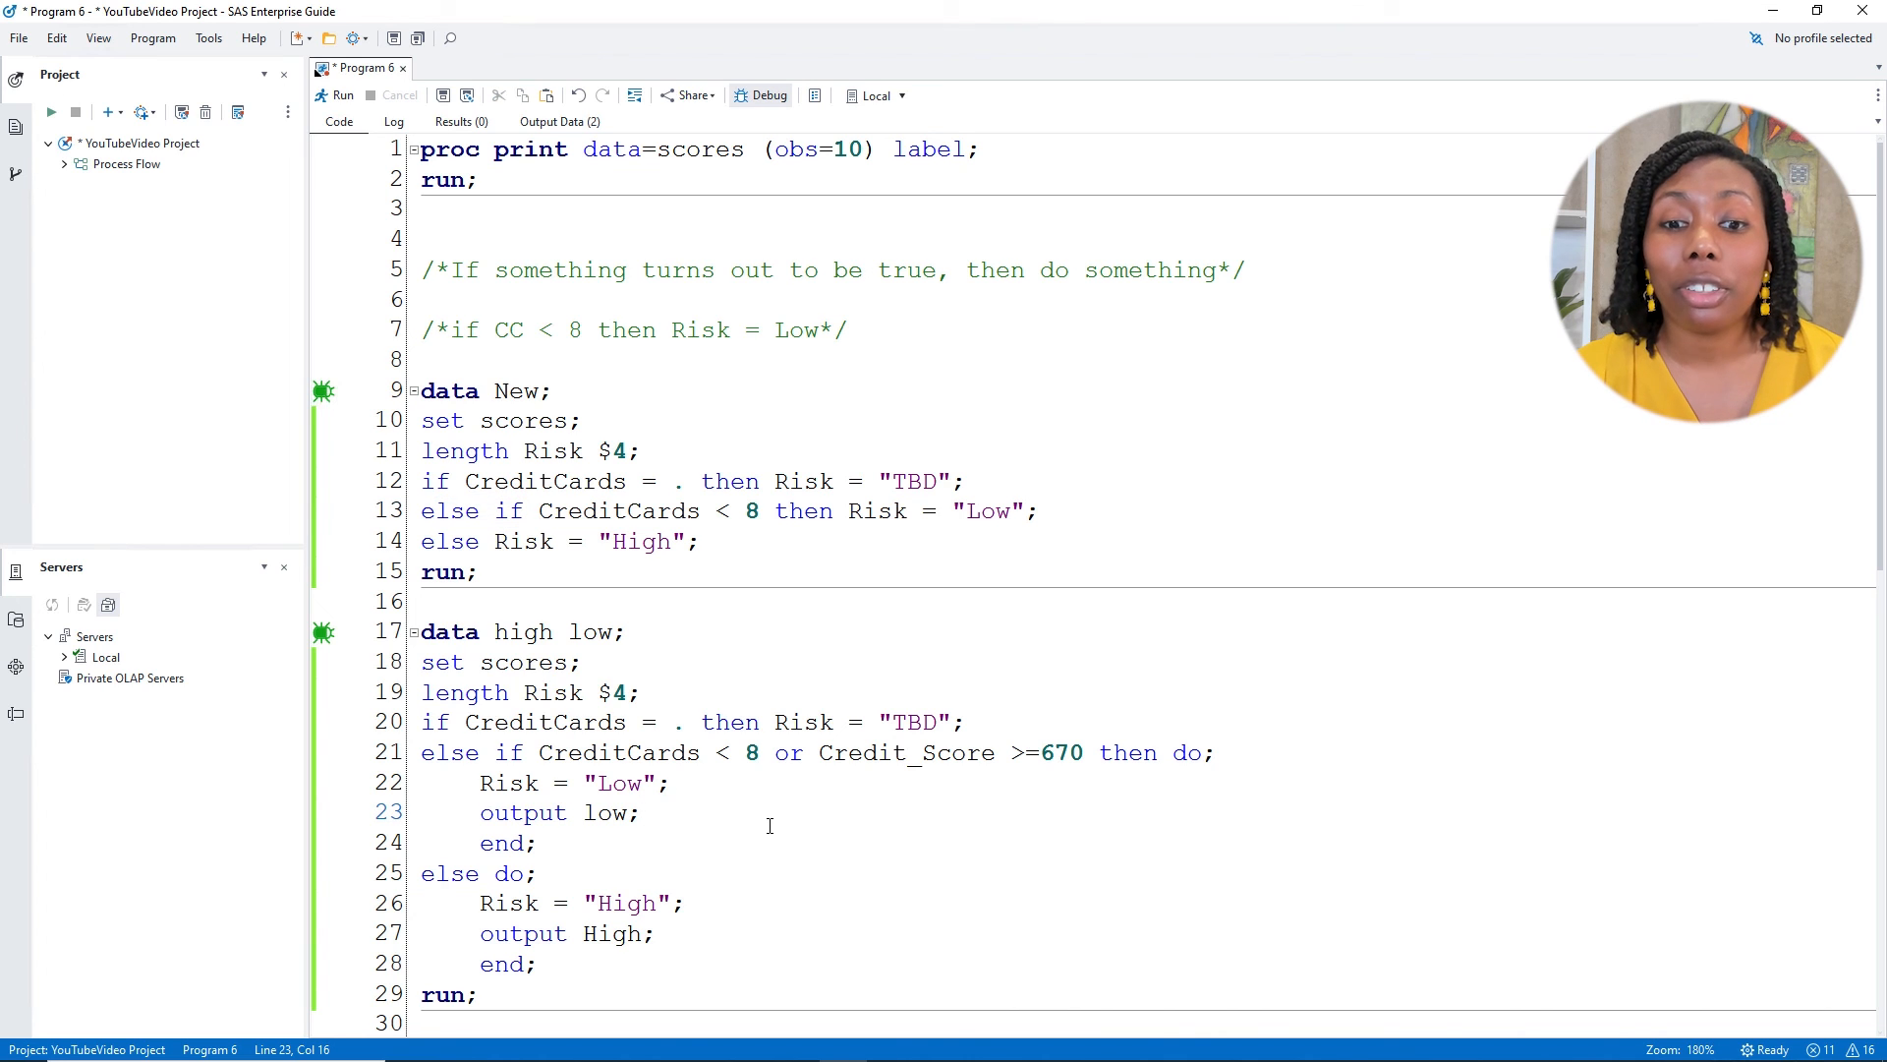
click(647, 812)
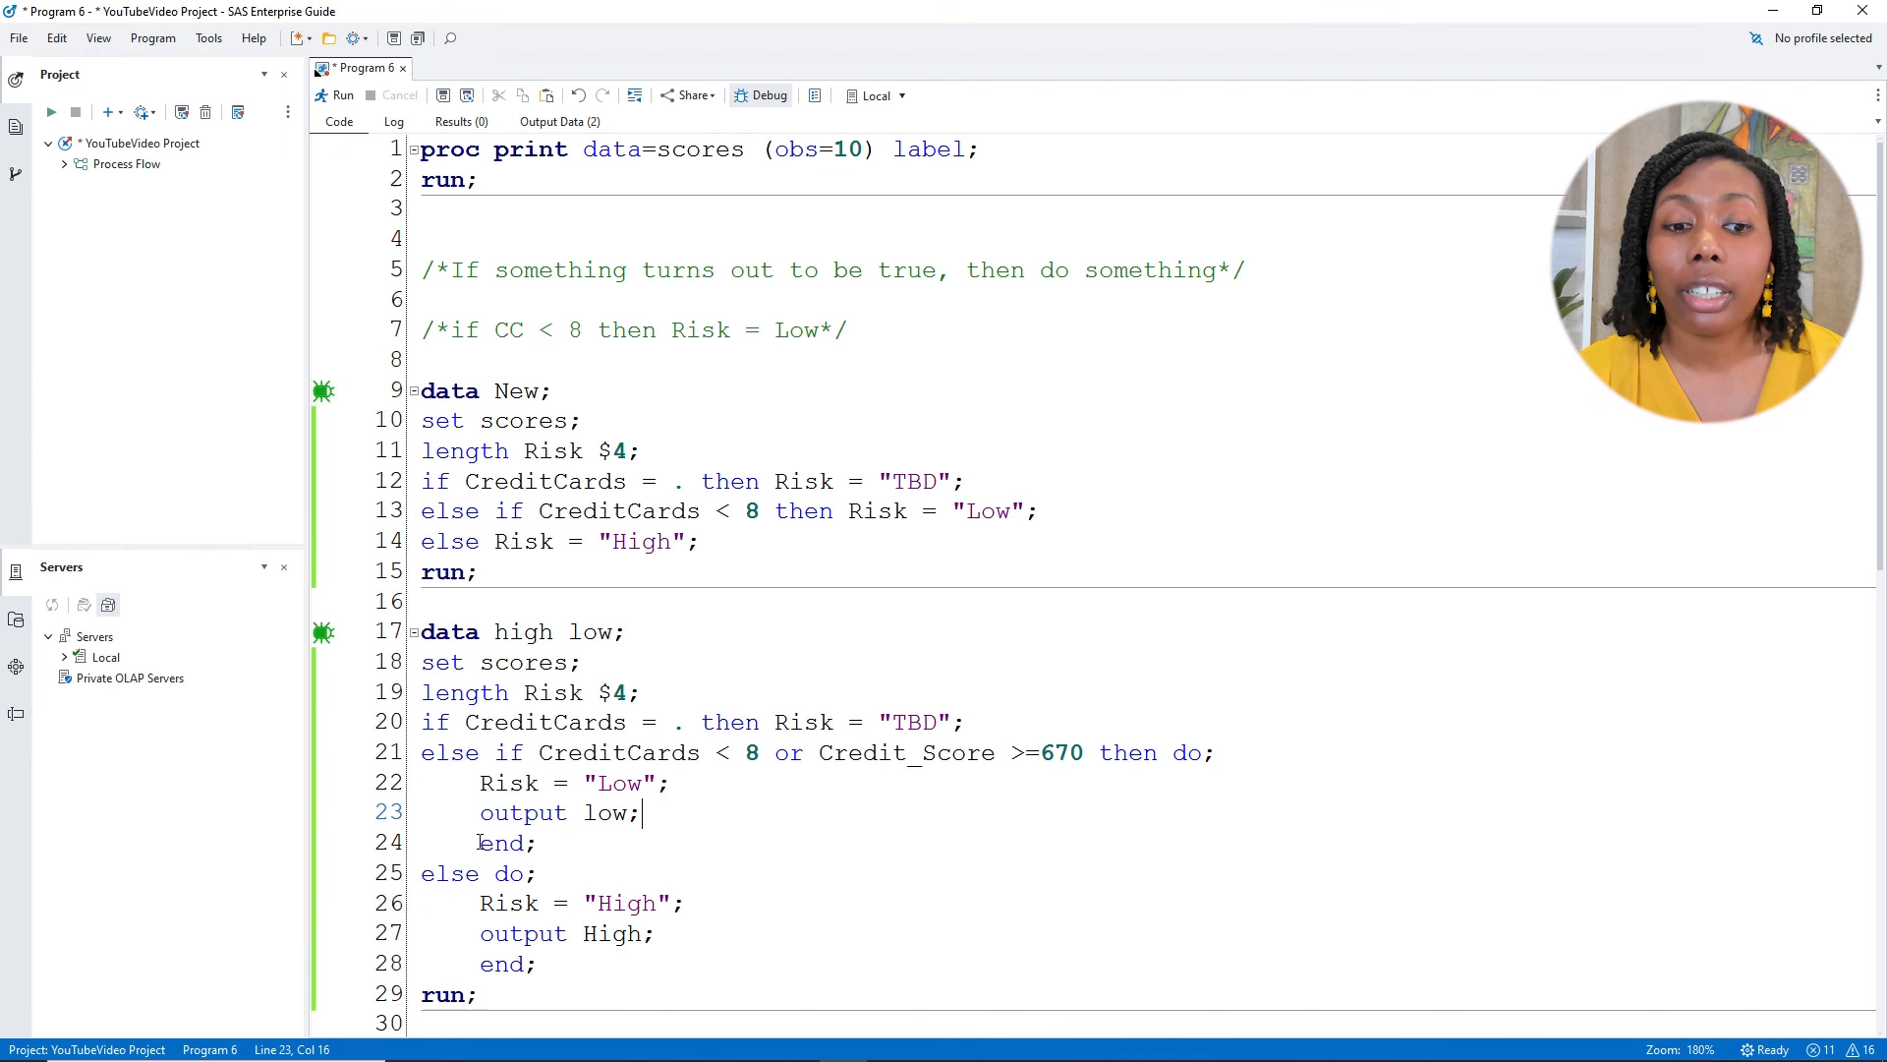
double_click(505, 842)
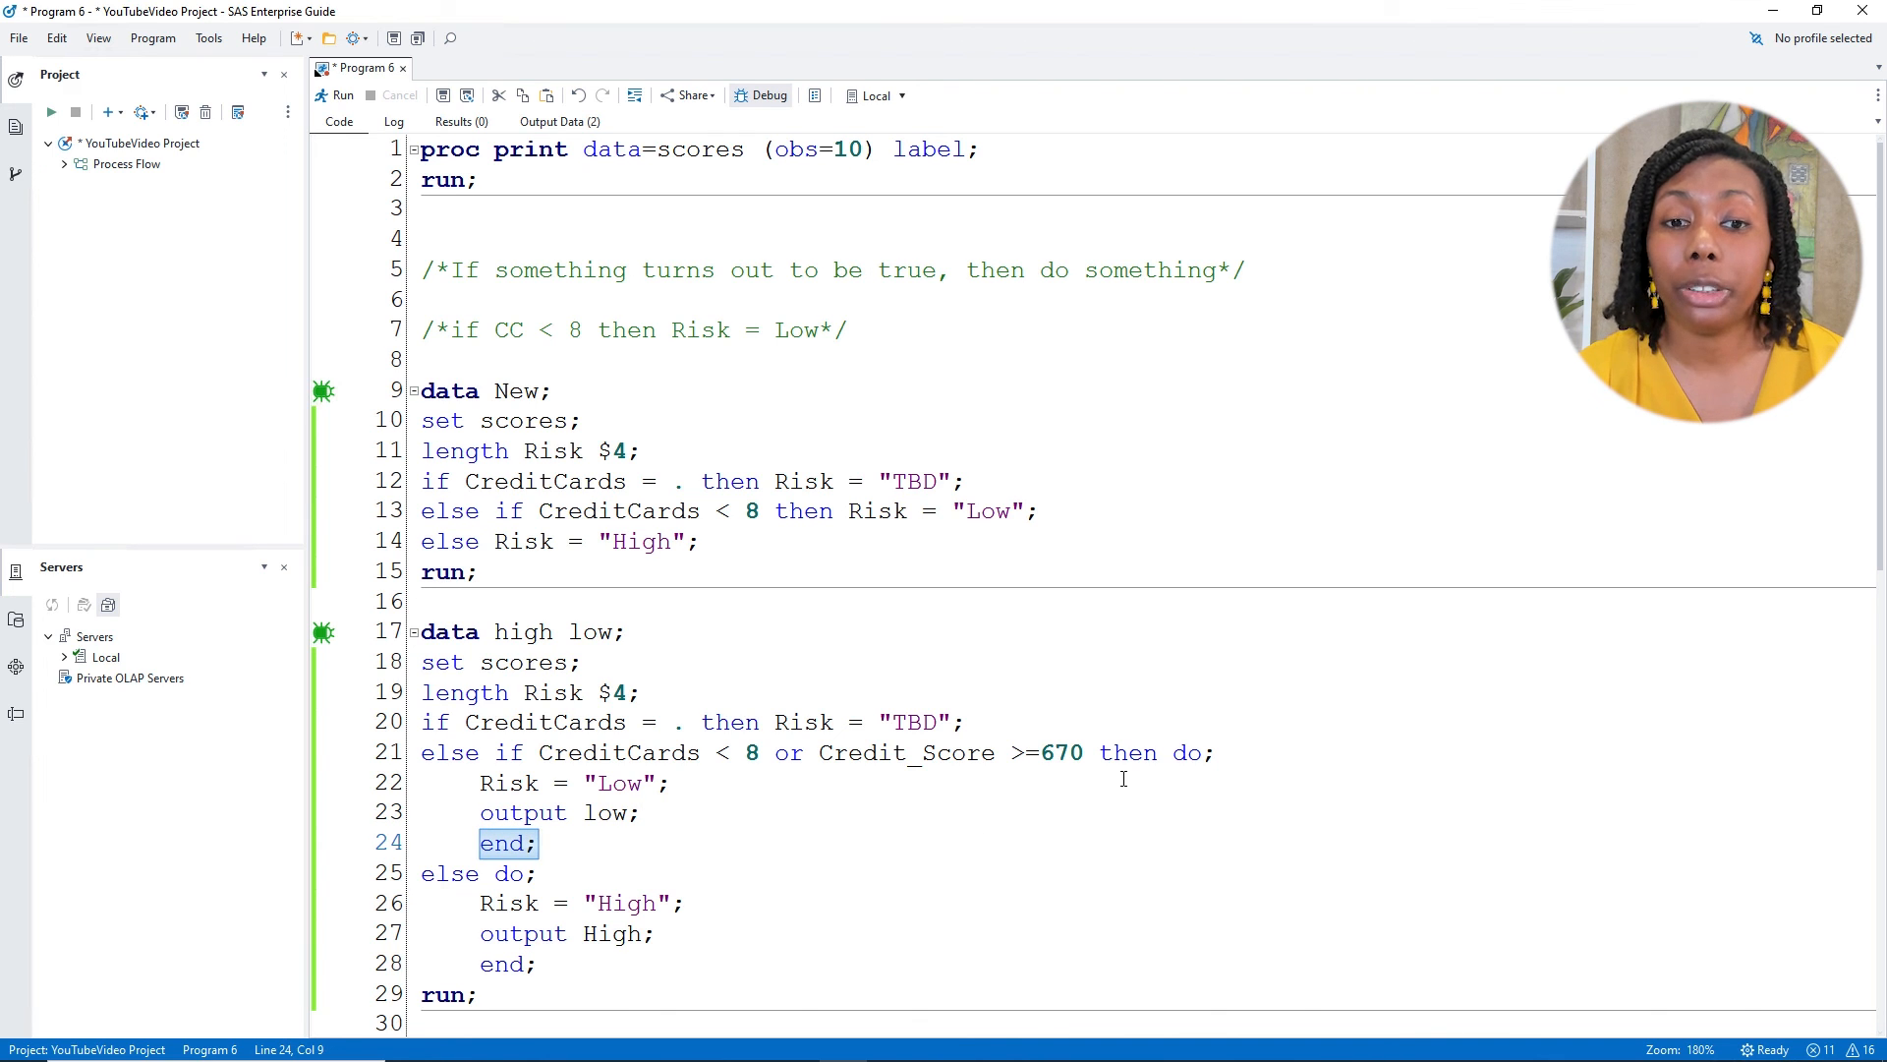